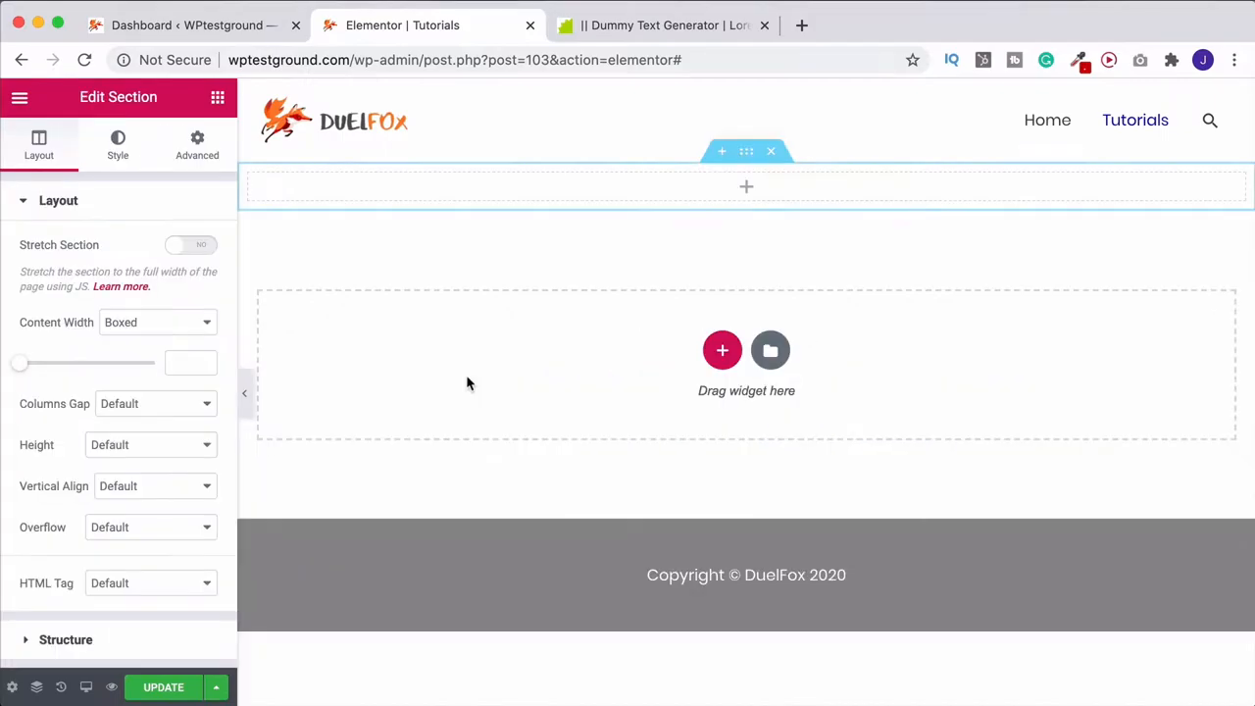
mouse_move(510, 185)
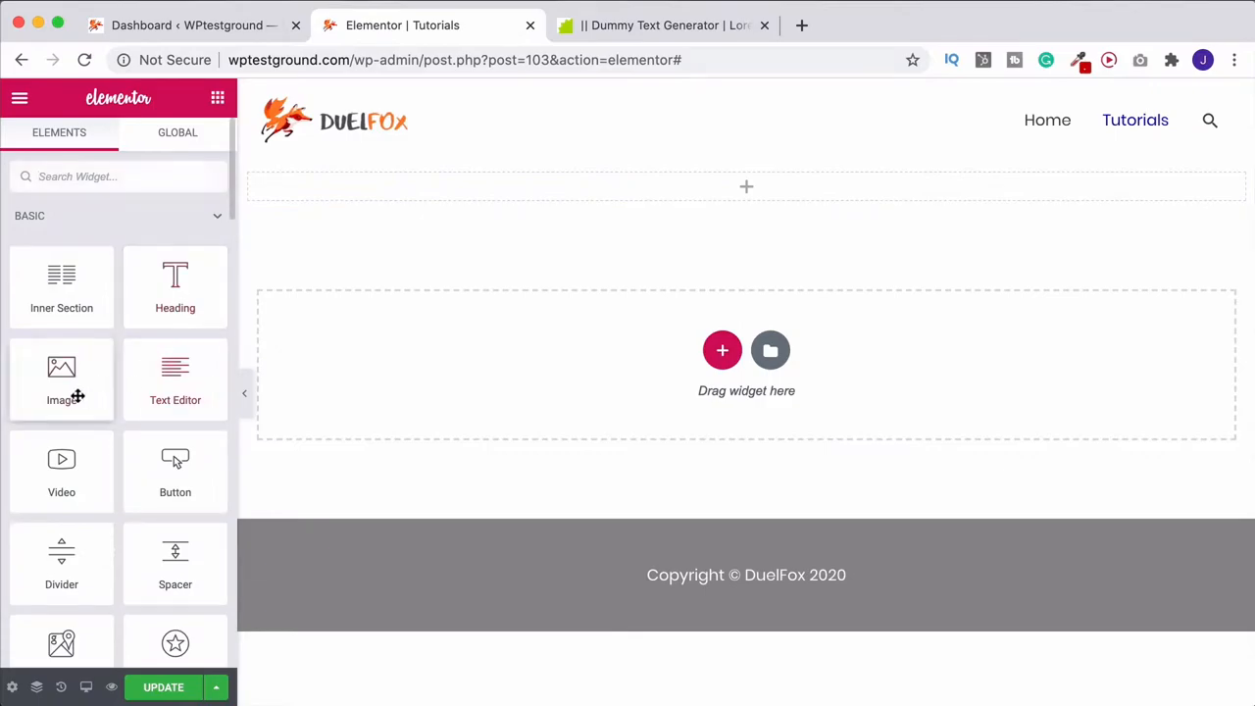
Step: Place a Text Editor widget with placeholder lorem ipsum text in the top section
drag(174, 380, 728, 186)
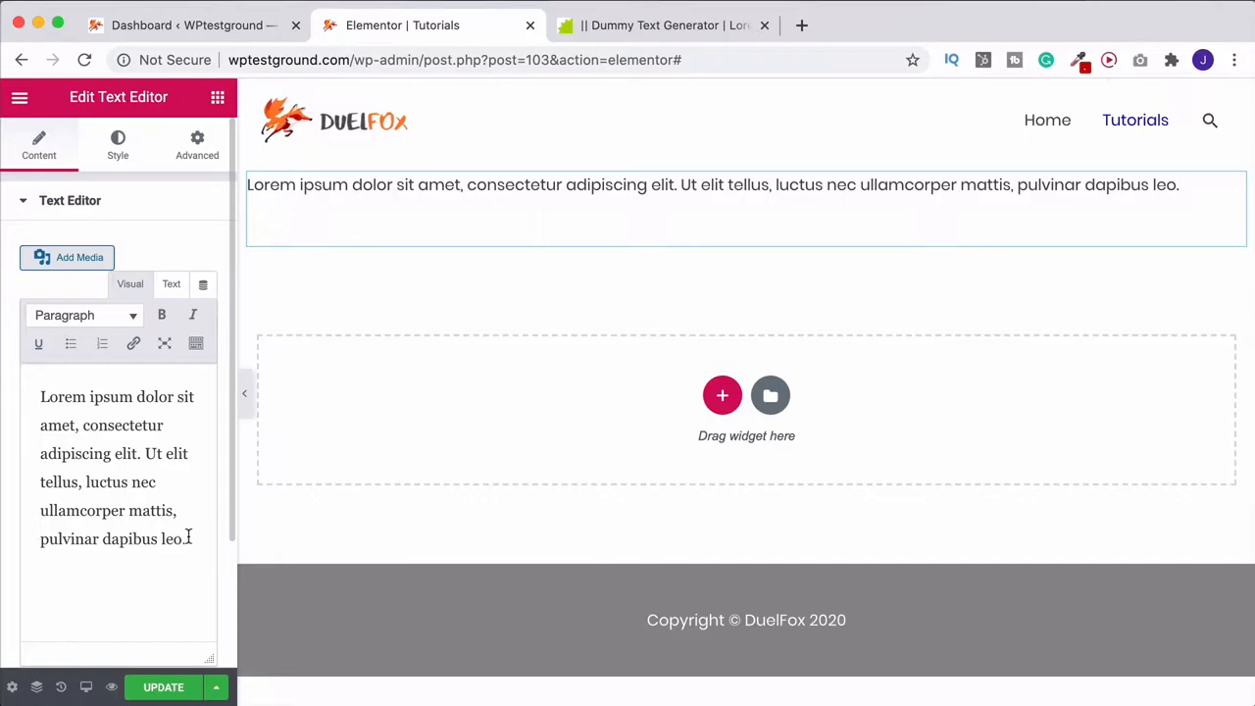
Step: Trim the paragraph so it ends at 'consectetur adipiscing elit. Ut elit tellu'
key(ctrl+a)
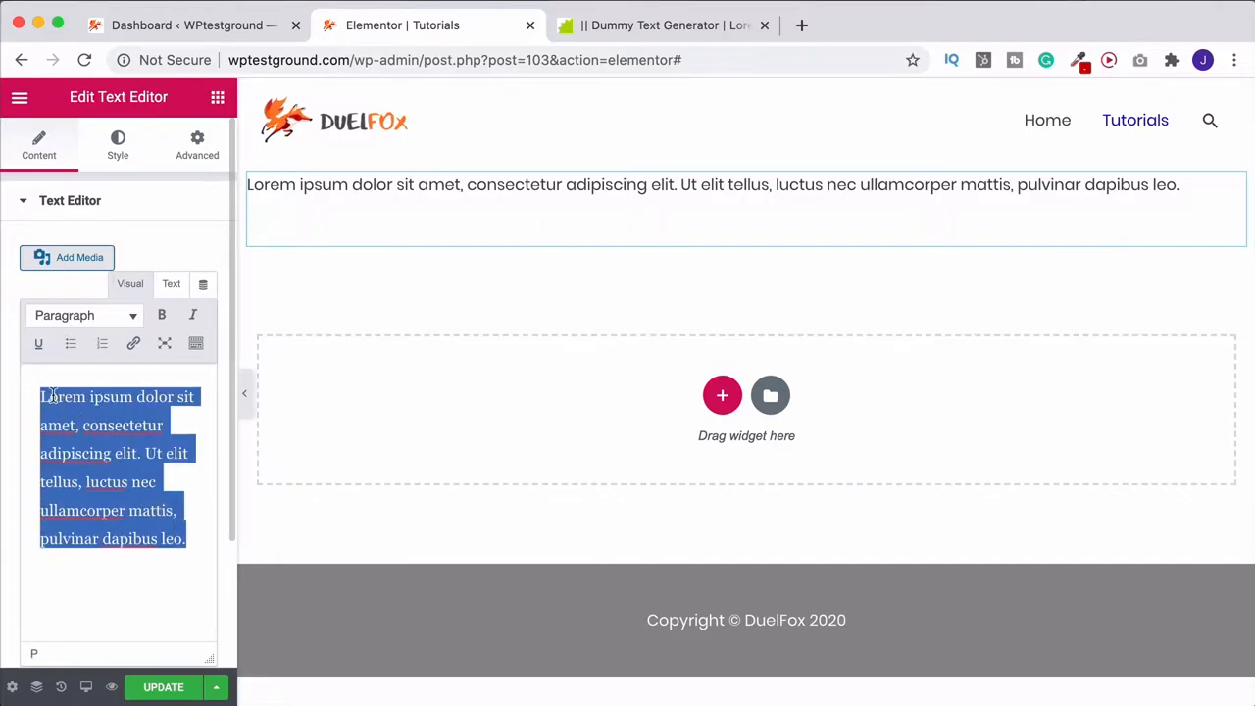
click(192, 537)
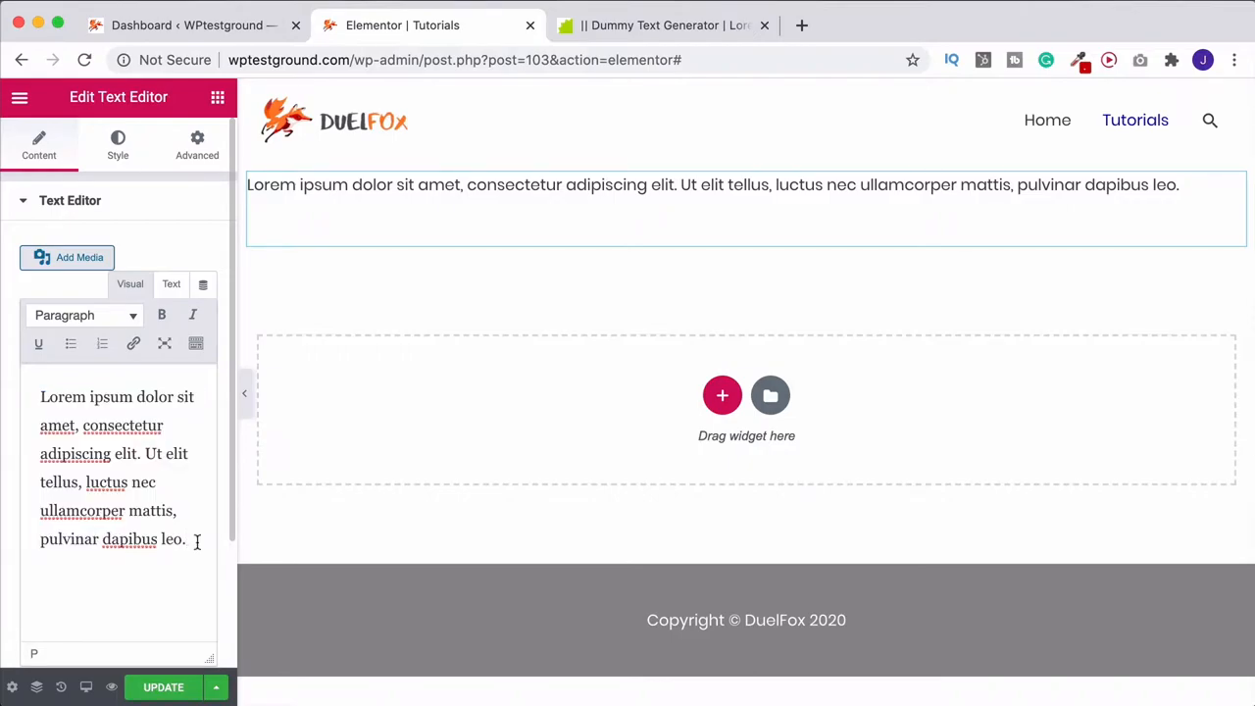
click(533, 204)
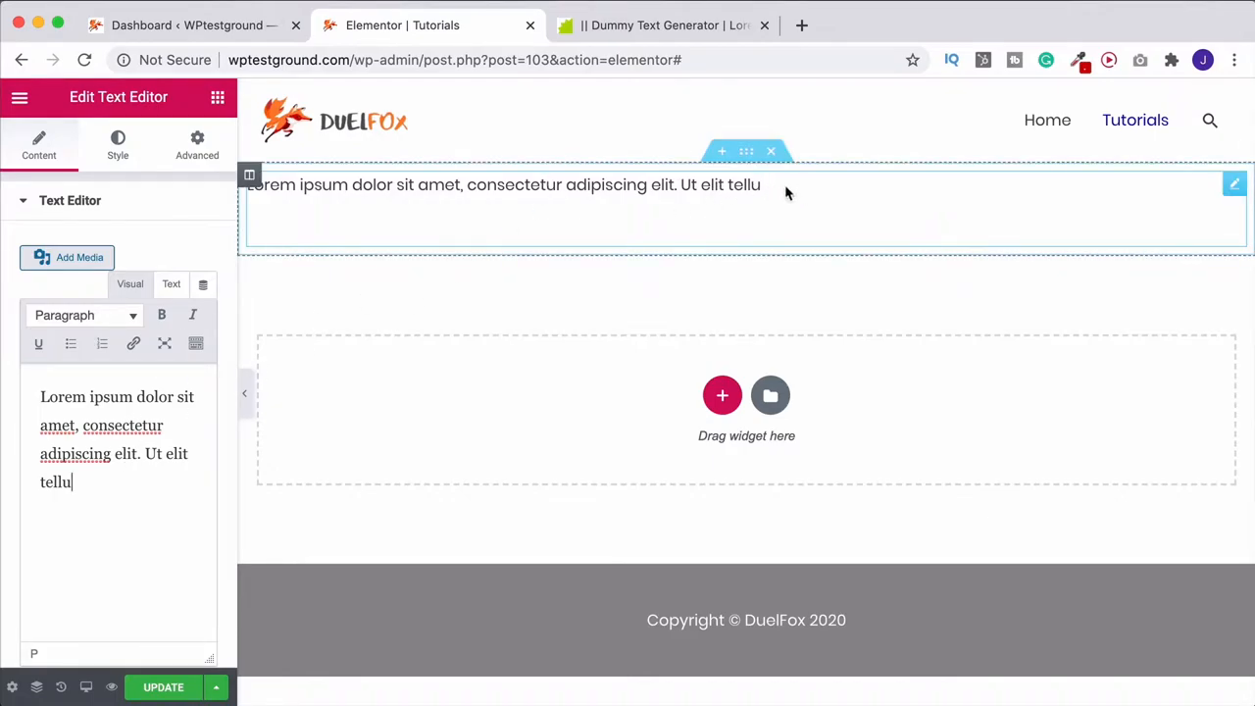
mouse_move(800, 198)
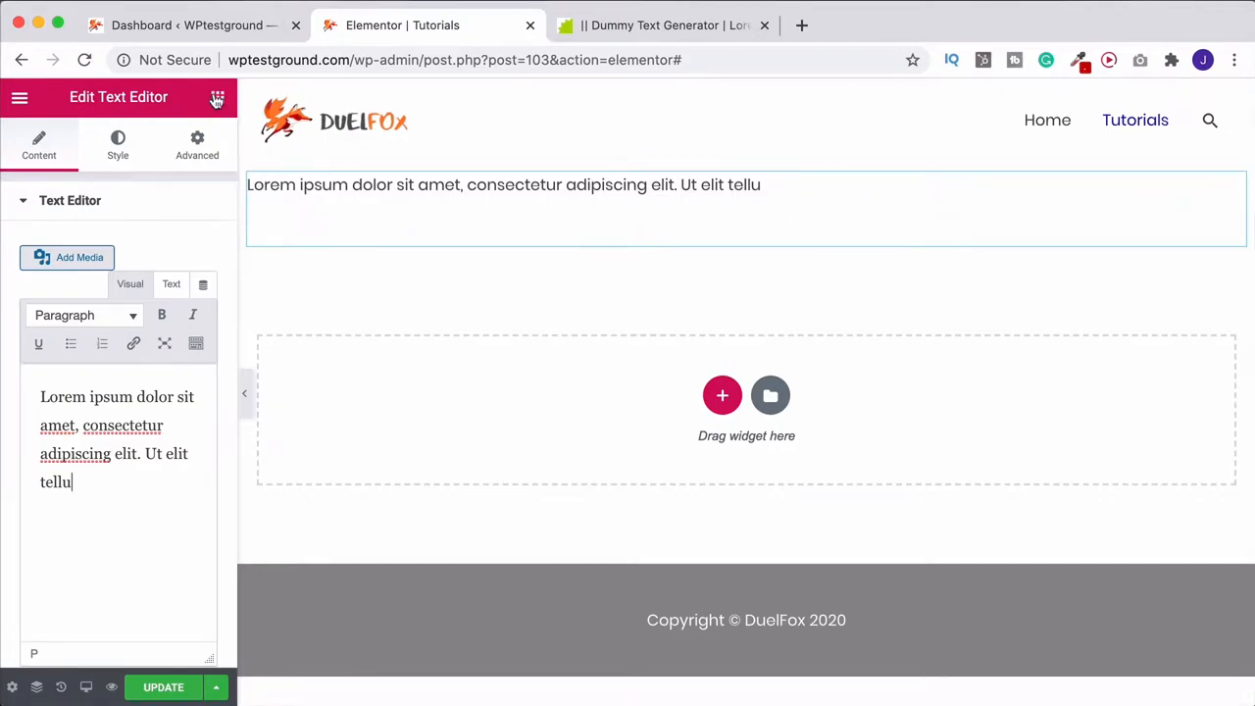
click(216, 100)
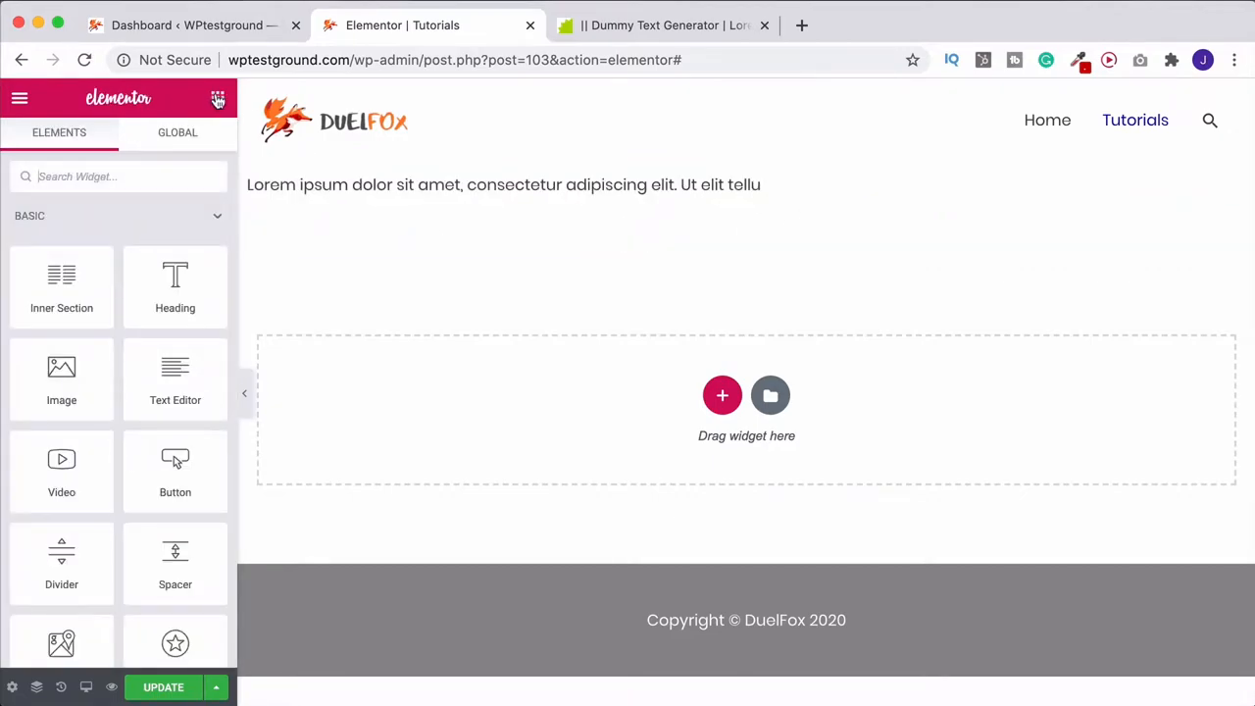
click(502, 185)
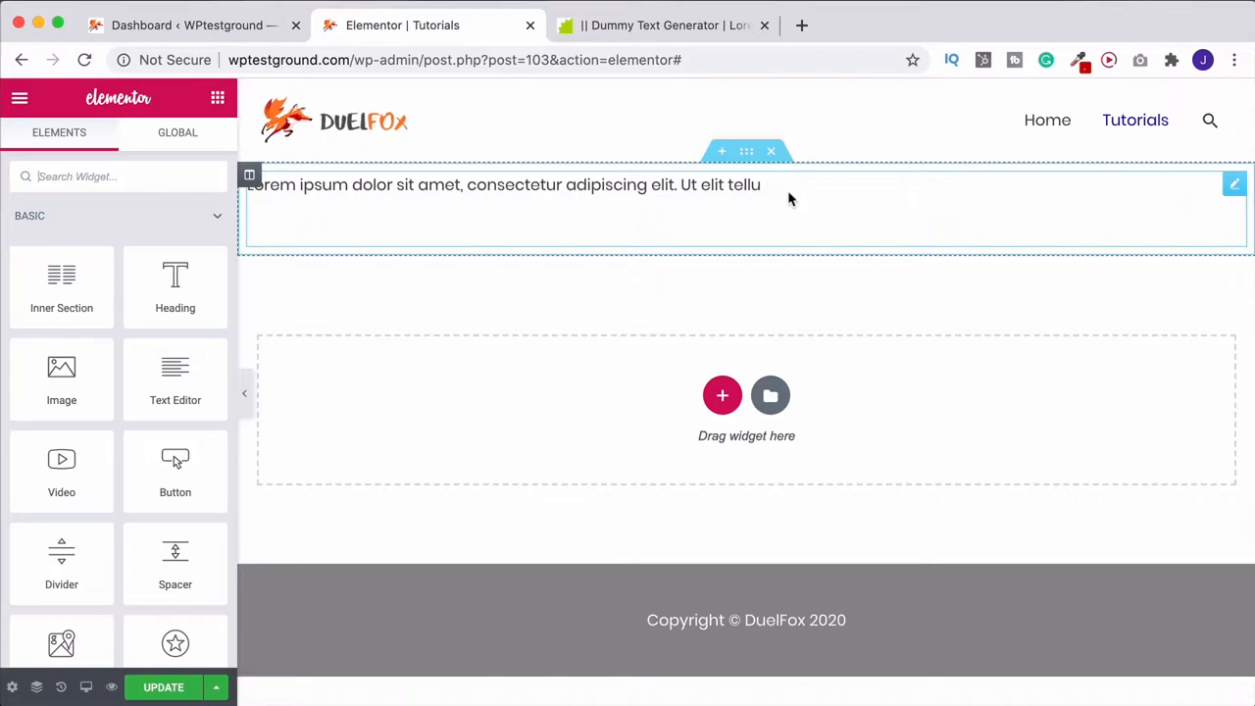
mouse_move(710, 192)
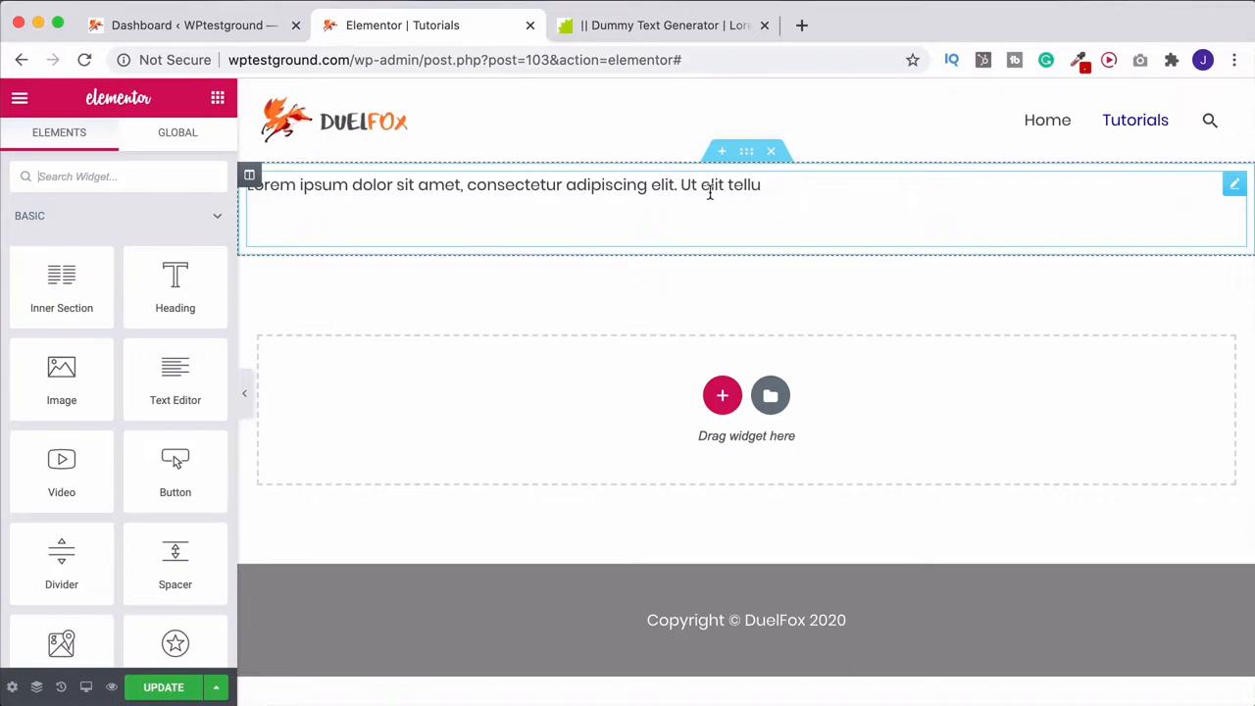
mouse_move(435, 283)
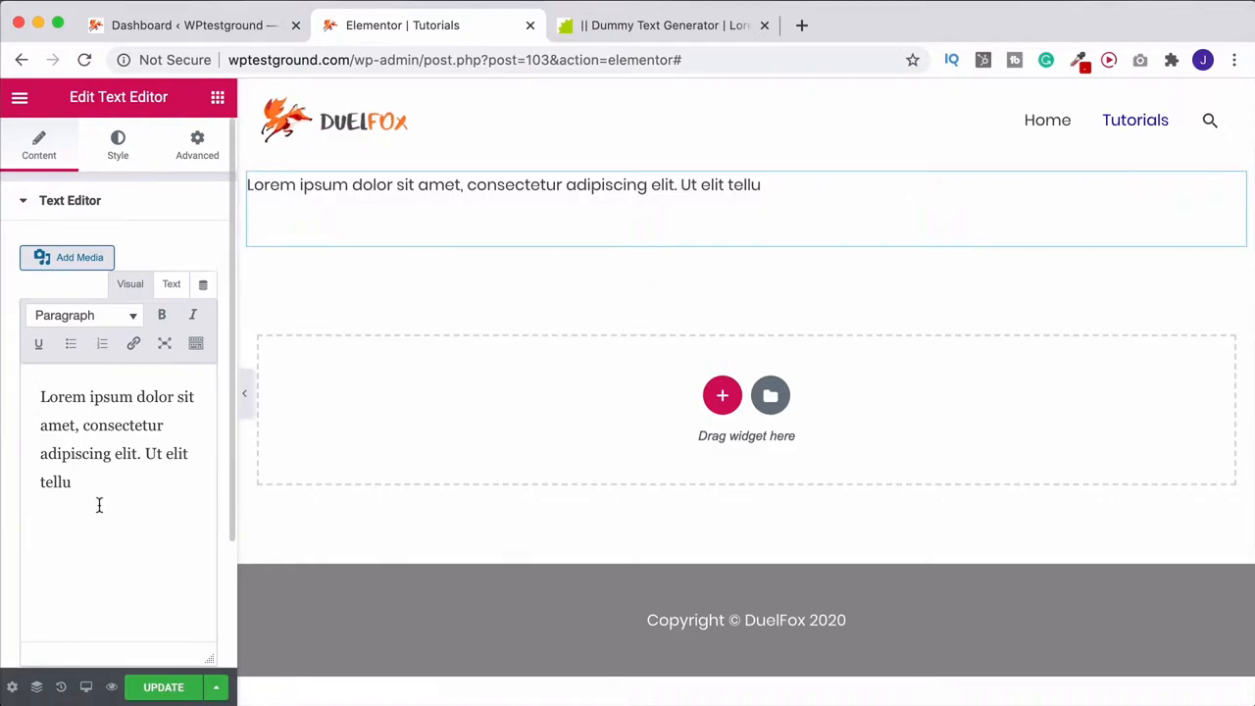
mouse_move(86, 502)
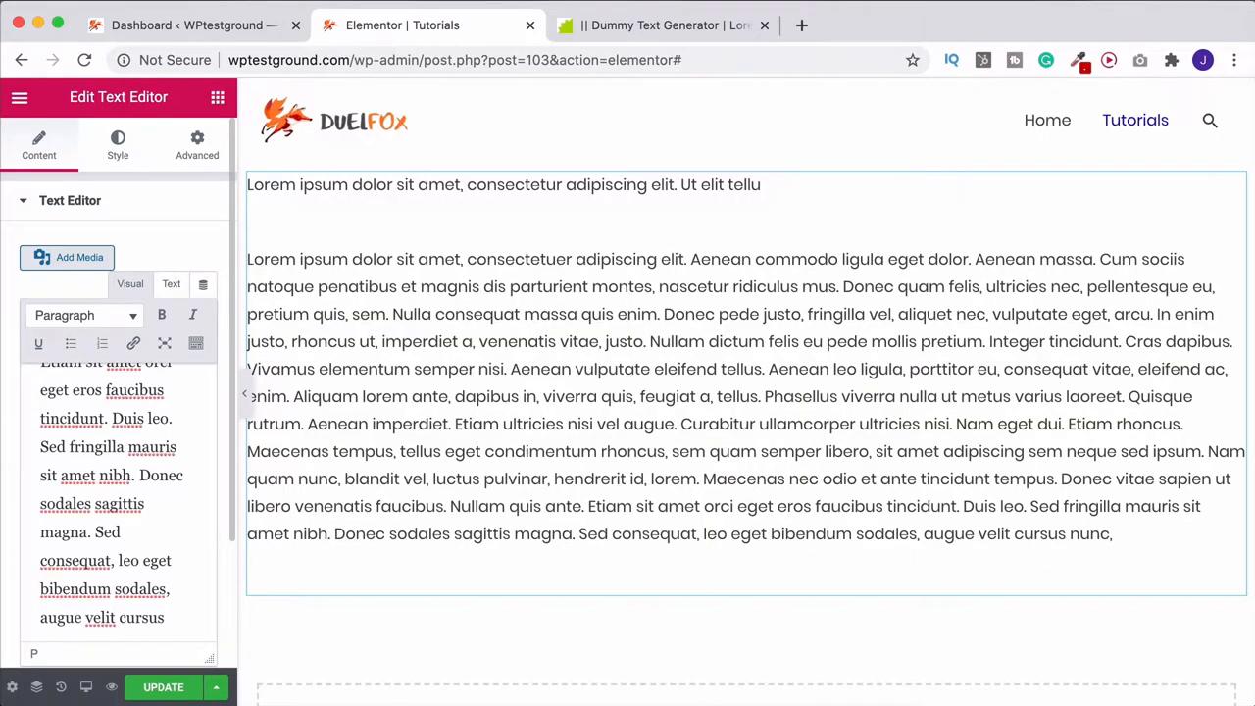
Step: Review the pasted long lorem ipsum paragraphs below the opening line
scroll(down, 3)
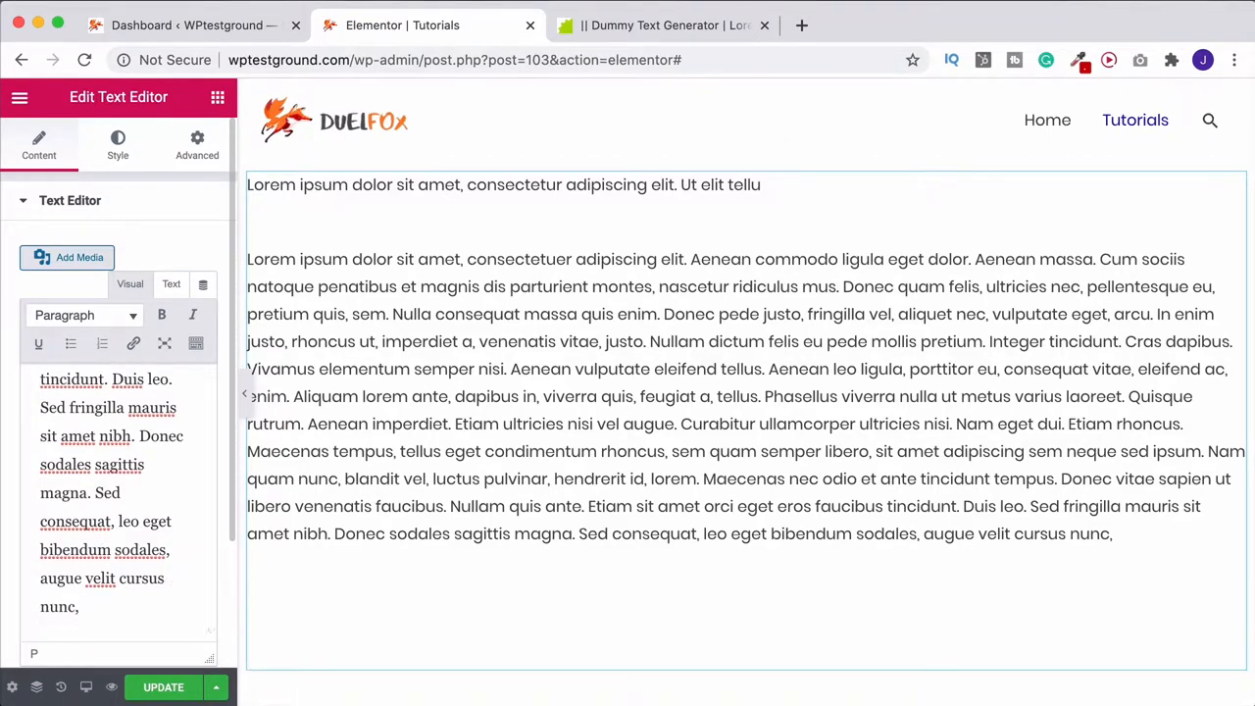
scroll(down, 3)
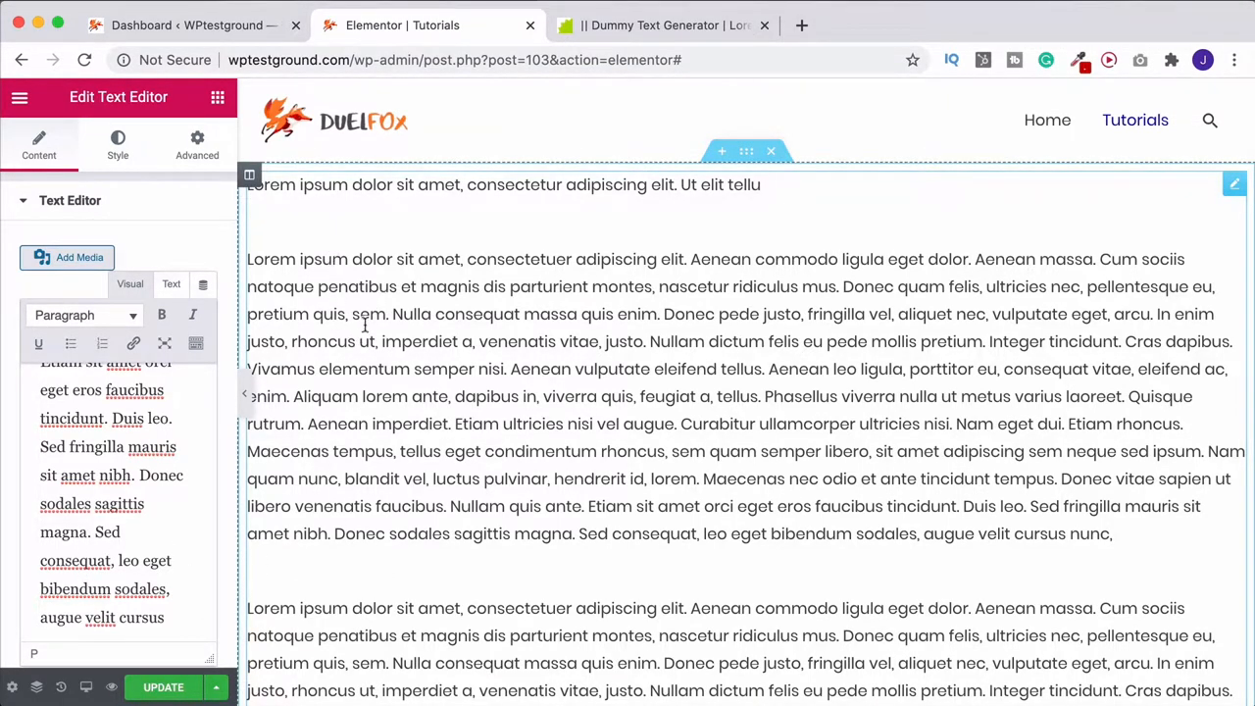
mouse_move(338, 282)
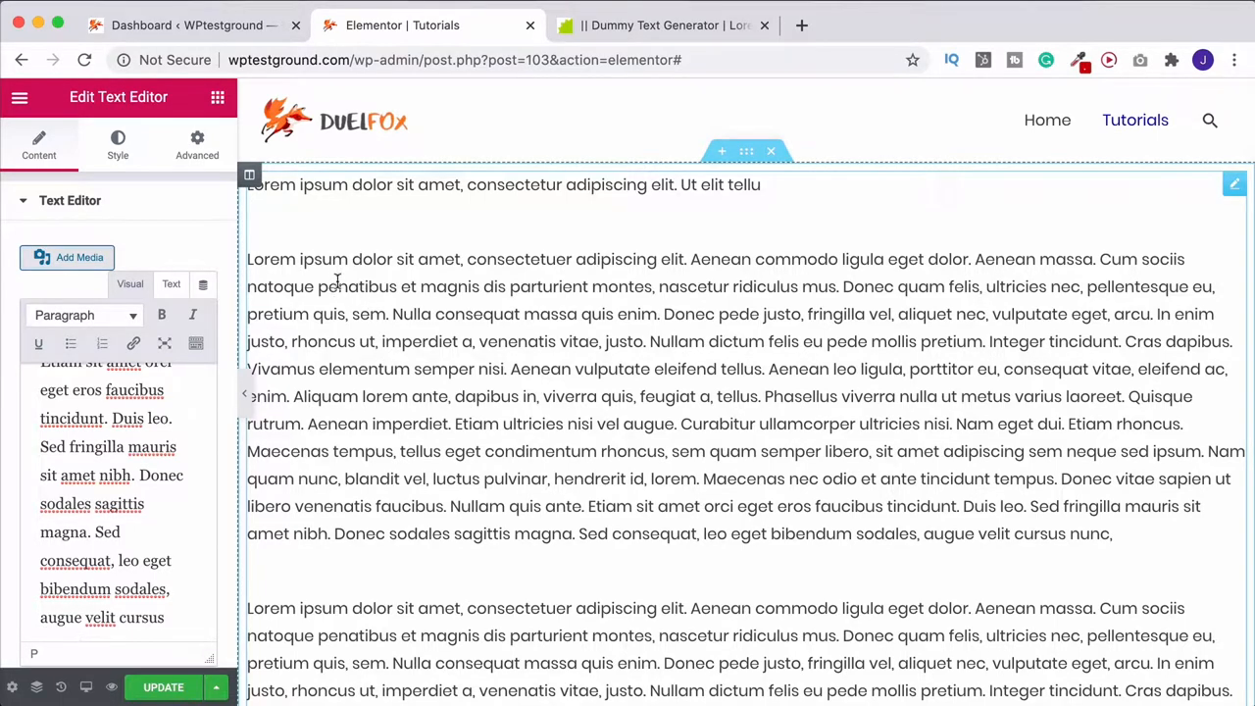
mouse_move(392, 441)
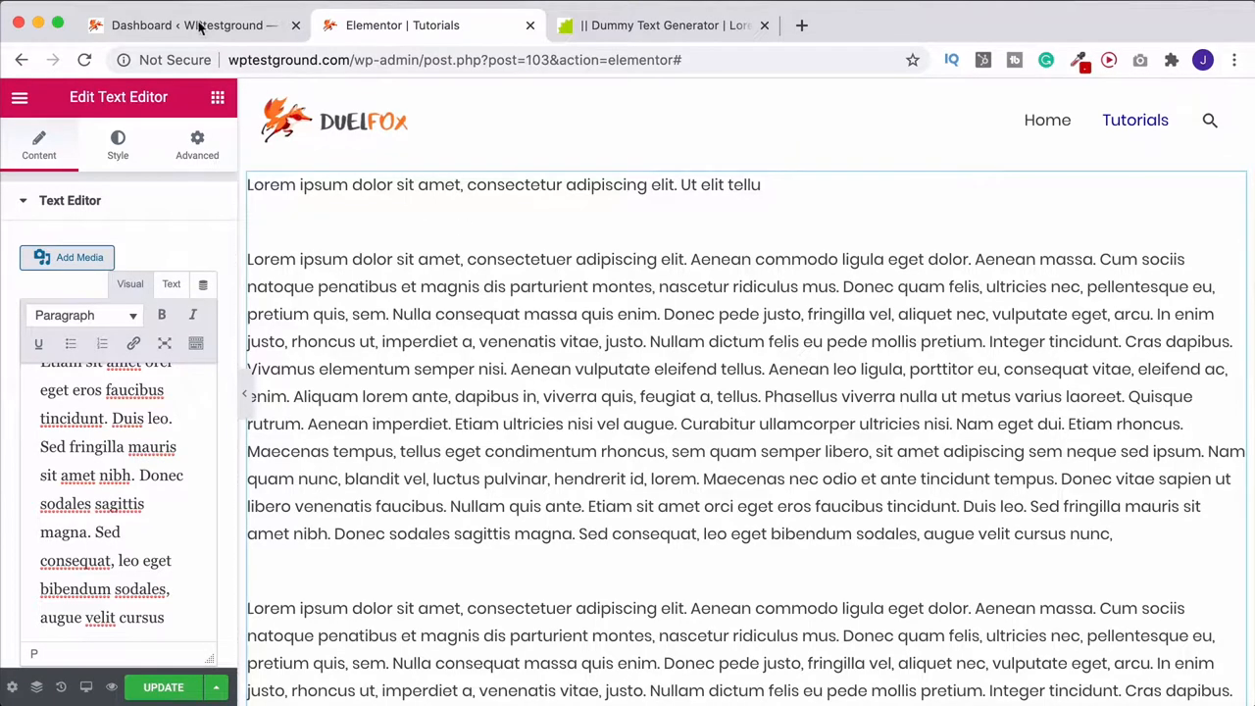
Step: Reach the Customizer's Global > Typography base settings showing Poppins at size 16, line height 1.8
click(187, 23)
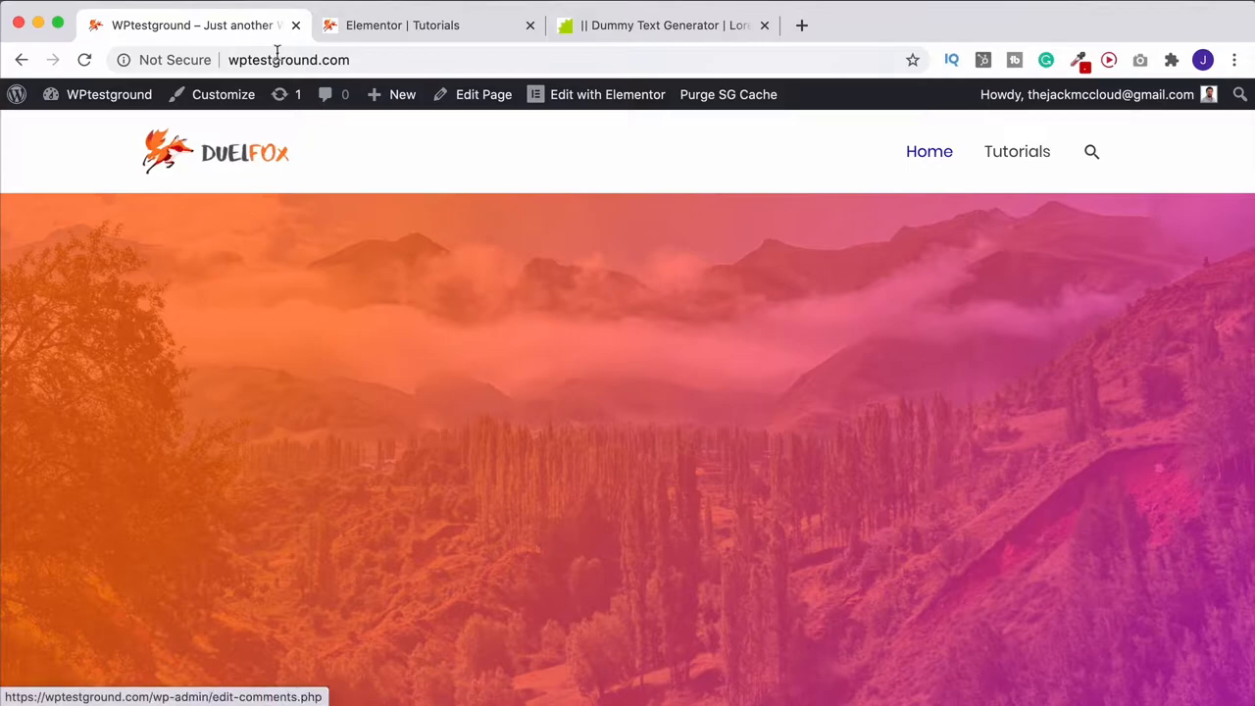
mouse_move(110, 115)
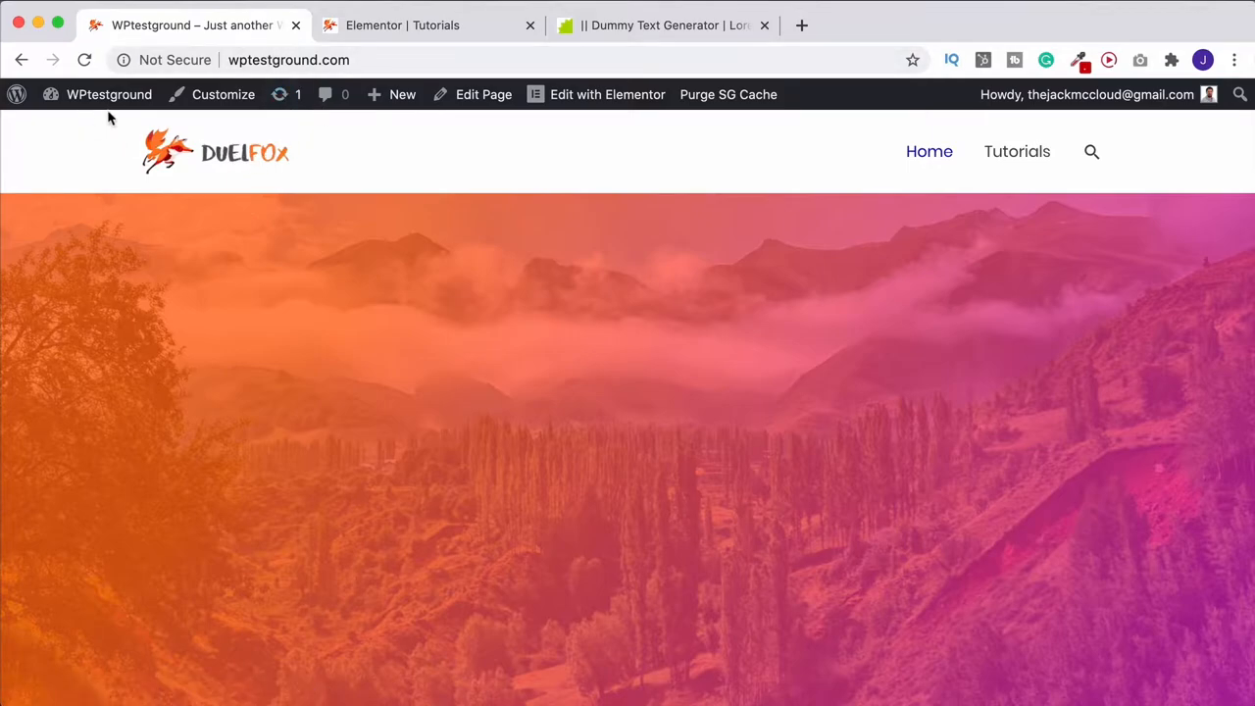
click(223, 95)
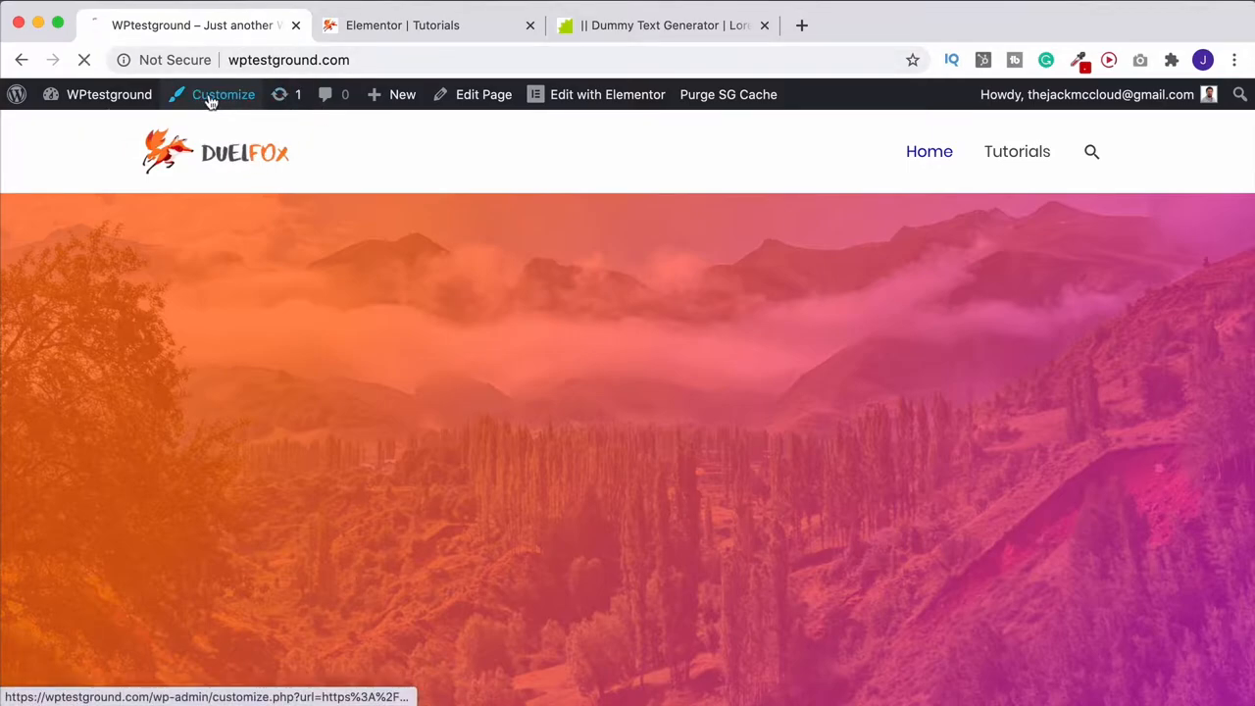
click(224, 94)
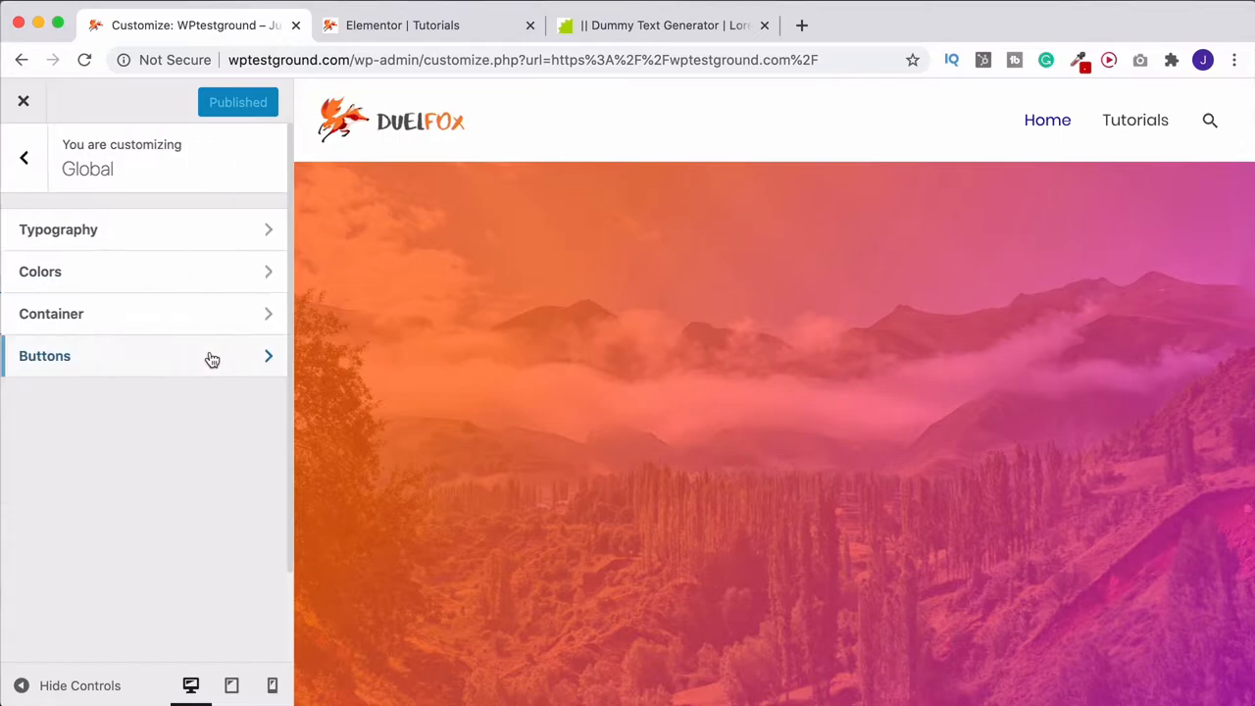
click(59, 229)
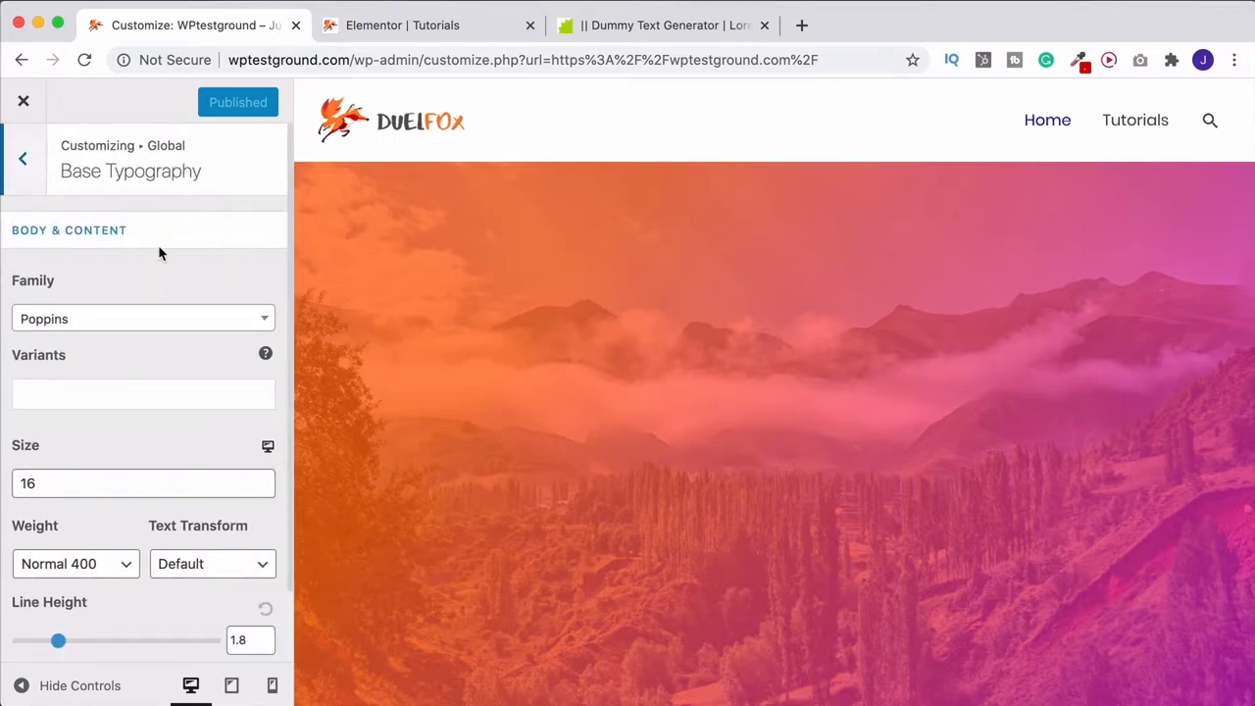
scroll(down, 3)
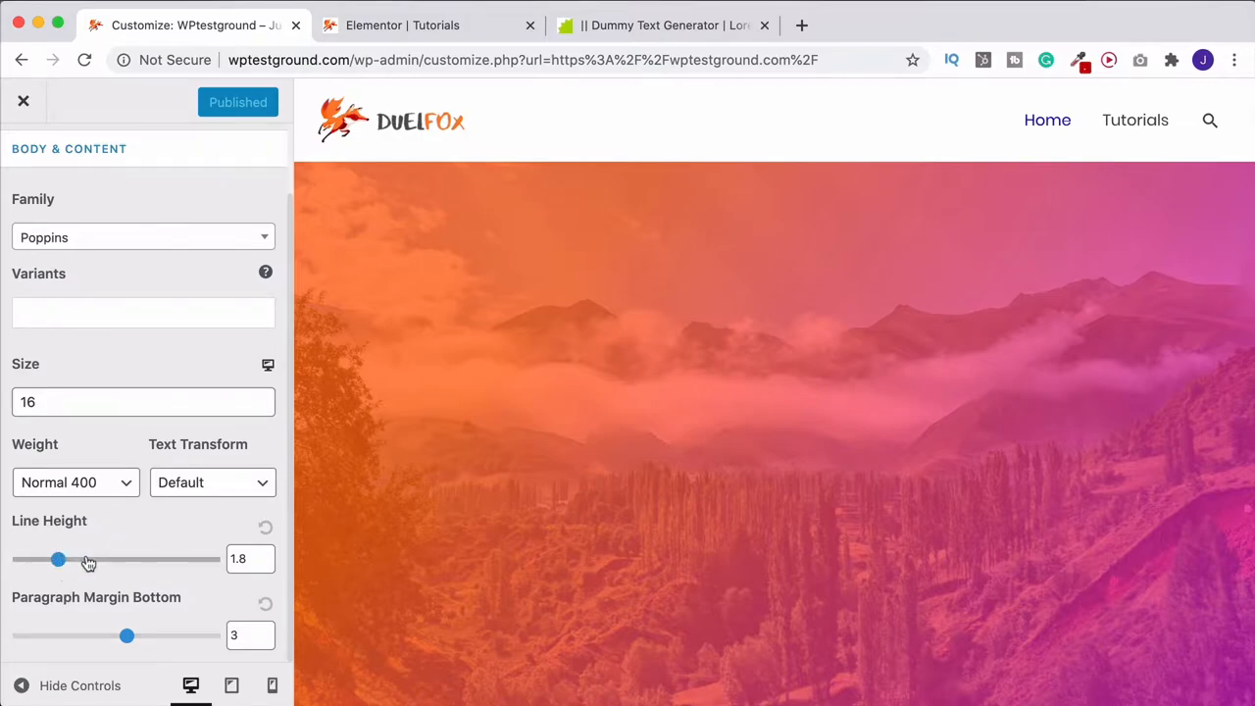
mouse_move(171, 568)
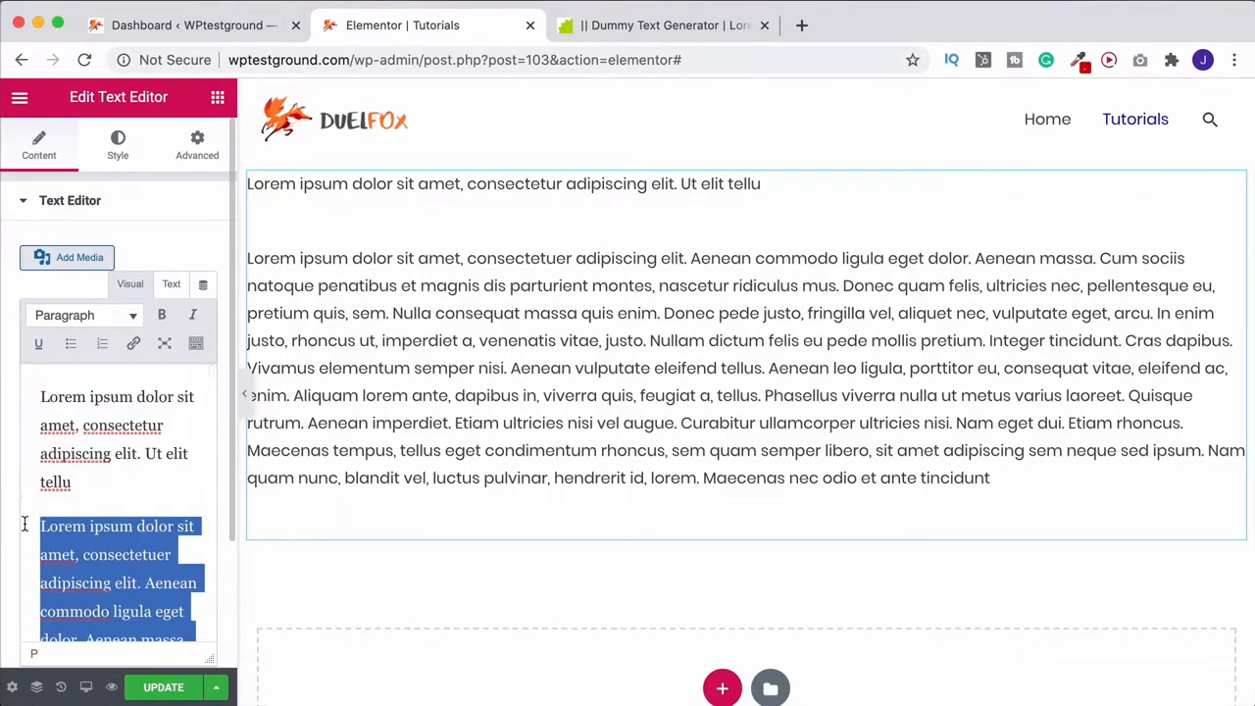
Step: Replace the dummy text with 'a new paragraph I want a new line' and, after a line break, 'and now you can type'
key(Delete)
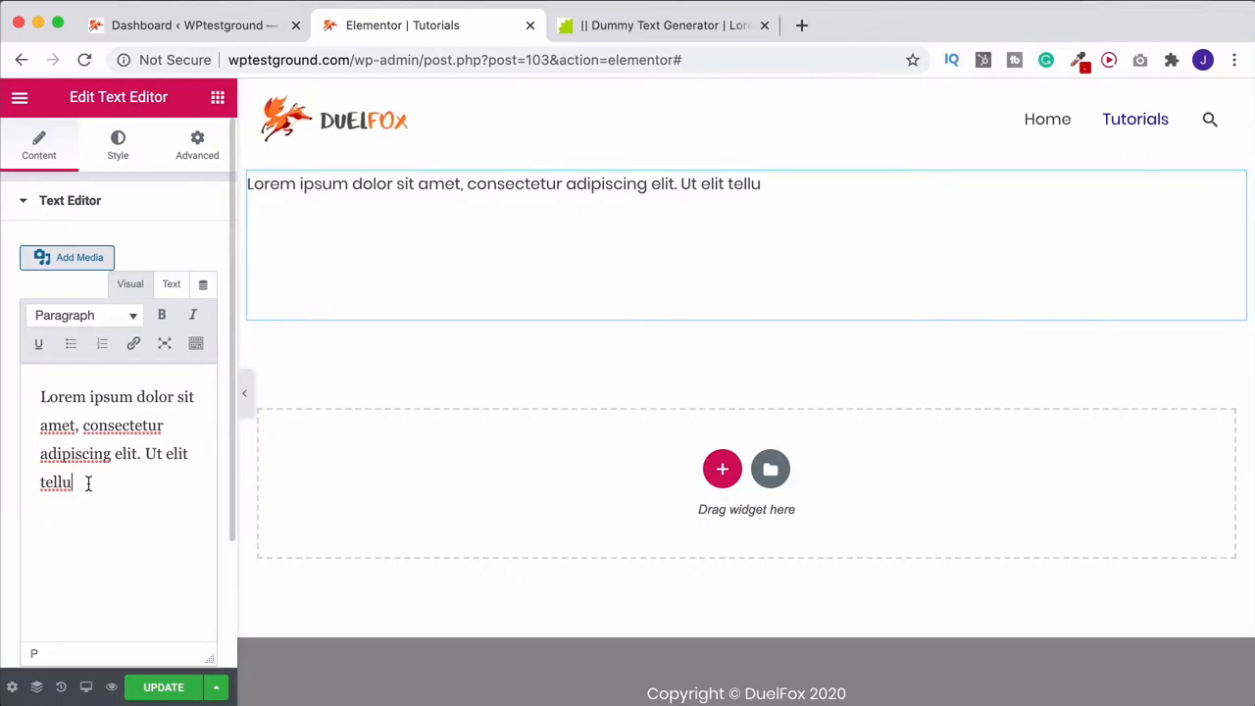
text(a ne)
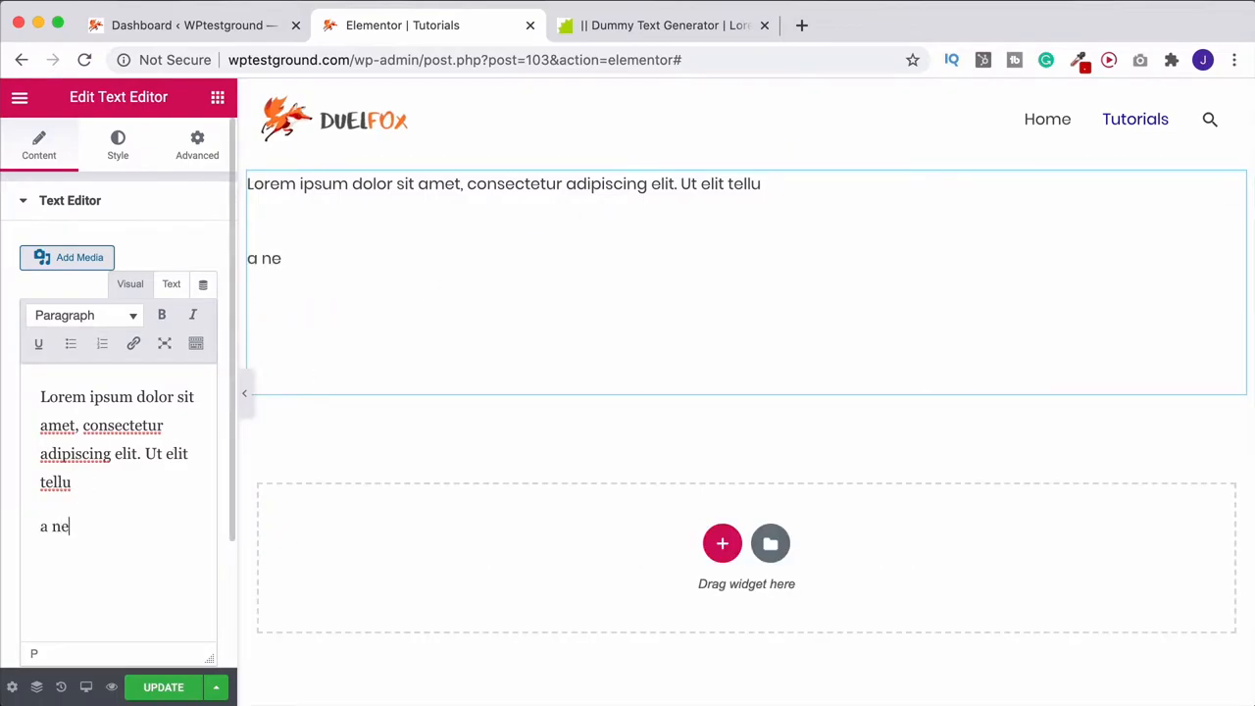
text(w paragraph we just)
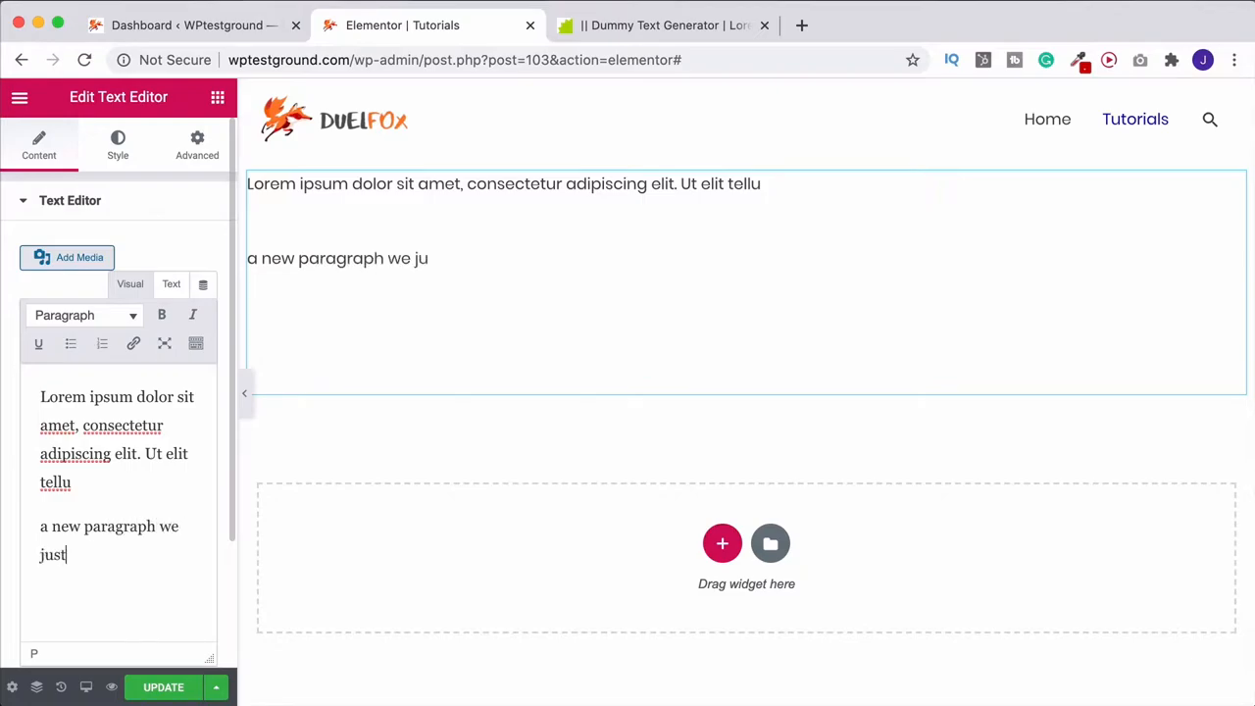
text(want a new line)
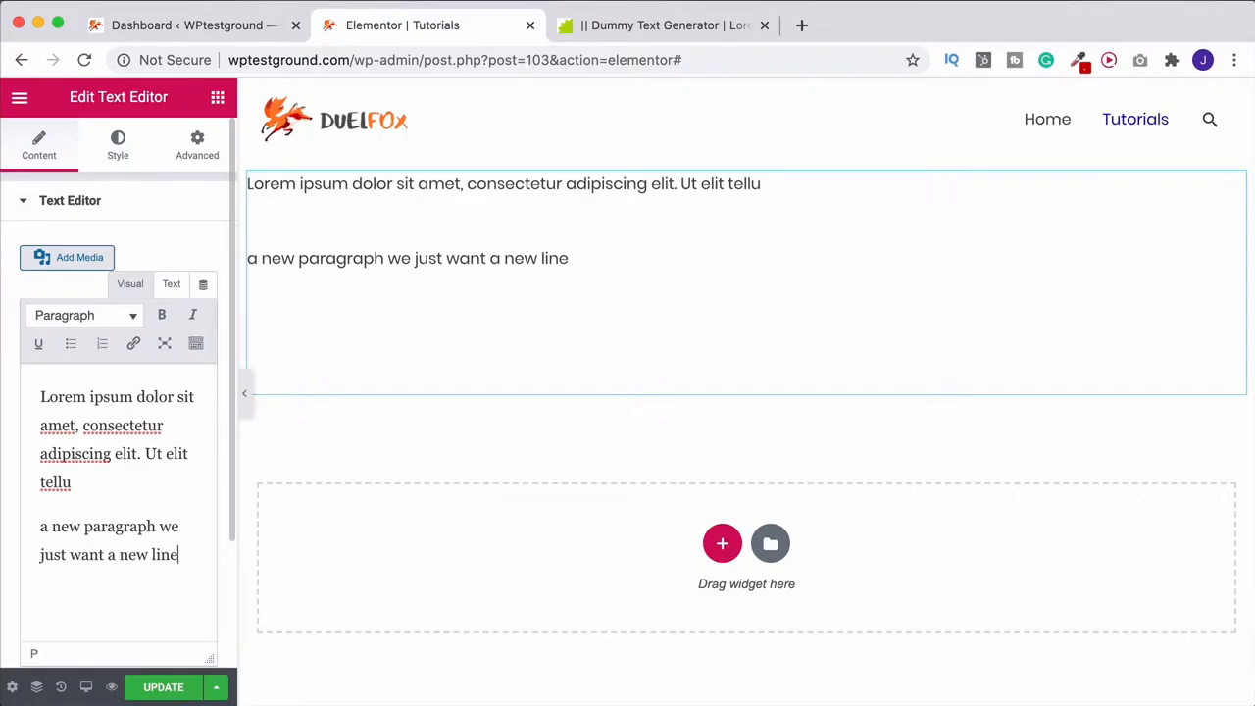
key(Return)
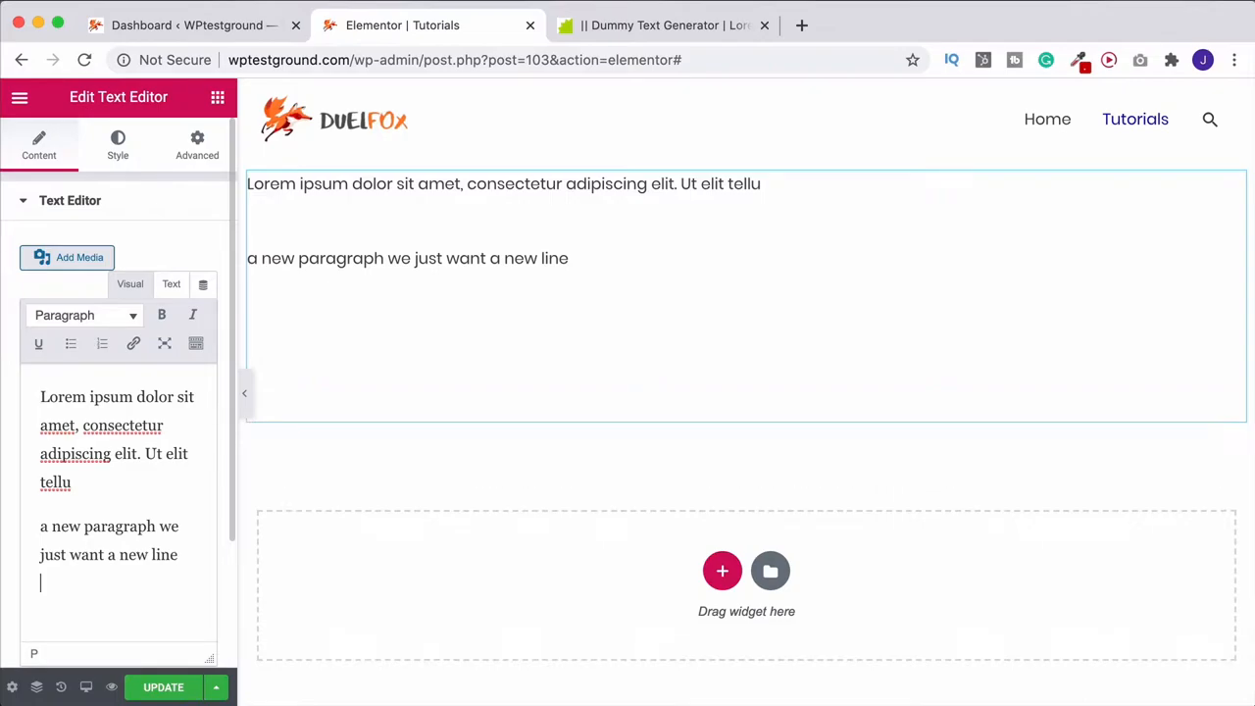
text(and now)
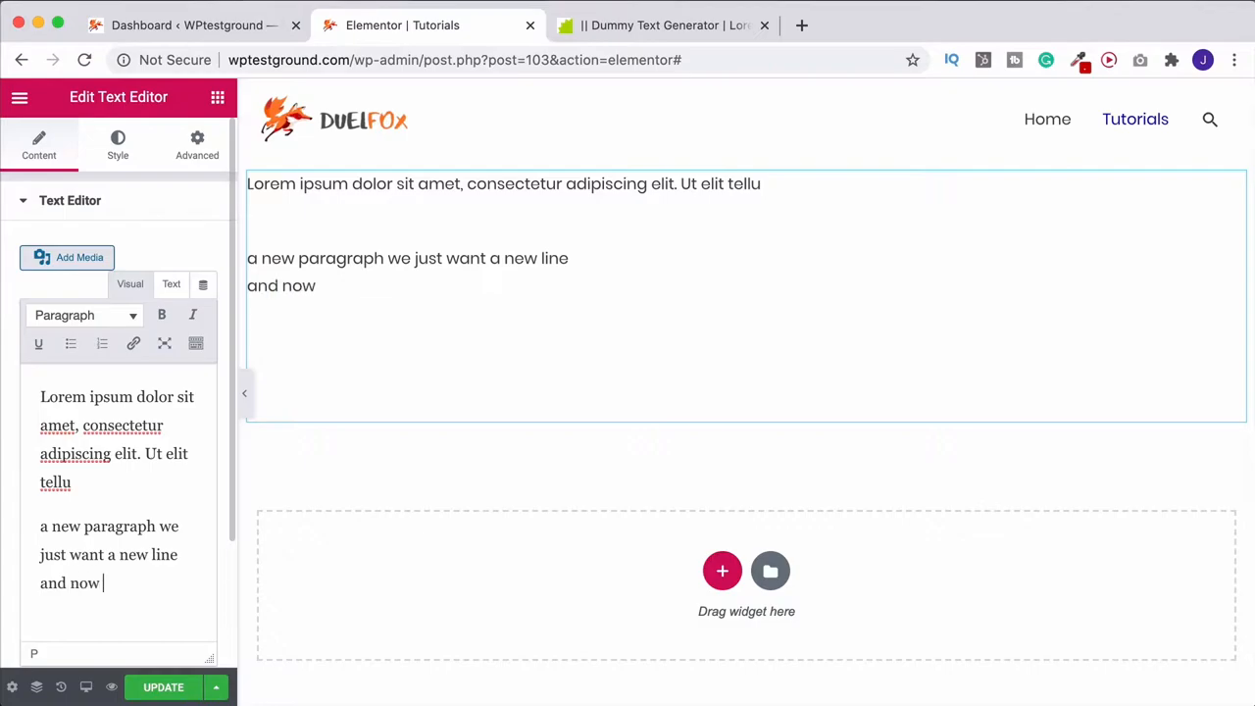
text(you can type a new line in the same paragraph)
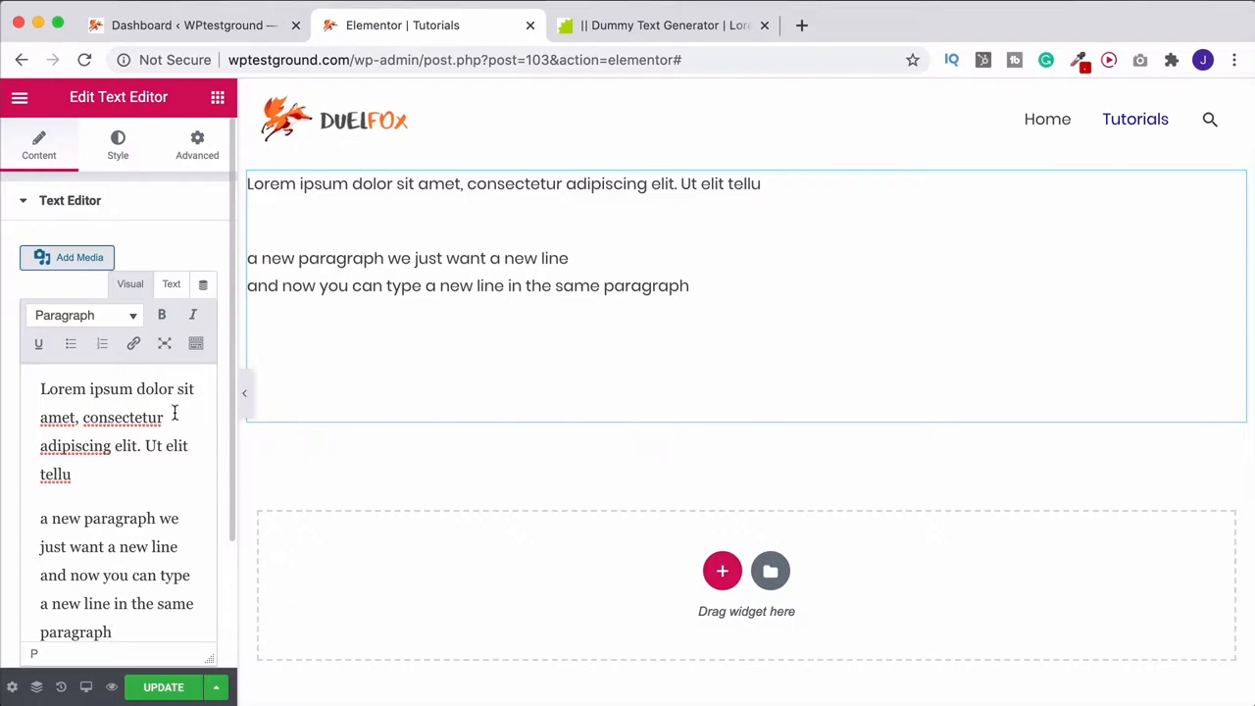
Step: Rewrite the first line as 'This is our title' and format it as Heading 1
click(216, 99)
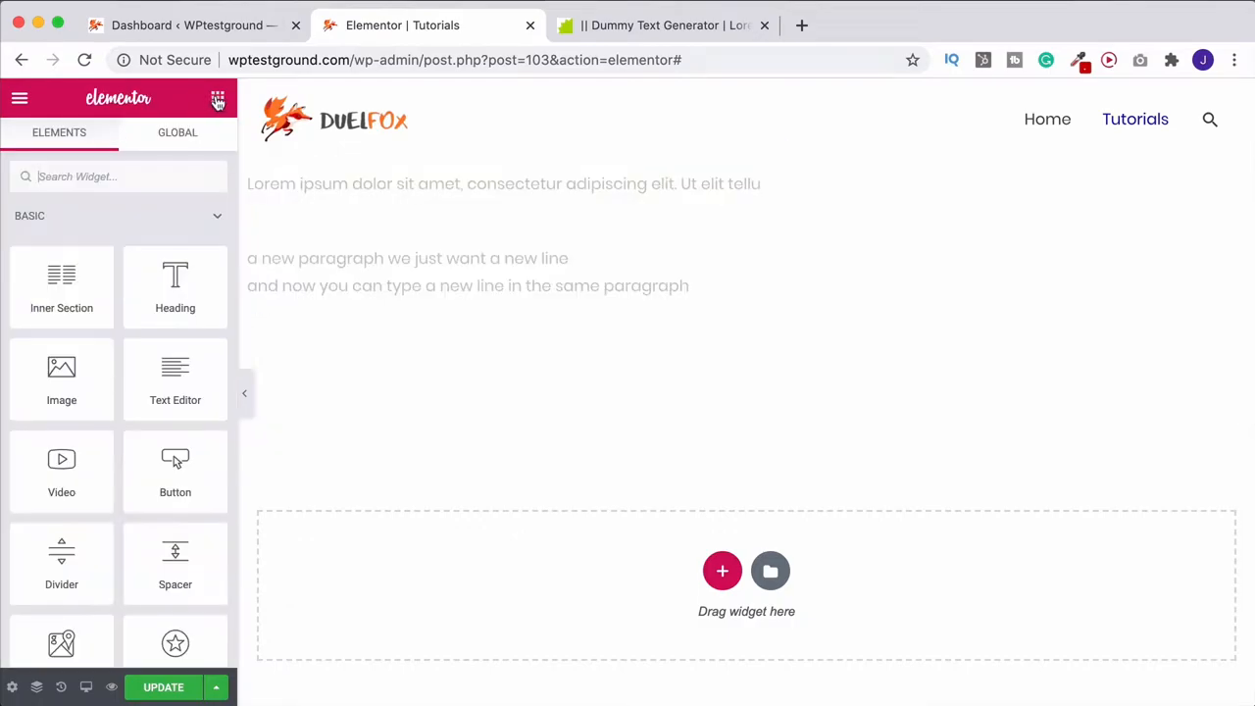
mouse_move(175, 287)
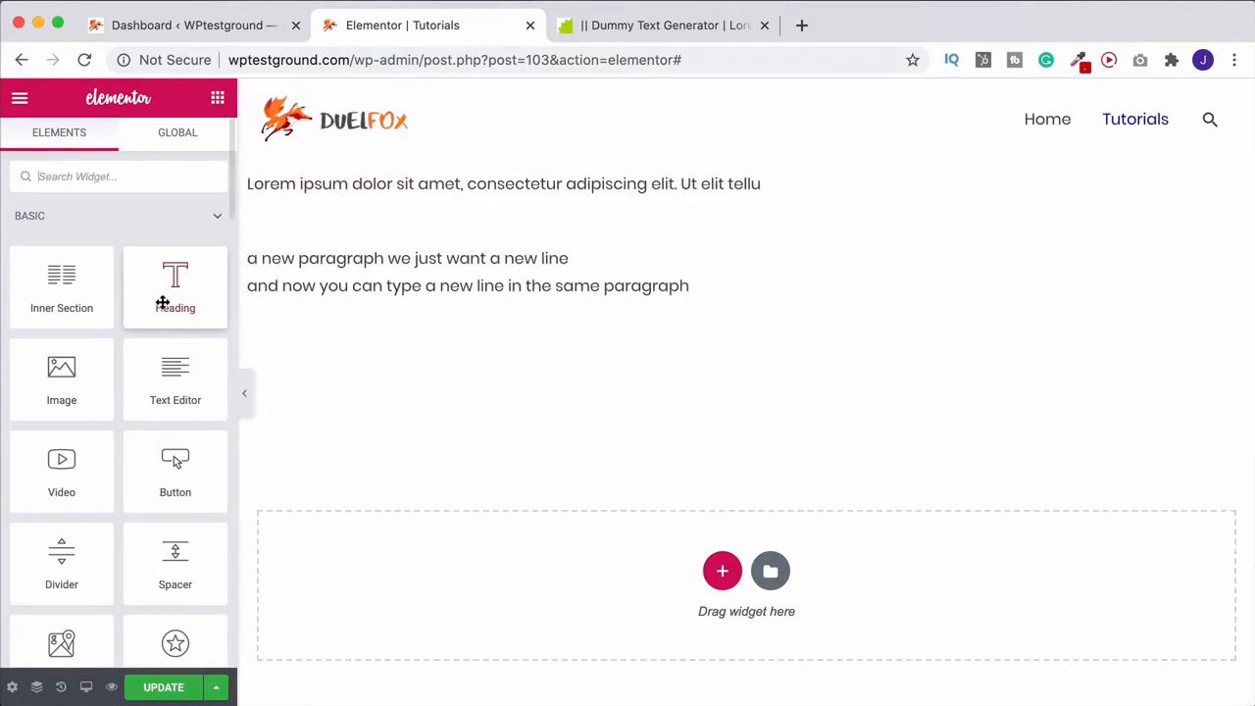
mouse_move(175, 284)
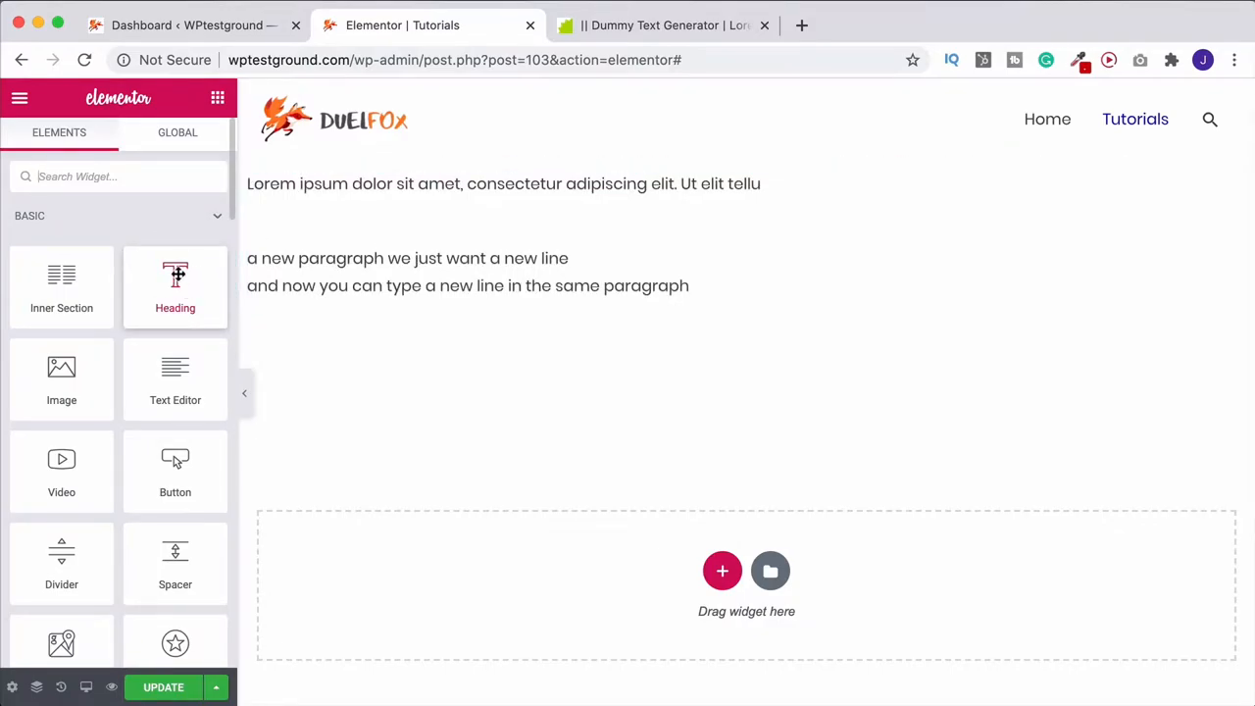
mouse_move(175, 284)
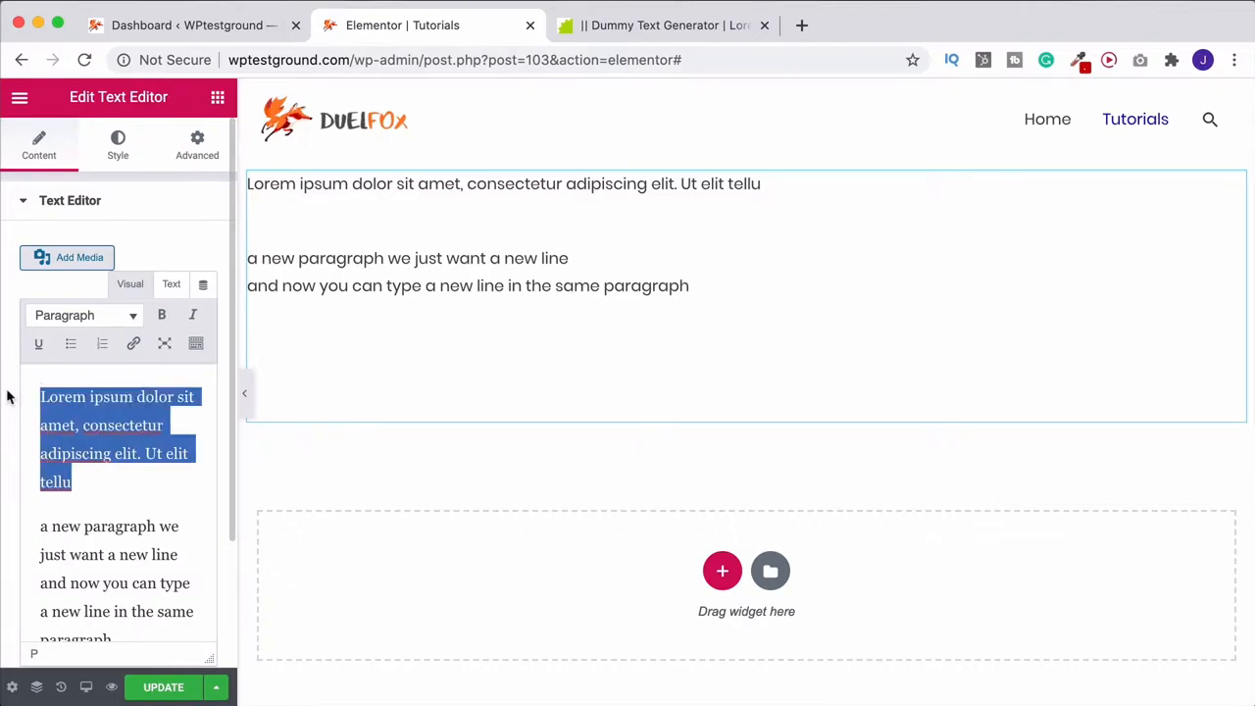
text(This is o)
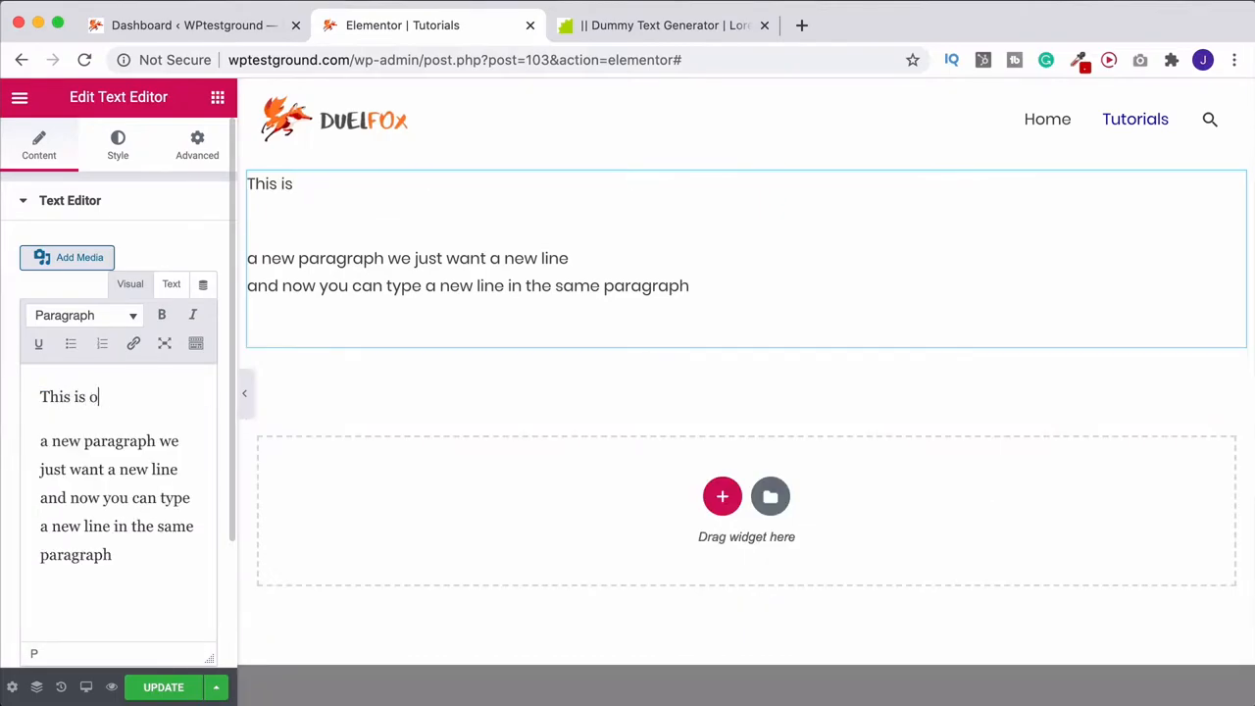
text(ur title)
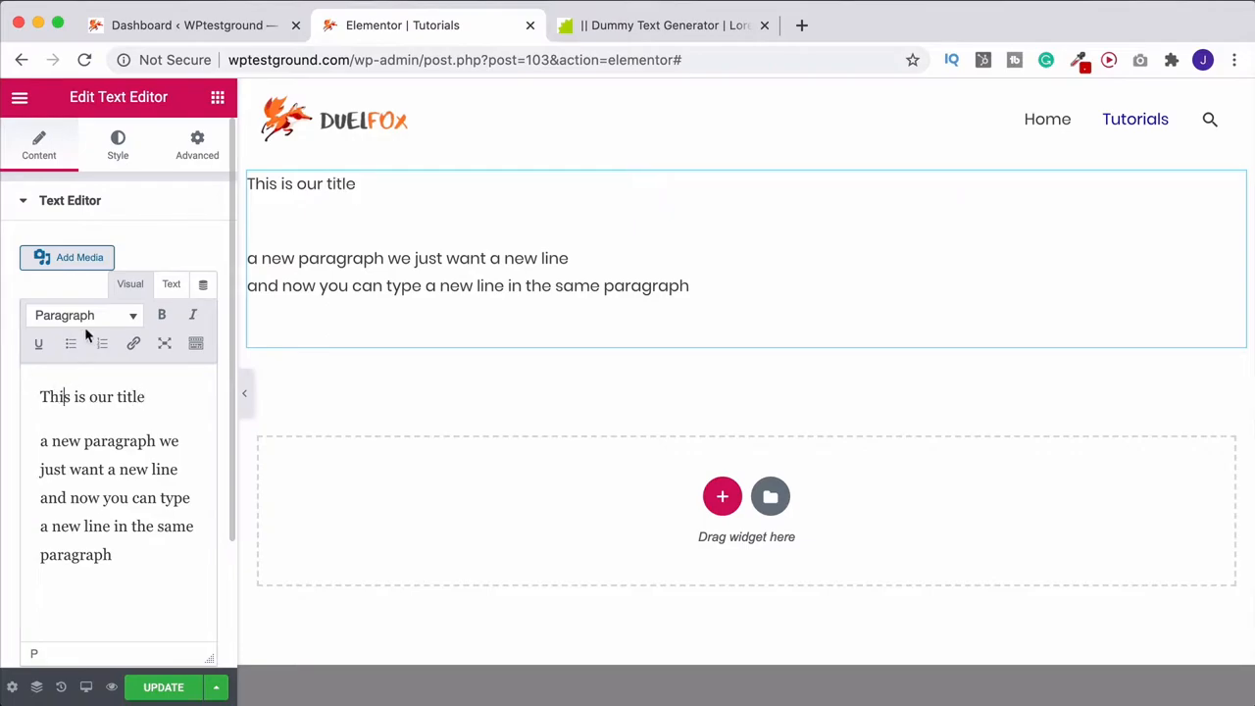
mouse_move(113, 322)
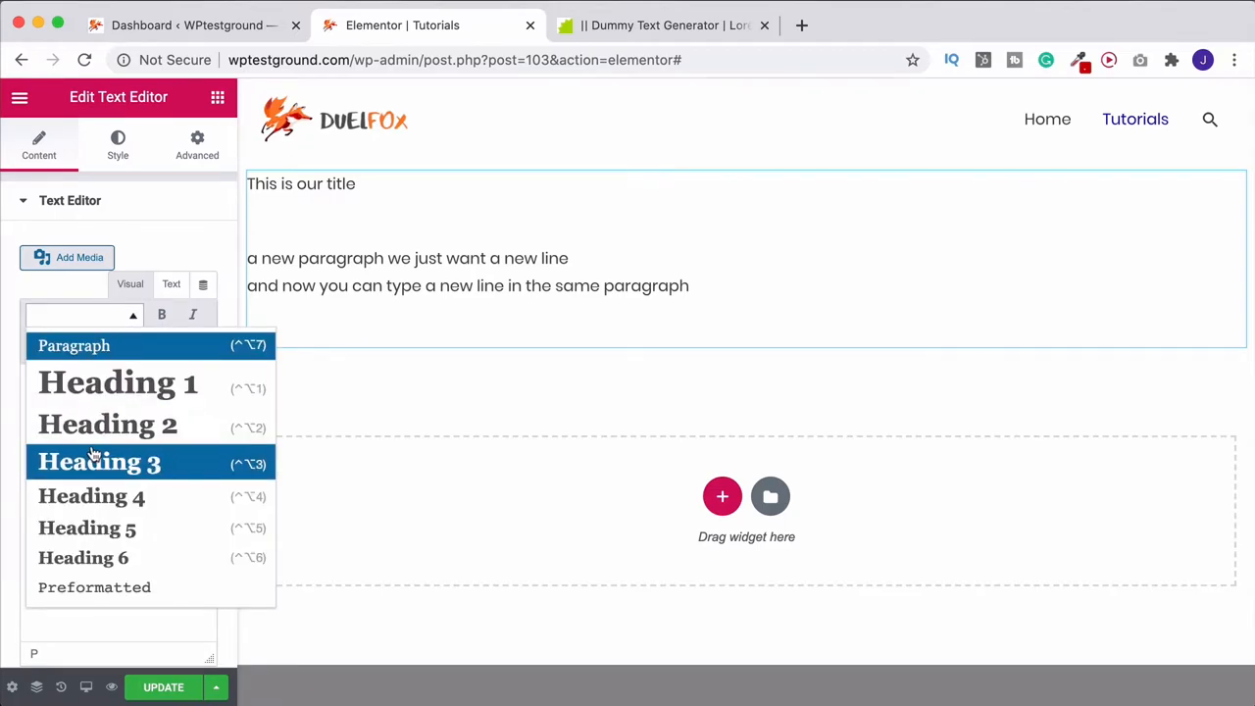
click(118, 382)
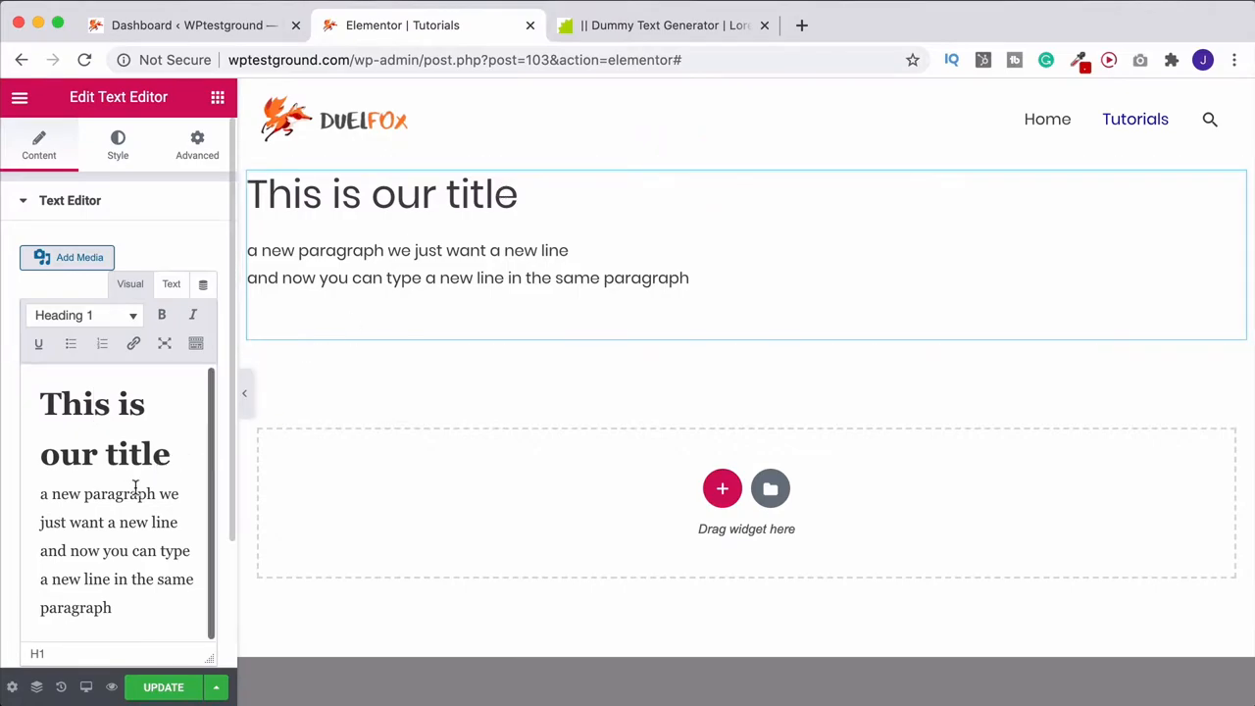
mouse_move(130, 424)
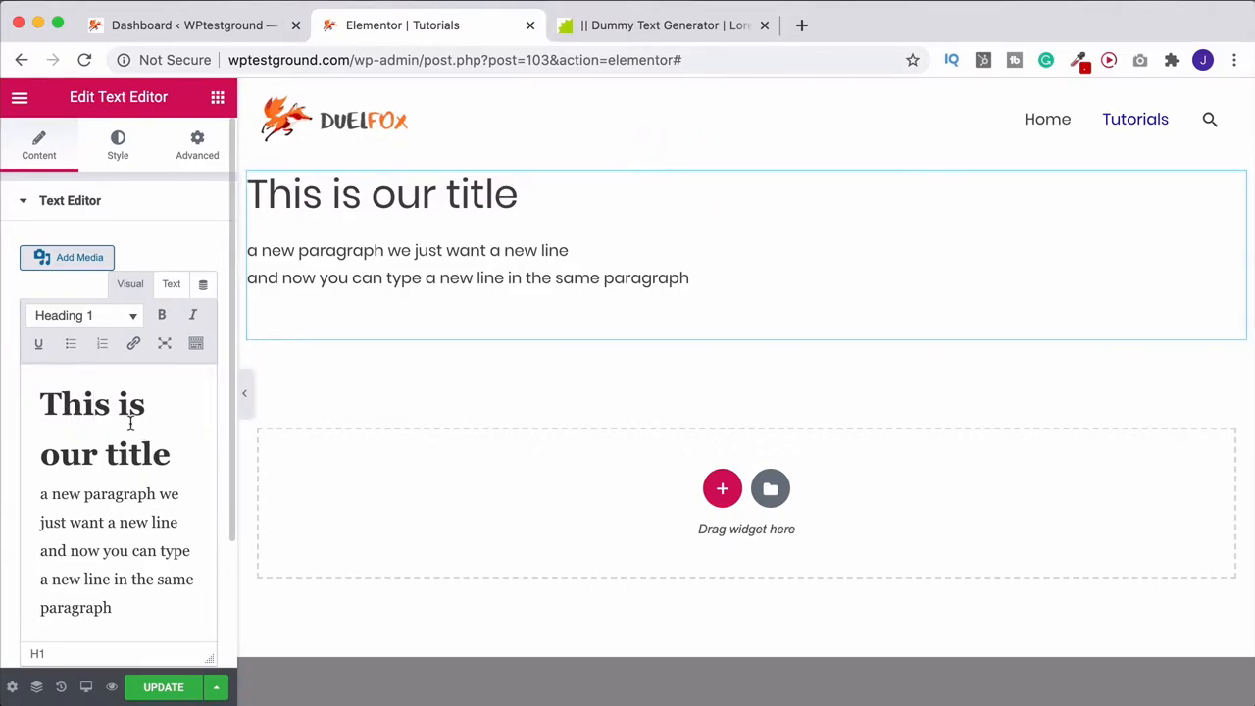
mouse_move(114, 494)
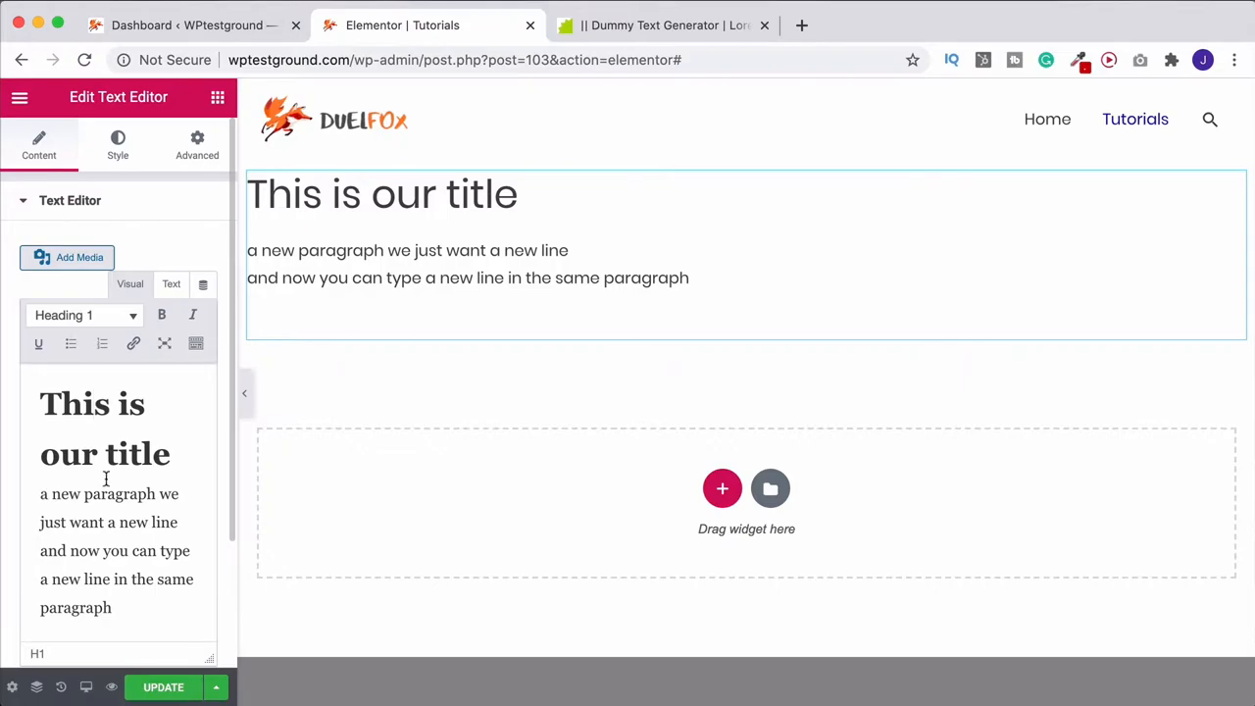
Step: Return 'This is our title' to plain Paragraph format as its own paragraph above the two-line text
click(83, 314)
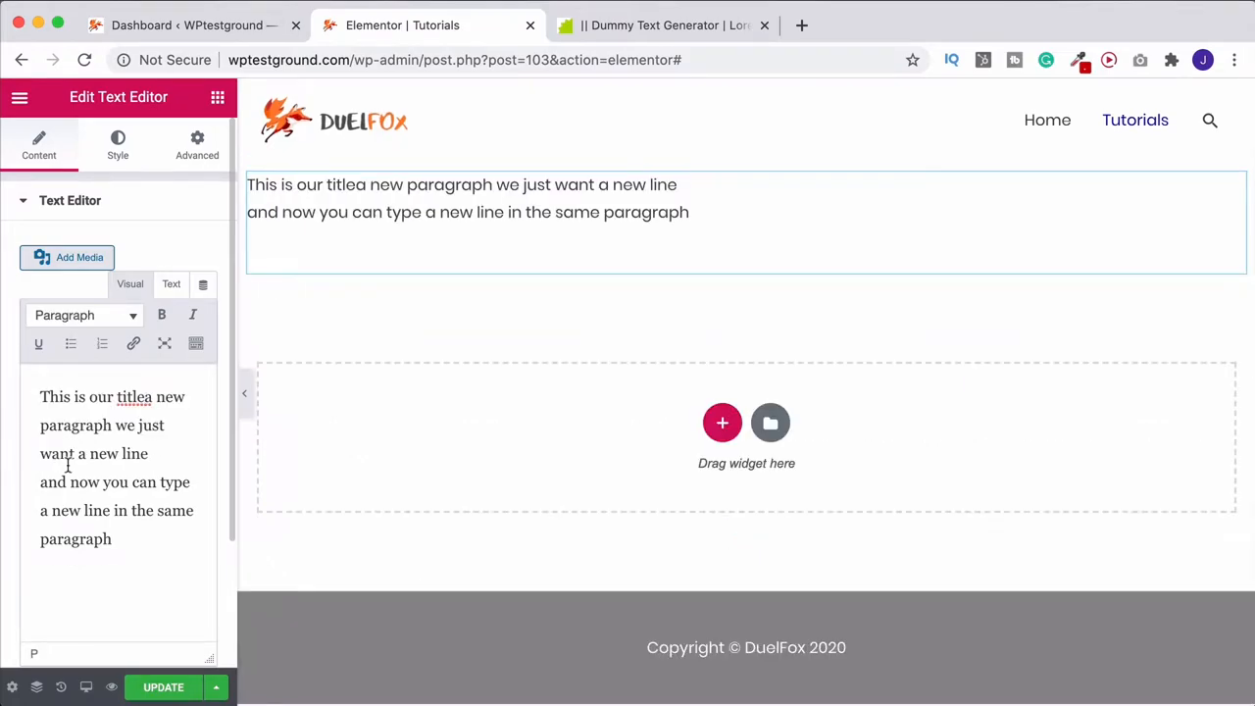
key(Enter)
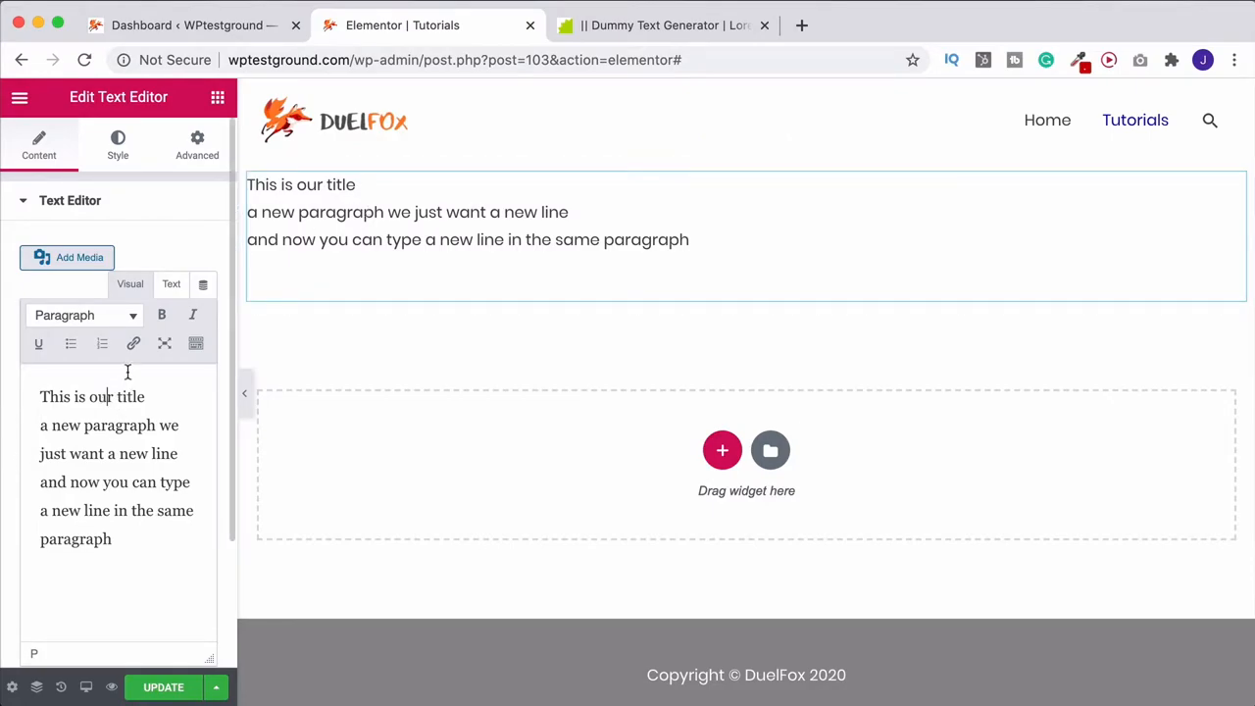
click(83, 314)
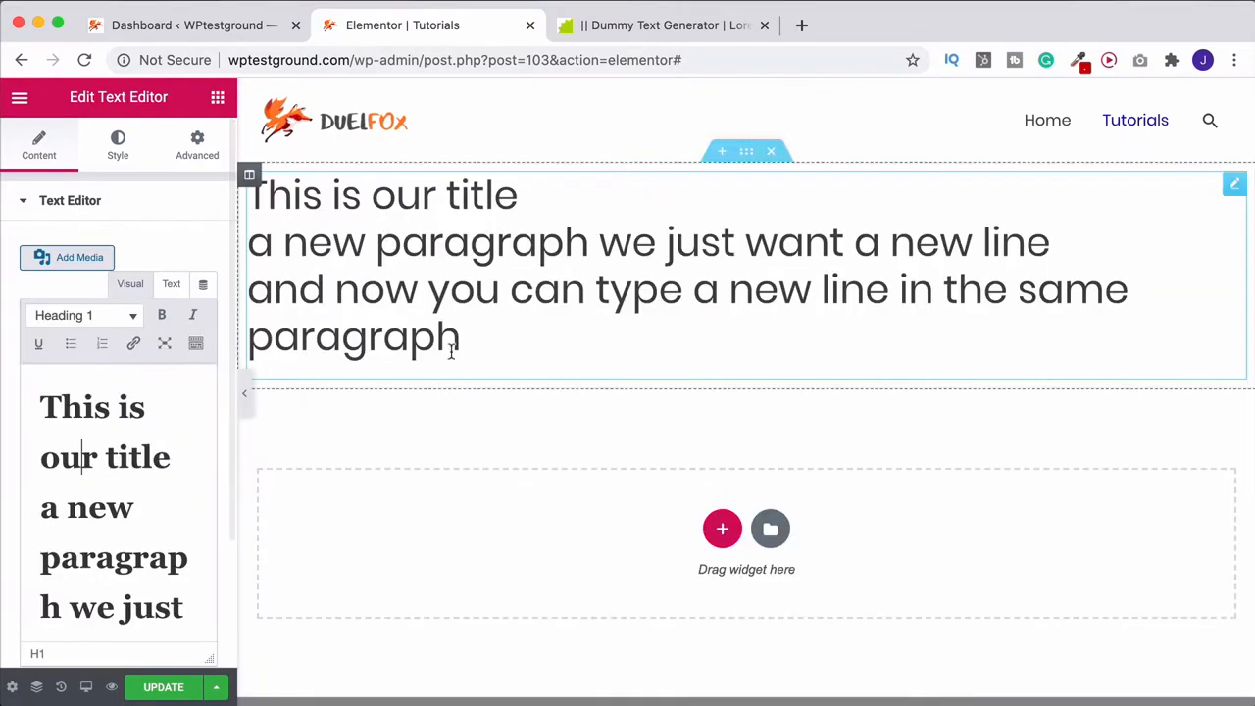
click(83, 313)
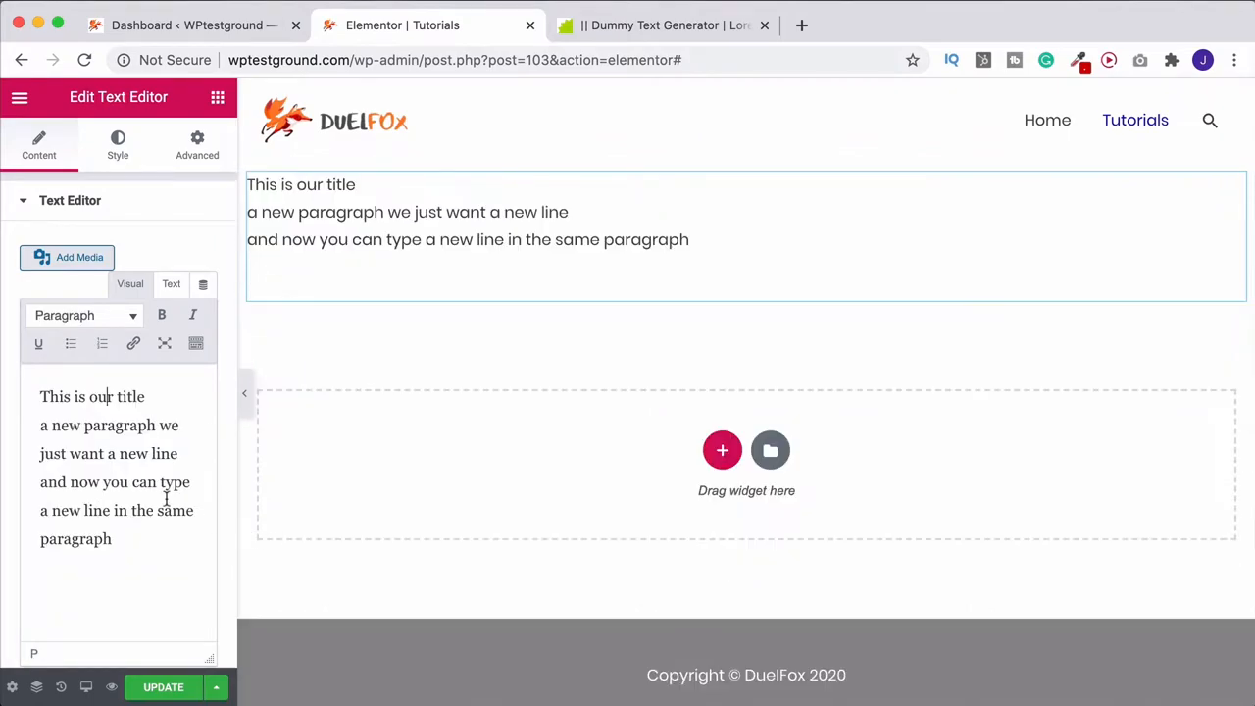
key(Enter)
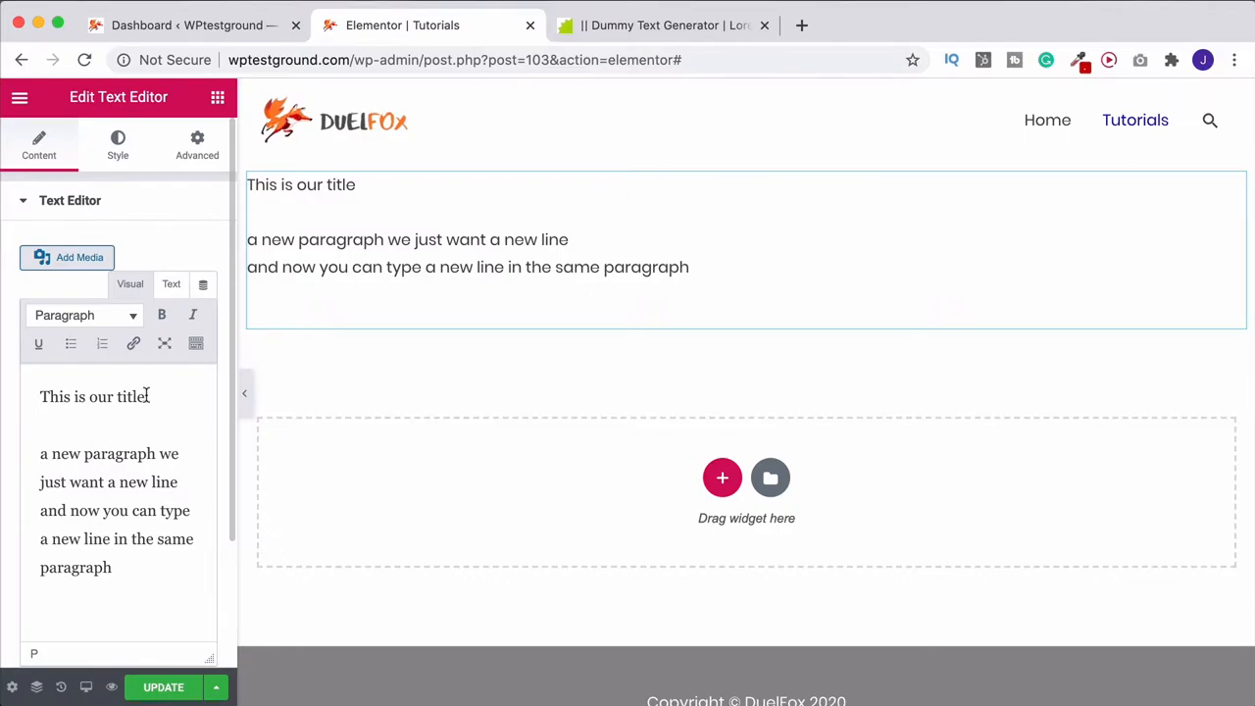
mouse_move(106, 420)
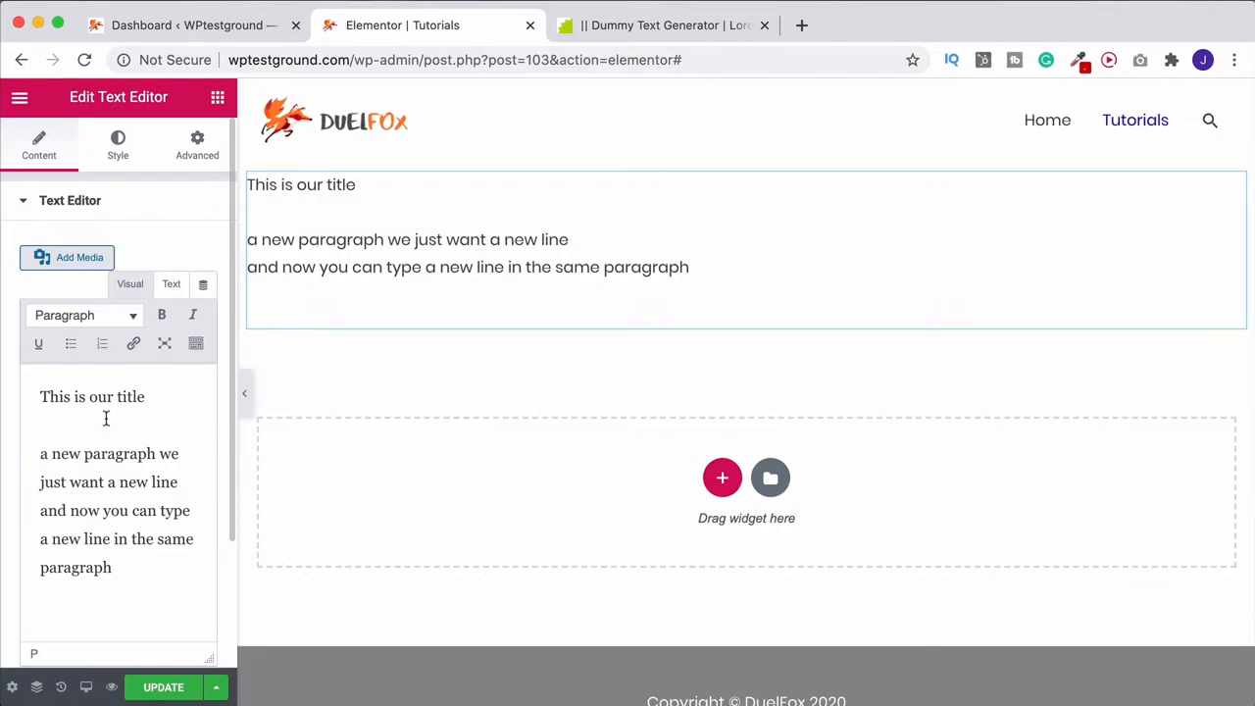
double_click(125, 396)
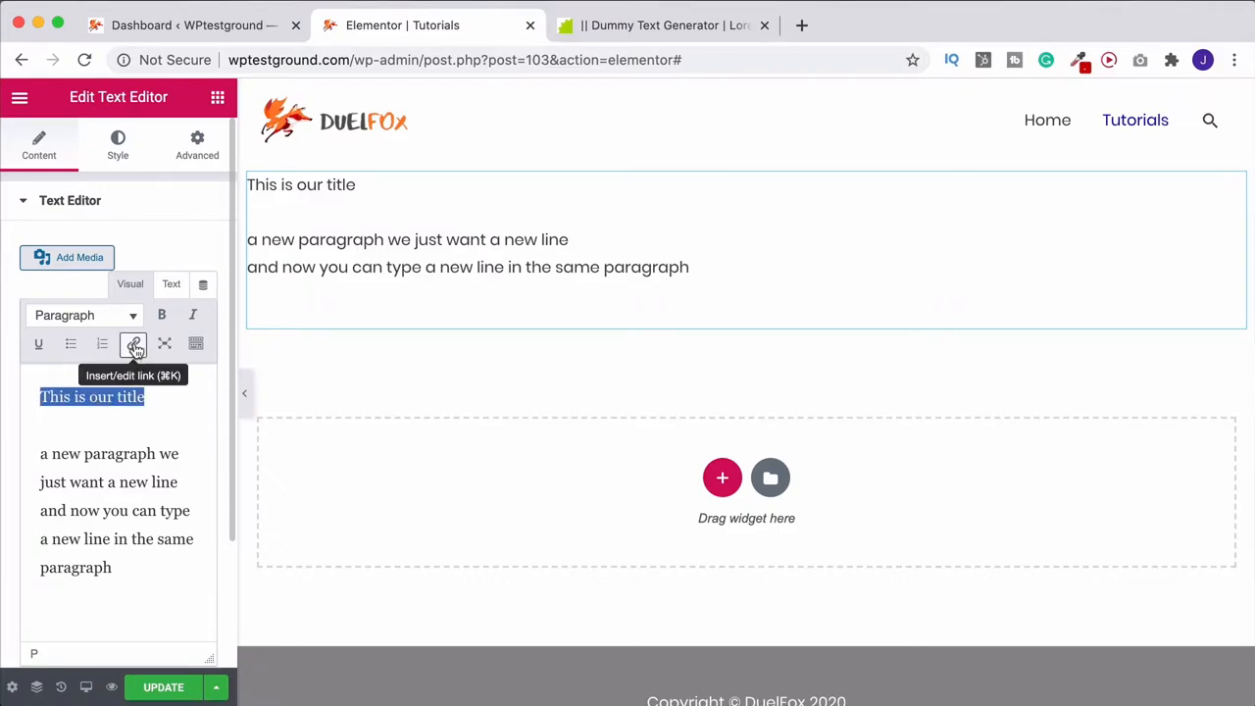
mouse_move(133, 343)
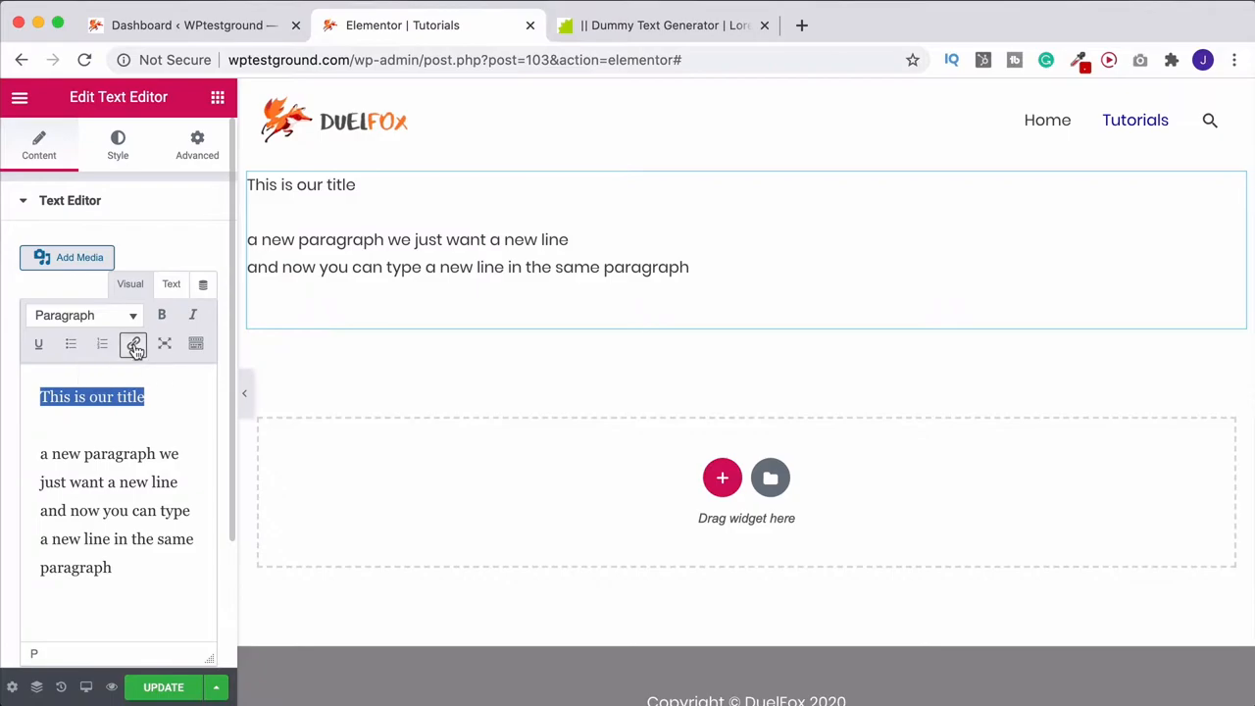
click(133, 344)
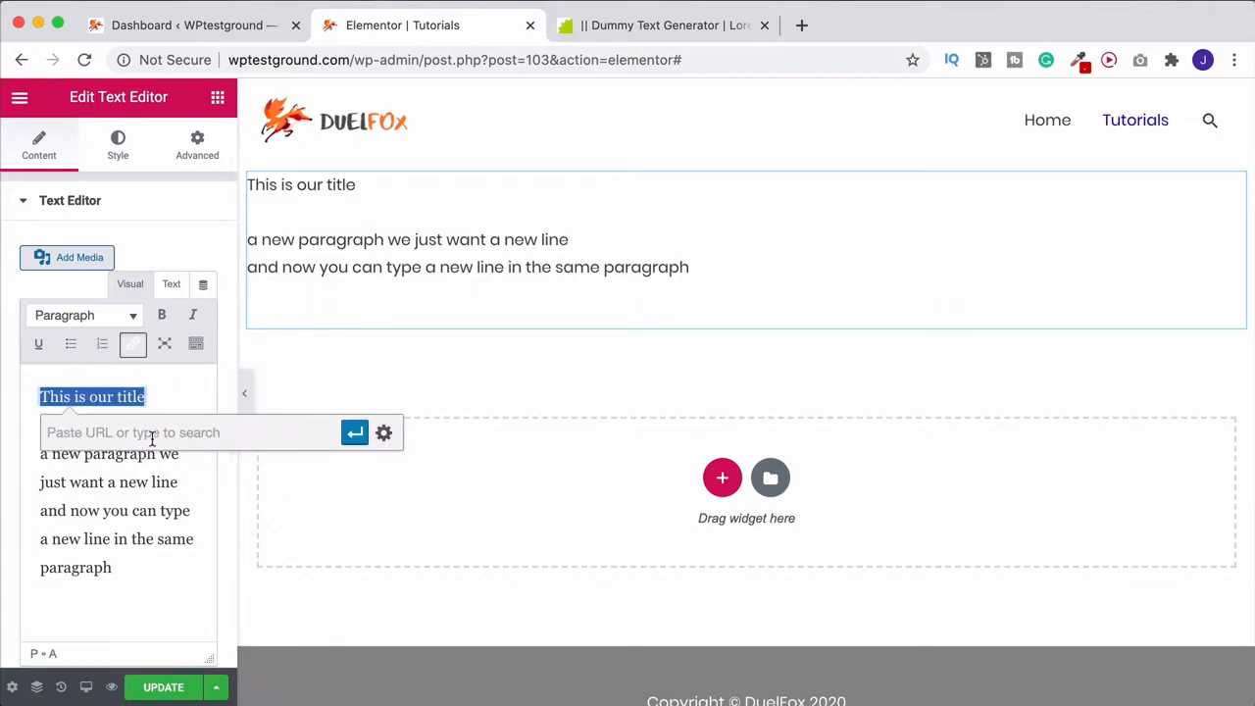
text(hom)
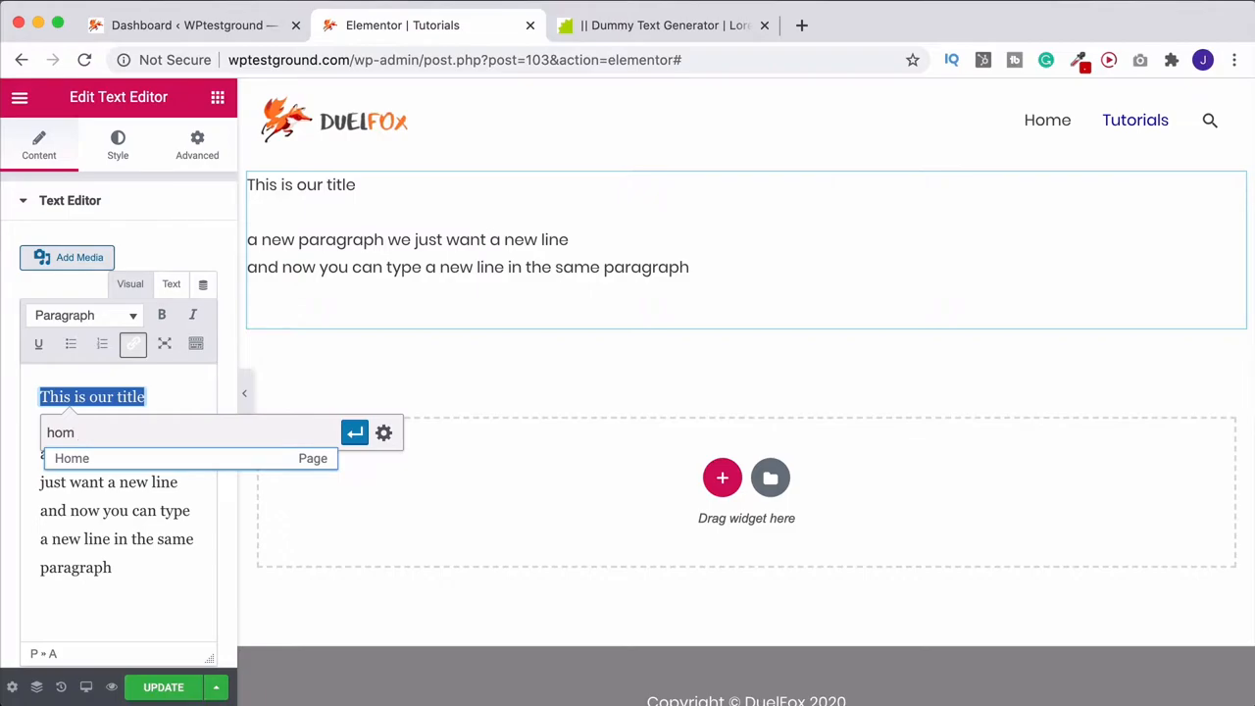
mouse_move(71, 459)
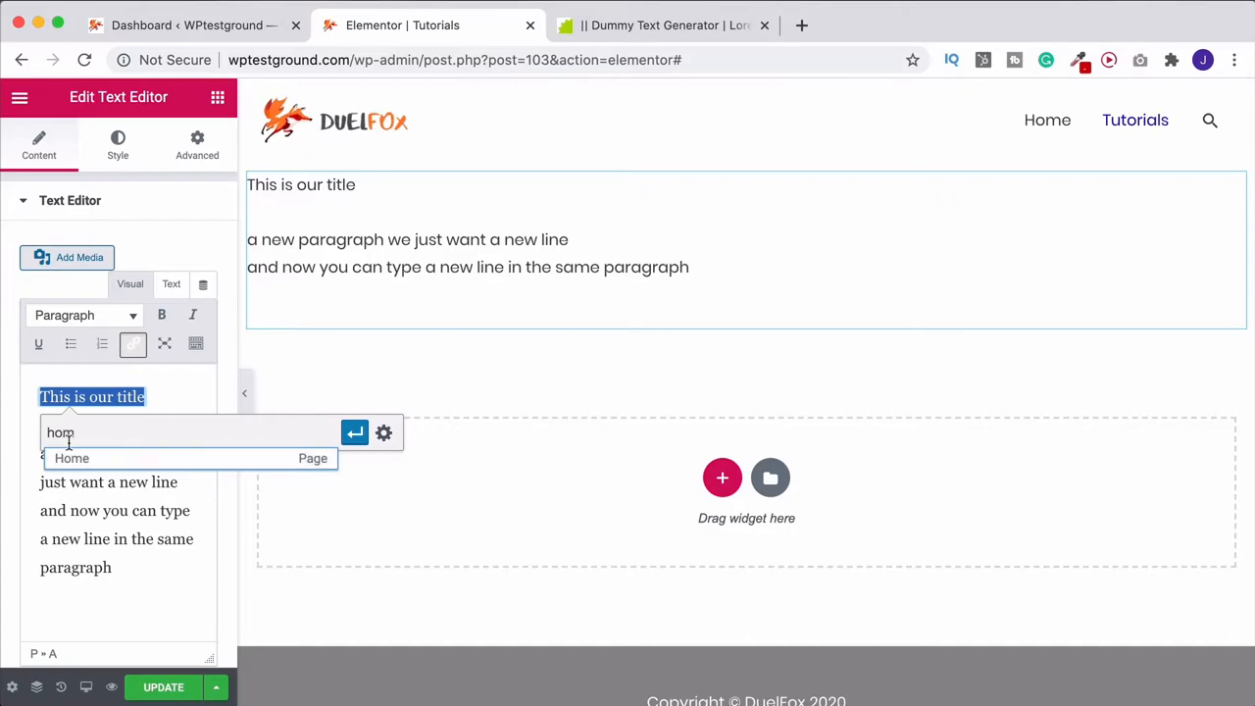
mouse_move(116, 459)
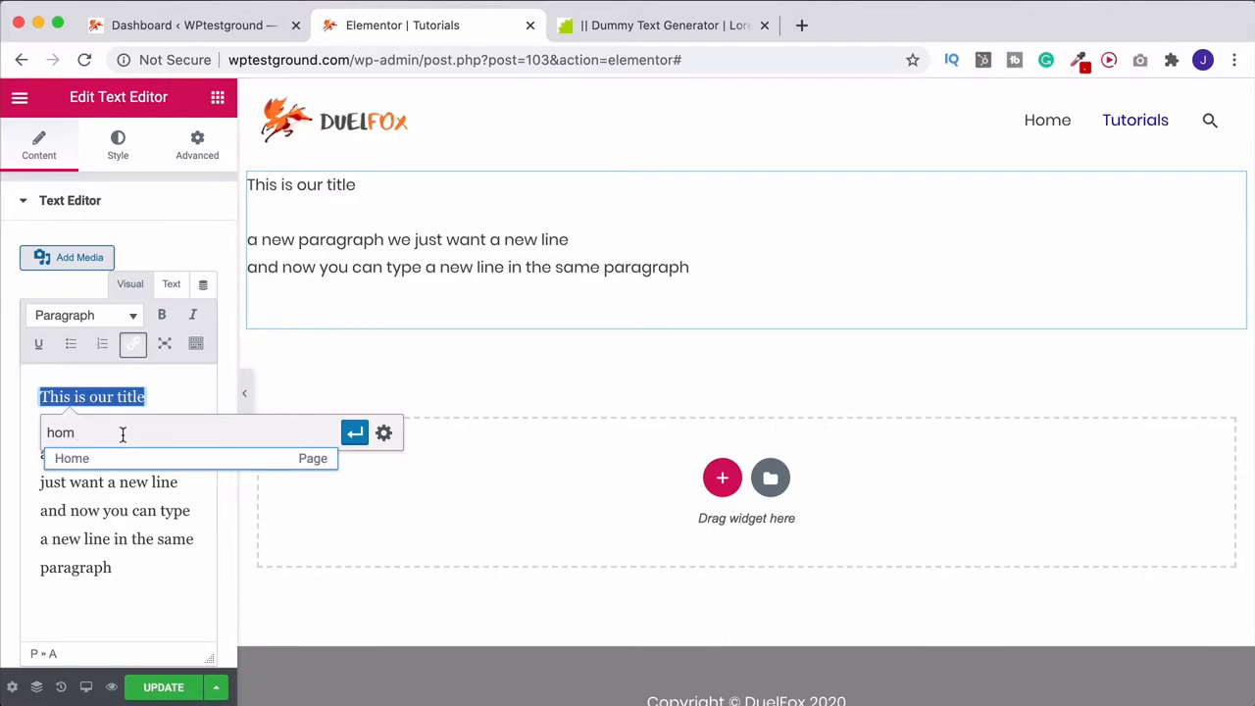
mouse_move(100, 434)
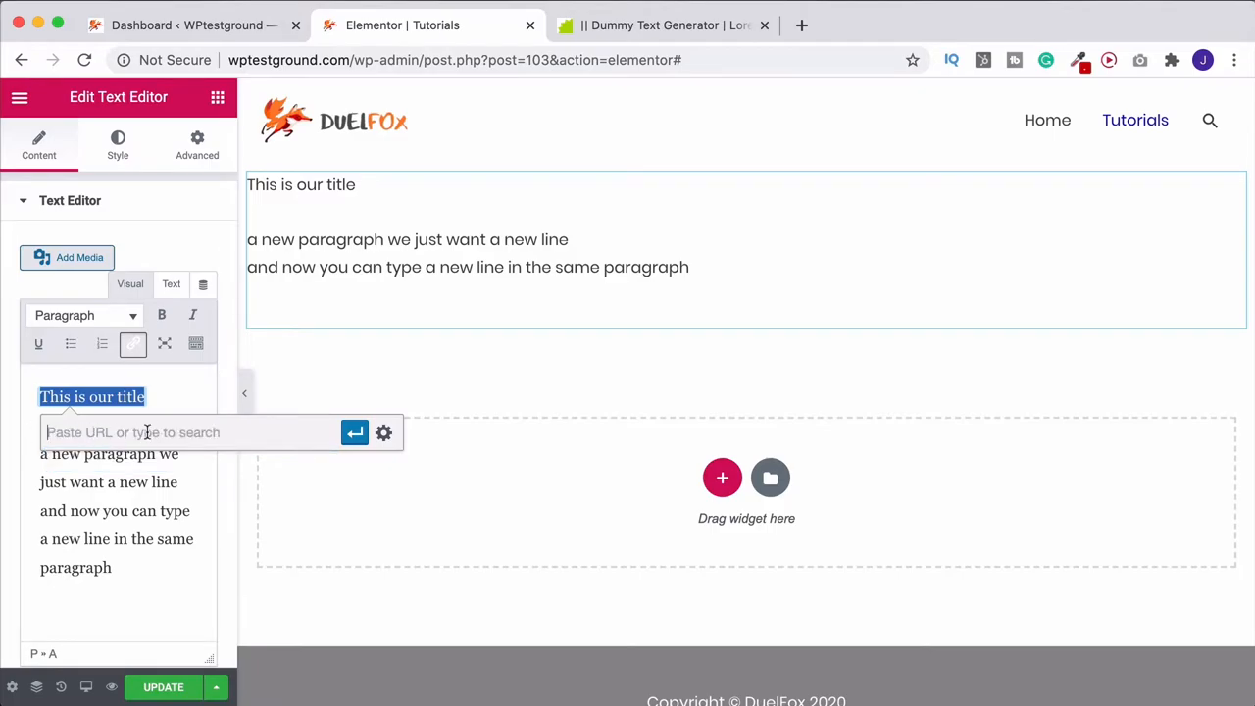
mouse_move(384, 433)
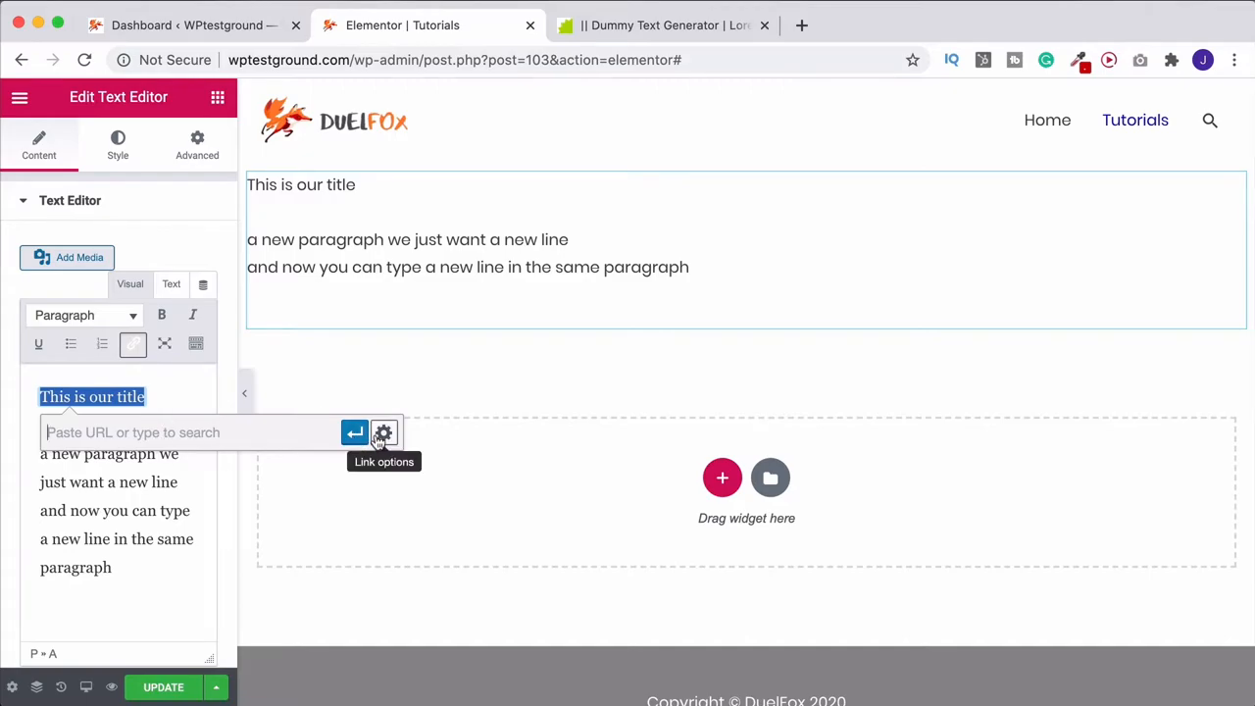
click(385, 433)
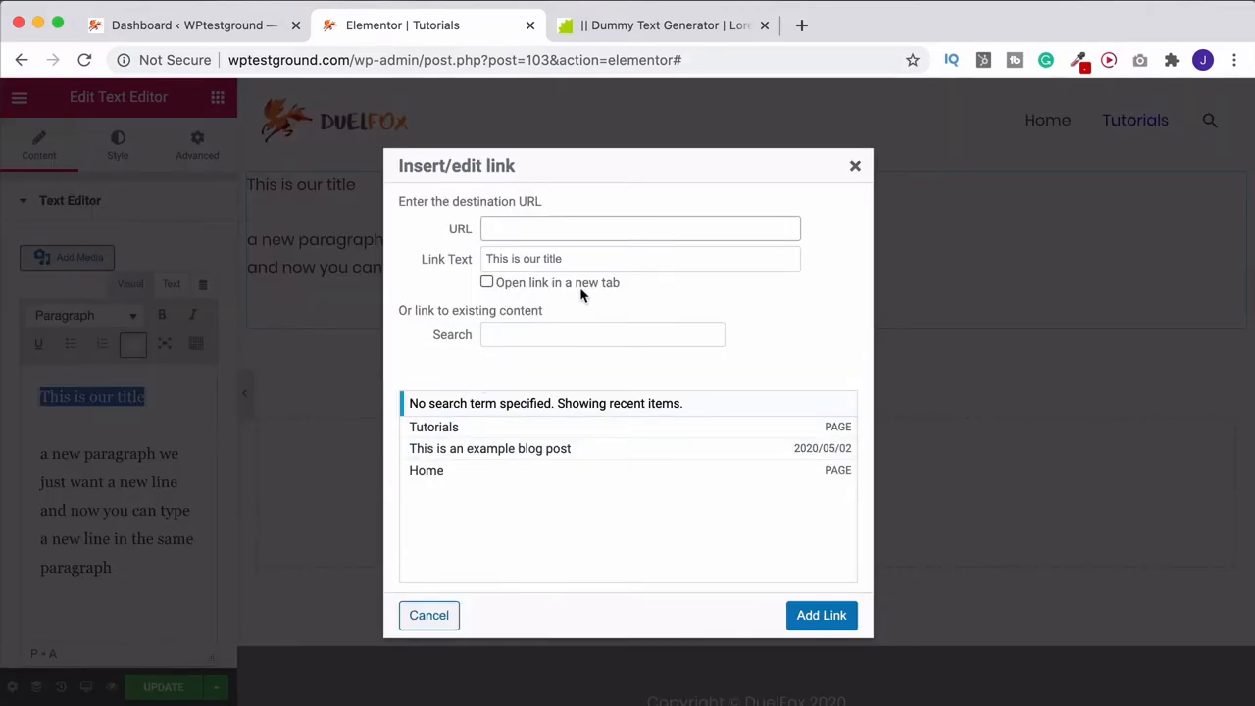
click(428, 616)
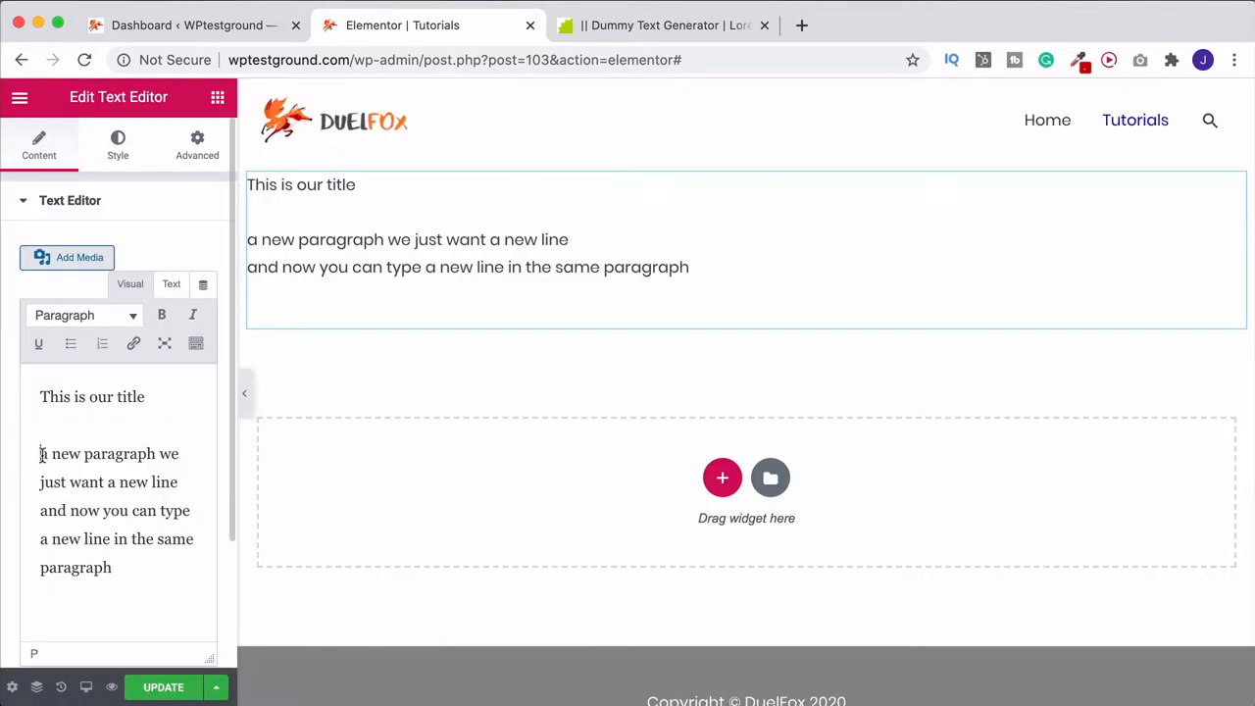
Step: Make the two-line paragraph a single bulleted list item and remove the title text
click(70, 346)
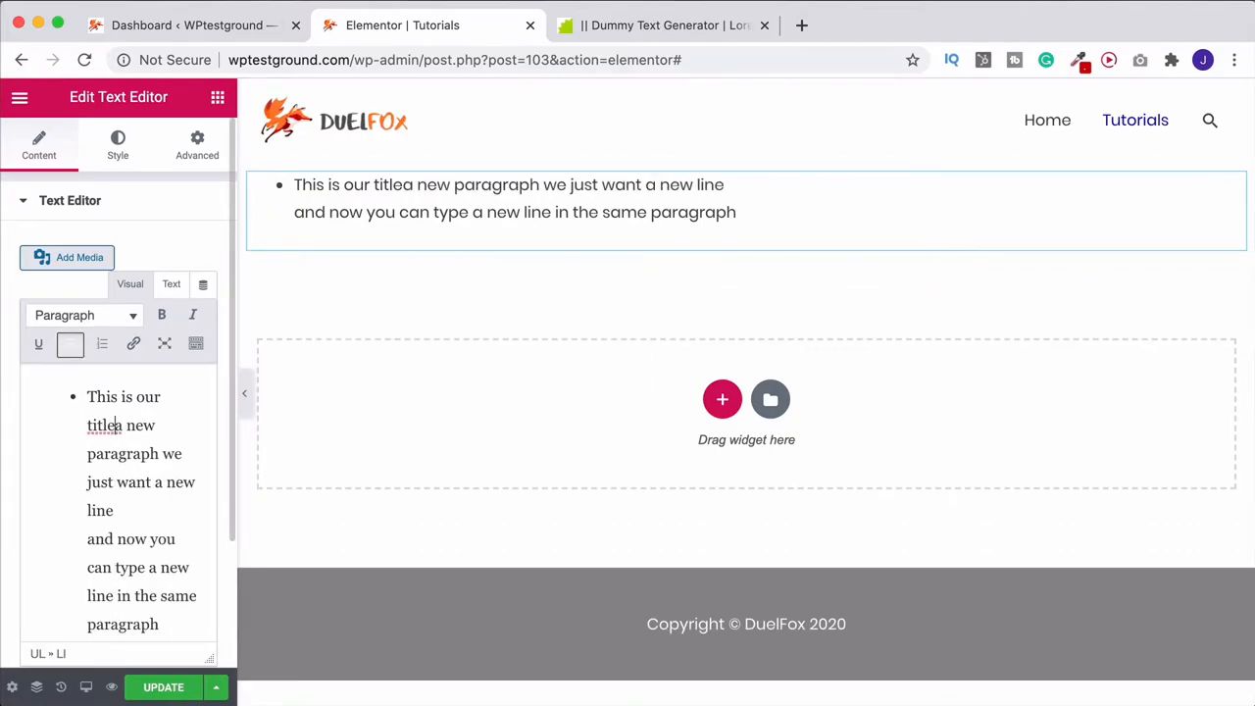
key(Return)
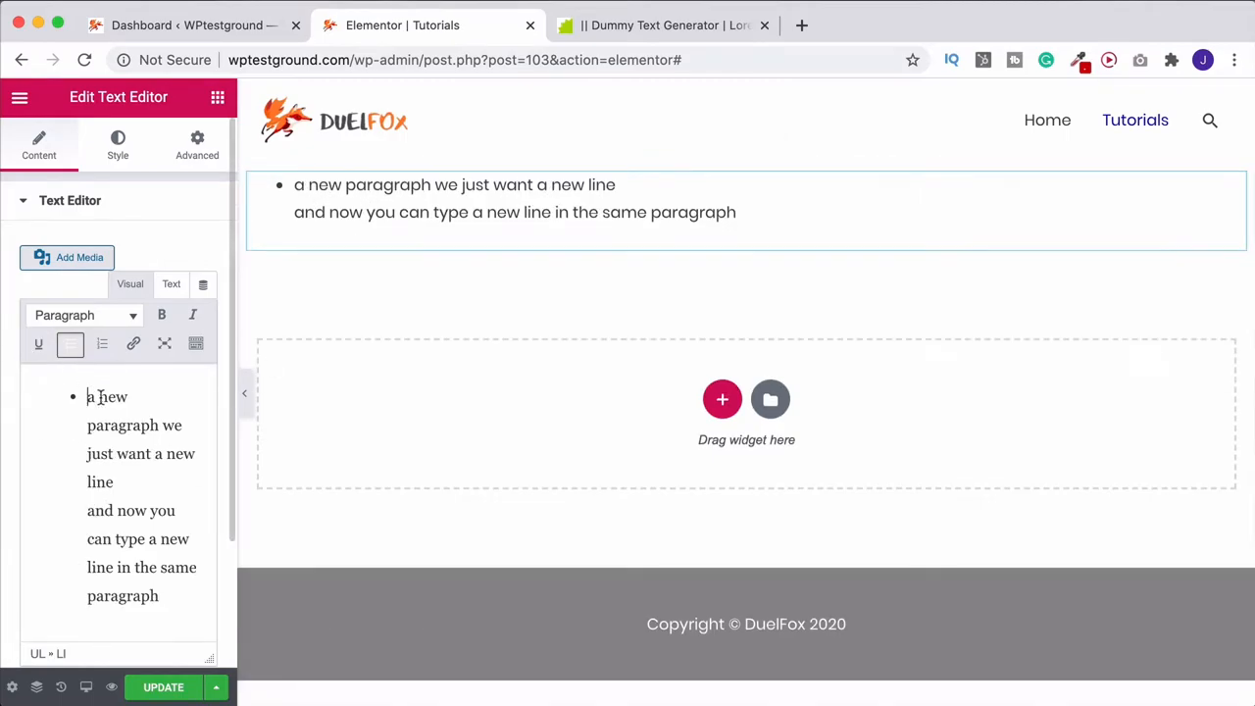
Step: Switch the bullet to a numbered list, then clear the editor's text entirely
click(71, 344)
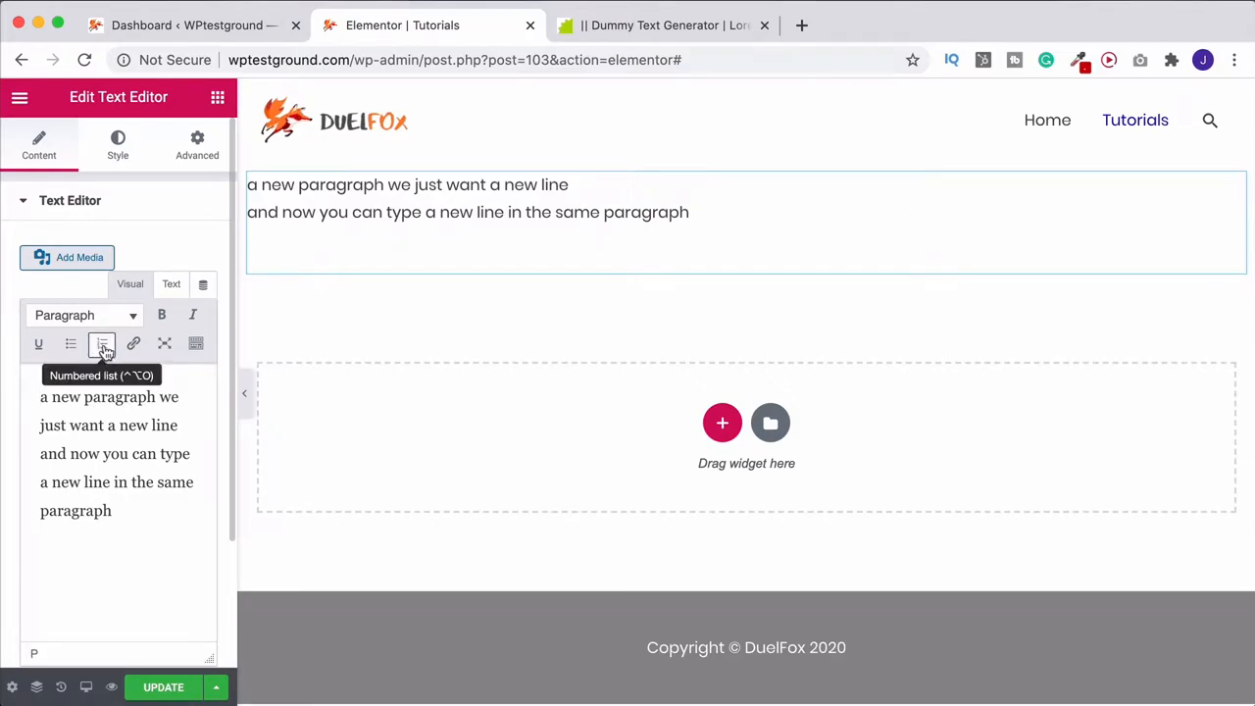
click(102, 343)
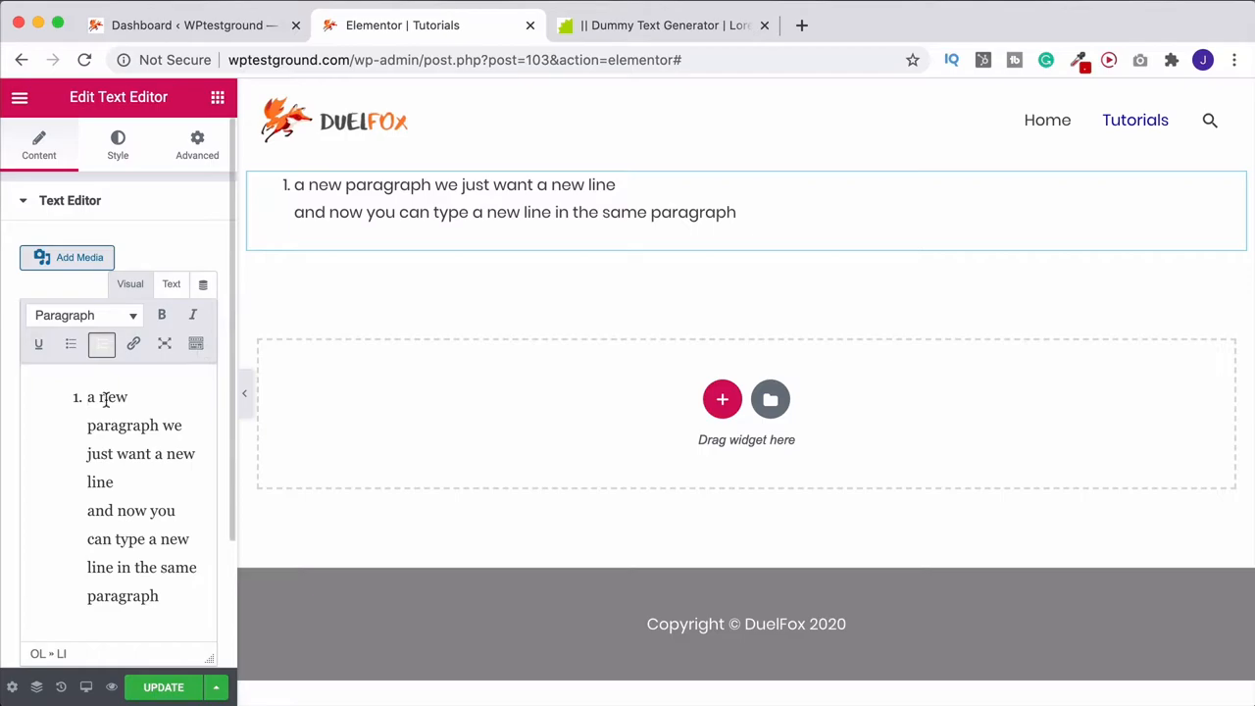
key(Return)
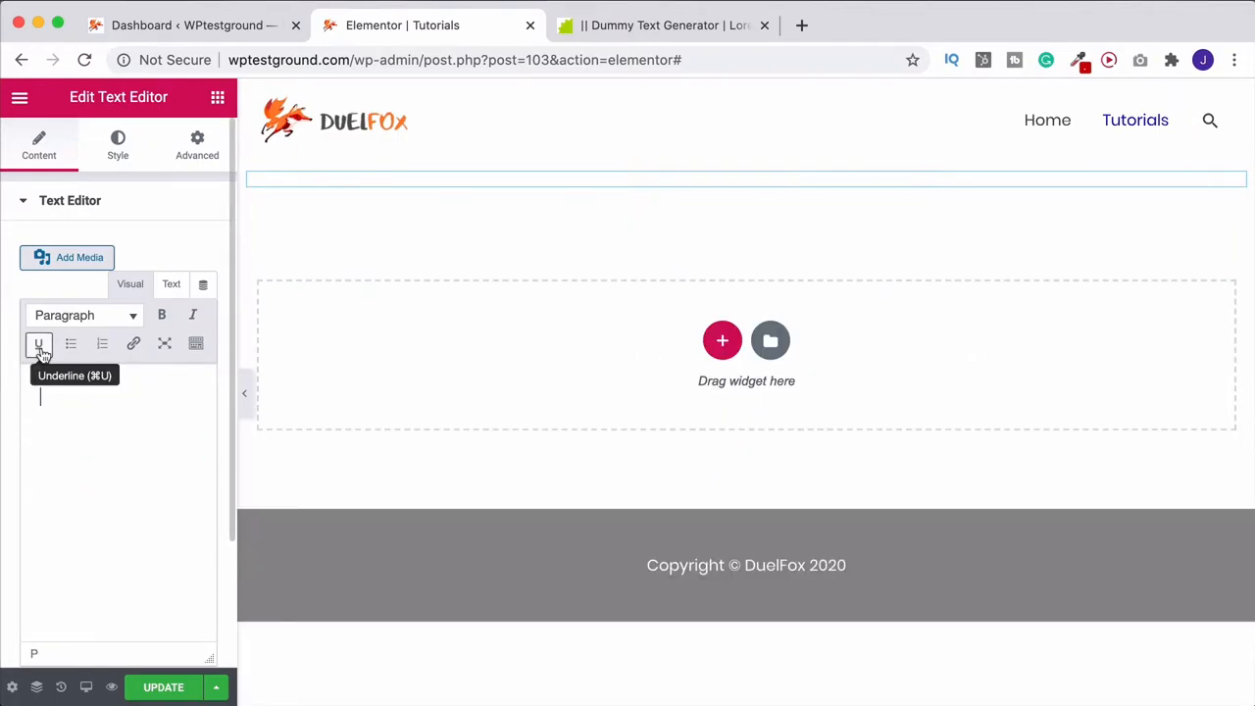
Step: Write 'I want some text to be underlined i keep writing some more' in the editor
text(I want some text to be underlined)
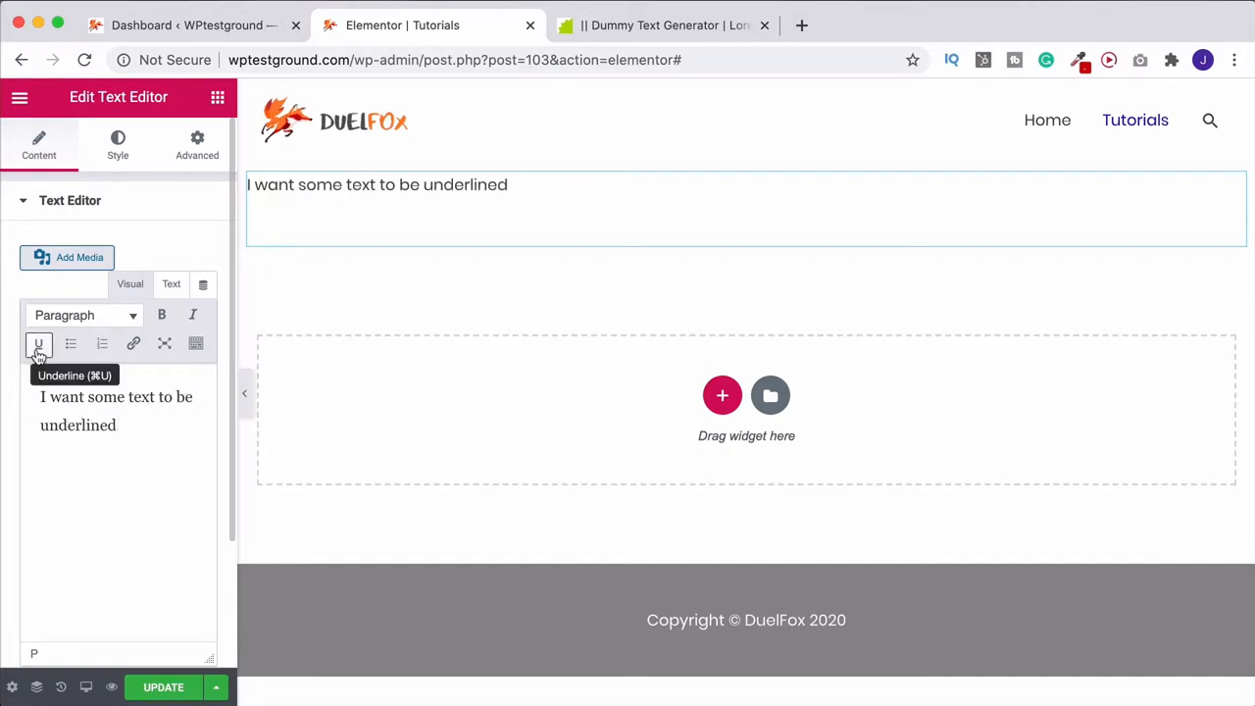
click(40, 343)
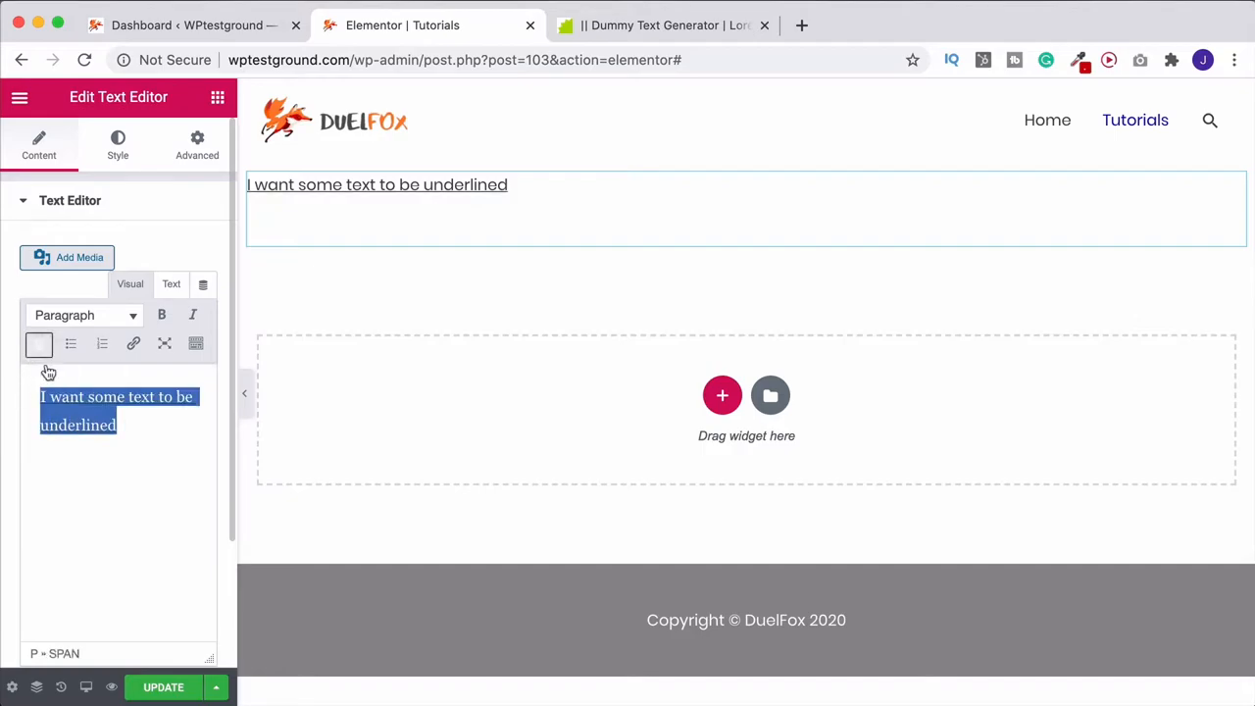
click(118, 426)
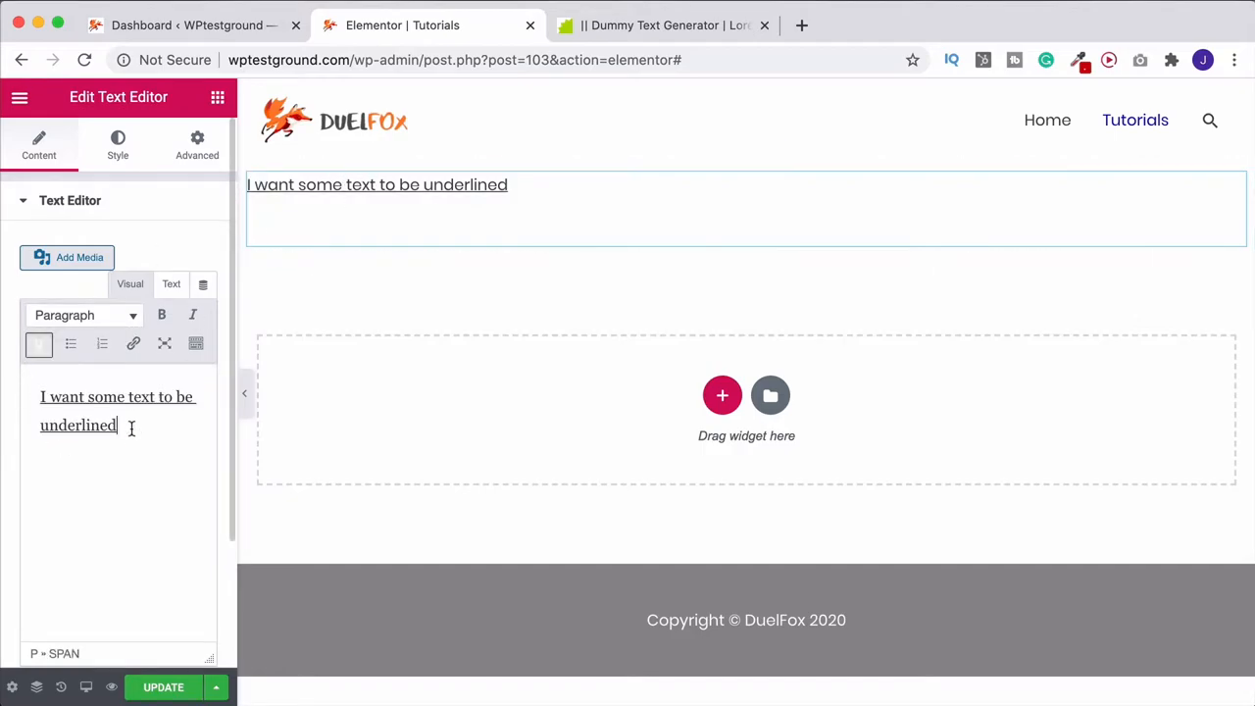
click(39, 343)
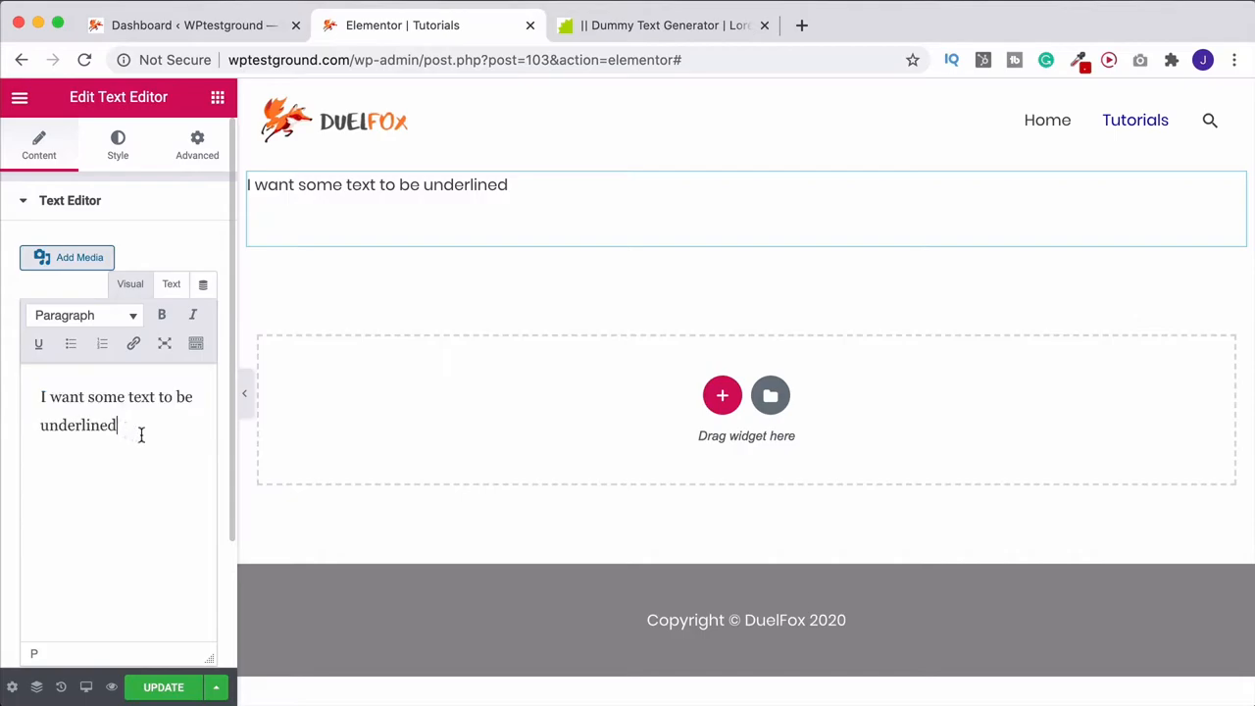
text(i ke)
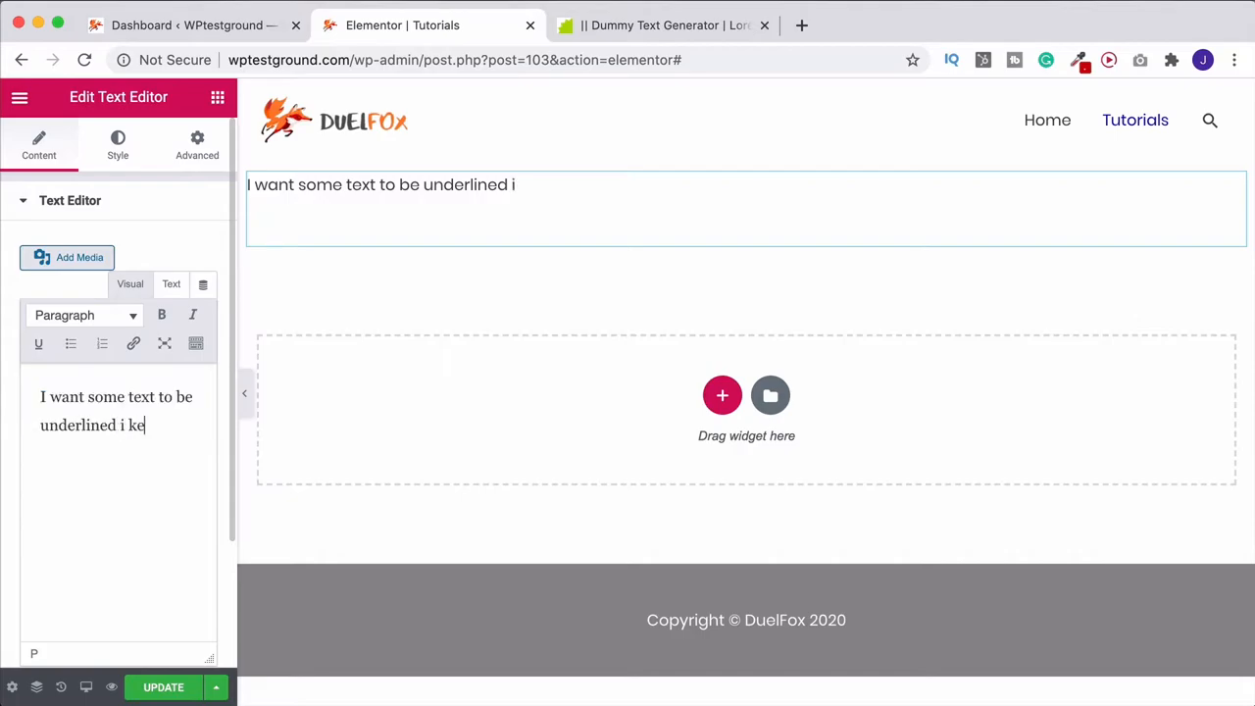
text(keep writing some more)
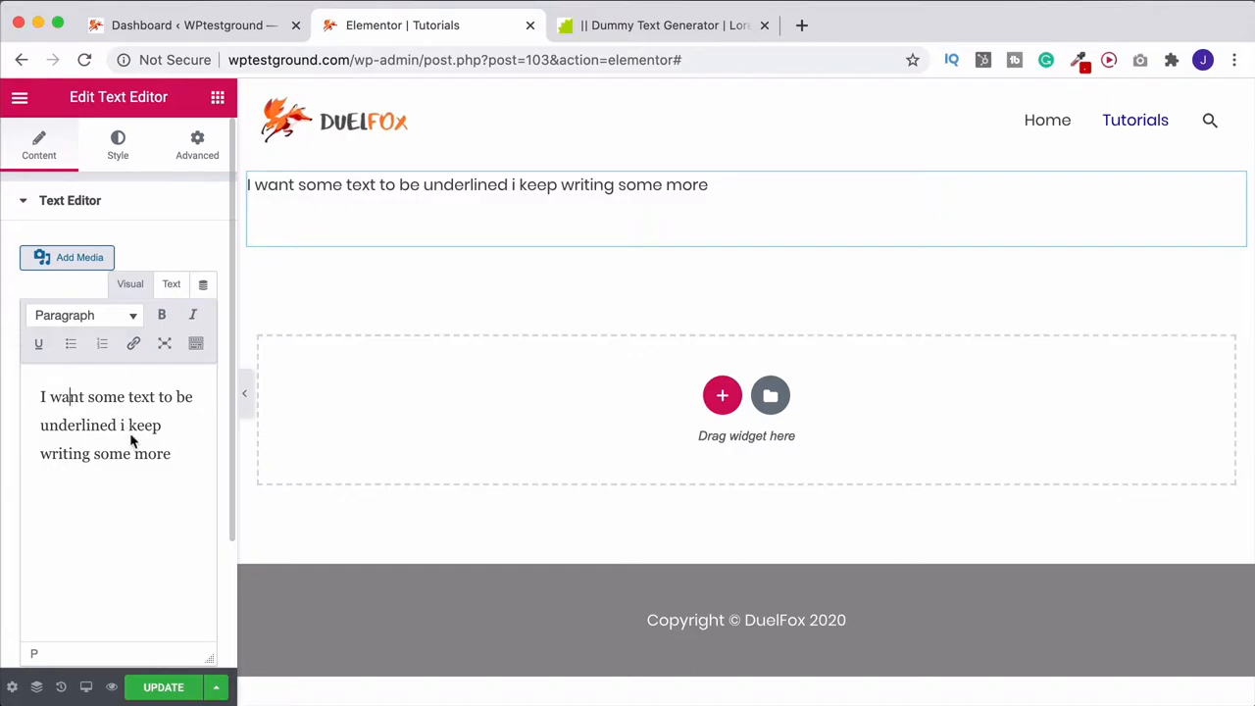
Step: Underline only the phrase 'I want some text to be underlined', leaving it not bold
click(39, 343)
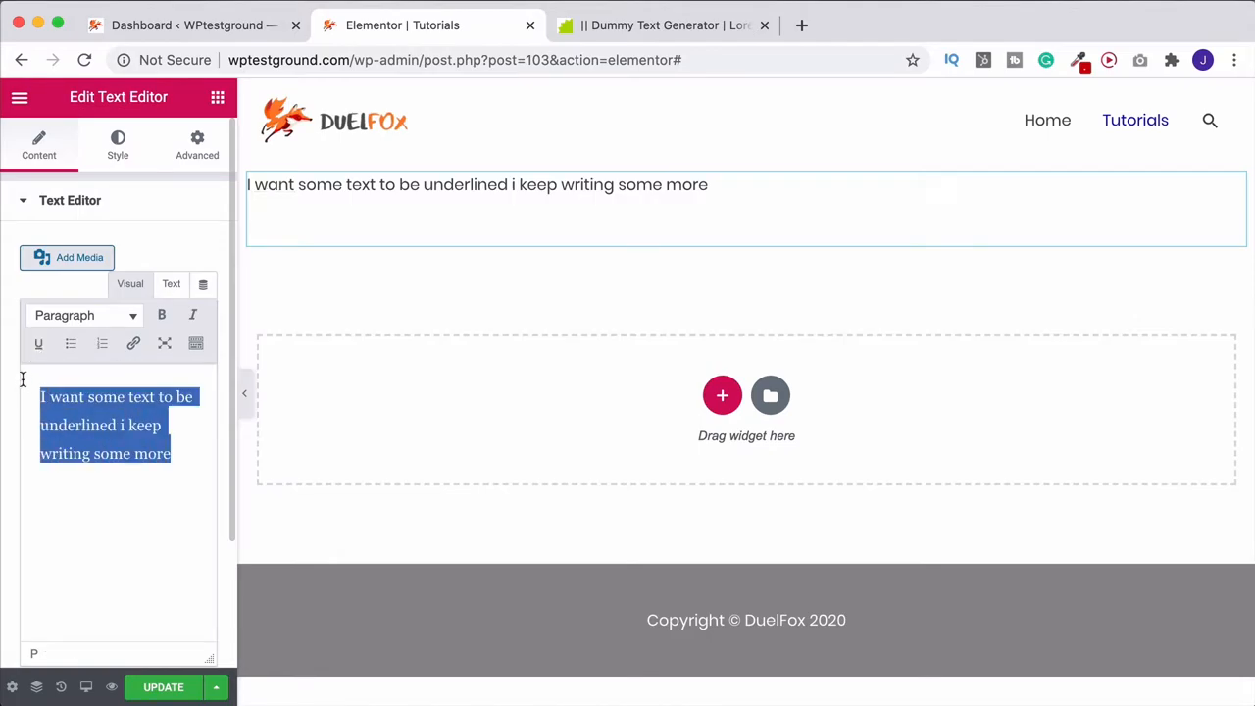
click(39, 343)
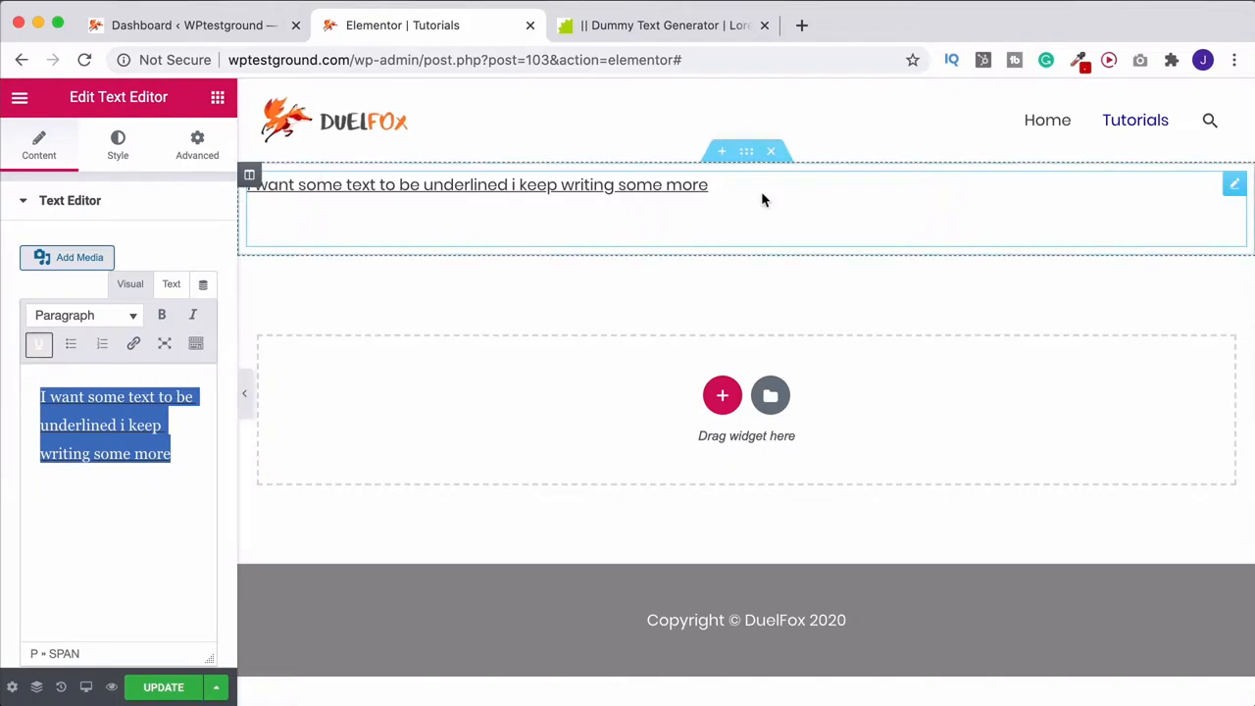
click(39, 343)
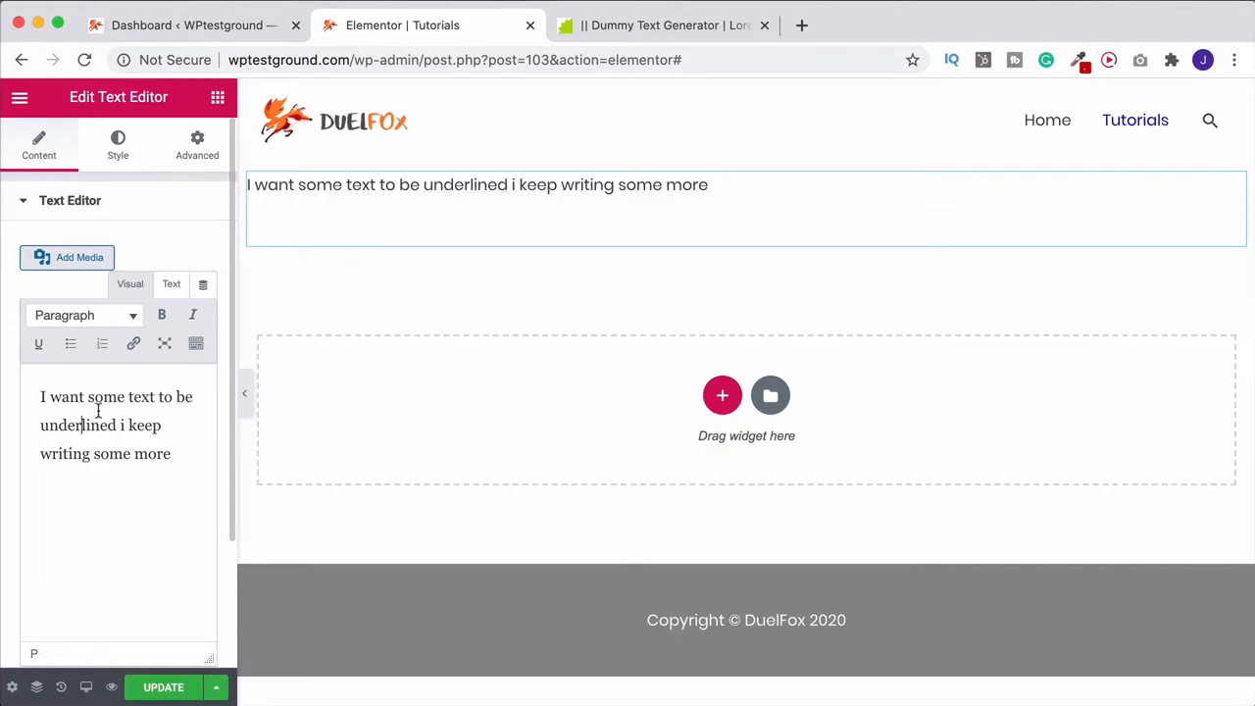
drag(40, 396, 114, 424)
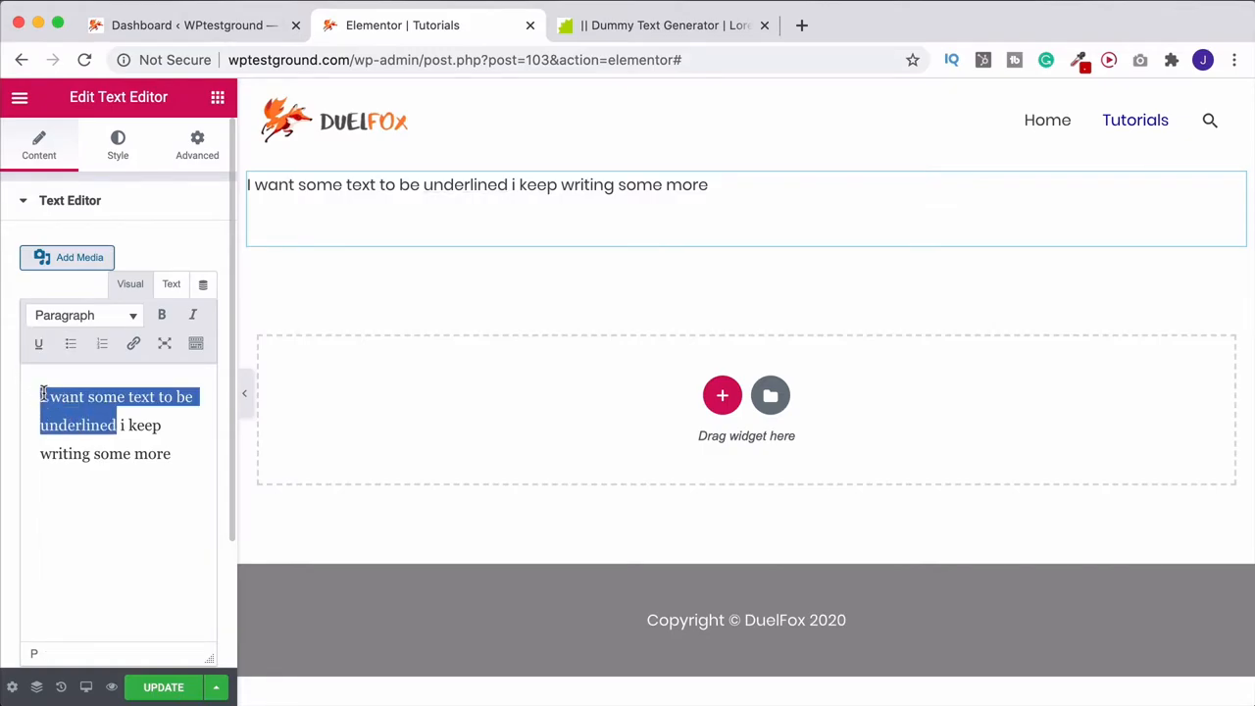
click(39, 343)
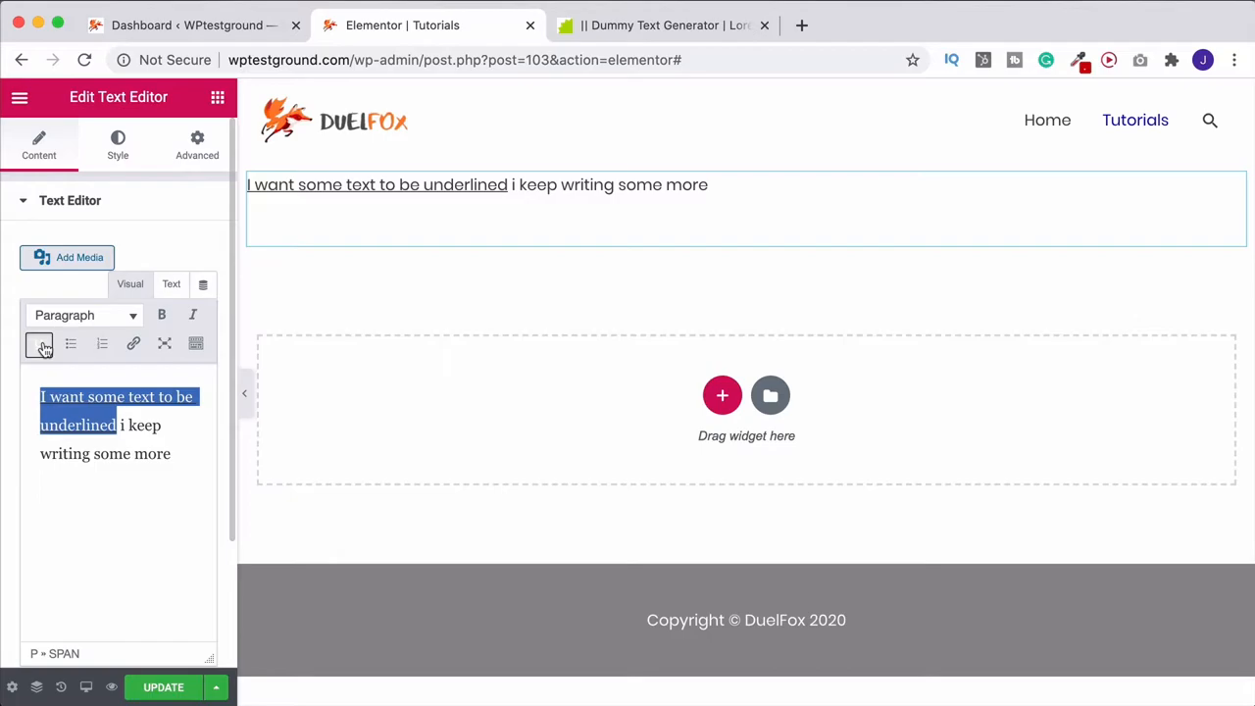
click(161, 314)
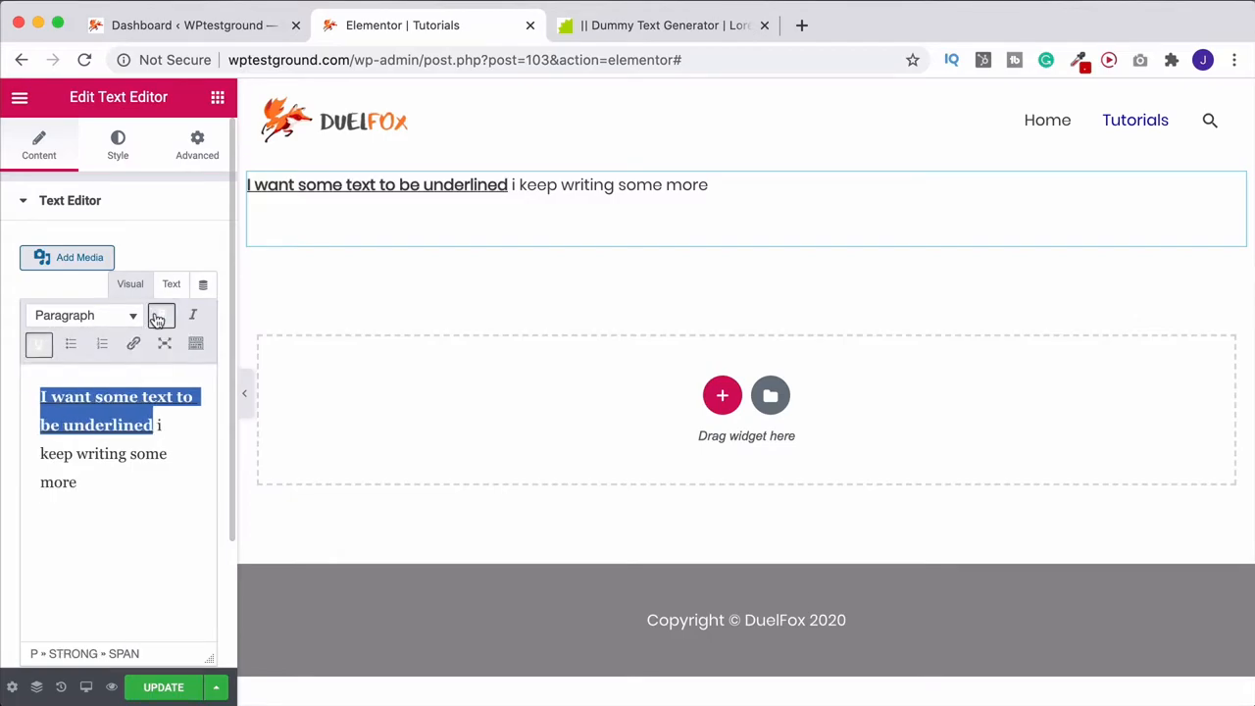
click(192, 313)
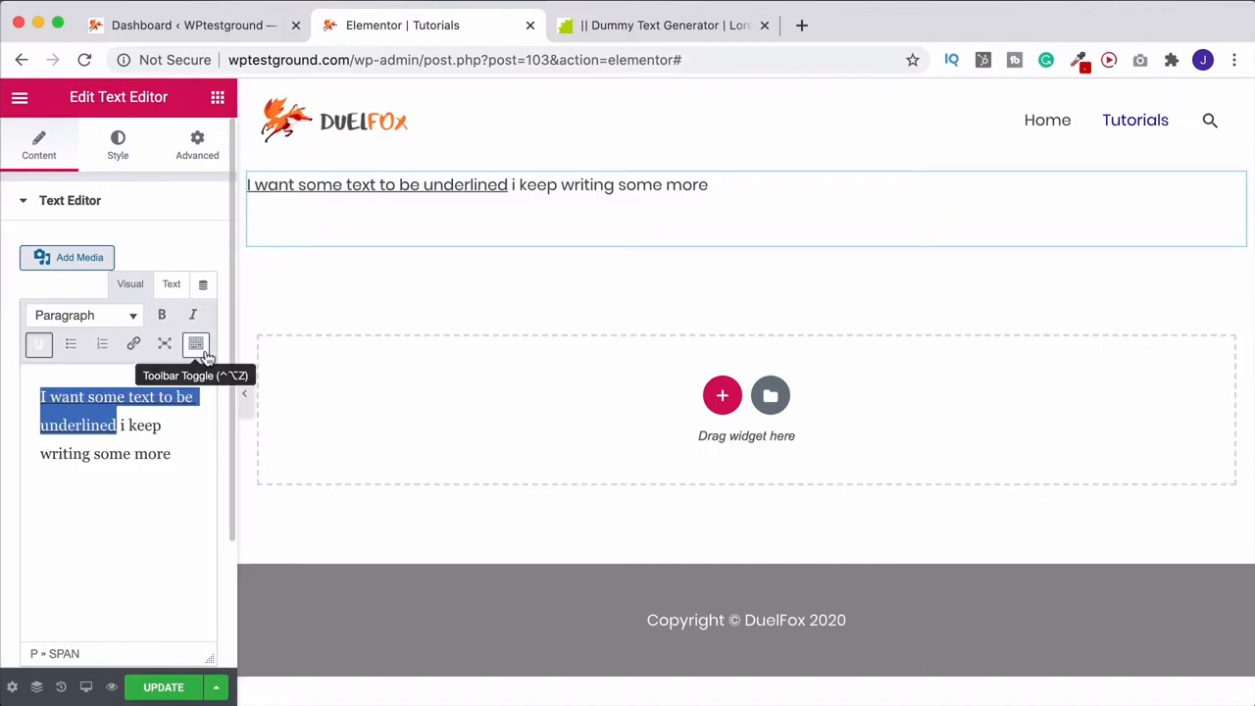
Step: Reveal the second toolbar row and clear all formatting from the selected opening phrase
click(196, 345)
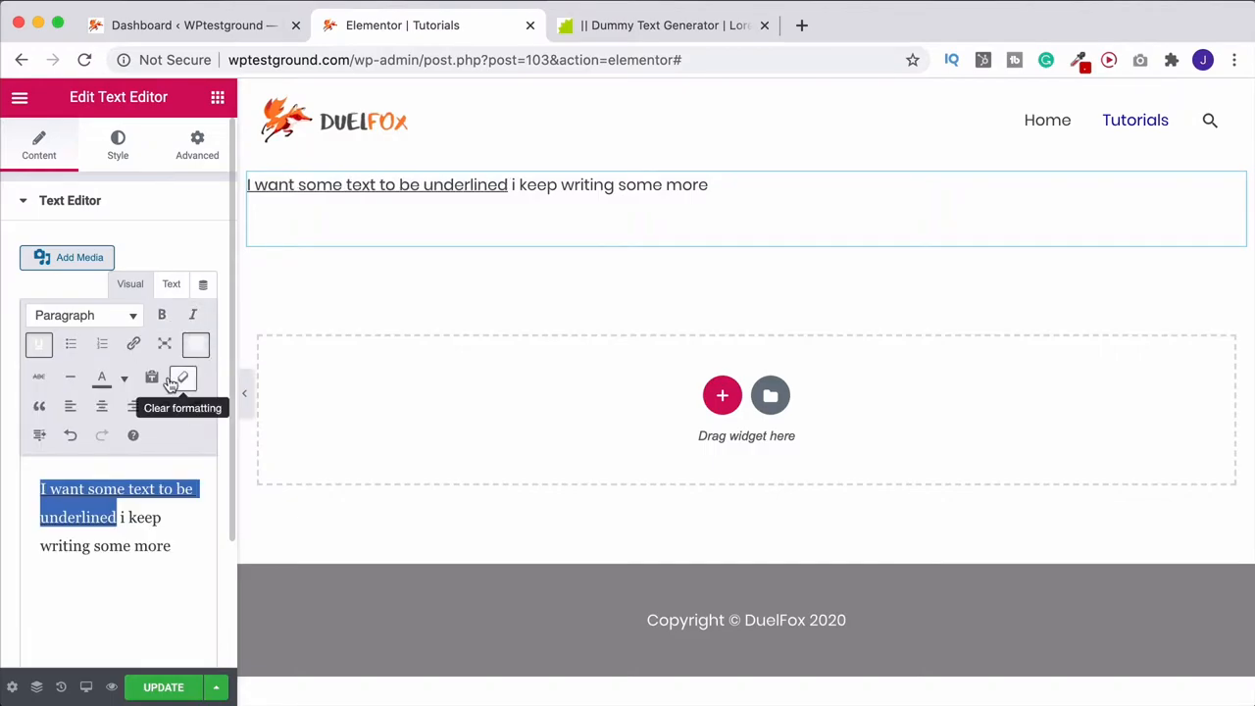
mouse_move(102, 377)
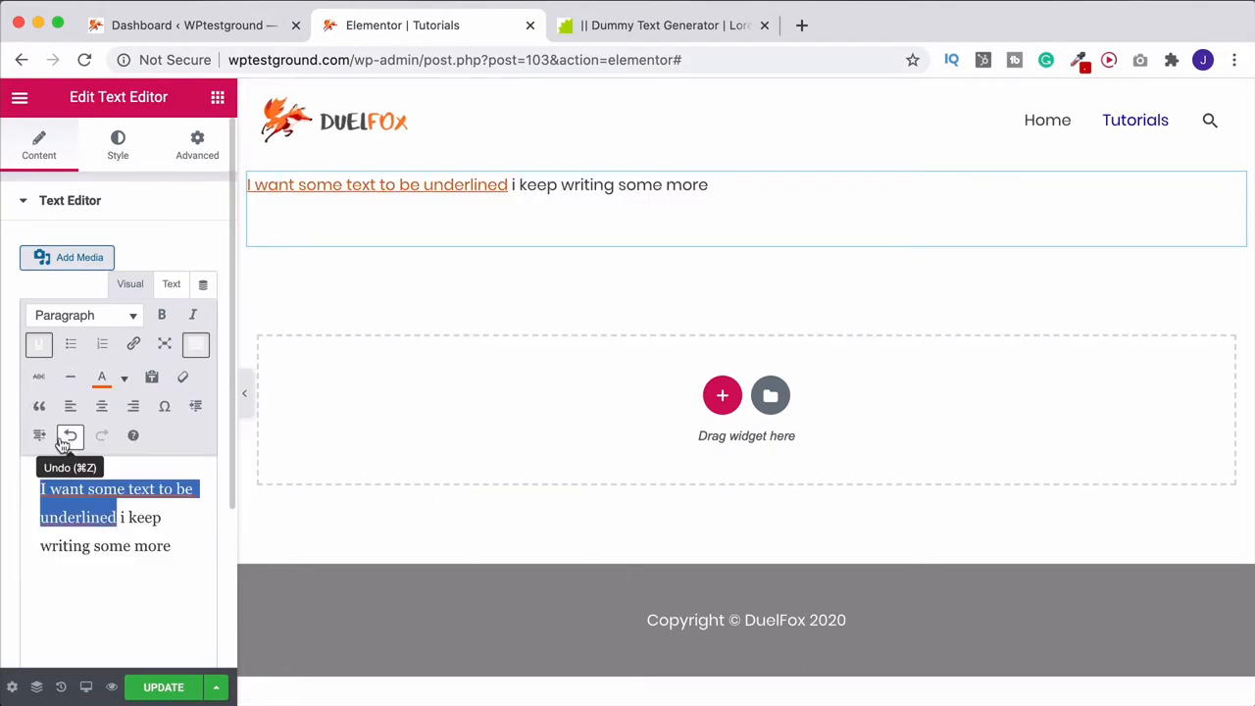
mouse_move(153, 376)
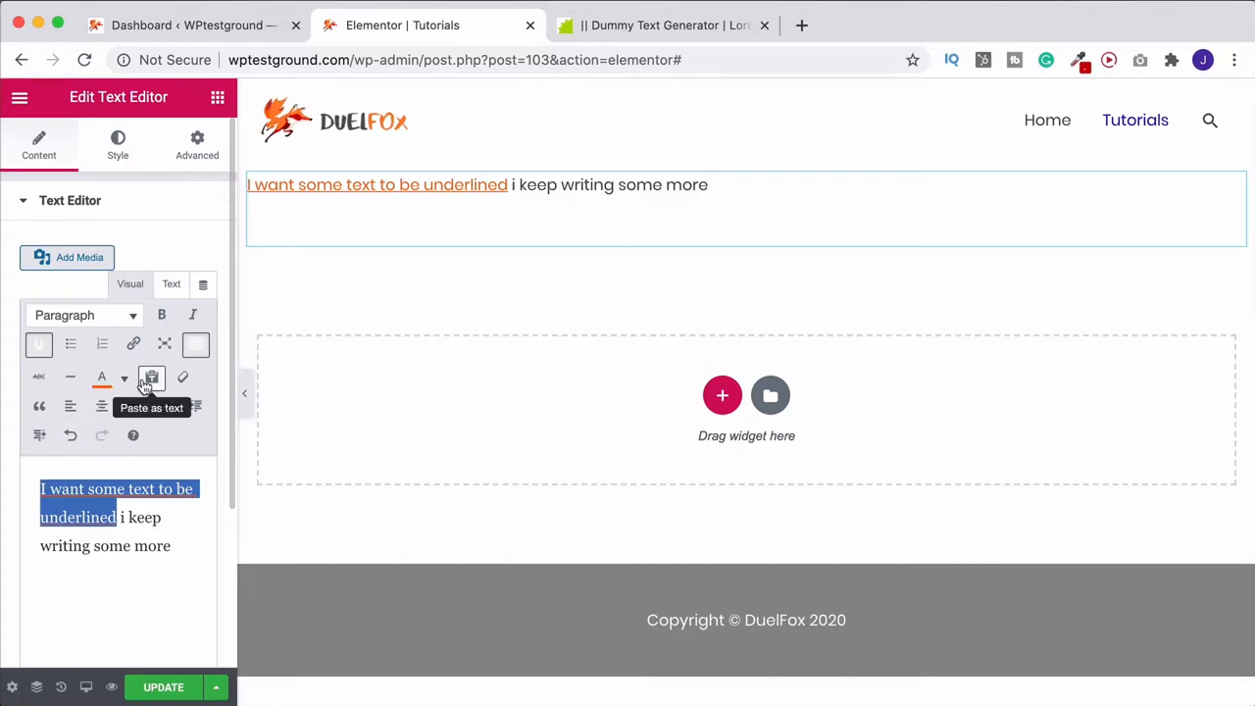
mouse_move(182, 379)
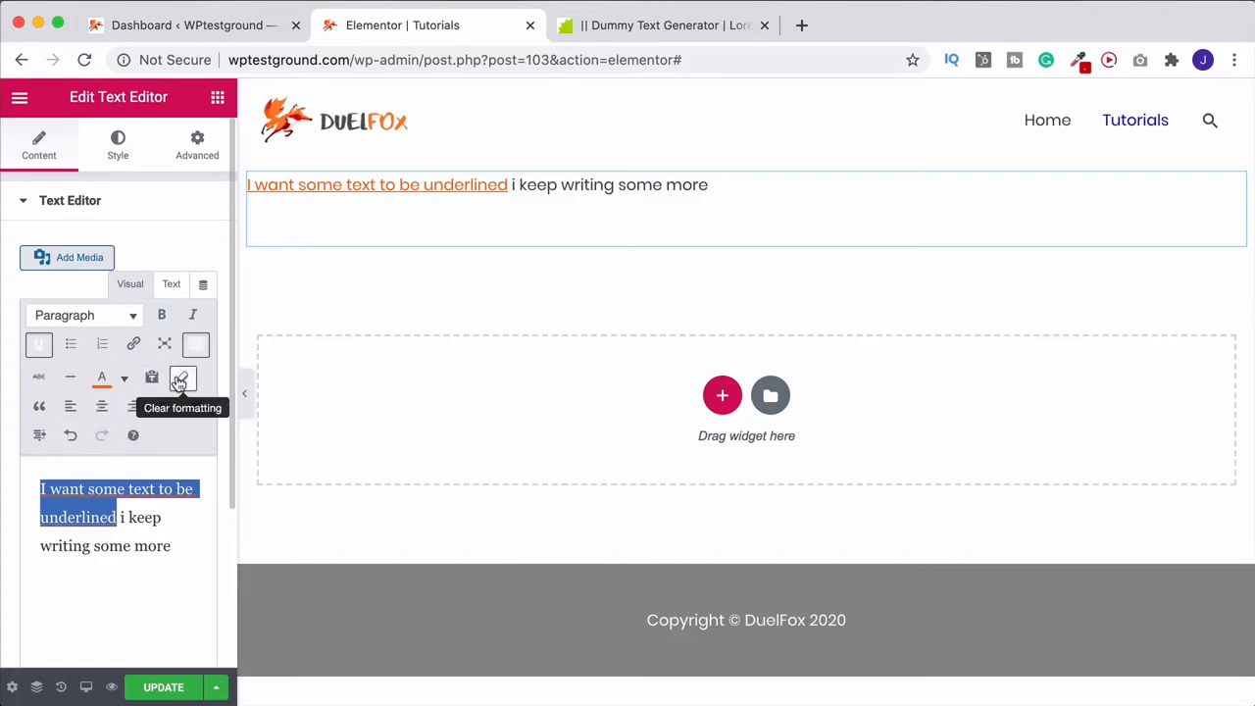
click(180, 376)
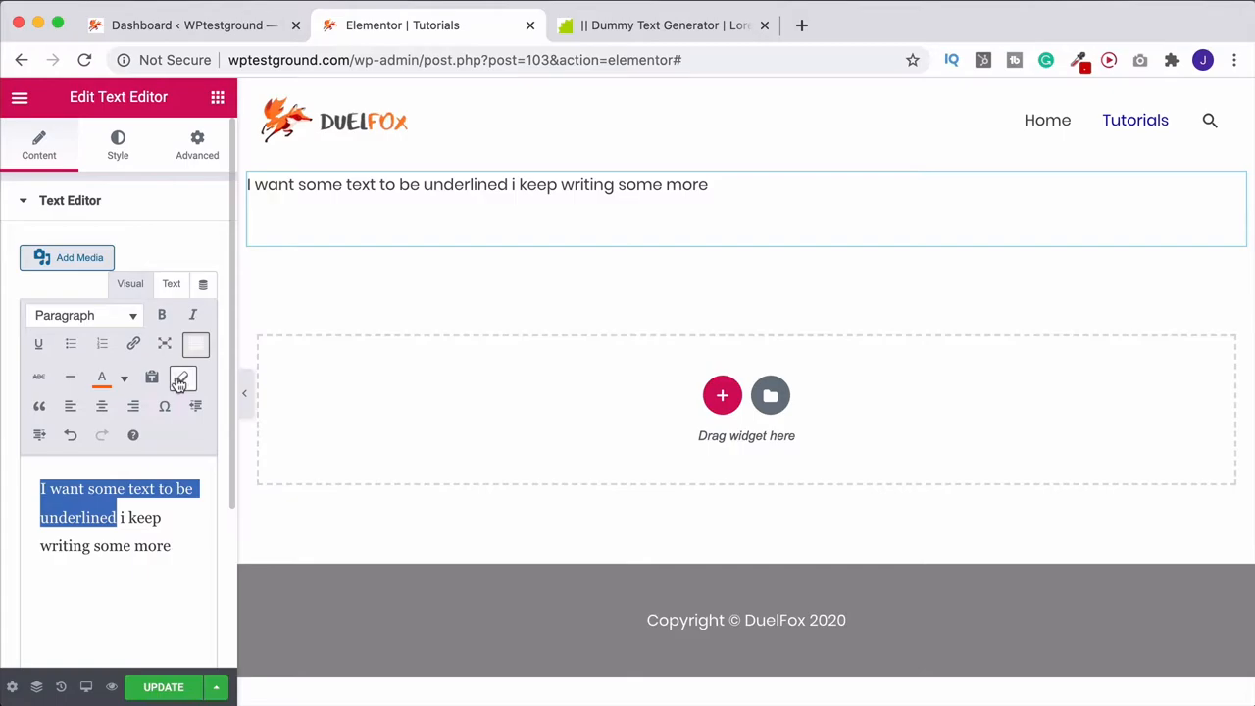
mouse_move(71, 377)
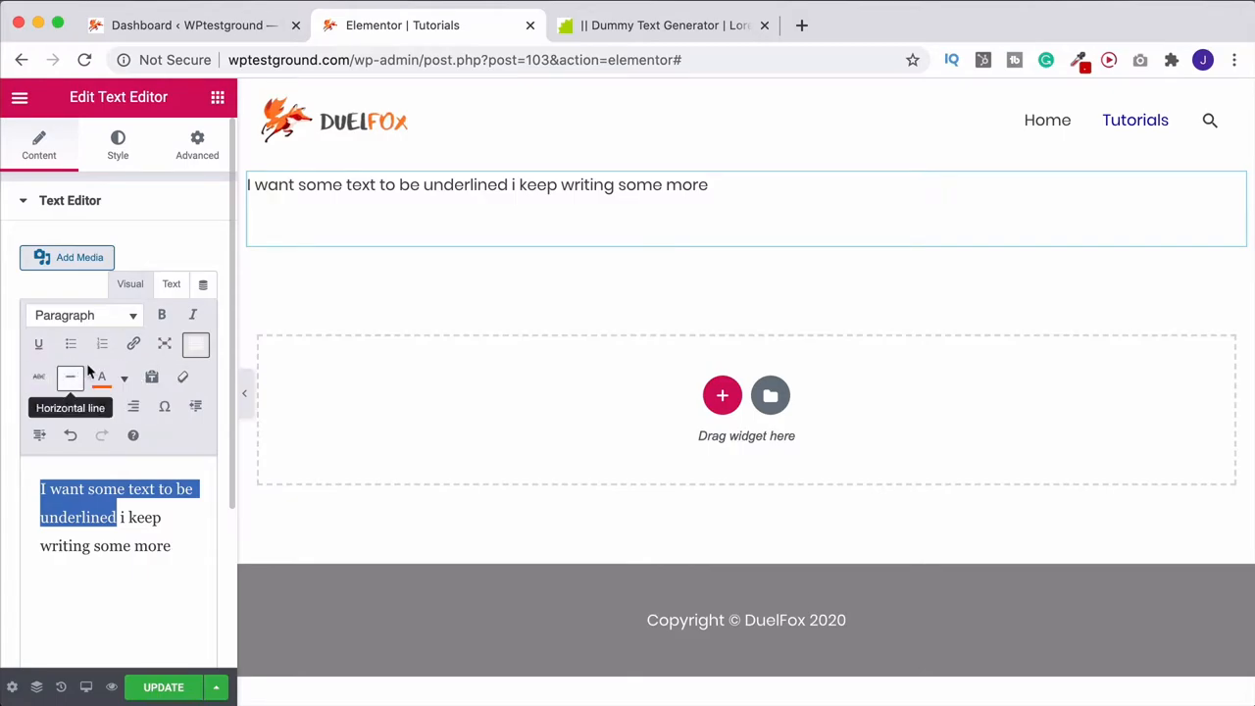
mouse_move(39, 376)
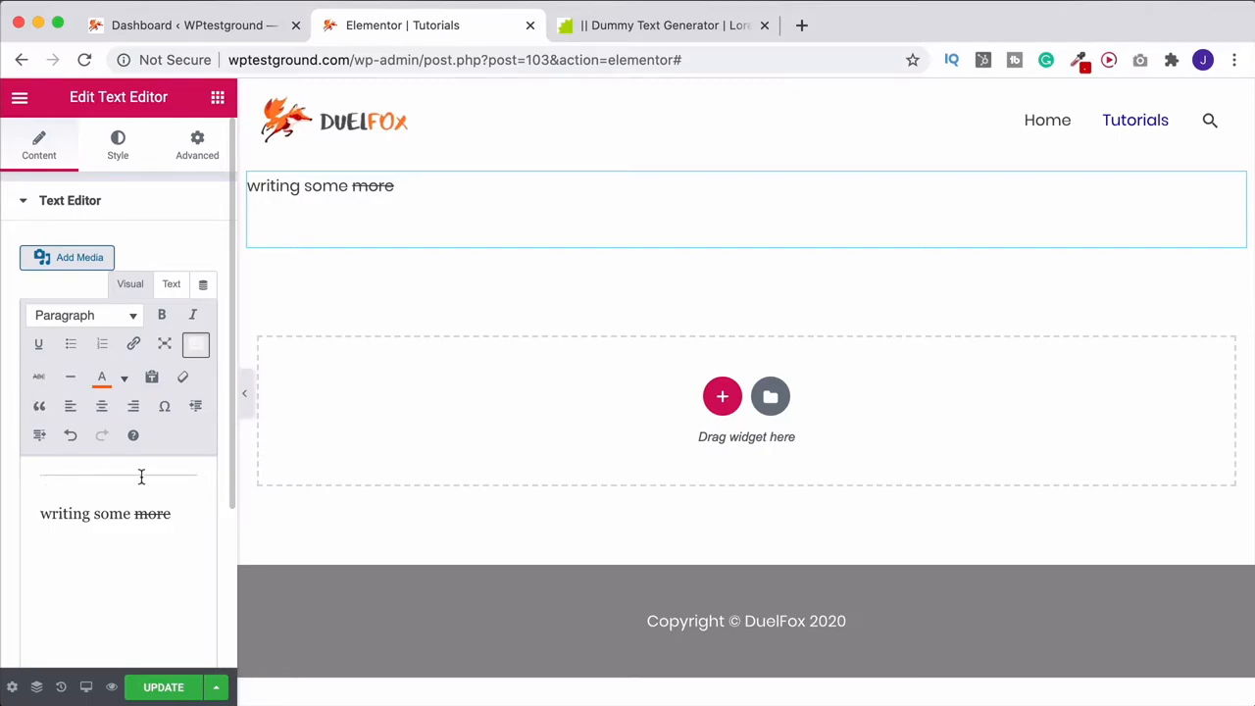
mouse_move(78, 457)
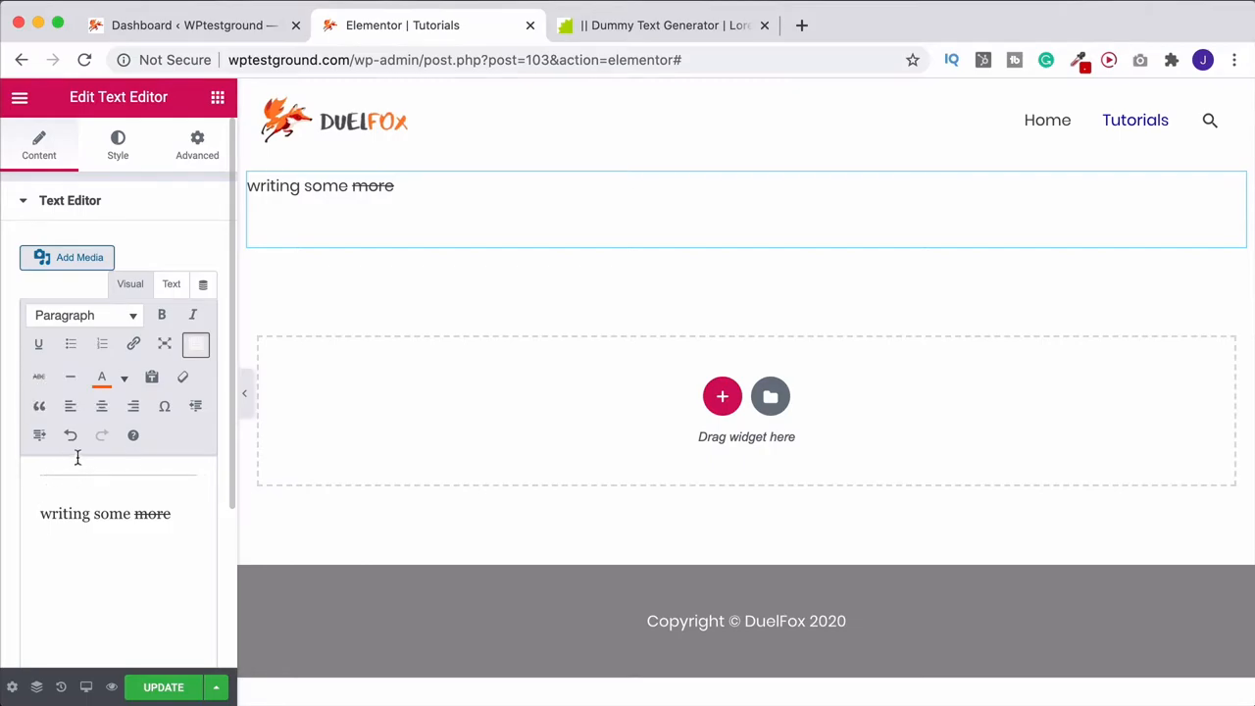
Step: Retype the sentence start 'I want some text to be underlined i keep', leaving 'more' struck through
text(I want some text to be underlined i keep)
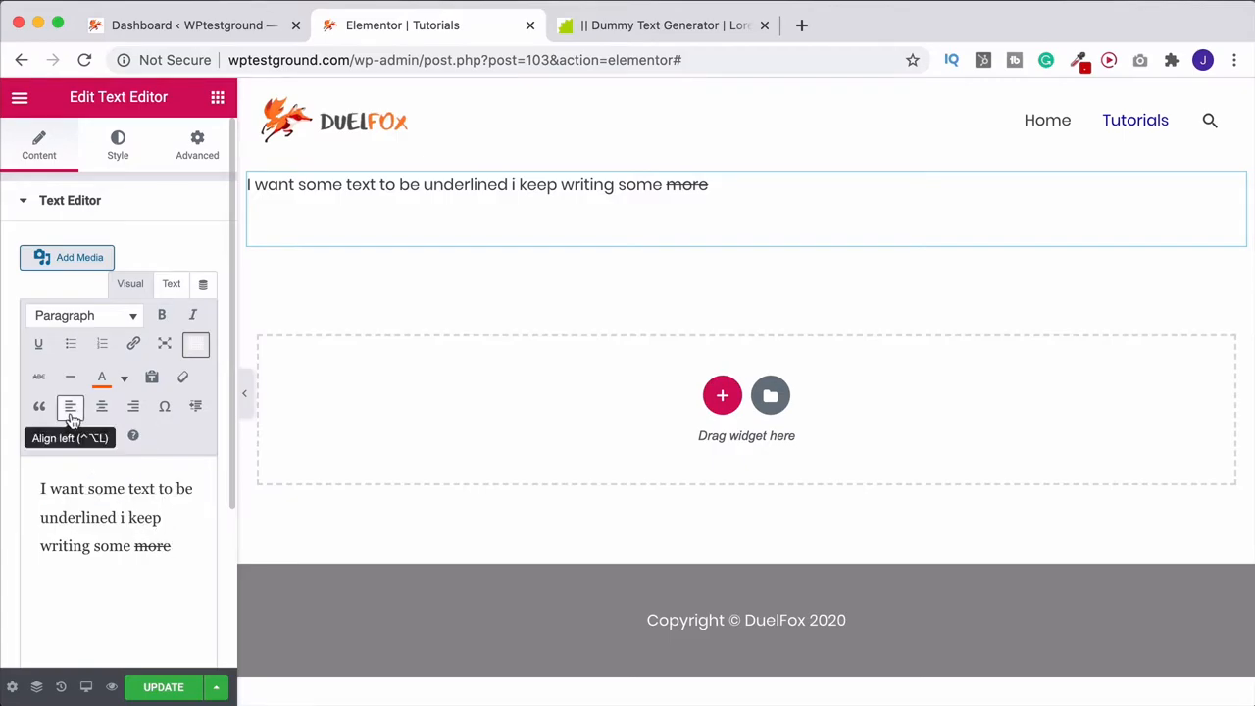
mouse_move(102, 406)
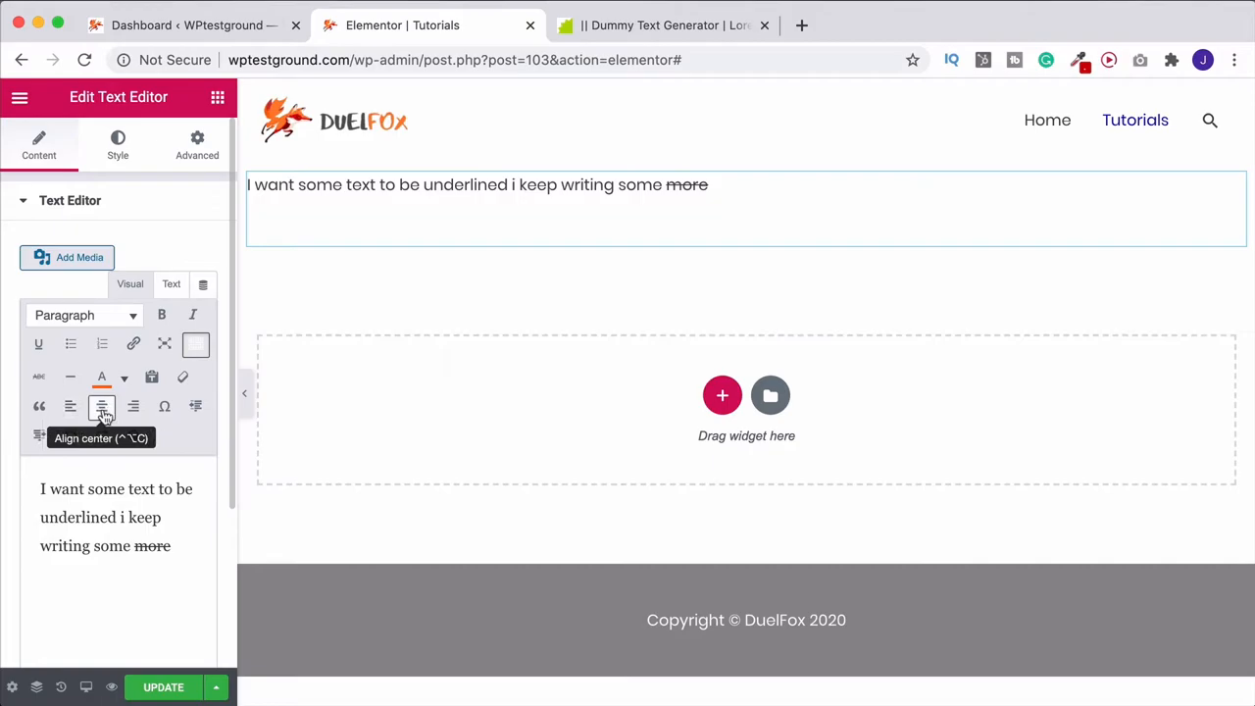
mouse_move(133, 406)
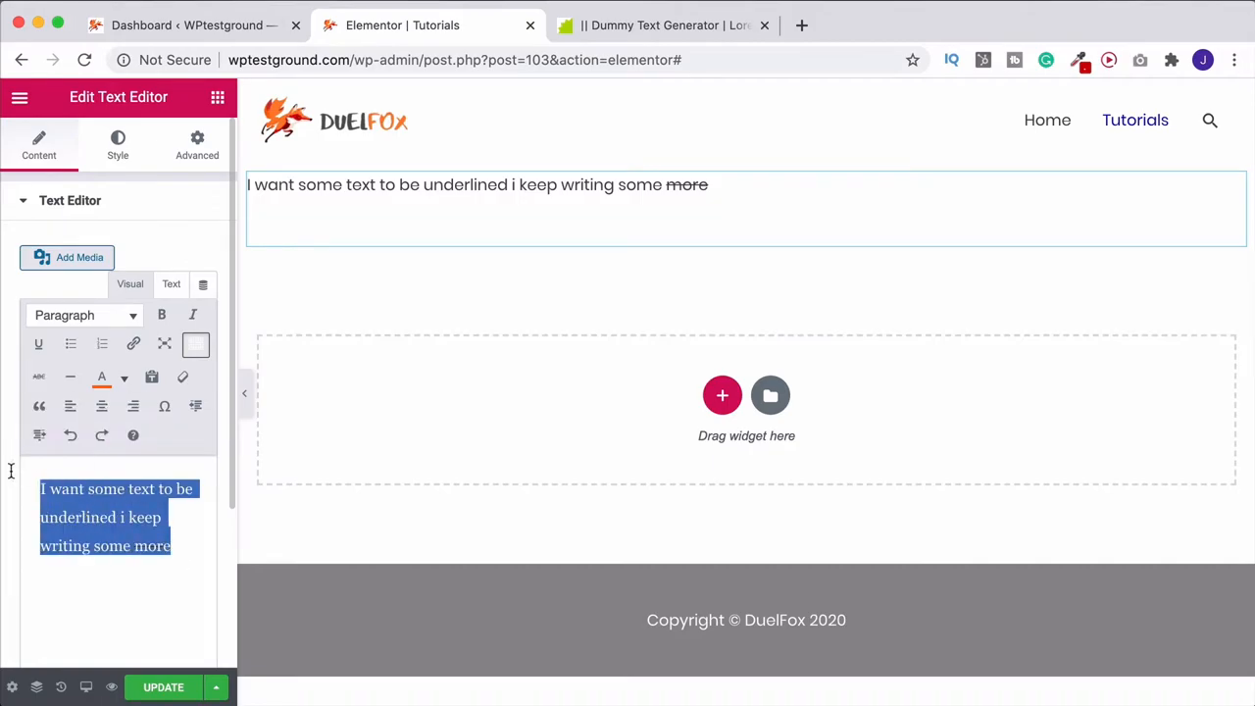
click(192, 314)
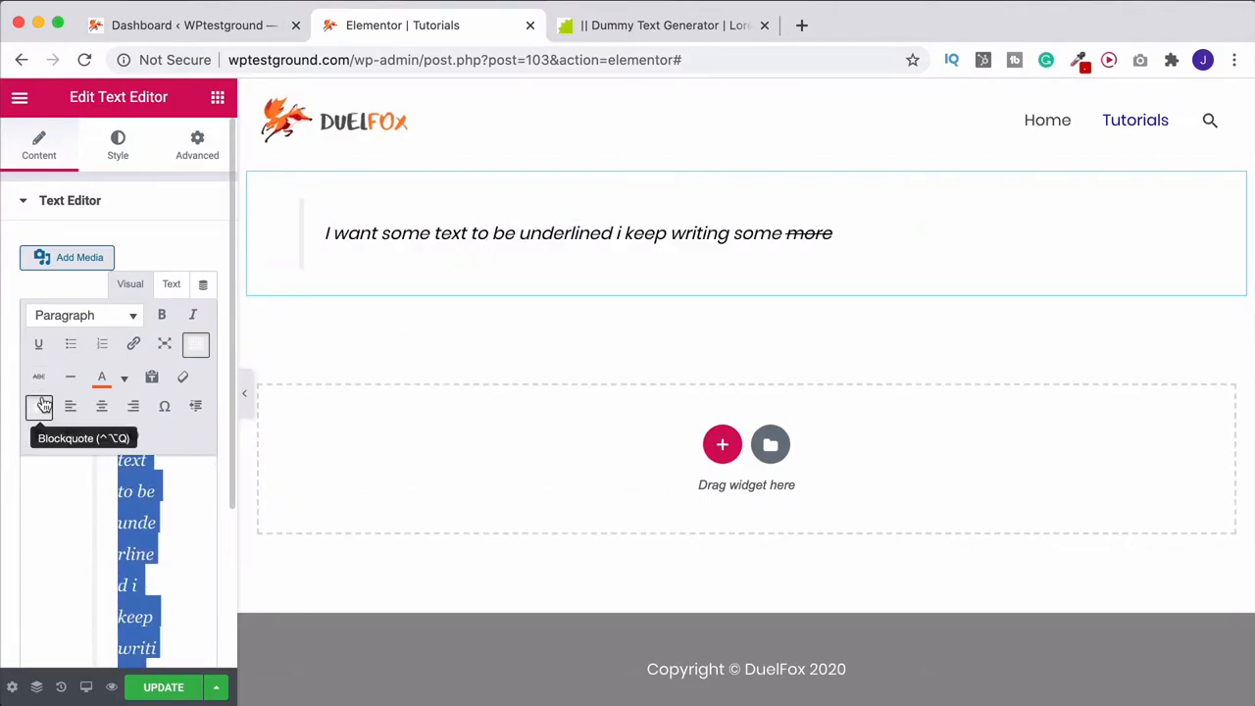
click(39, 405)
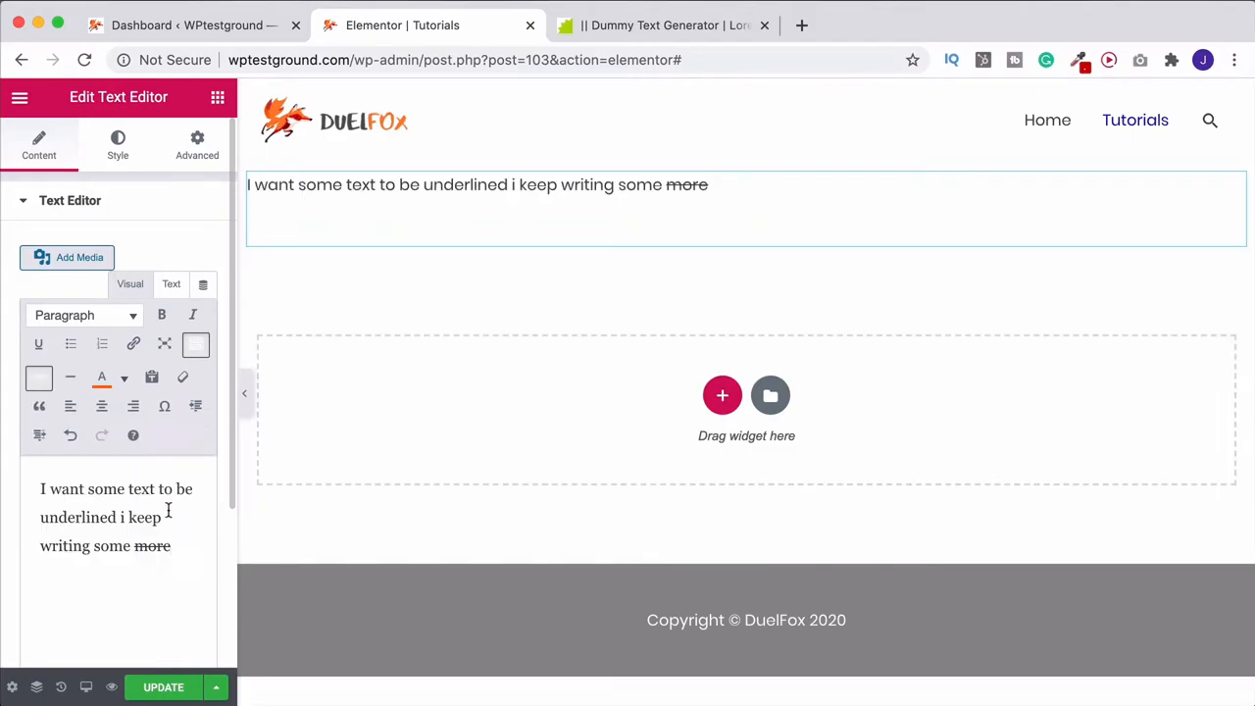
mouse_move(164, 406)
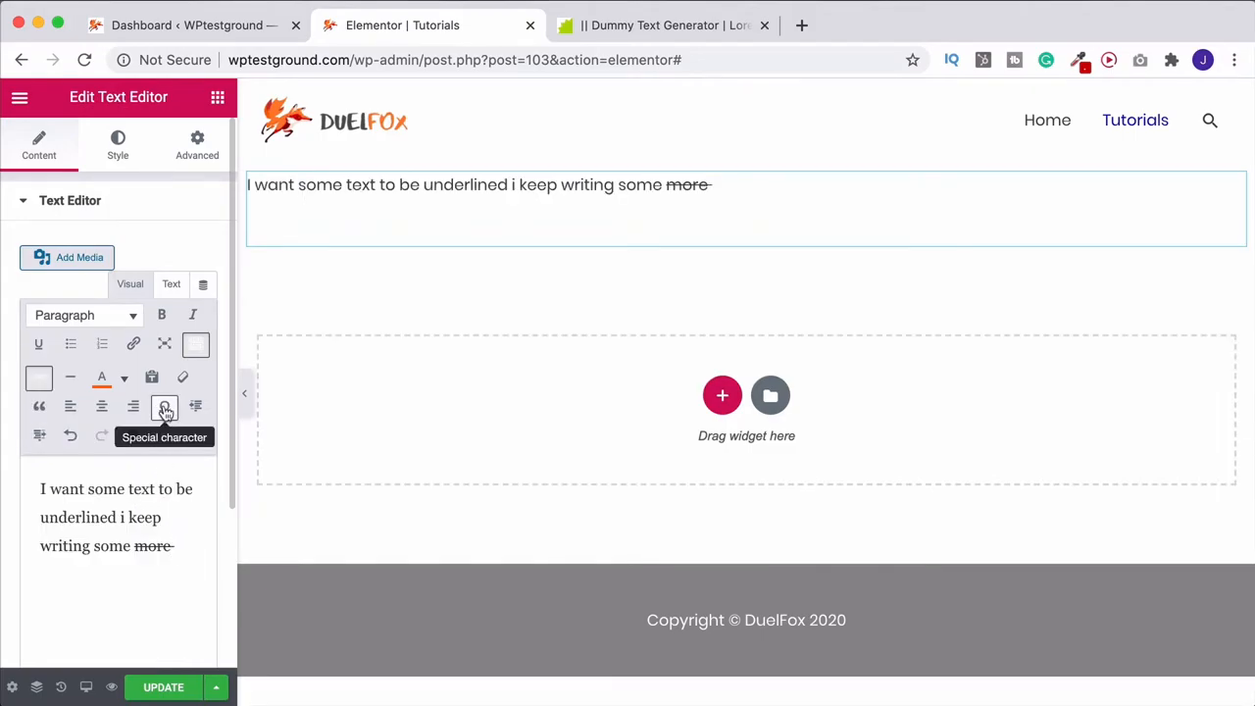
Step: Insert the © special character and add '2020' to complete the DuelFox copyright line
click(165, 406)
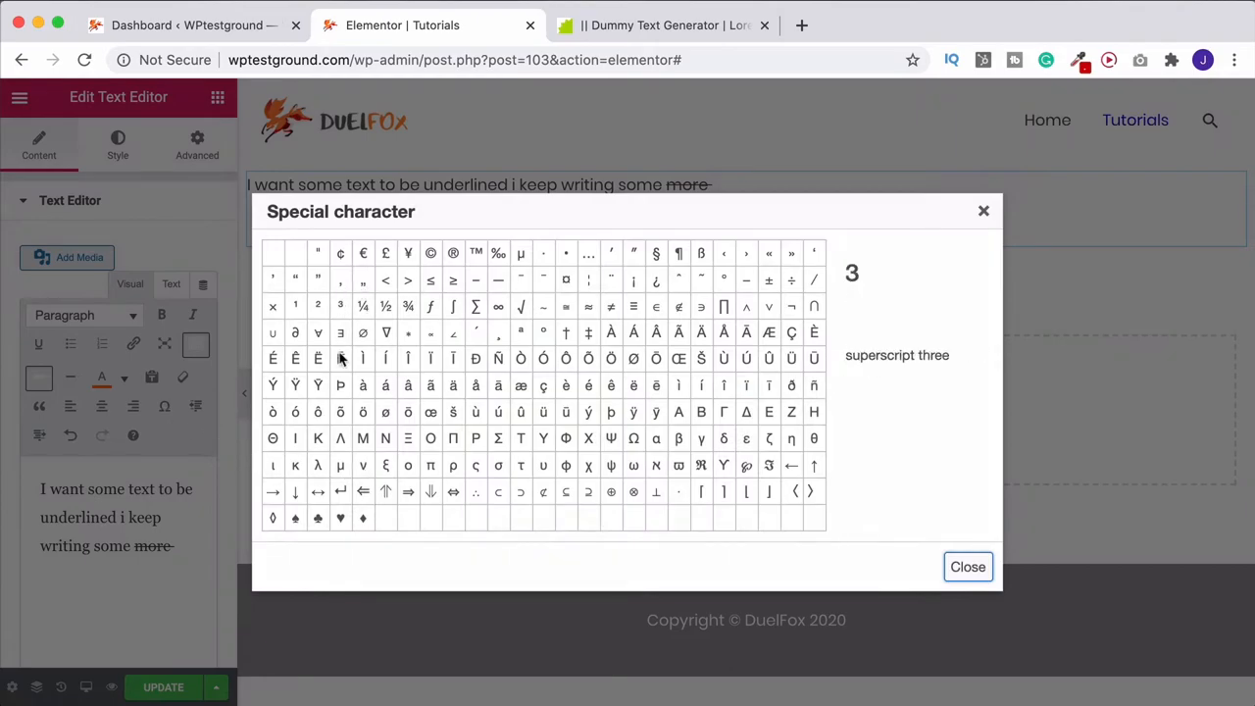
mouse_move(541, 412)
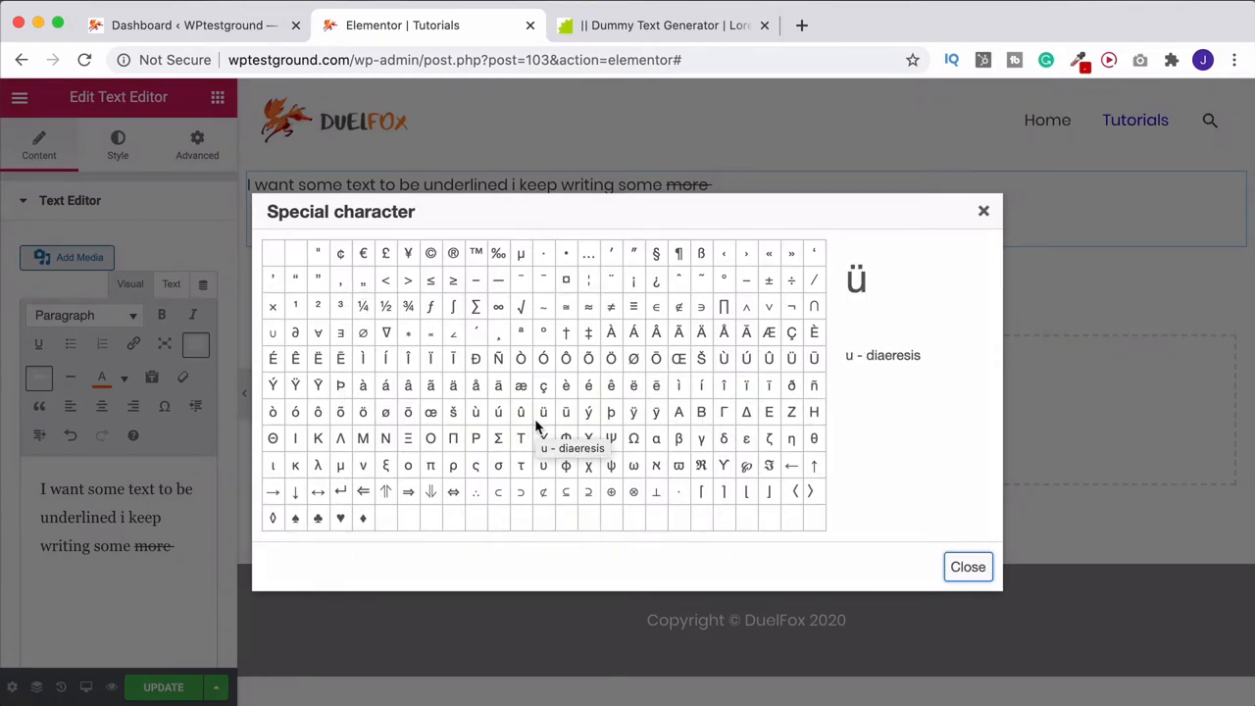
mouse_move(429, 253)
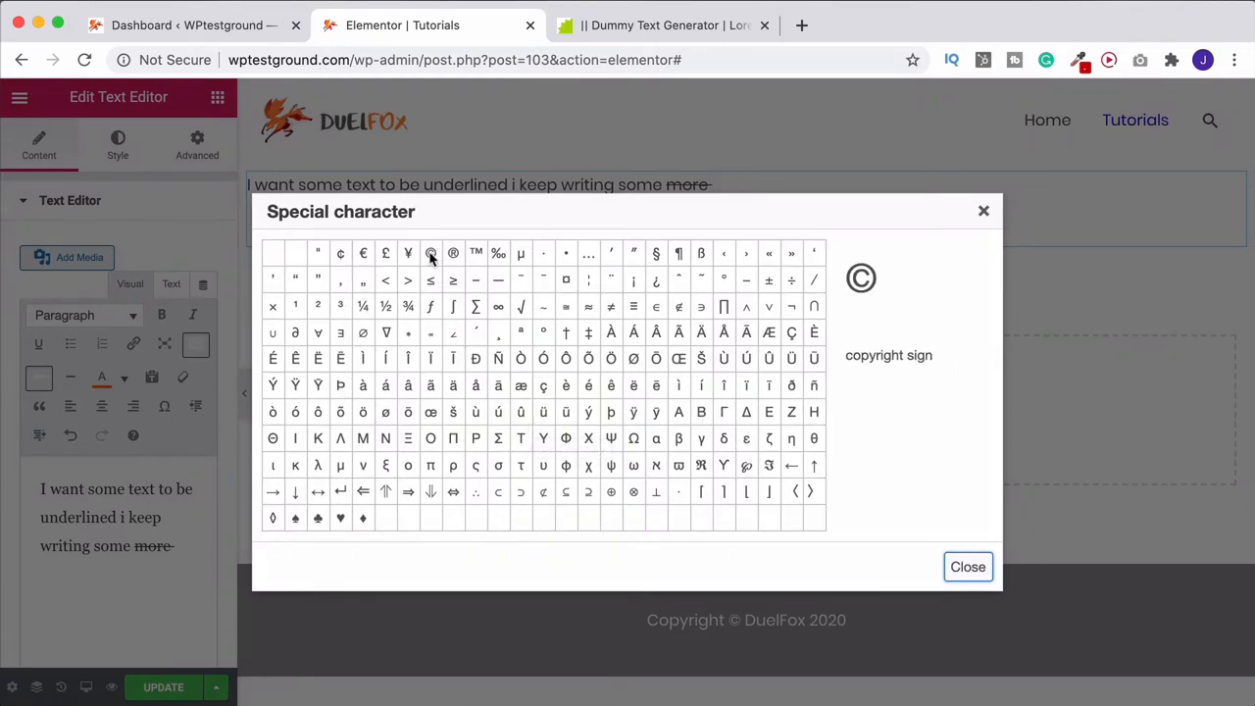
click(966, 567)
text(DuelFox ©)
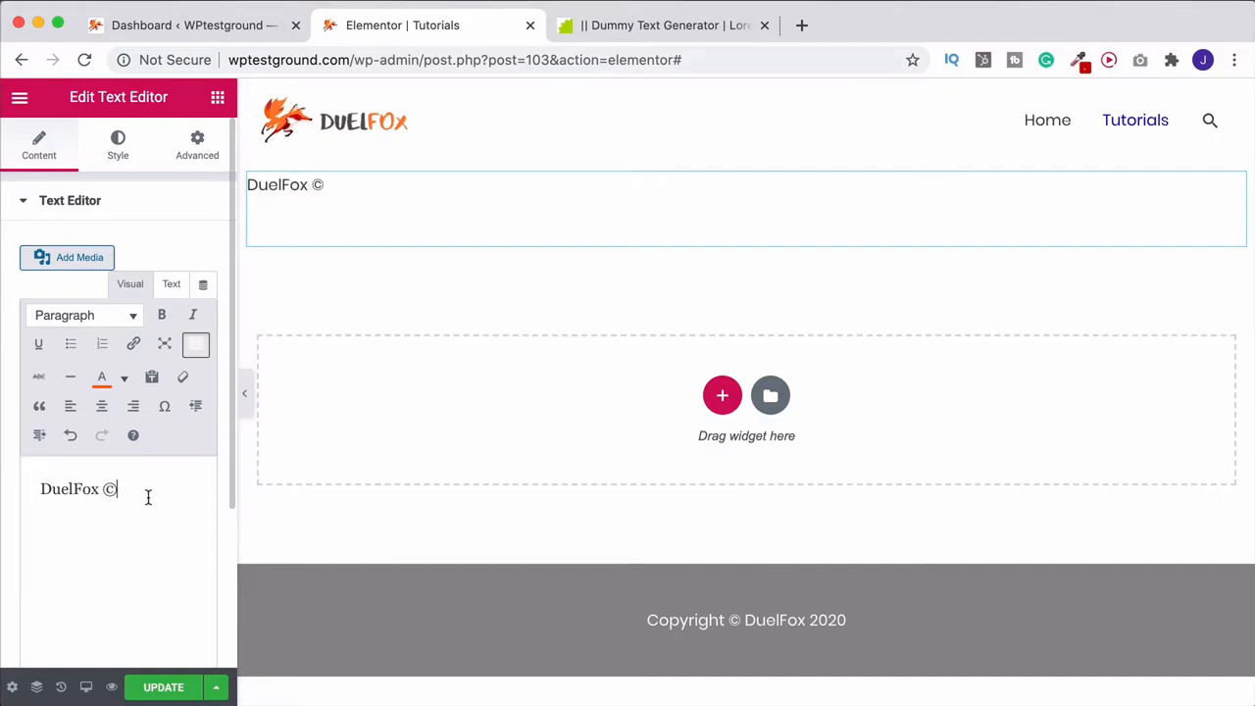
text(2020)
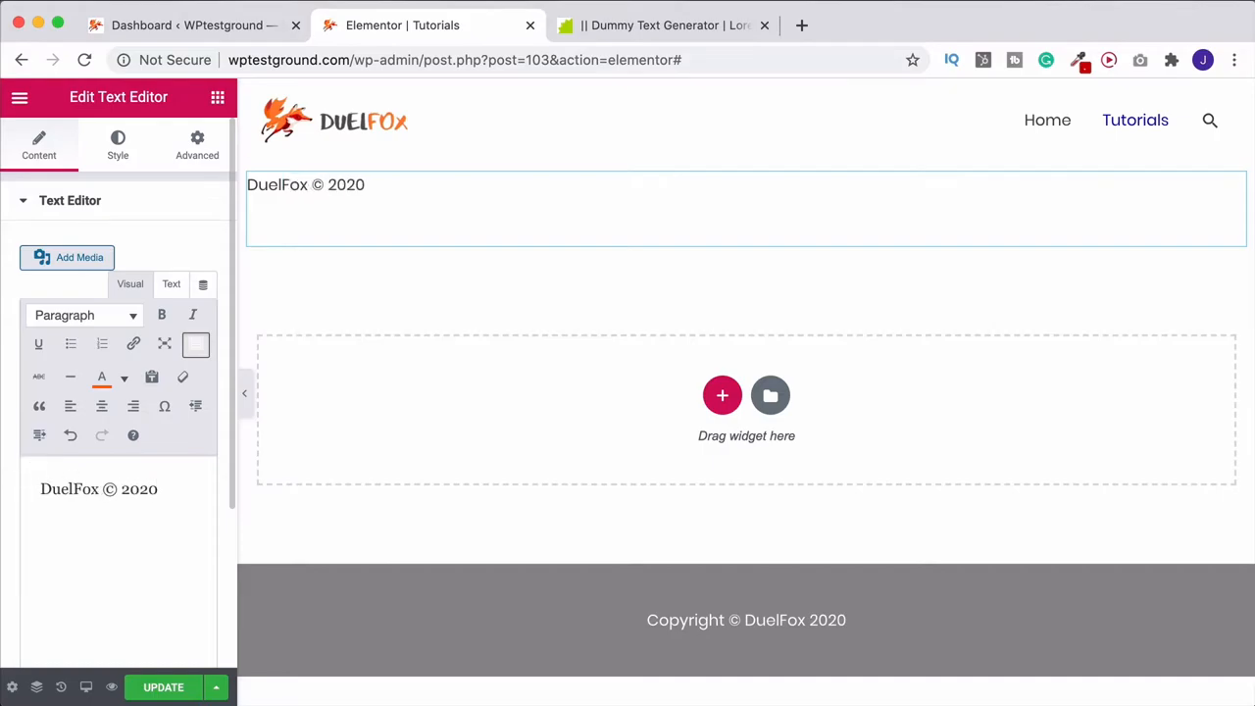
Step: Copy lorem ipsum placeholder text from the Blind Text Generator page
click(172, 488)
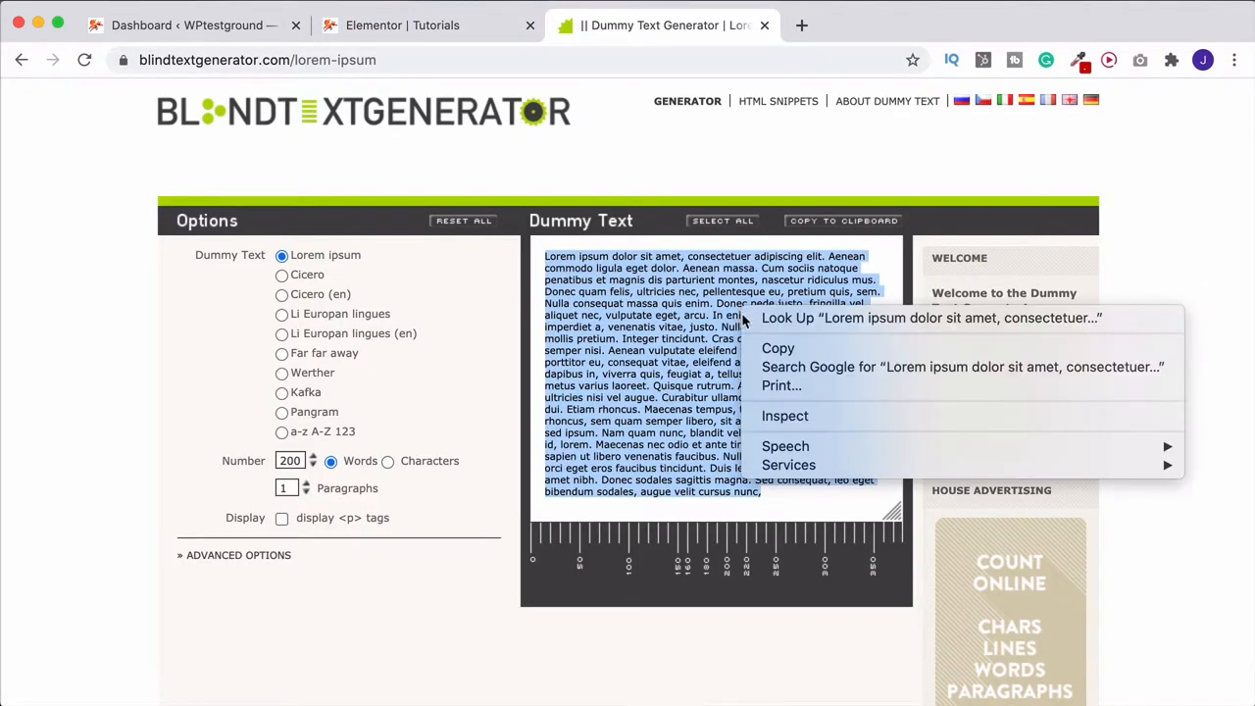
click(428, 24)
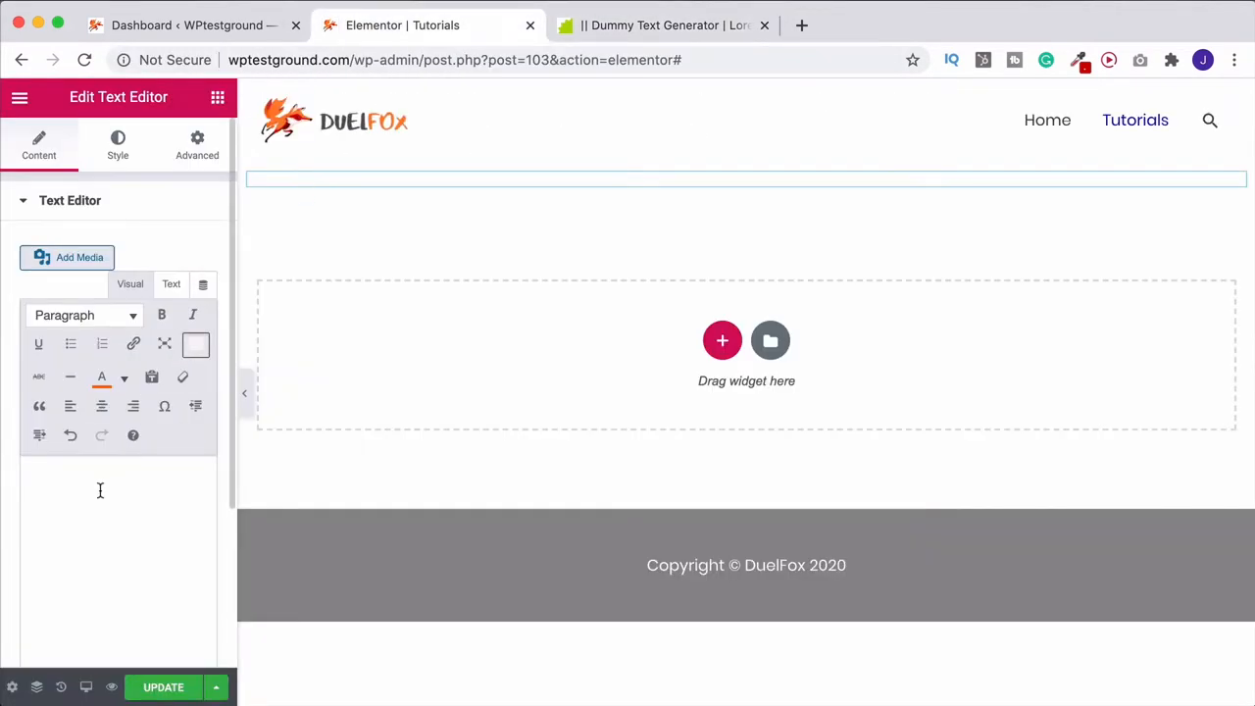
Step: Paste the lorem ipsum into the empty editor and switch to the Visual editing view
click(171, 285)
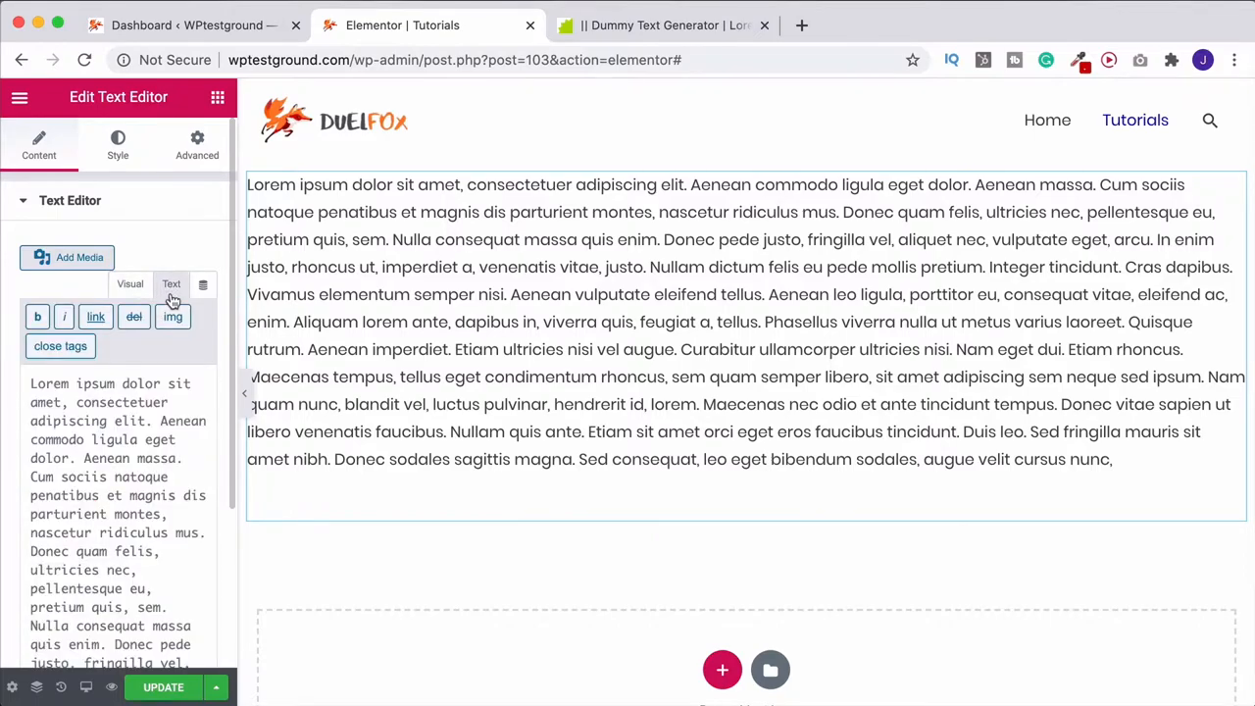
mouse_move(127, 435)
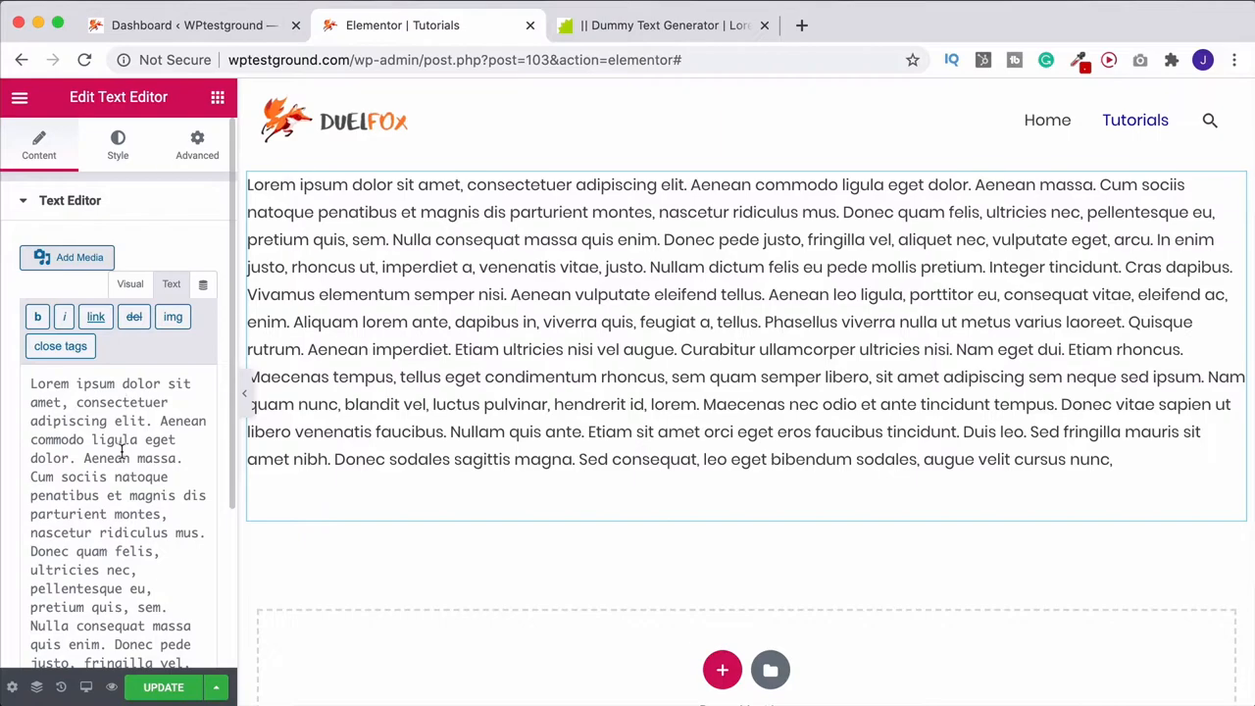
mouse_move(132, 284)
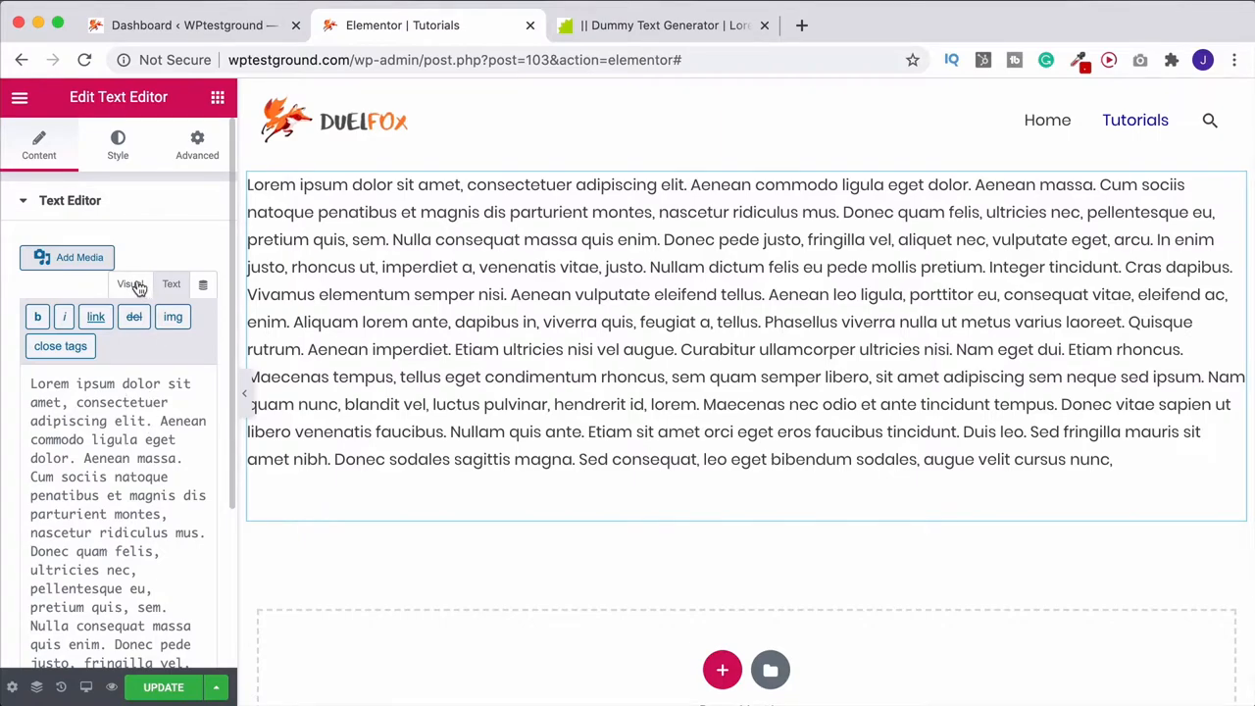
click(132, 285)
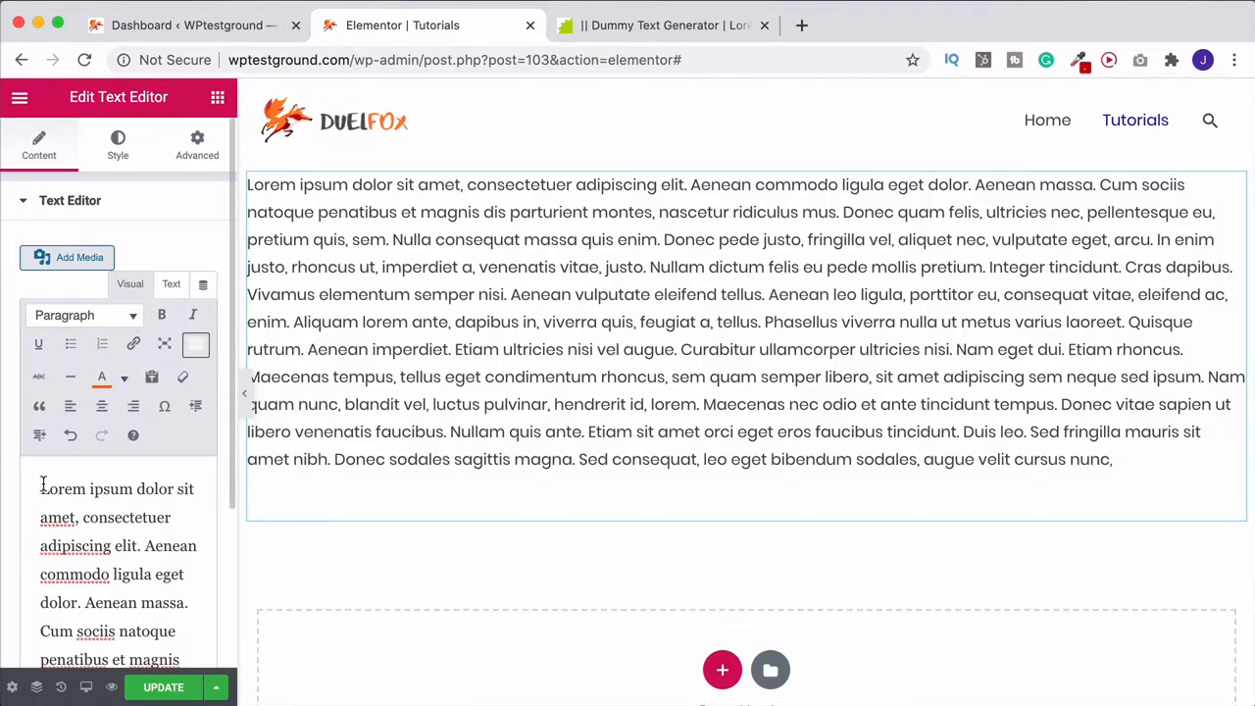
Step: Add a new opening line 'This is the title' above the lorem ipsum paragraphs
scroll(up, 3)
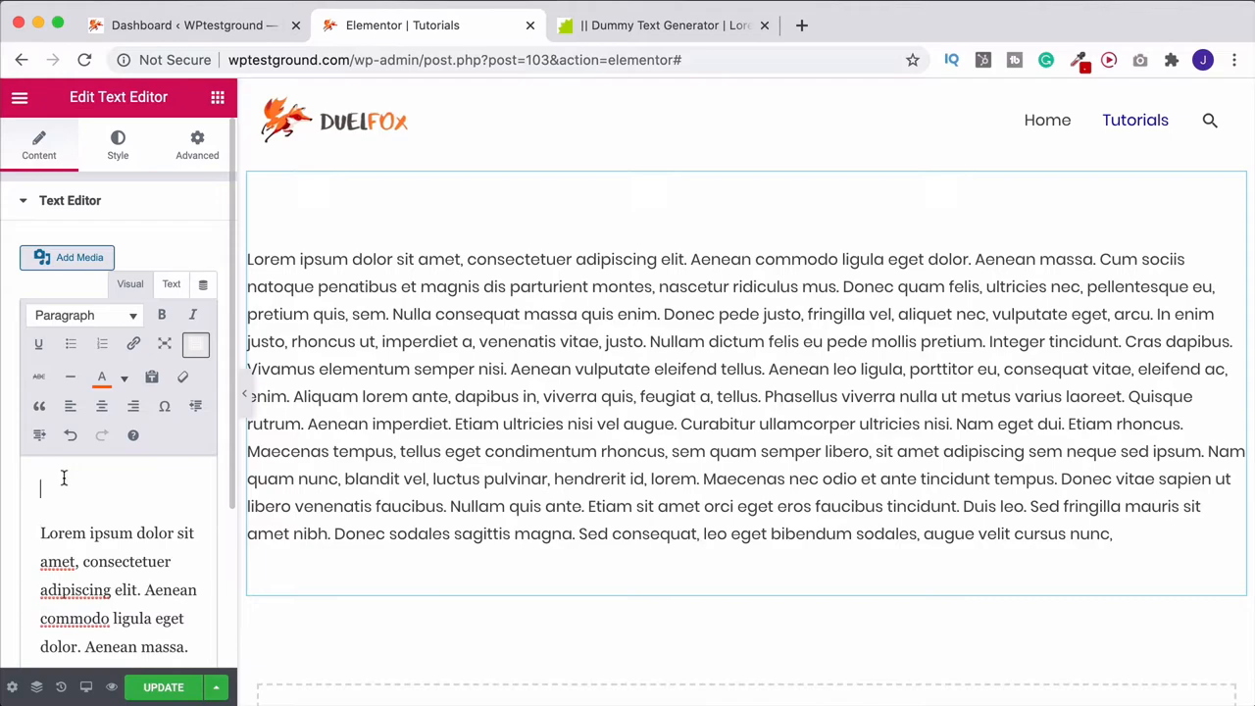
text(This)
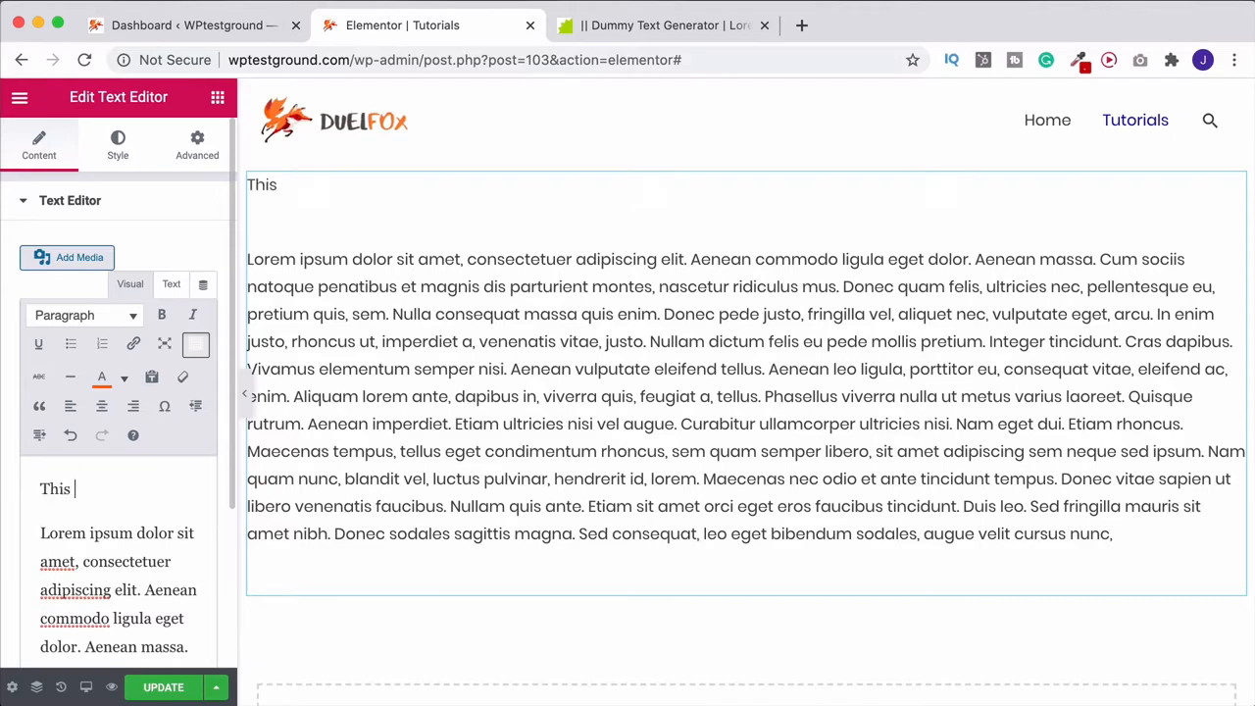
text(is the title)
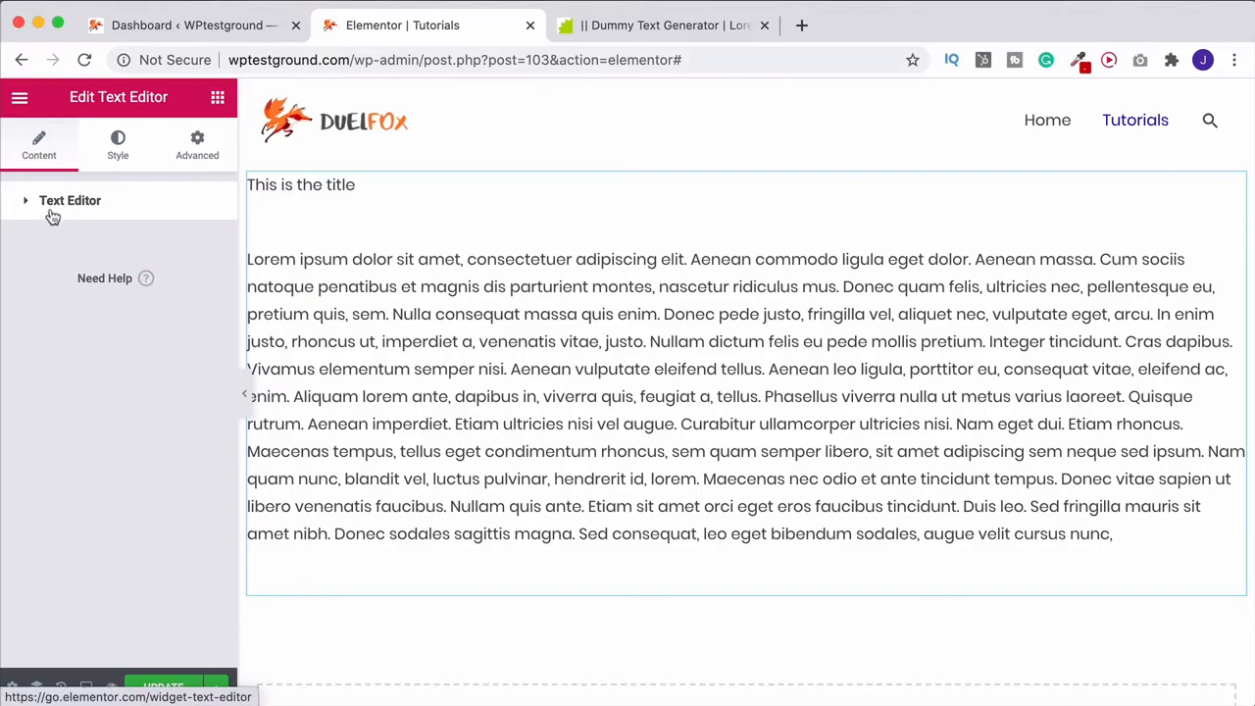
Step: Justify the widget's text for the desktop layout in the Style settings
click(118, 141)
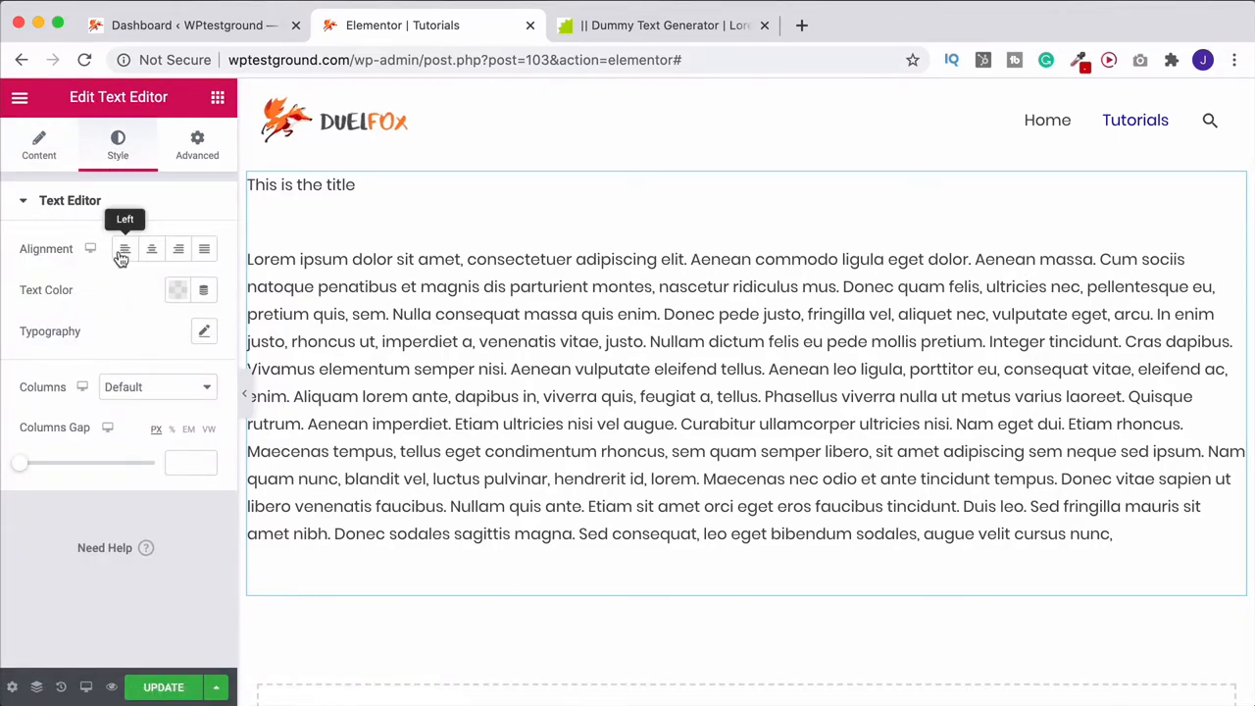
mouse_move(204, 247)
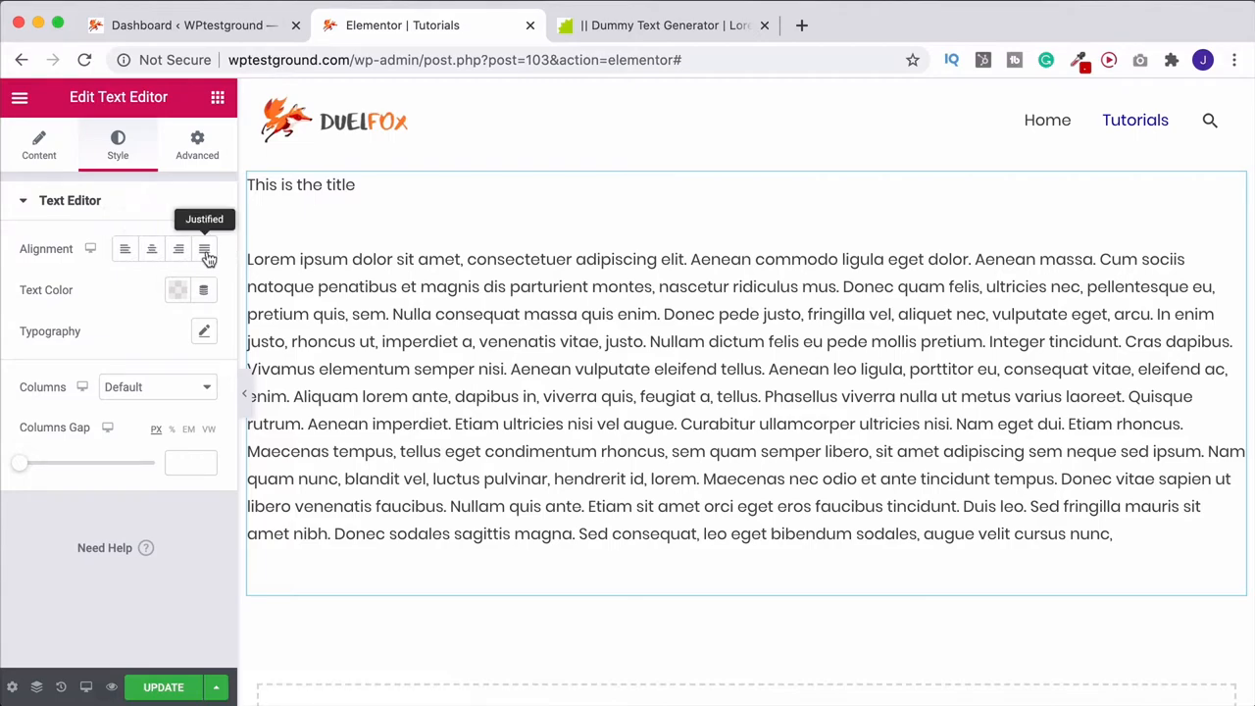
click(203, 249)
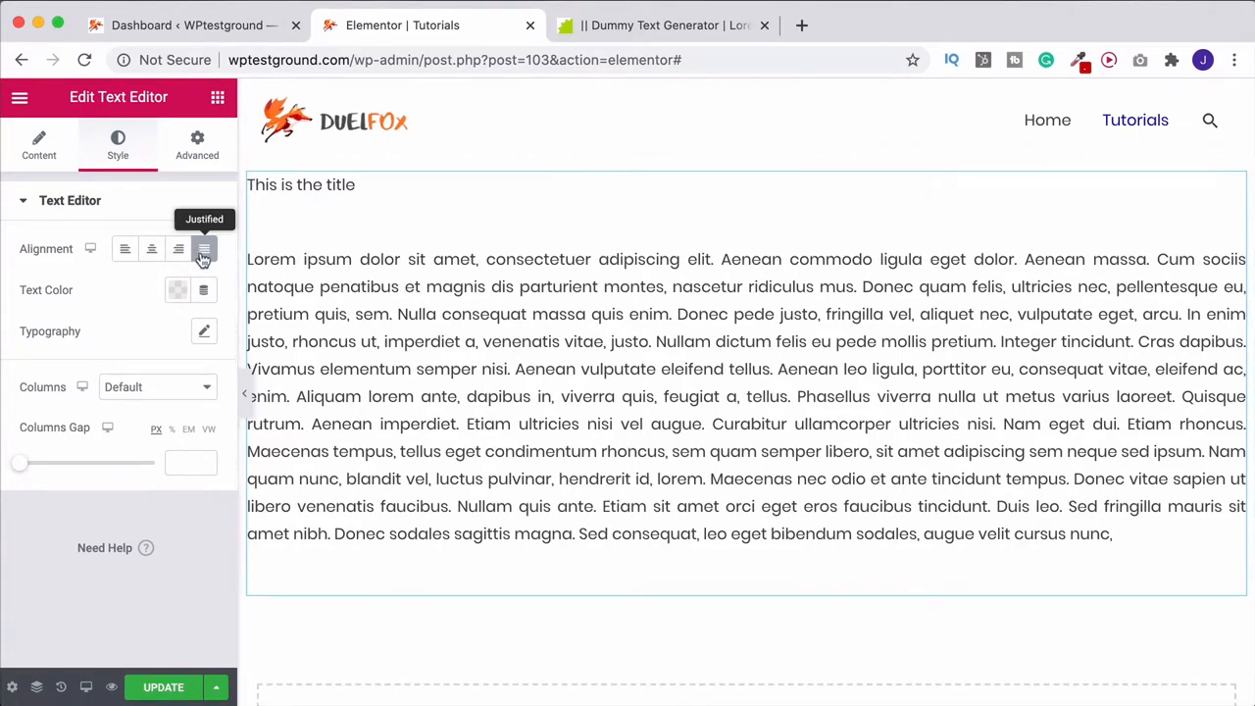
click(86, 687)
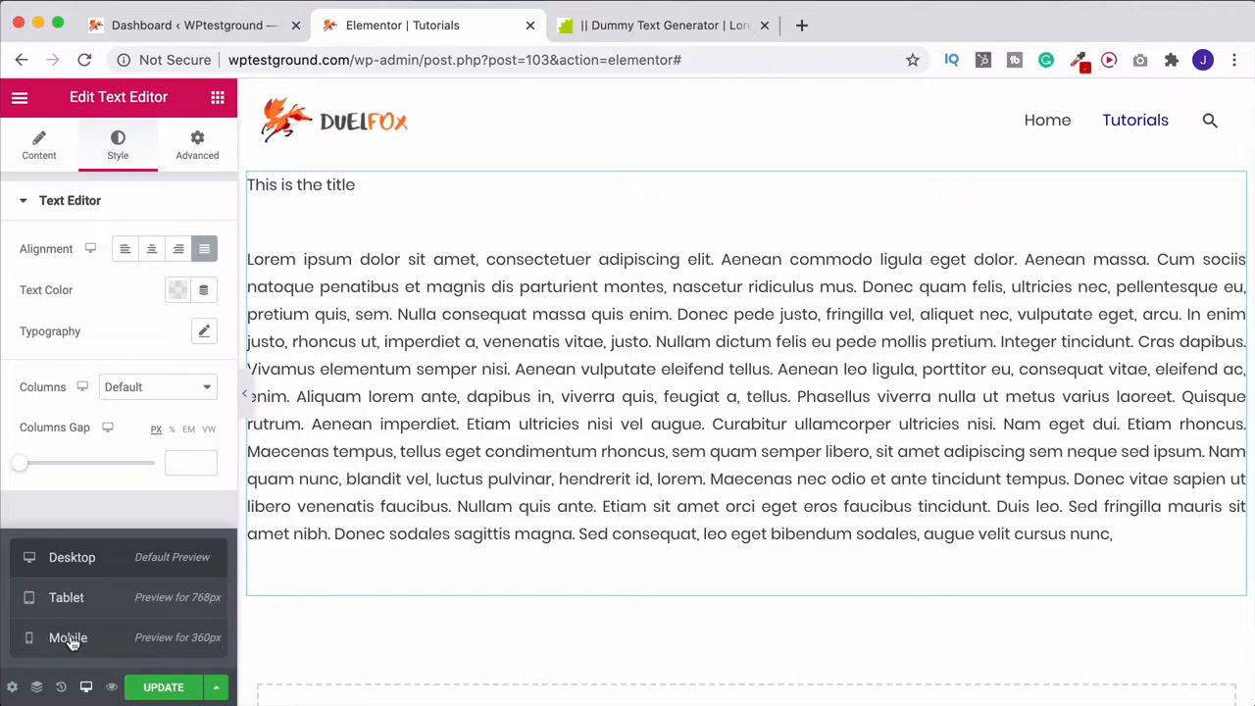
Step: Center the text in the mobile preview only, then return to the desktop preview
click(67, 637)
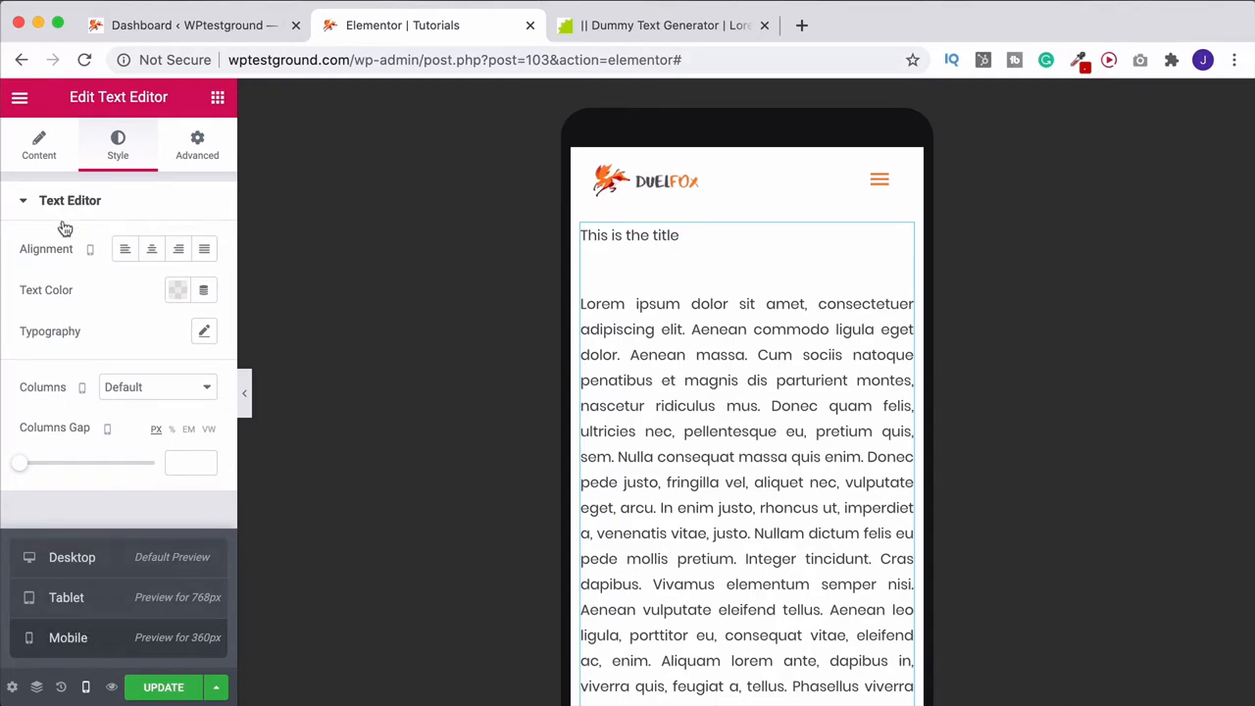
mouse_move(151, 247)
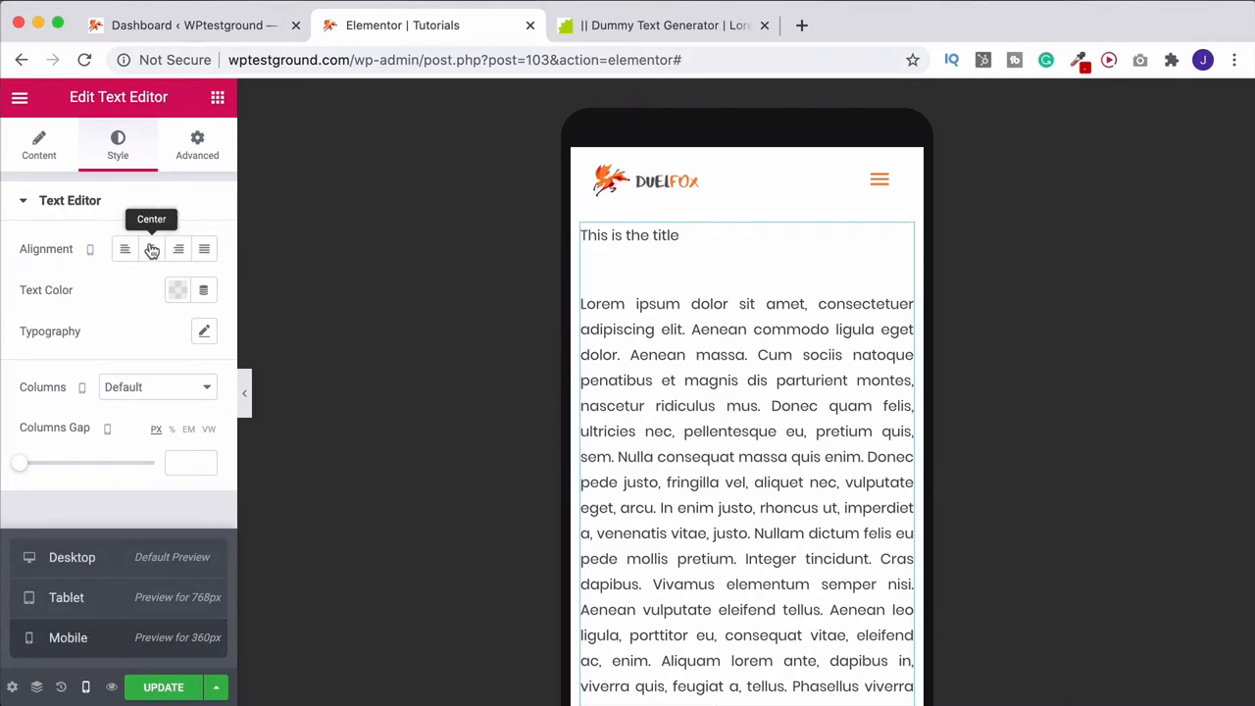
click(151, 247)
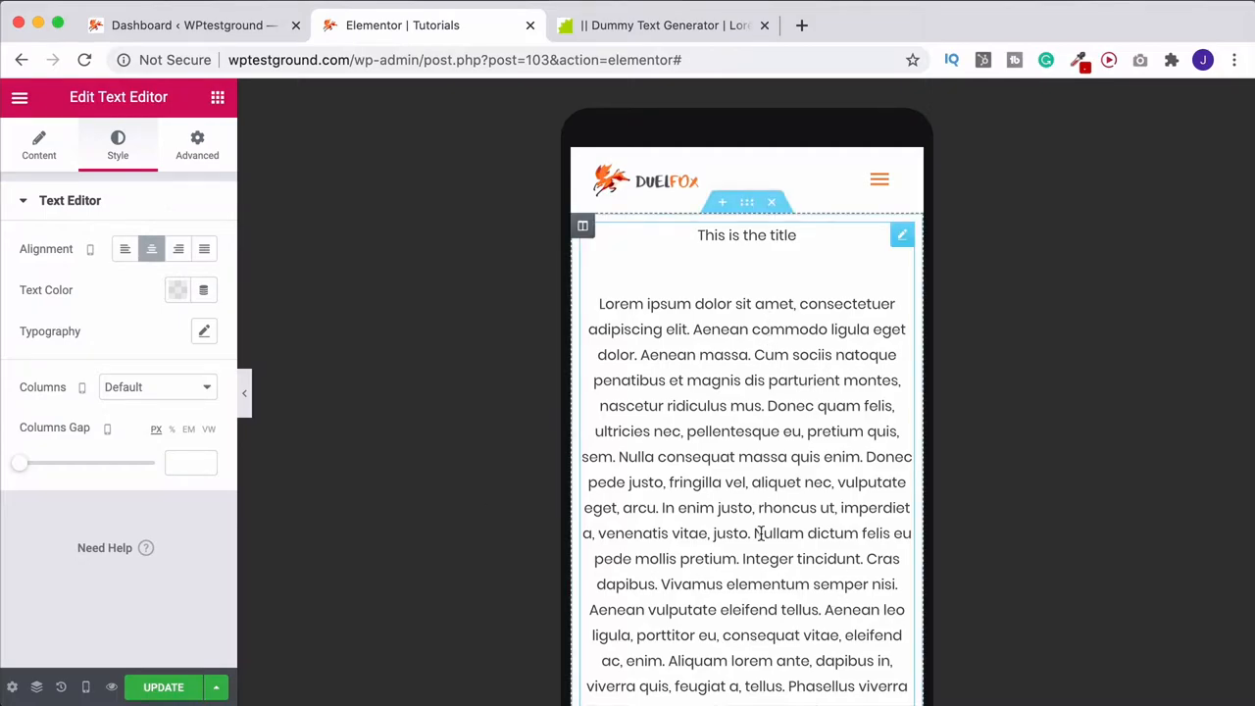
click(87, 686)
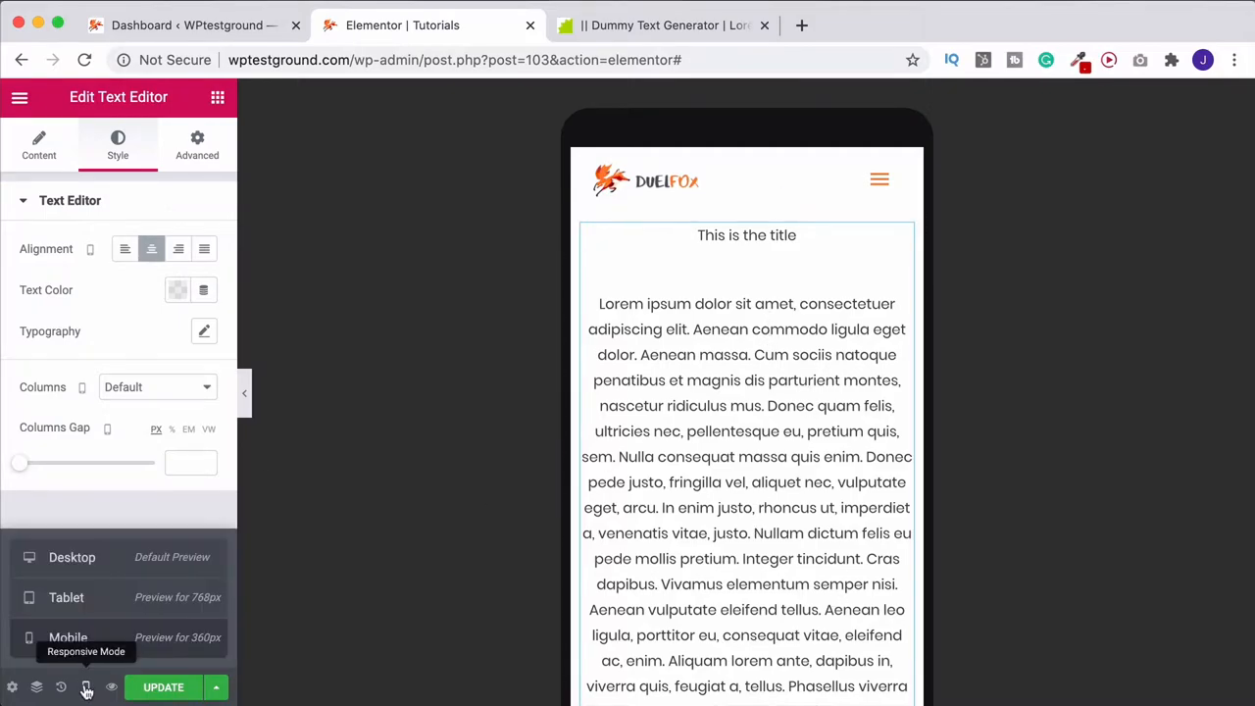
click(71, 557)
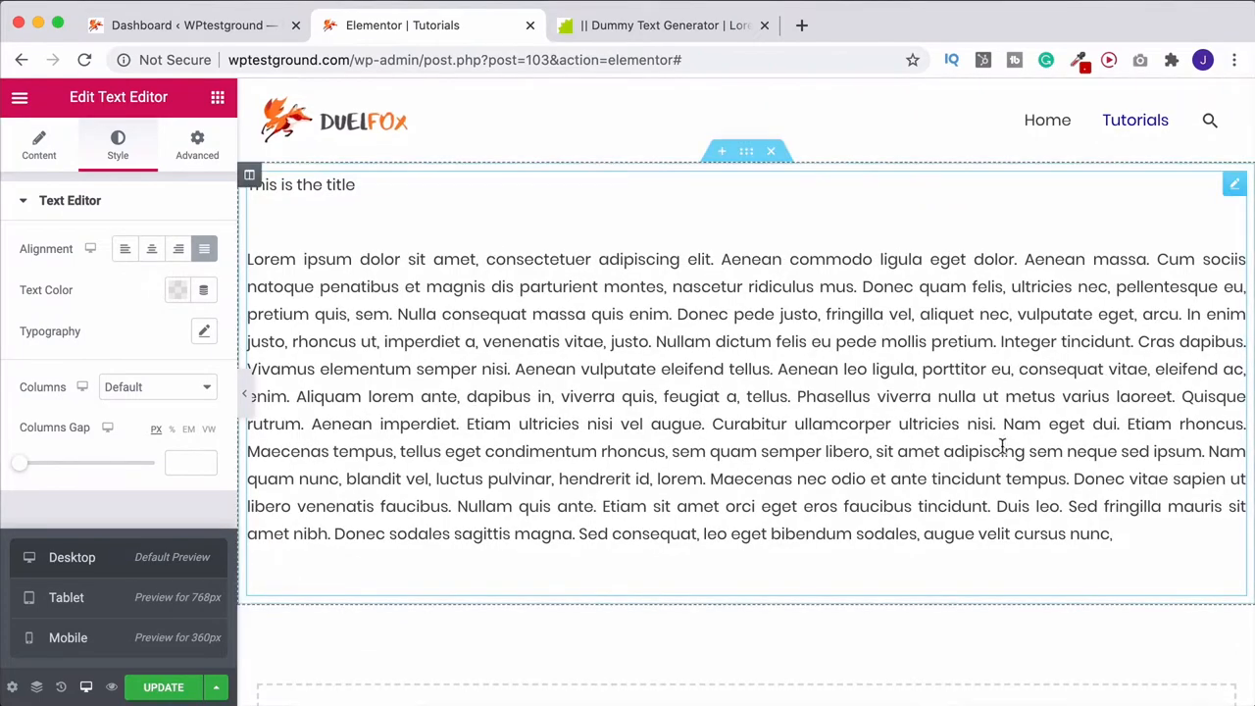
mouse_move(996, 334)
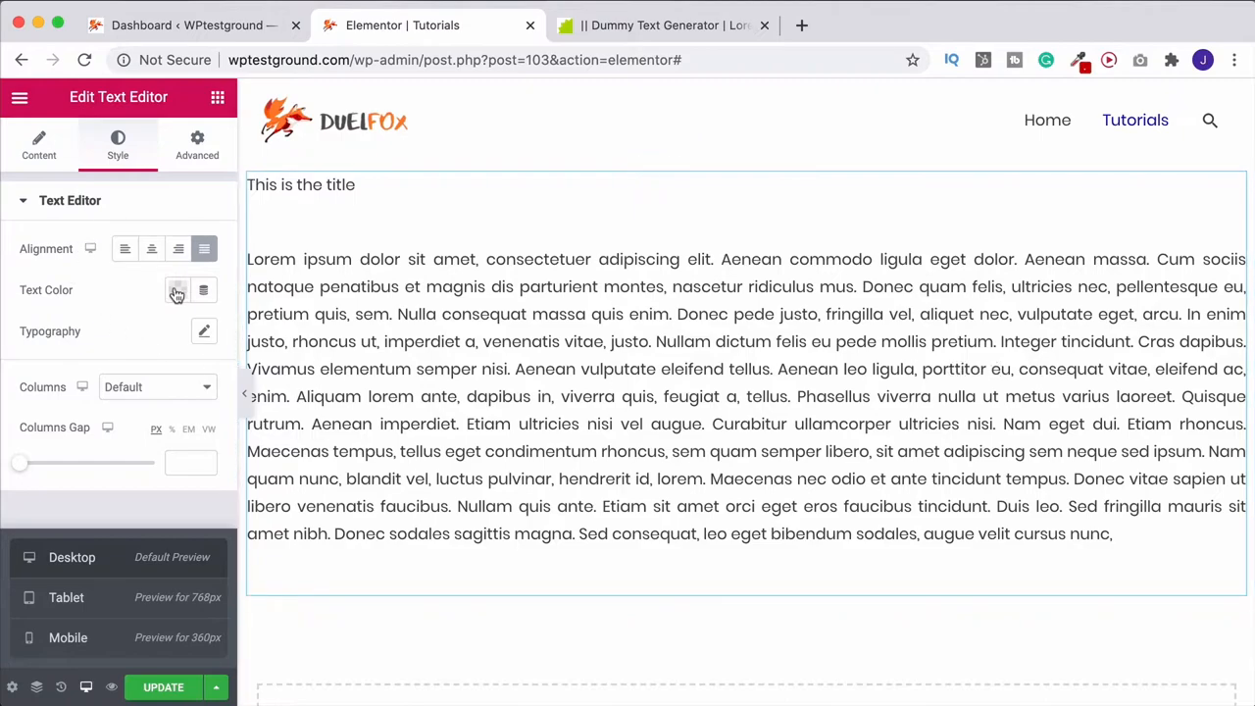
Step: Set the text colour to grey #7A7A7A and bring up the typography settings
click(176, 290)
text(#7A7A7A)
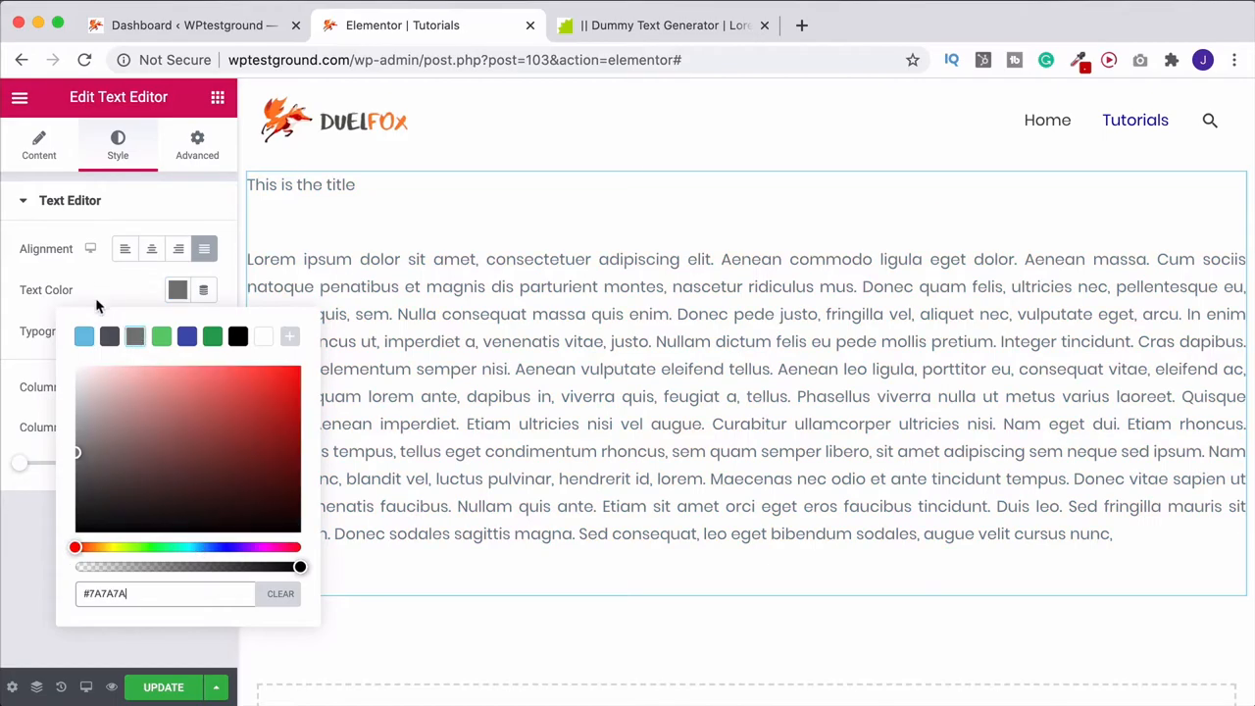
click(204, 330)
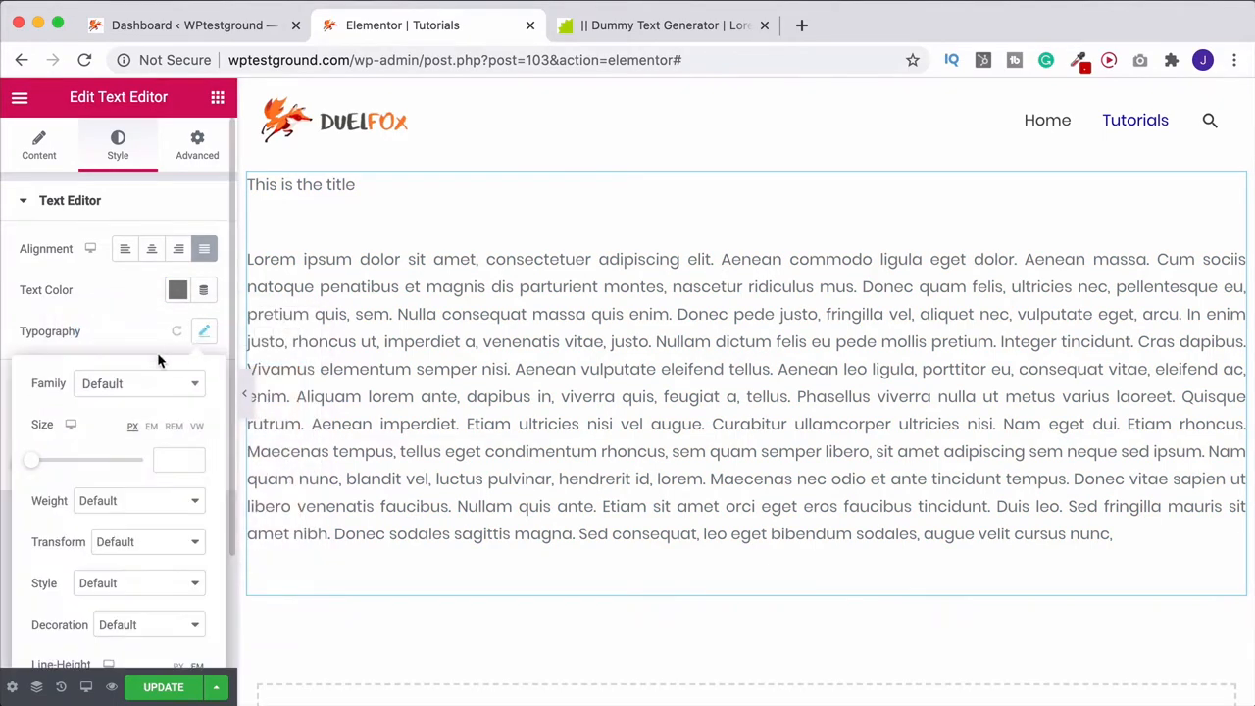
Step: Try sizes 50 and 13, switch the unit to VW, and settle the text size at 0.9
drag(31, 458, 60, 459)
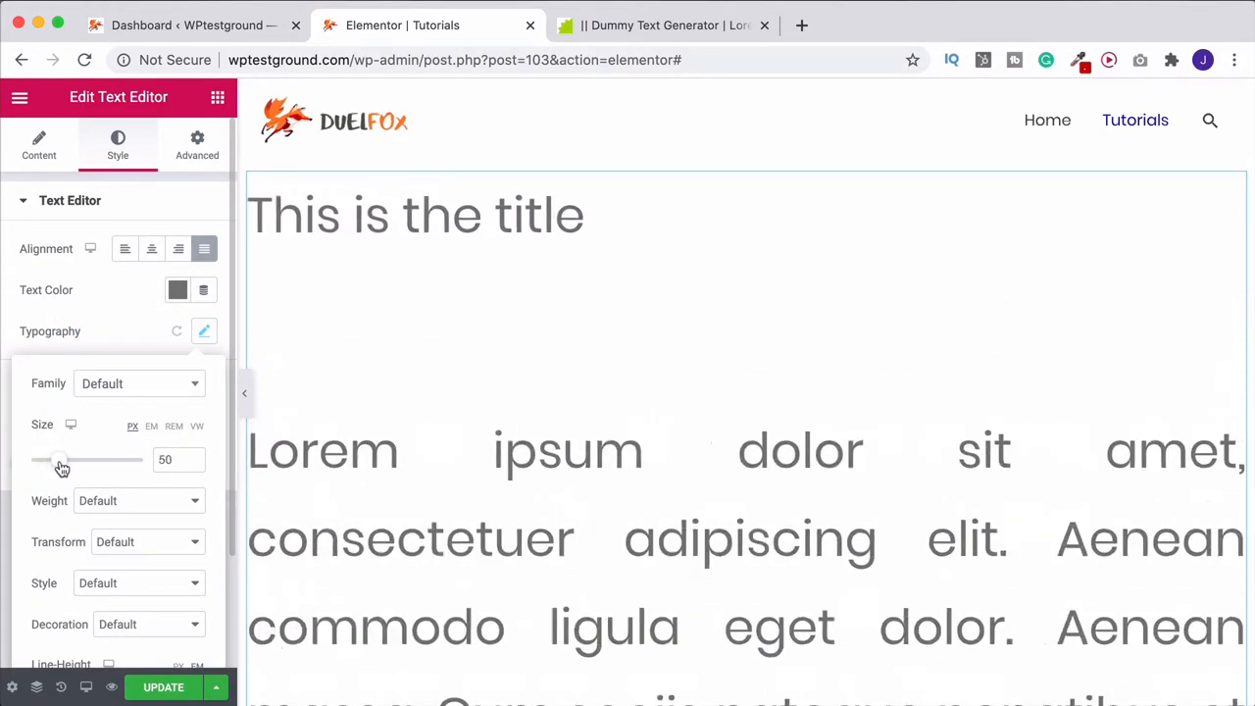
drag(63, 459, 39, 459)
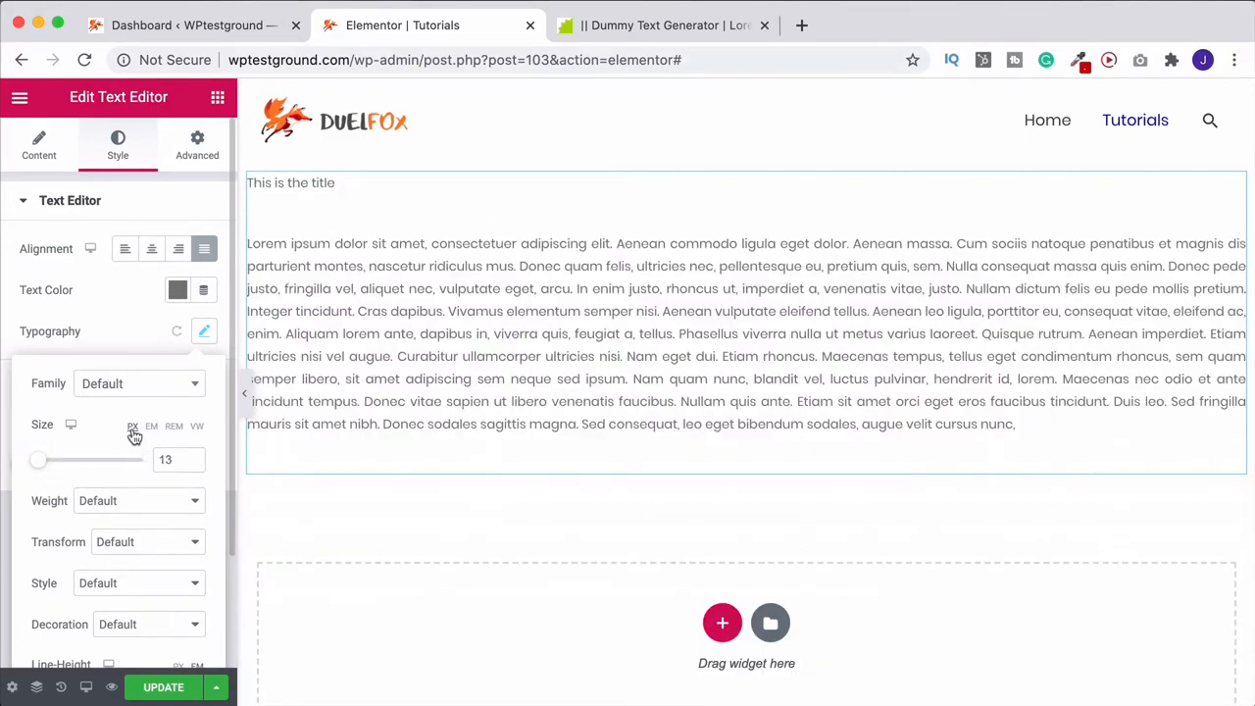
click(196, 426)
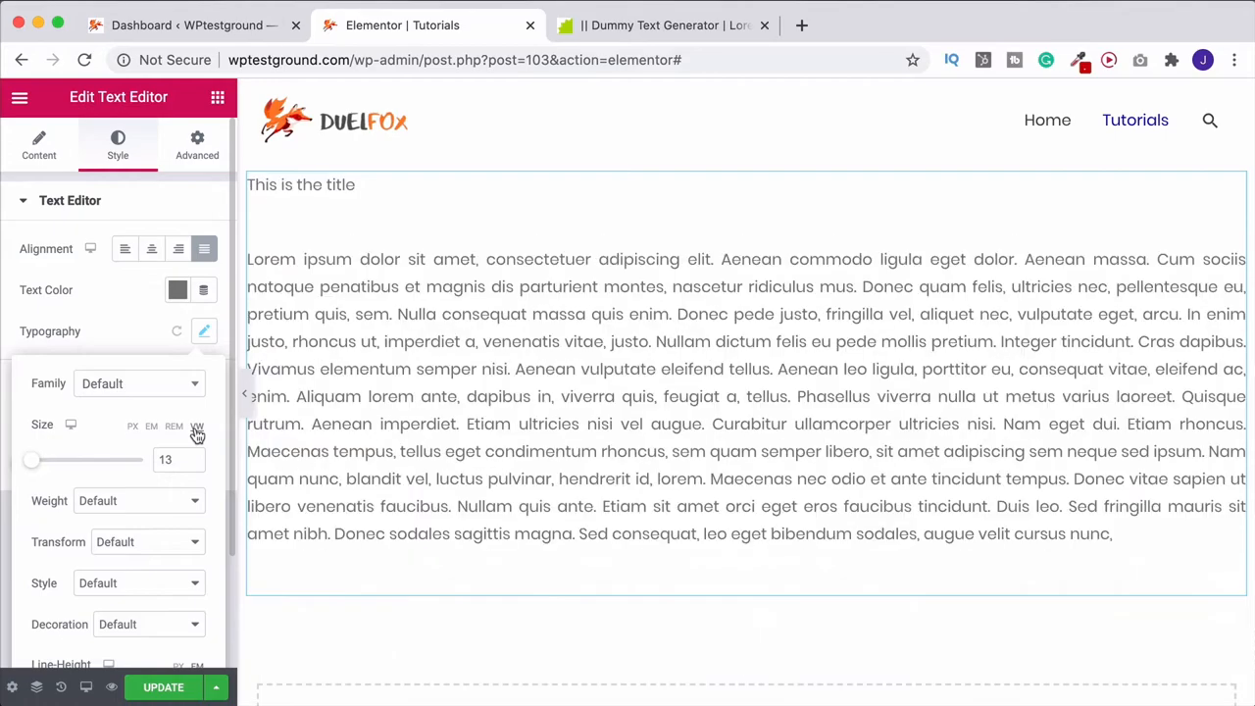
drag(83, 459, 35, 459)
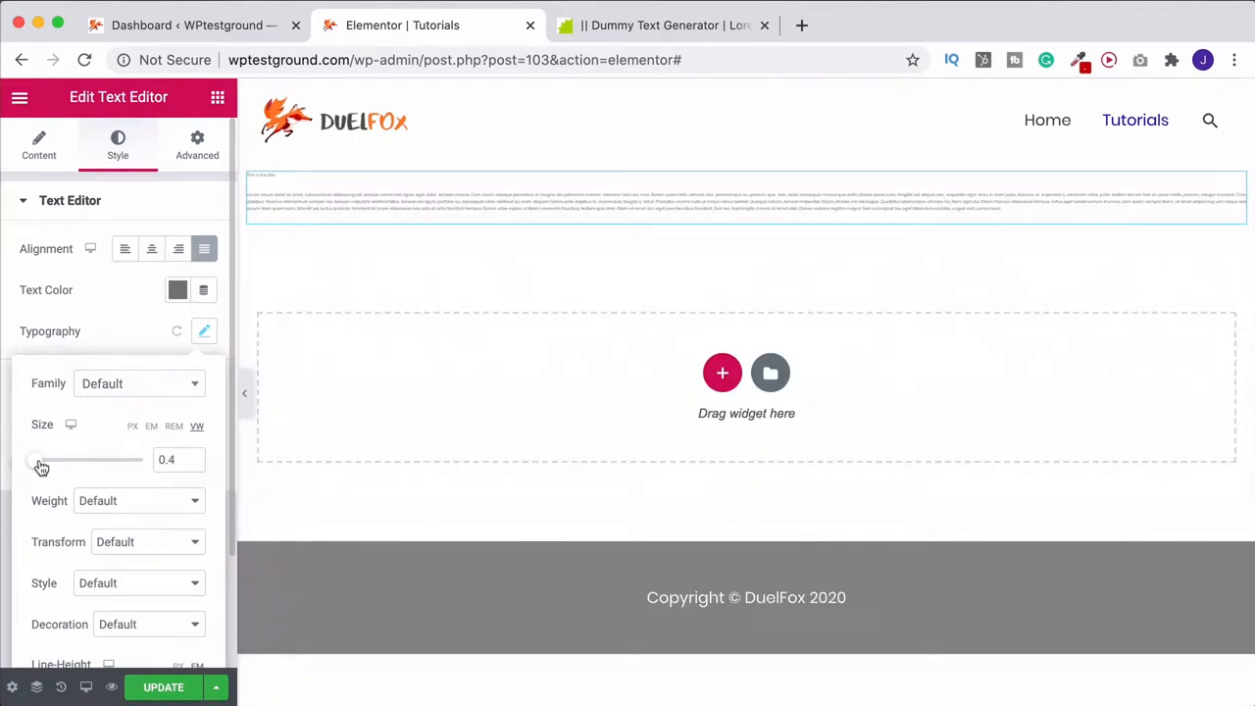
drag(39, 459, 55, 459)
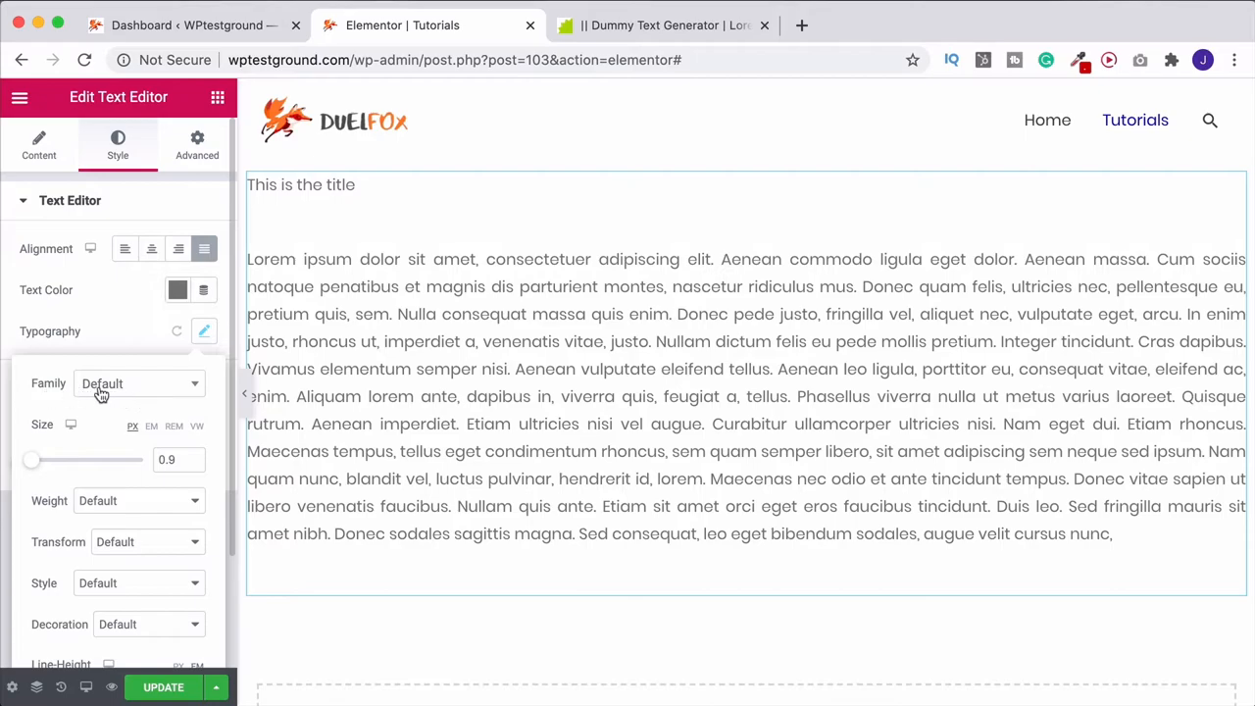
Step: Choose the Alice font family and set the font weight to 200
click(137, 382)
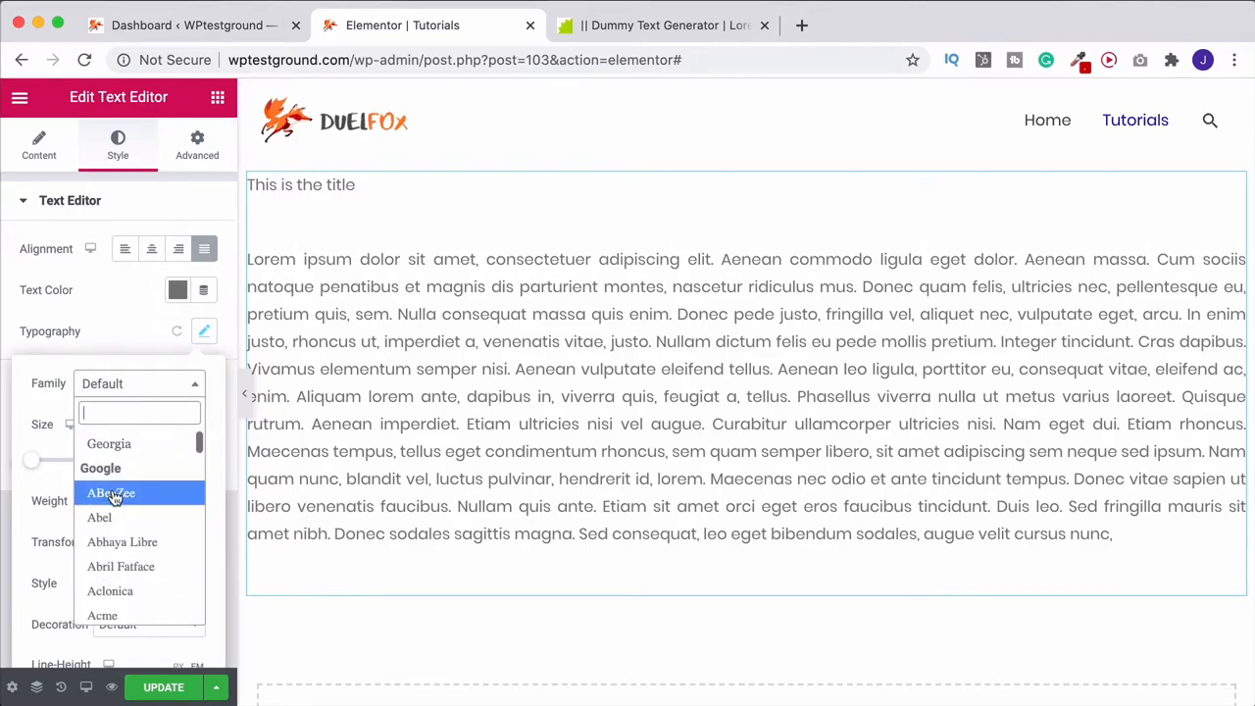
scroll(down, 3)
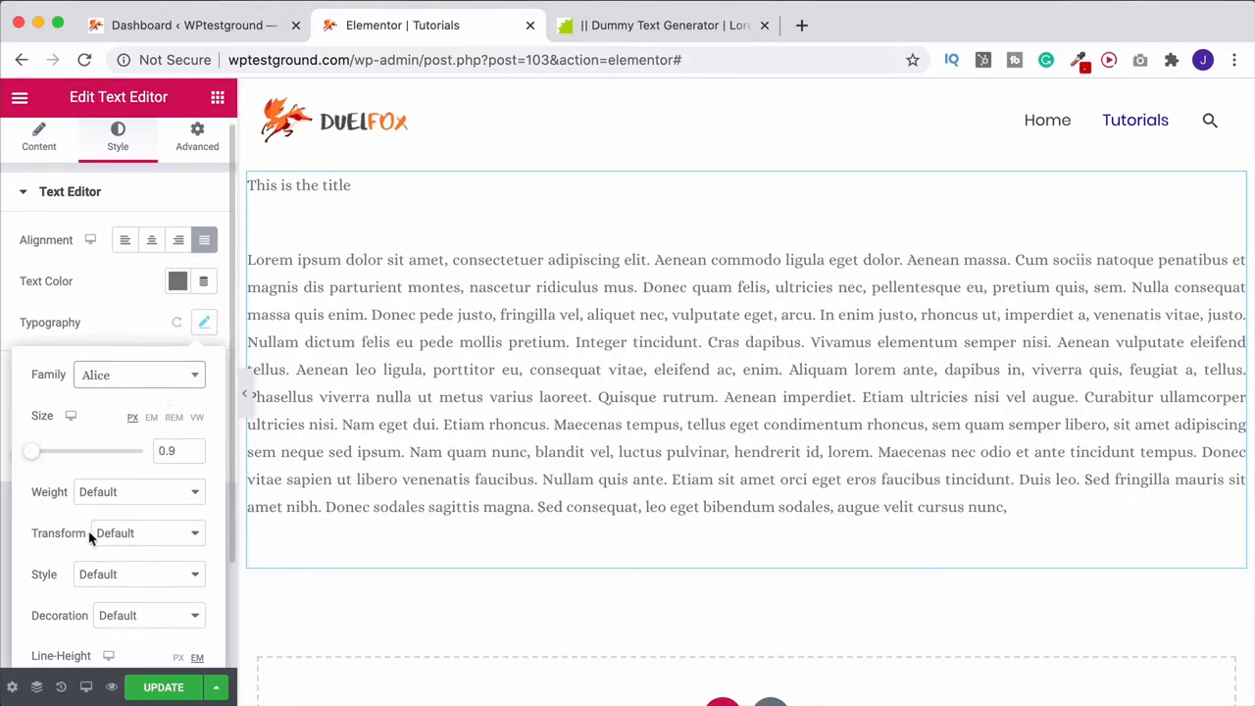
click(138, 491)
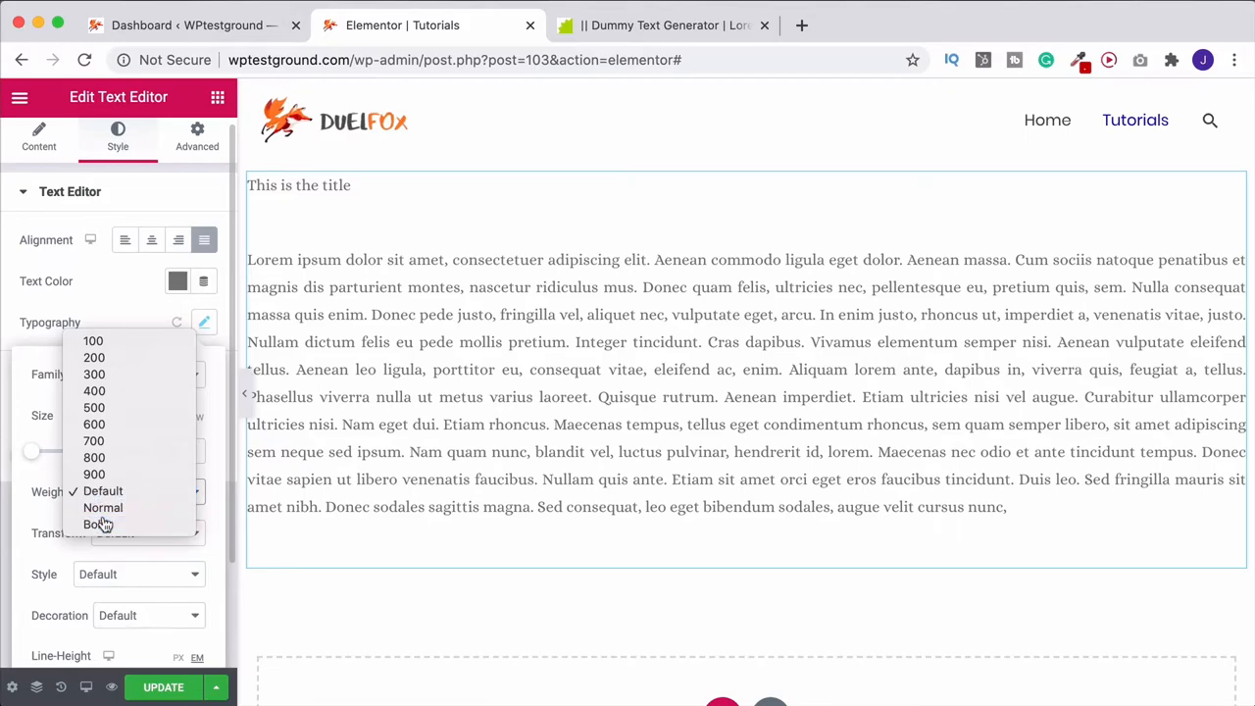
click(94, 524)
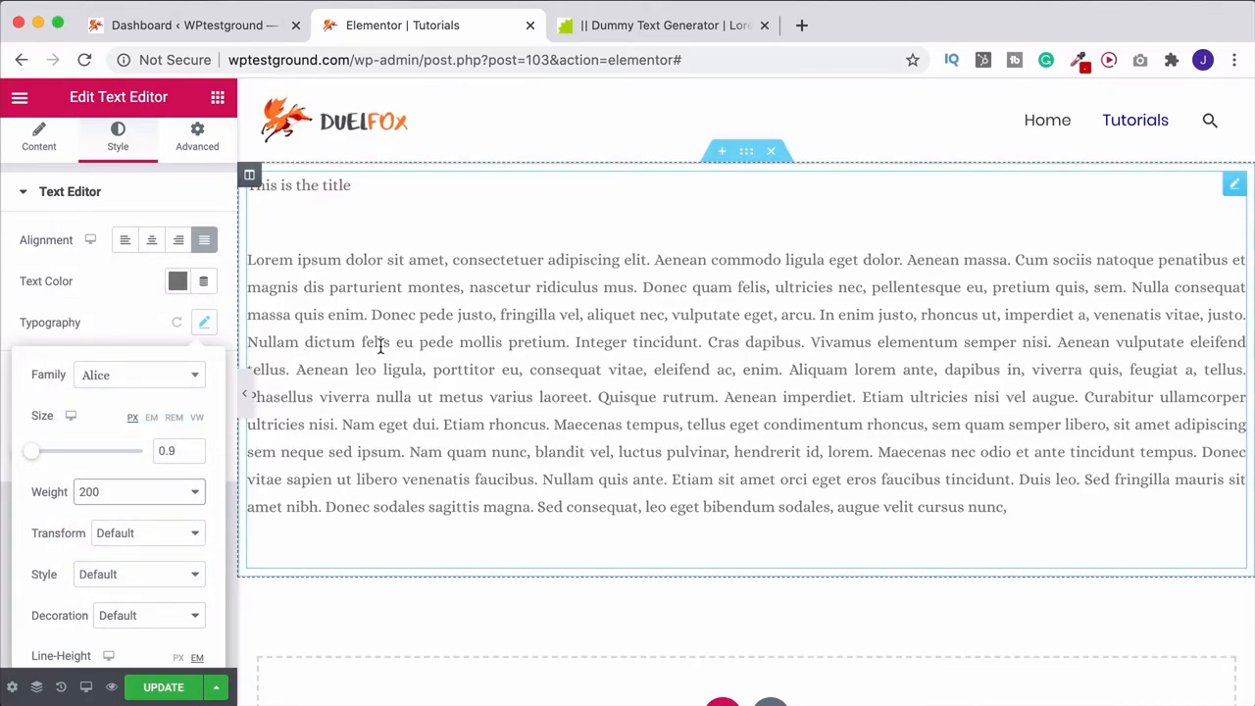
Step: Set the text transform to Capitalize after briefly trying Uppercase
click(142, 533)
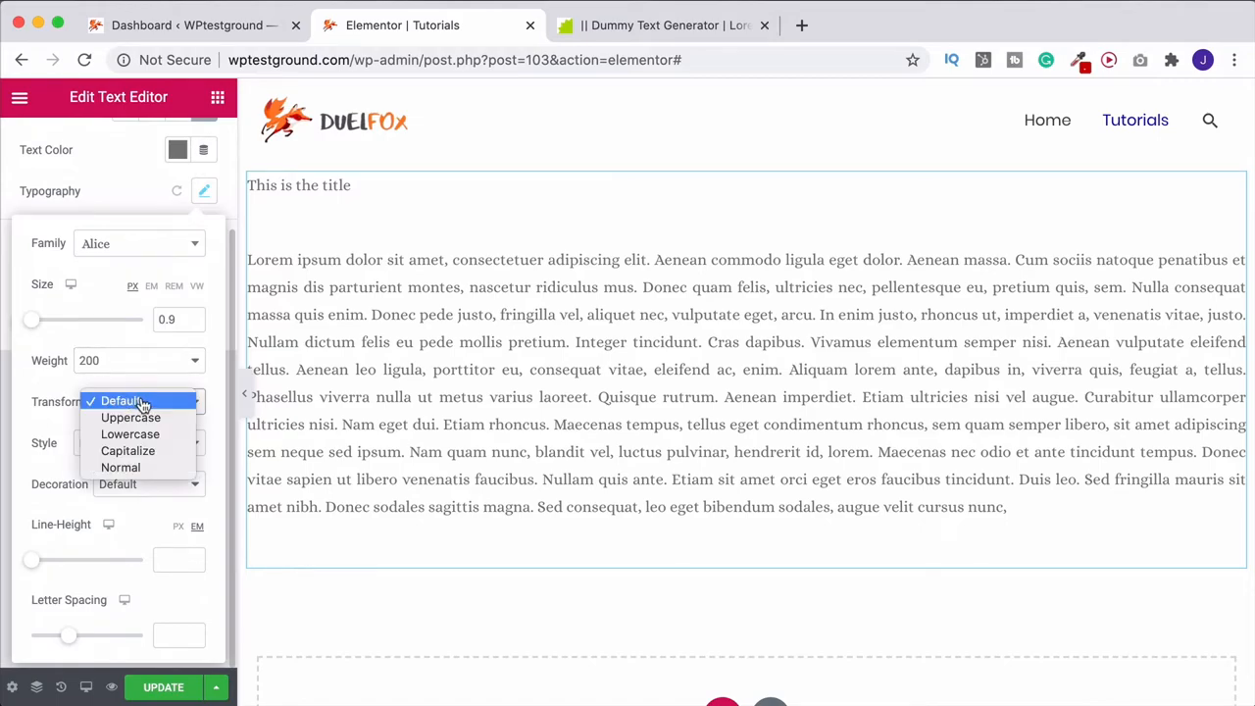
click(129, 416)
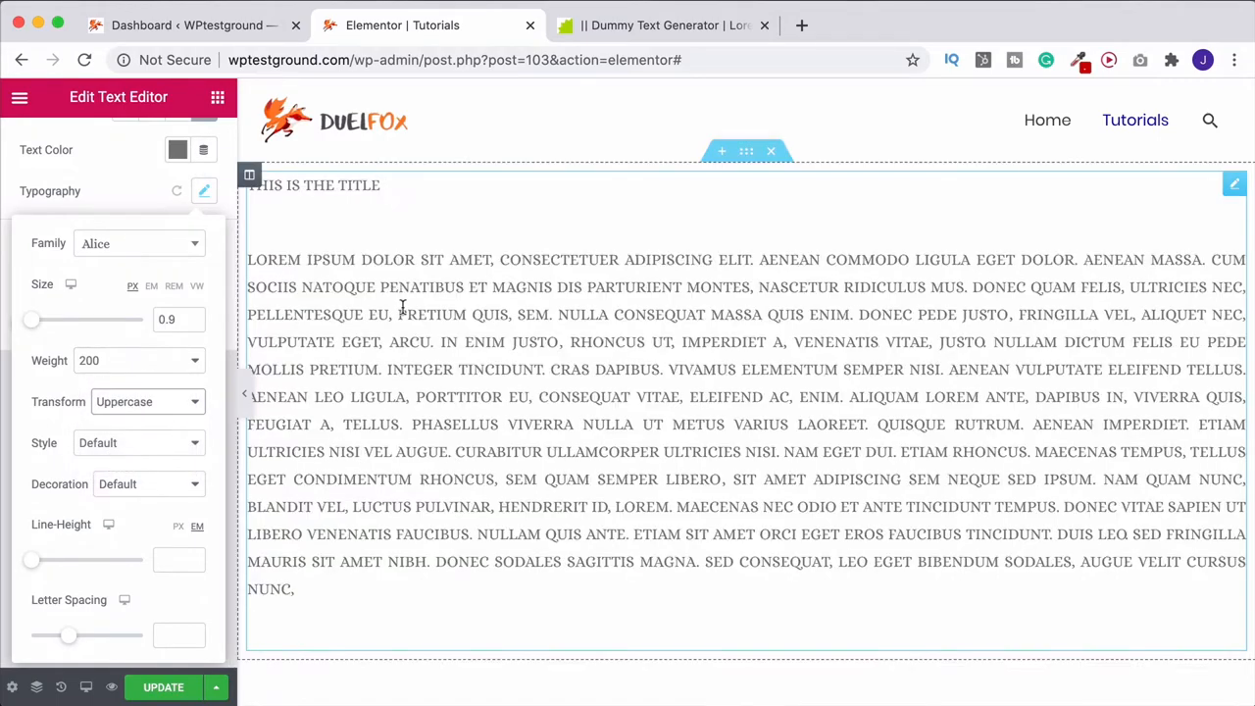
click(147, 402)
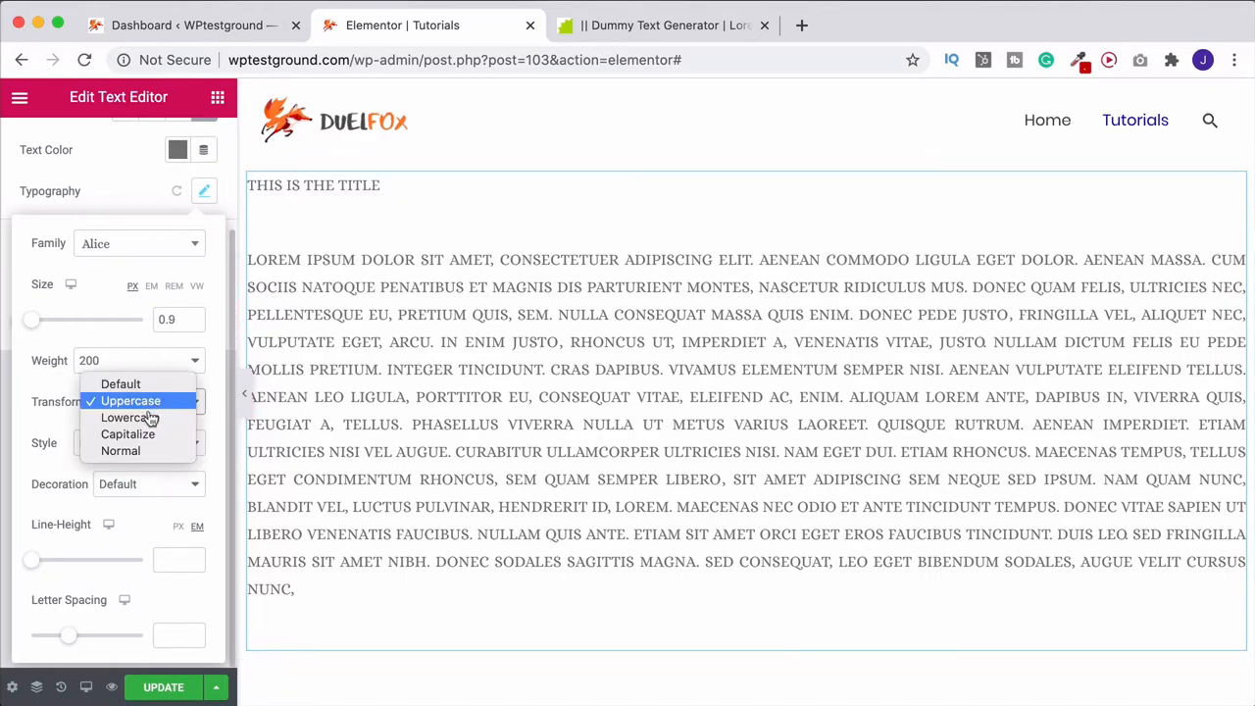
mouse_move(129, 416)
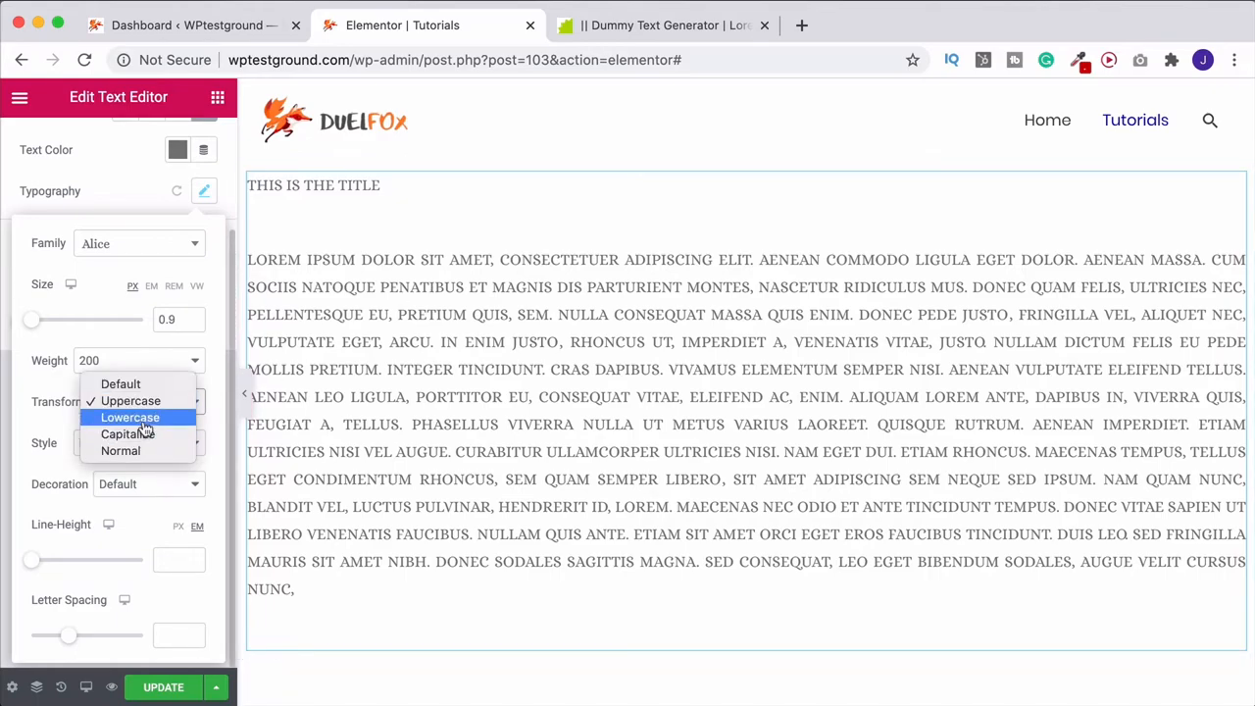
click(125, 434)
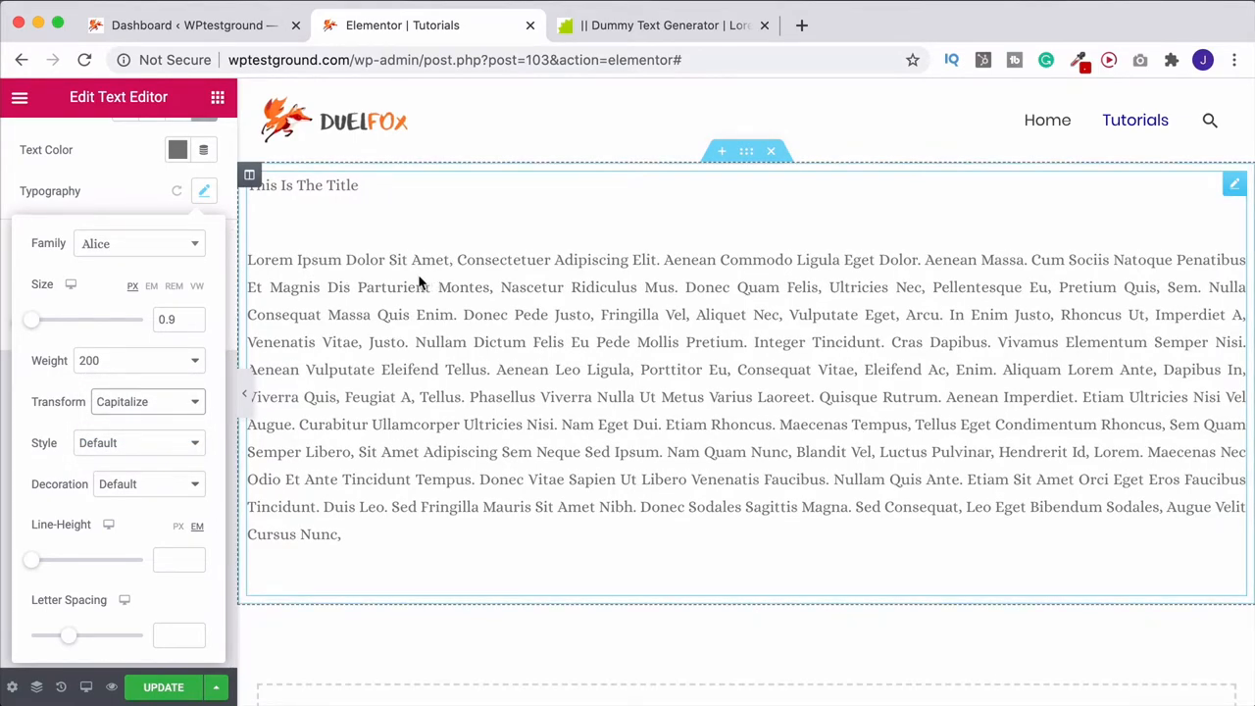
Step: Keep the font style at Default and set the decoration to Underline
click(137, 443)
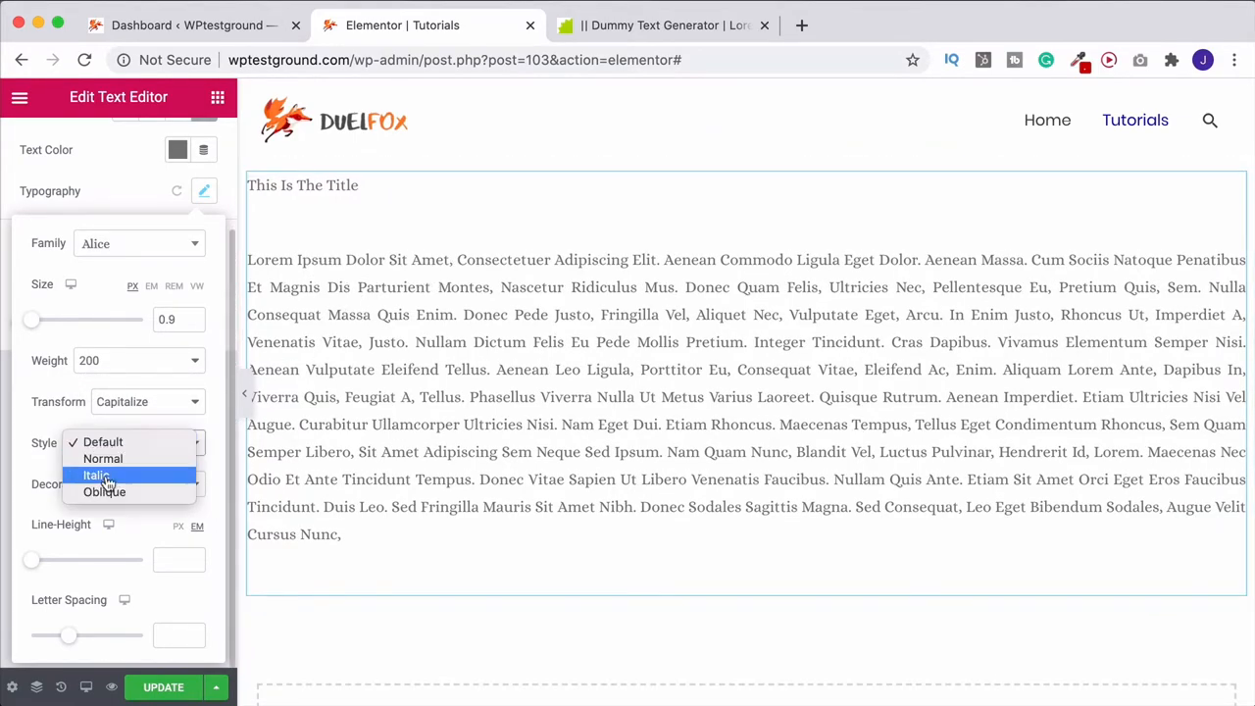
click(102, 443)
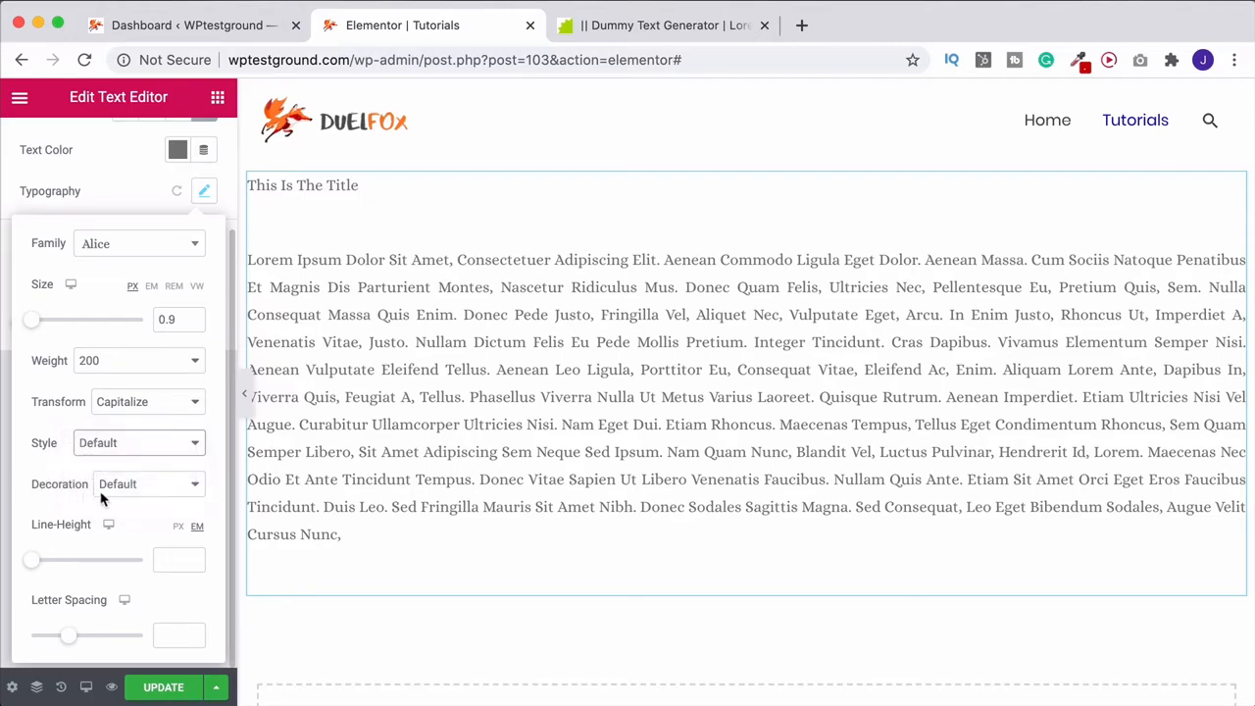
click(147, 482)
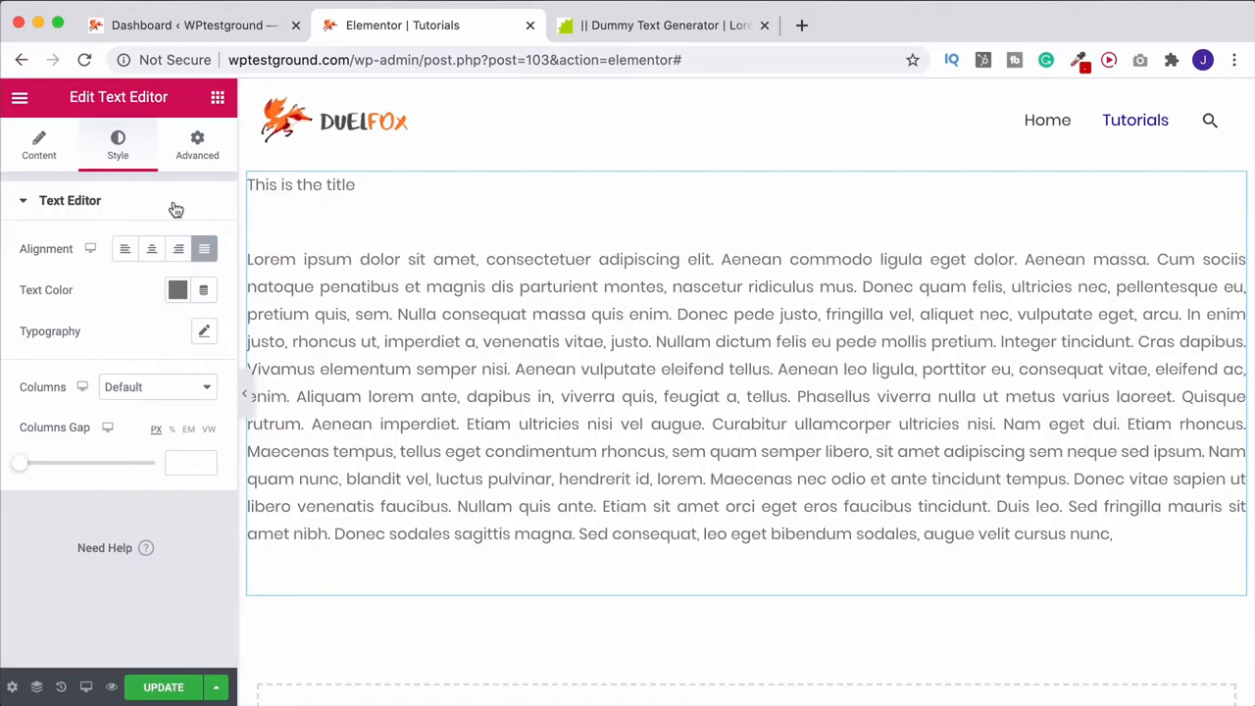
click(204, 329)
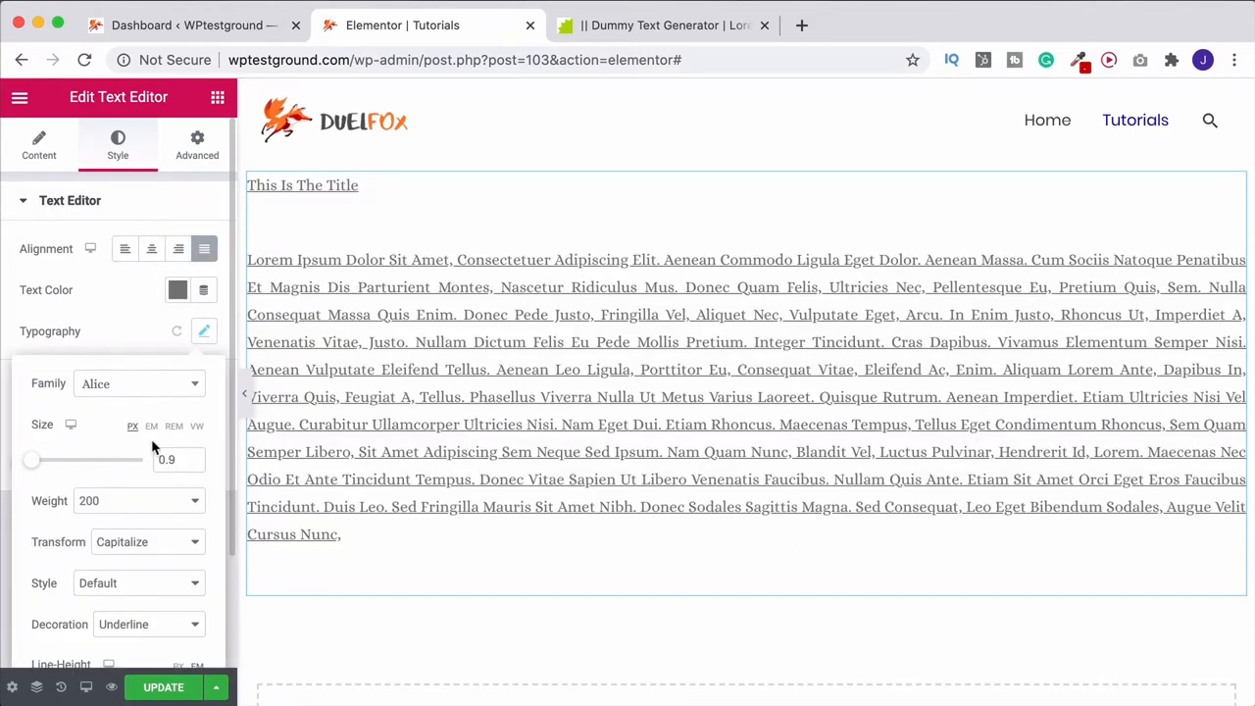
Step: Set the line height to 1.7 and widen the letter spacing to 5
scroll(down, 3)
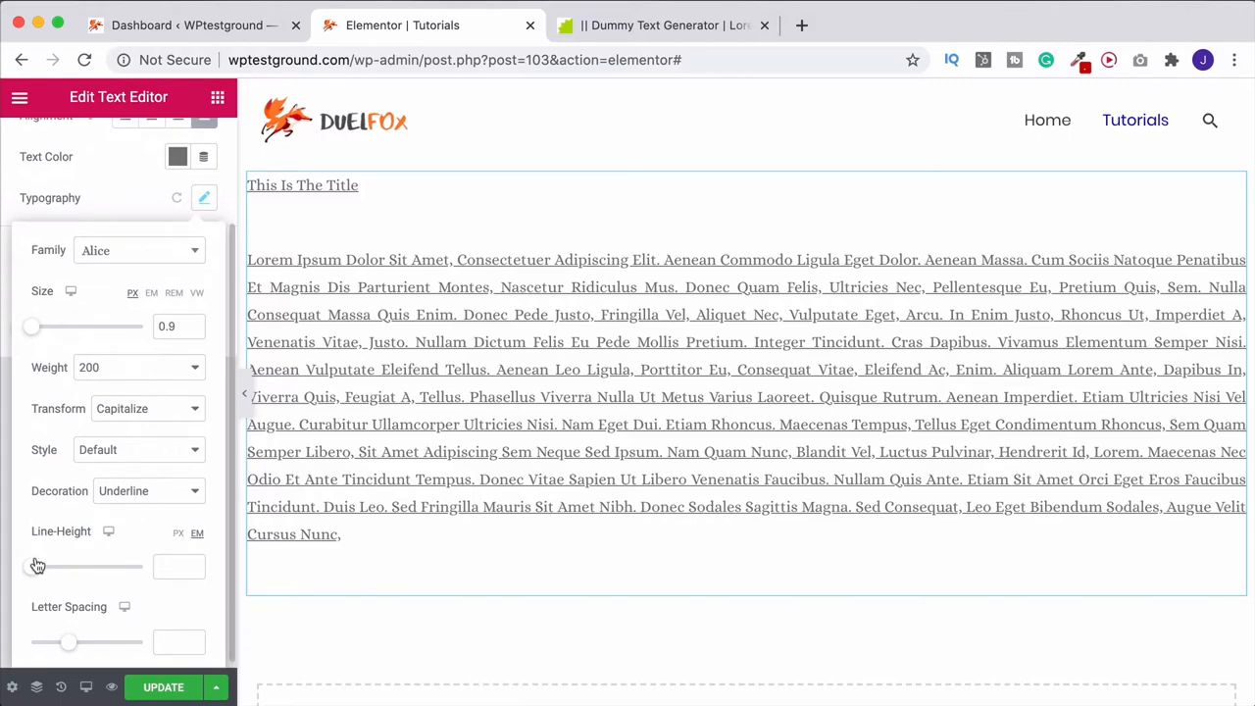
drag(27, 566, 51, 567)
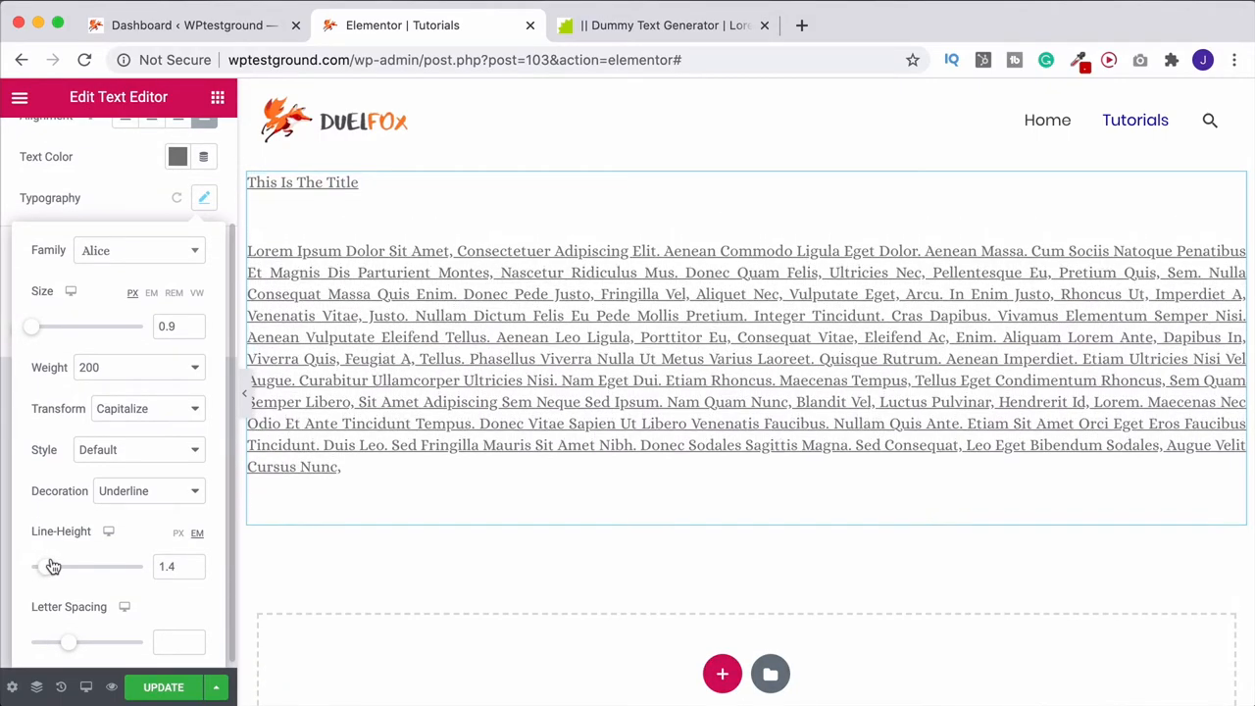
drag(49, 565, 79, 565)
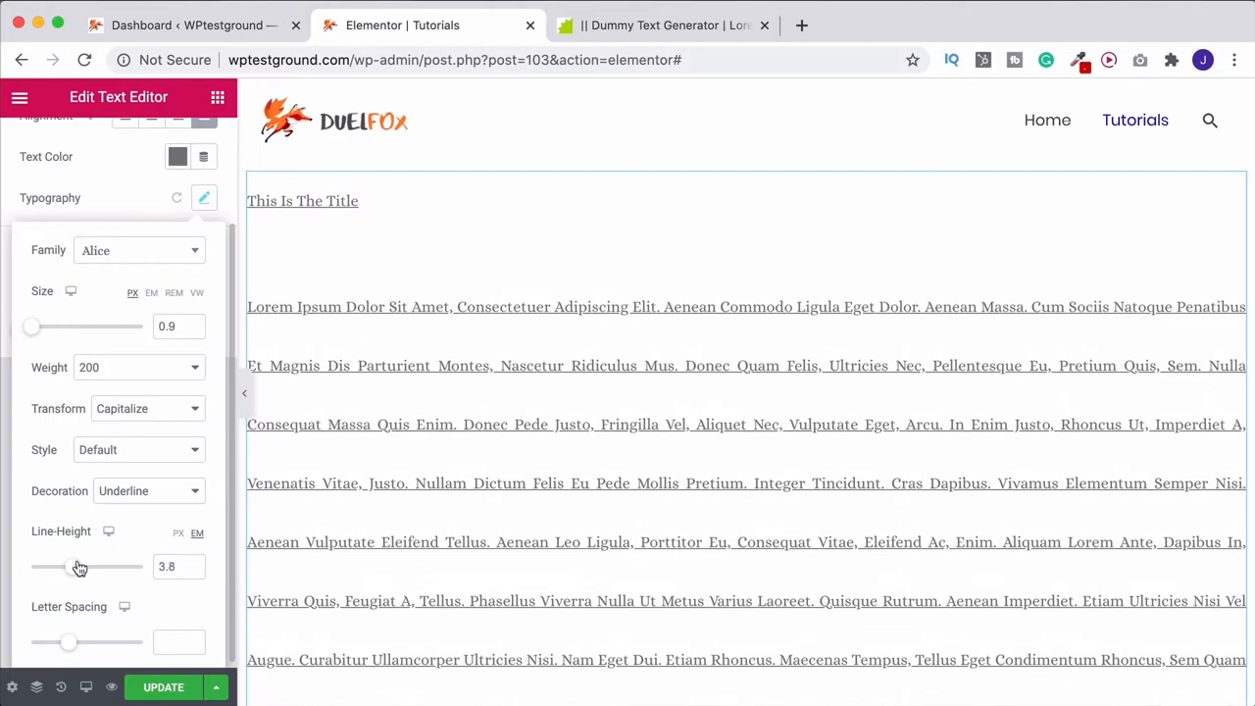
drag(78, 565, 54, 565)
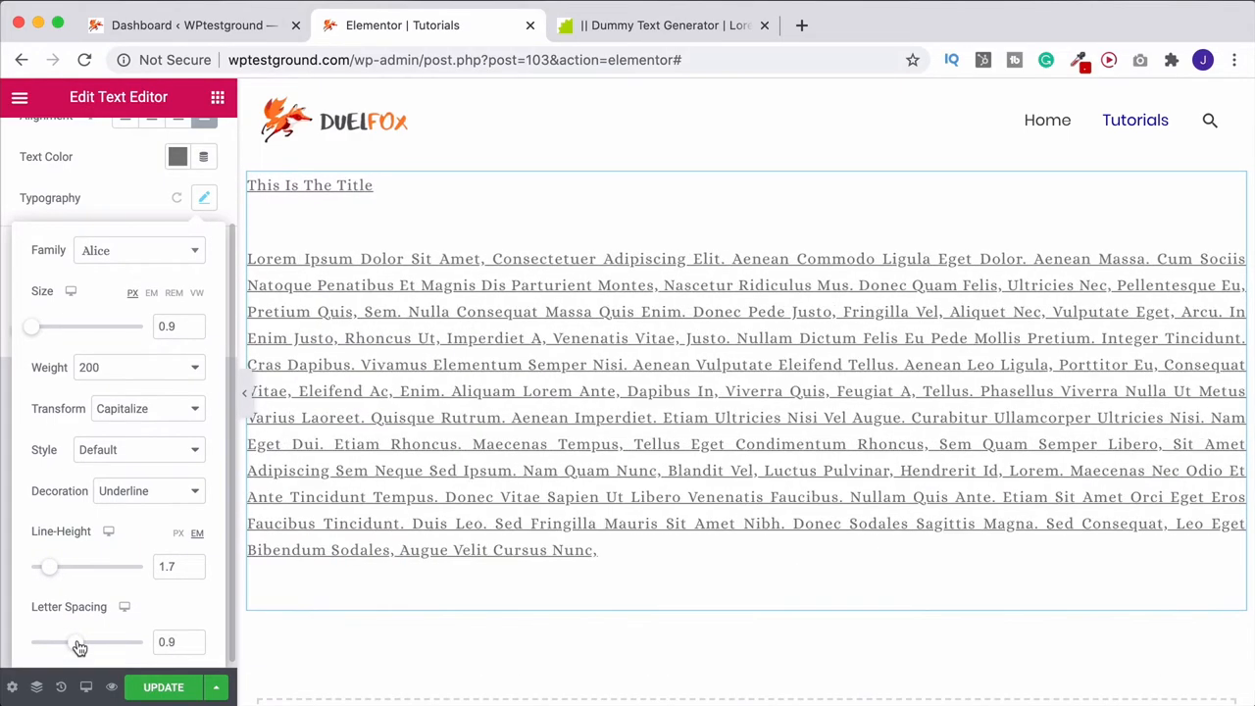
drag(62, 643, 96, 643)
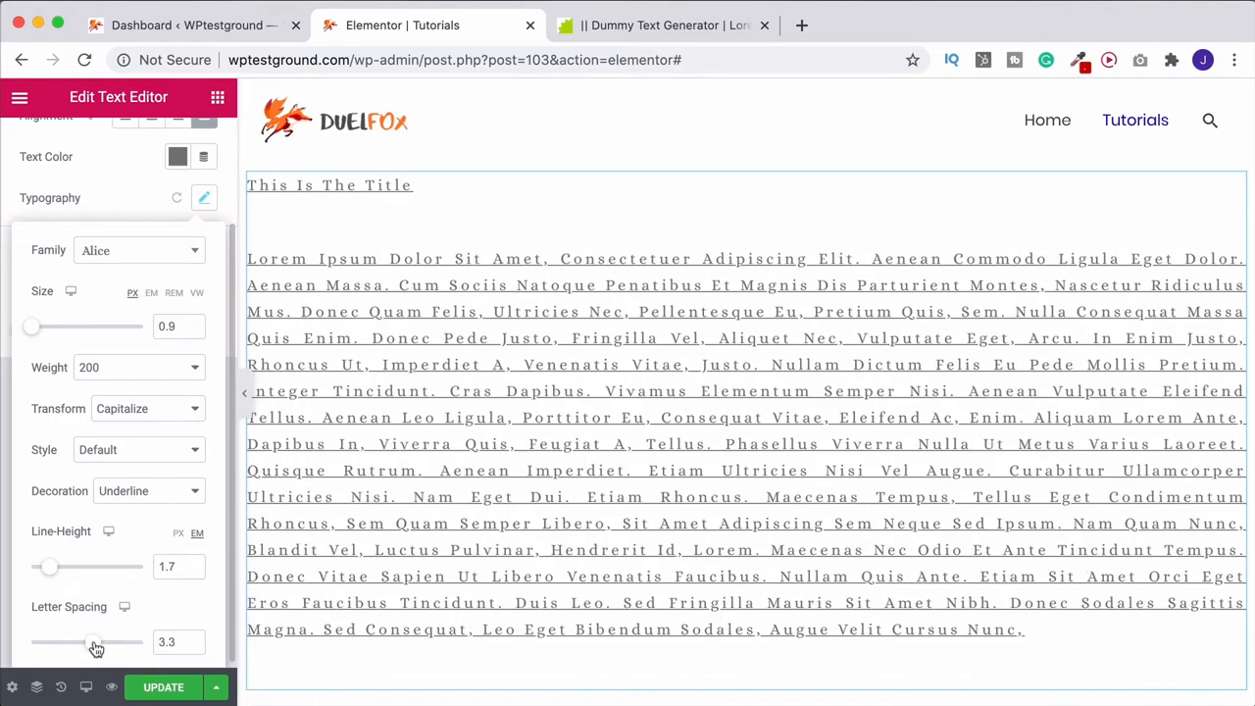
drag(94, 644, 118, 644)
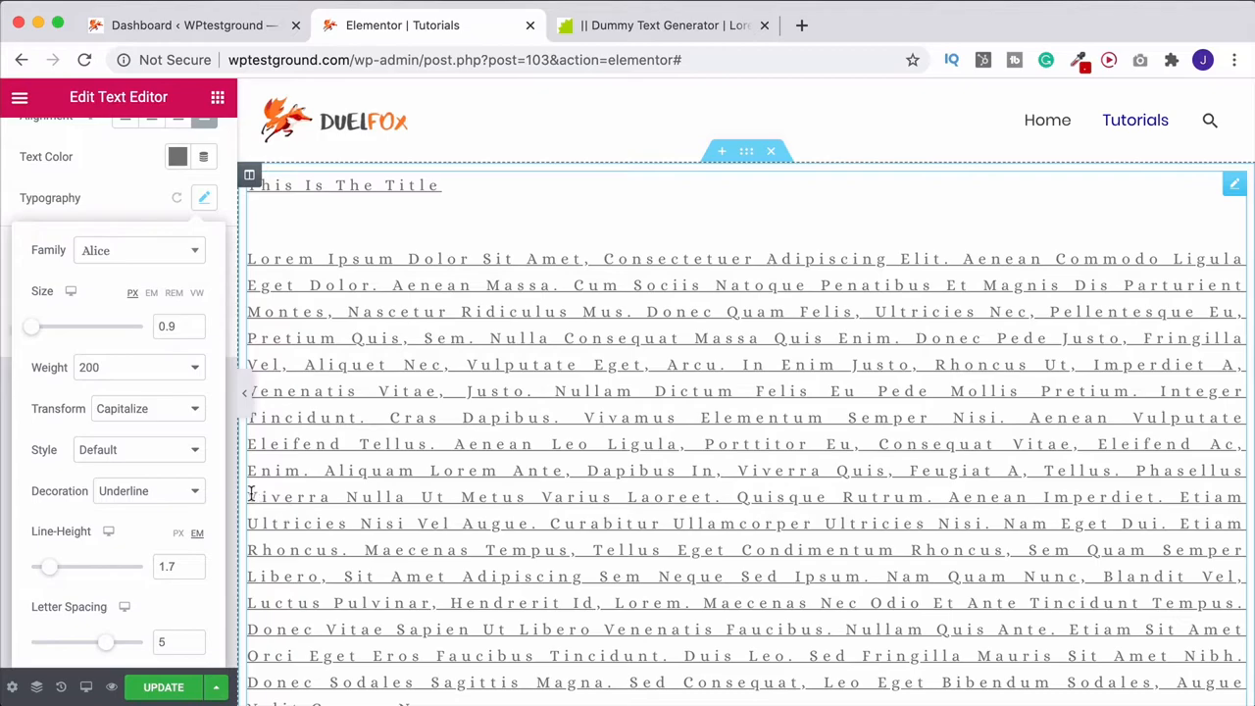
mouse_move(176, 198)
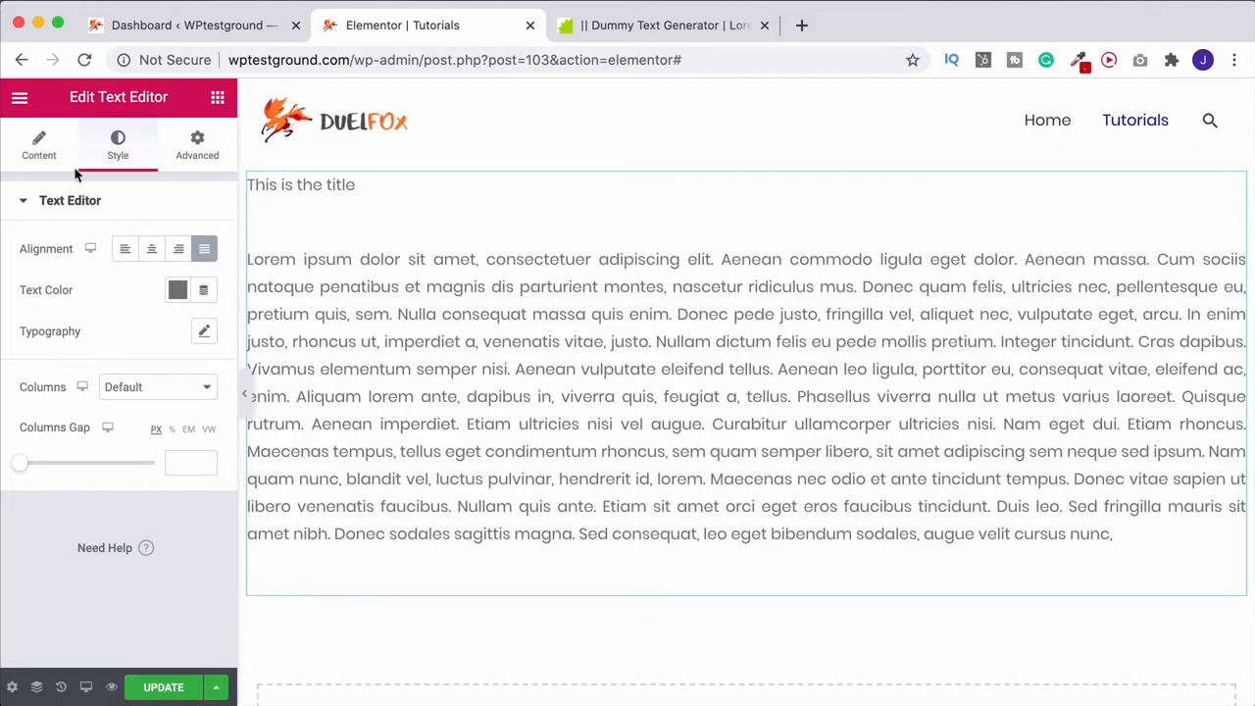
Step: Make the line 'This is the title' a Heading 2 and return to the typography settings
click(40, 146)
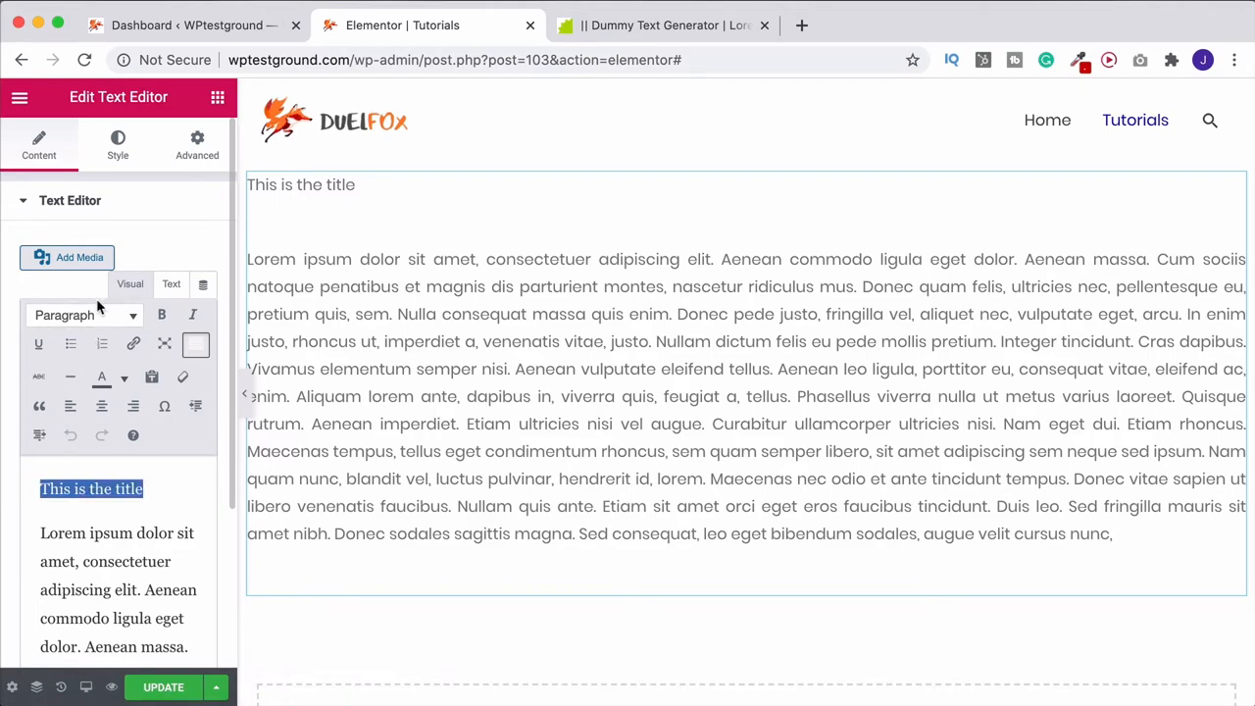
click(82, 314)
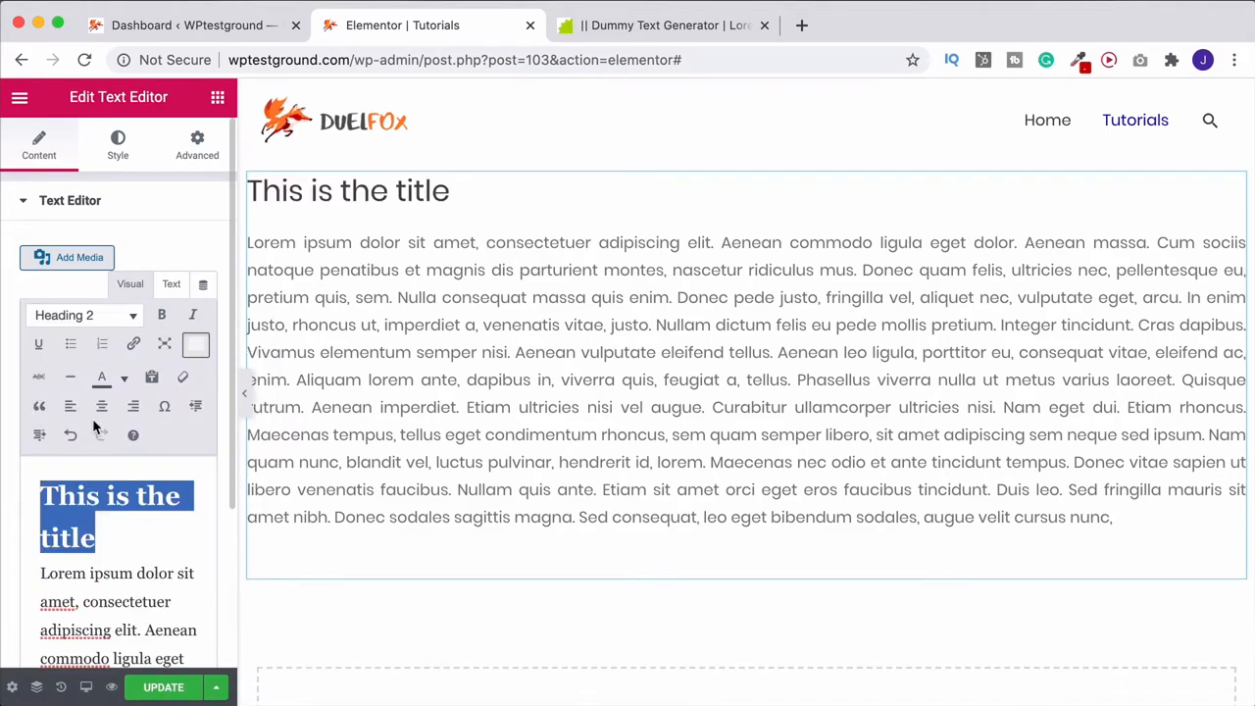
click(118, 145)
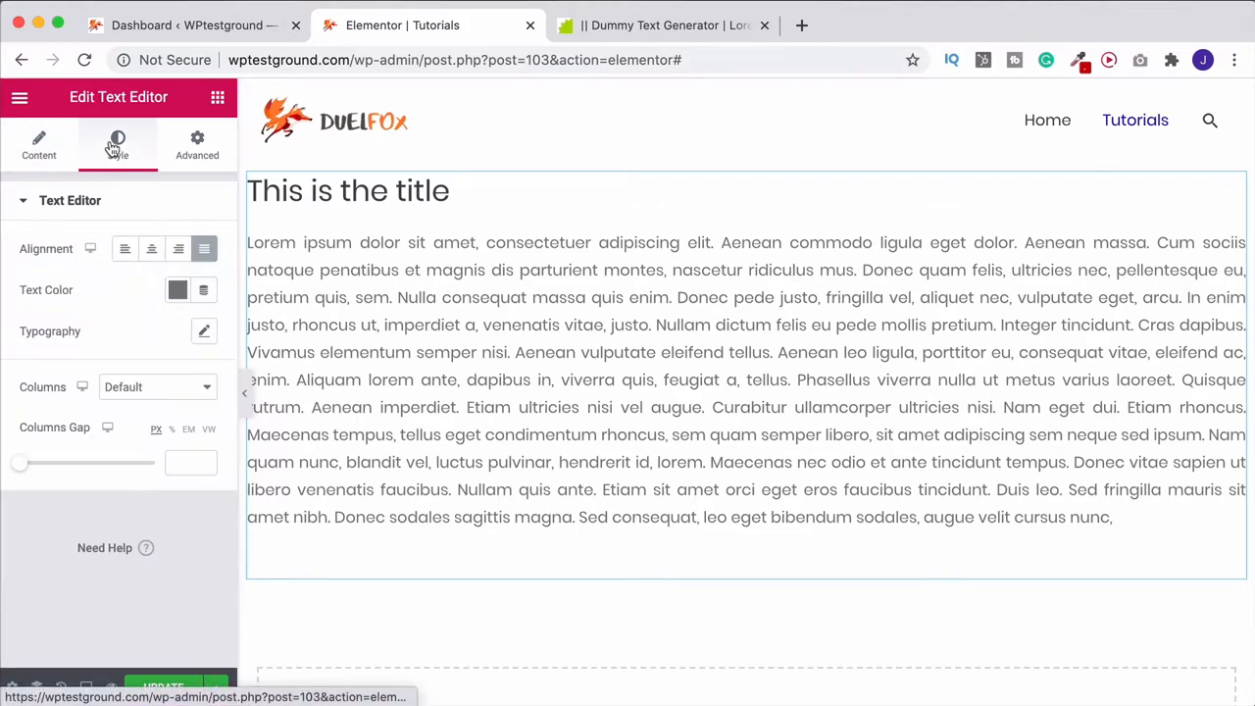
click(204, 331)
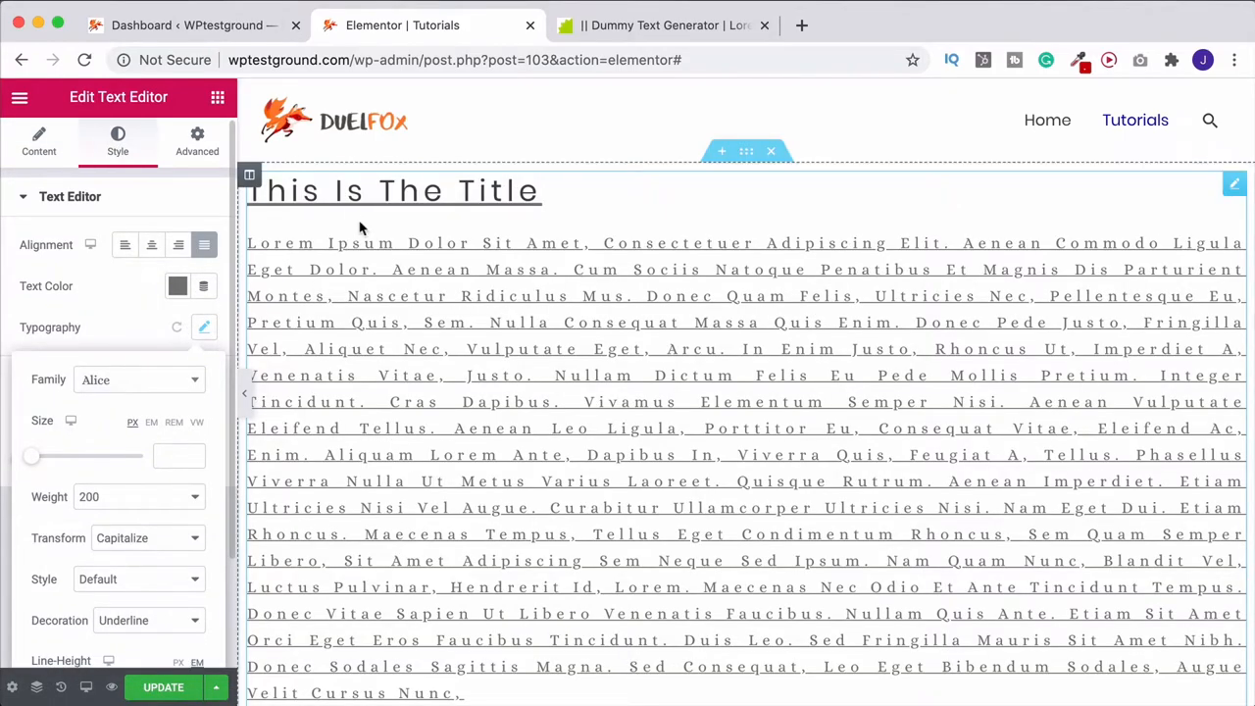
Step: Reset the font family and transform to Default and reduce the font size to 18
click(138, 380)
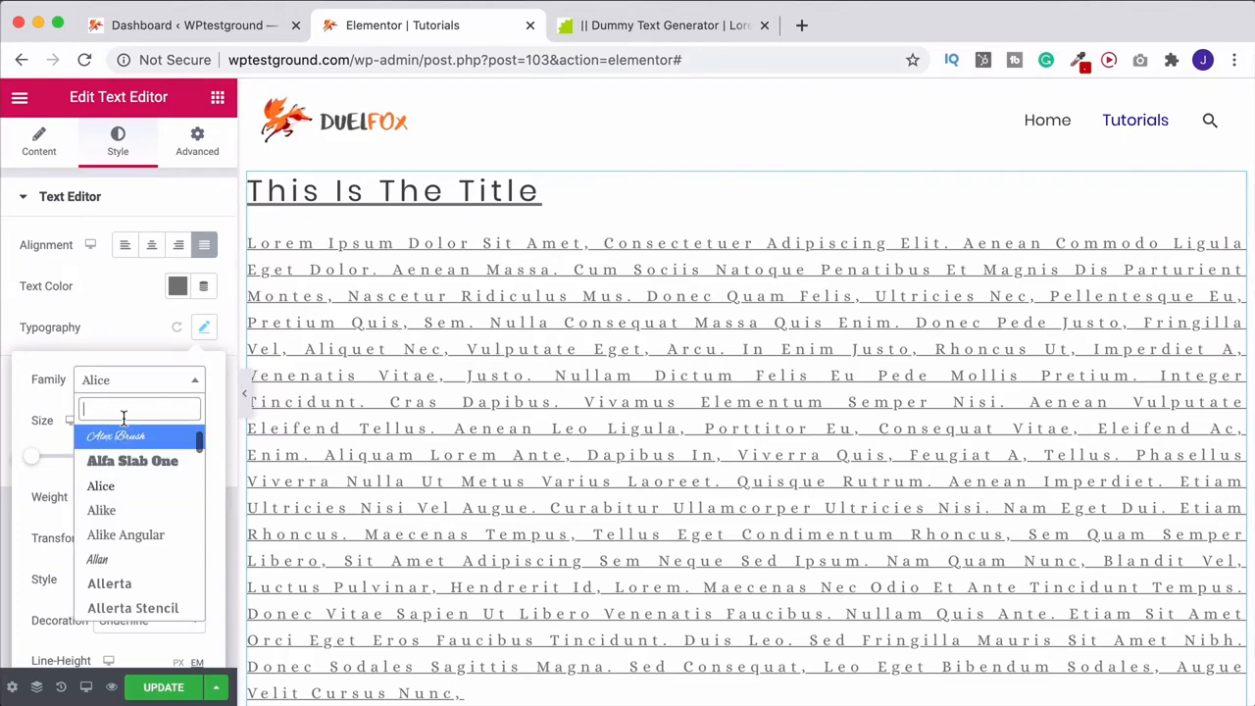
click(102, 380)
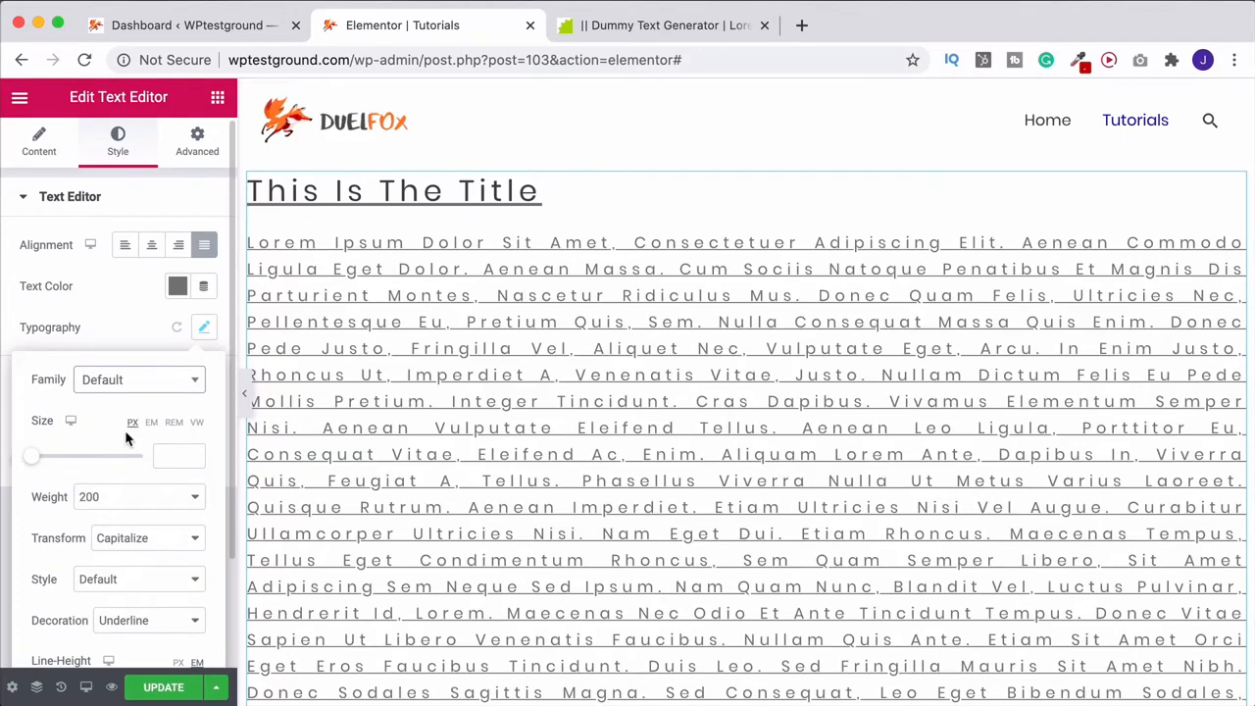
scroll(down, 3)
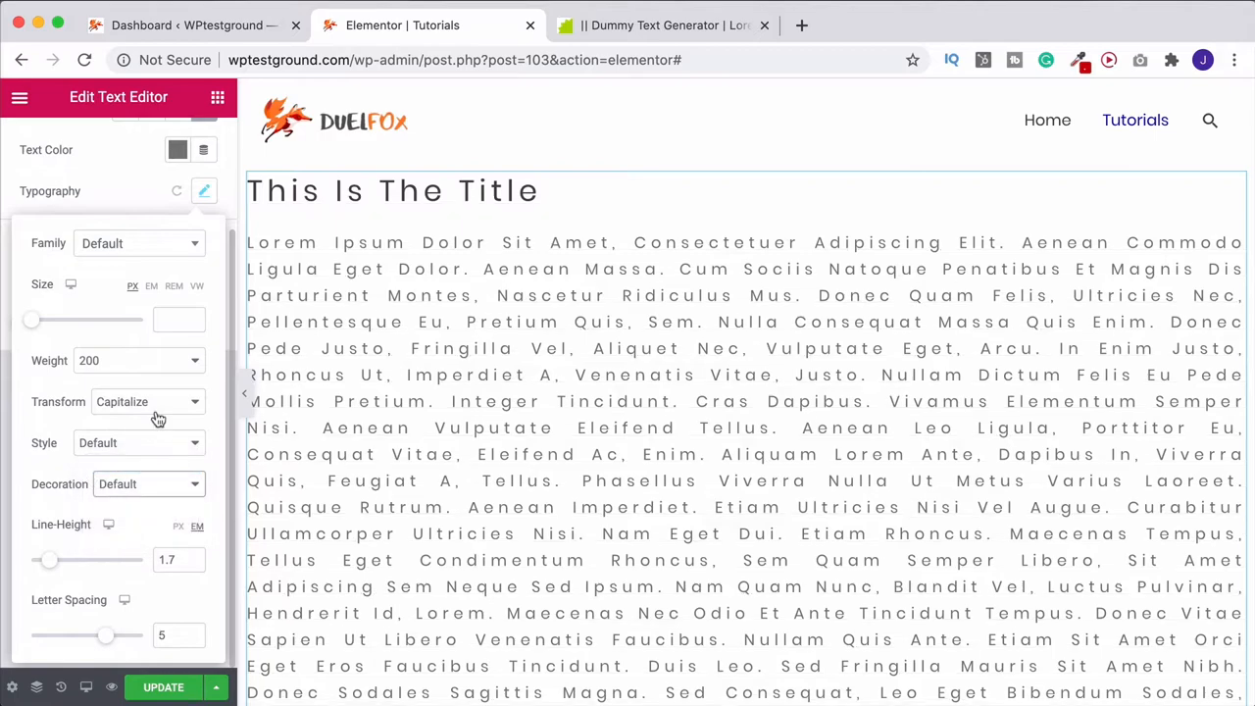
click(137, 400)
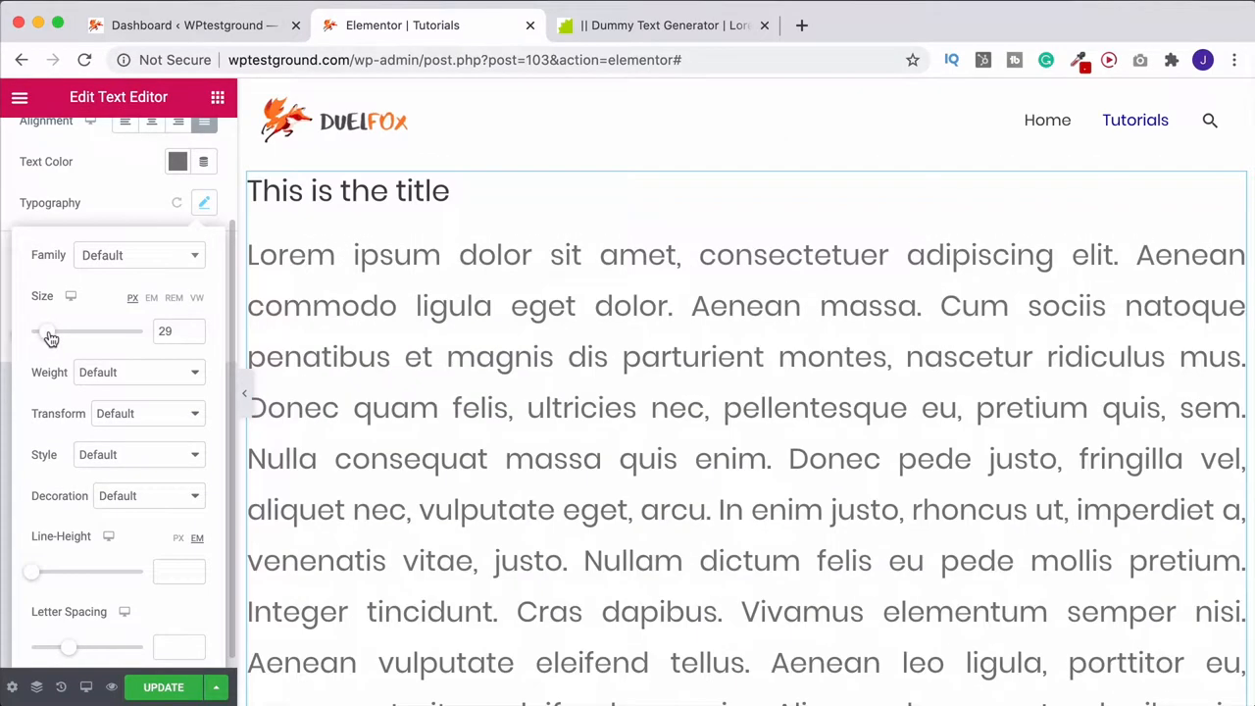
drag(51, 331, 39, 332)
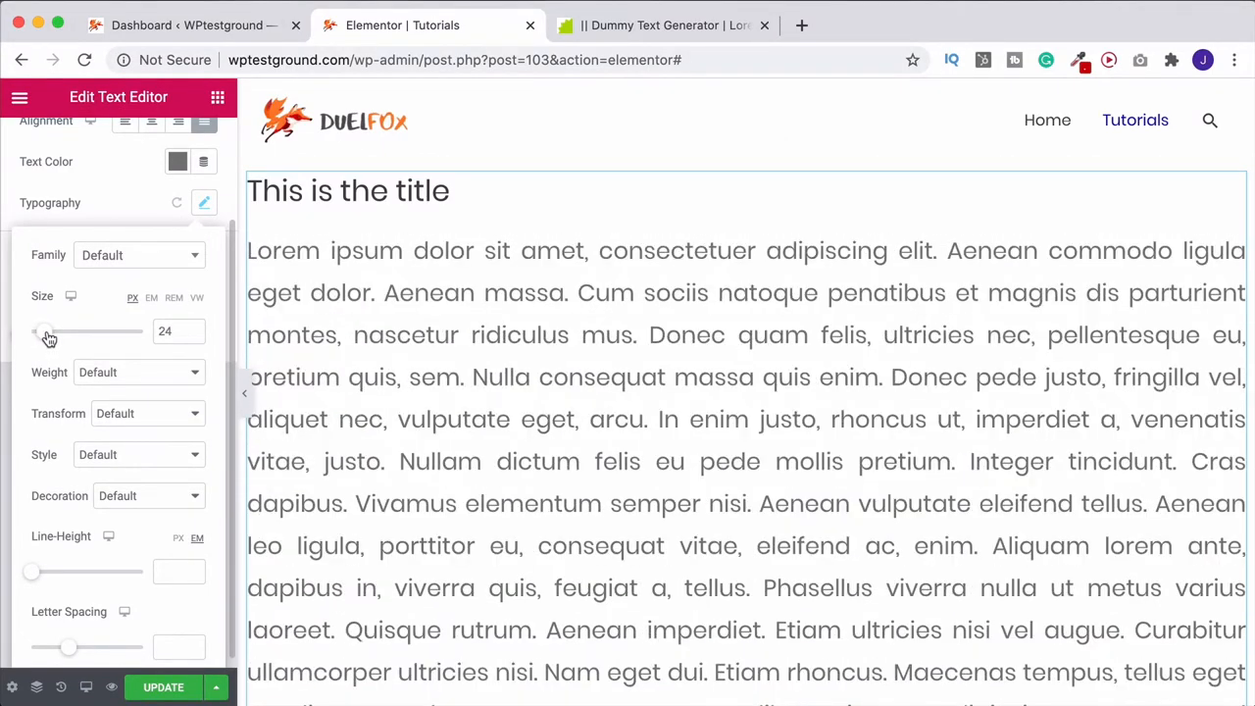
drag(59, 332, 40, 332)
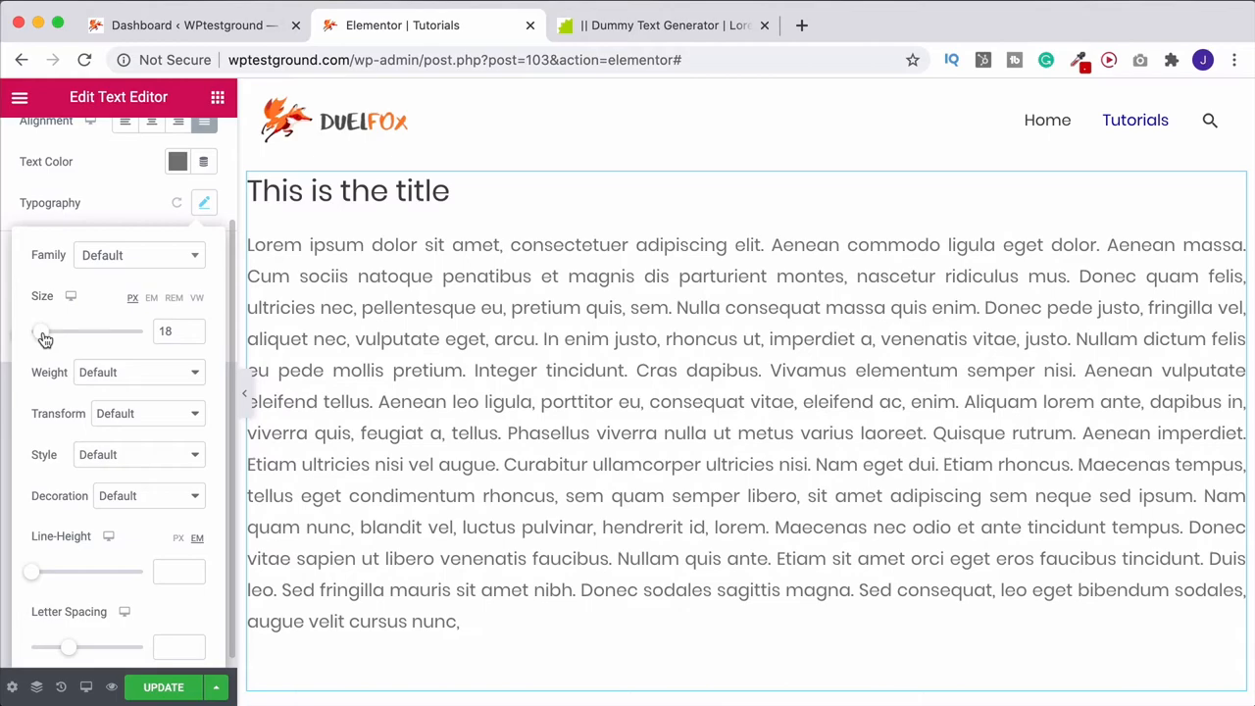
mouse_move(121, 202)
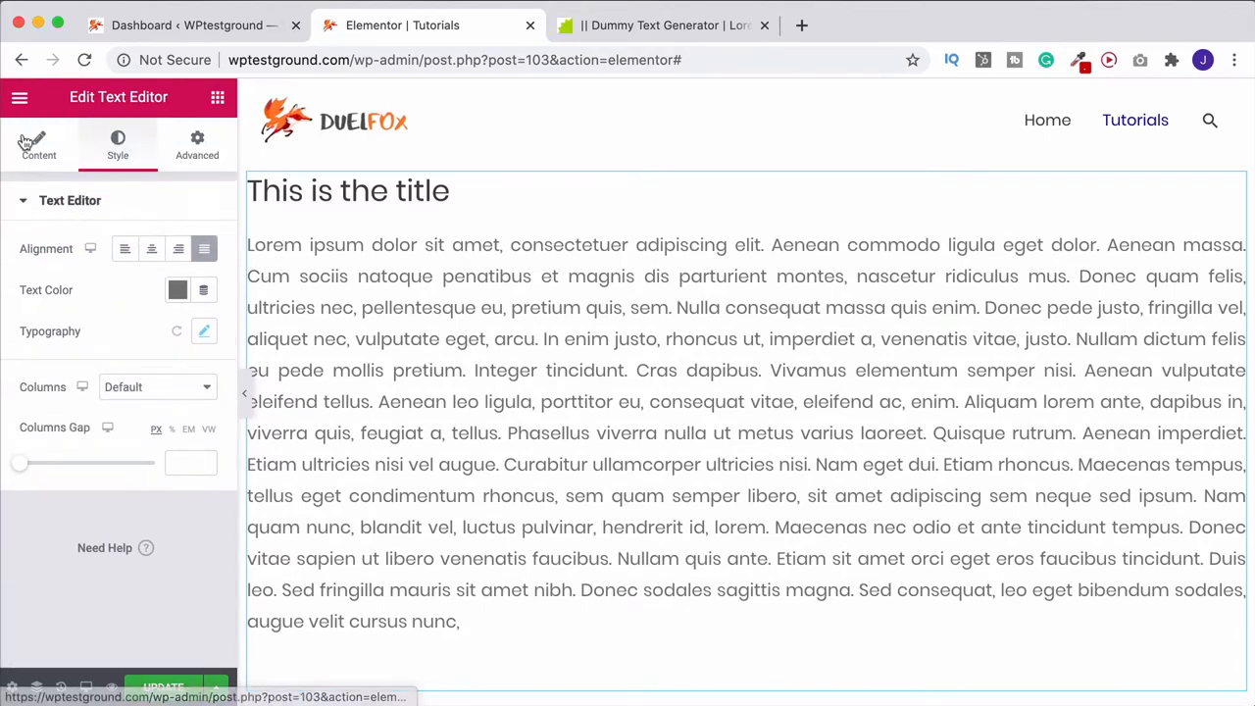
Step: Set the text decoration to Underline for the title and paragraph
click(39, 145)
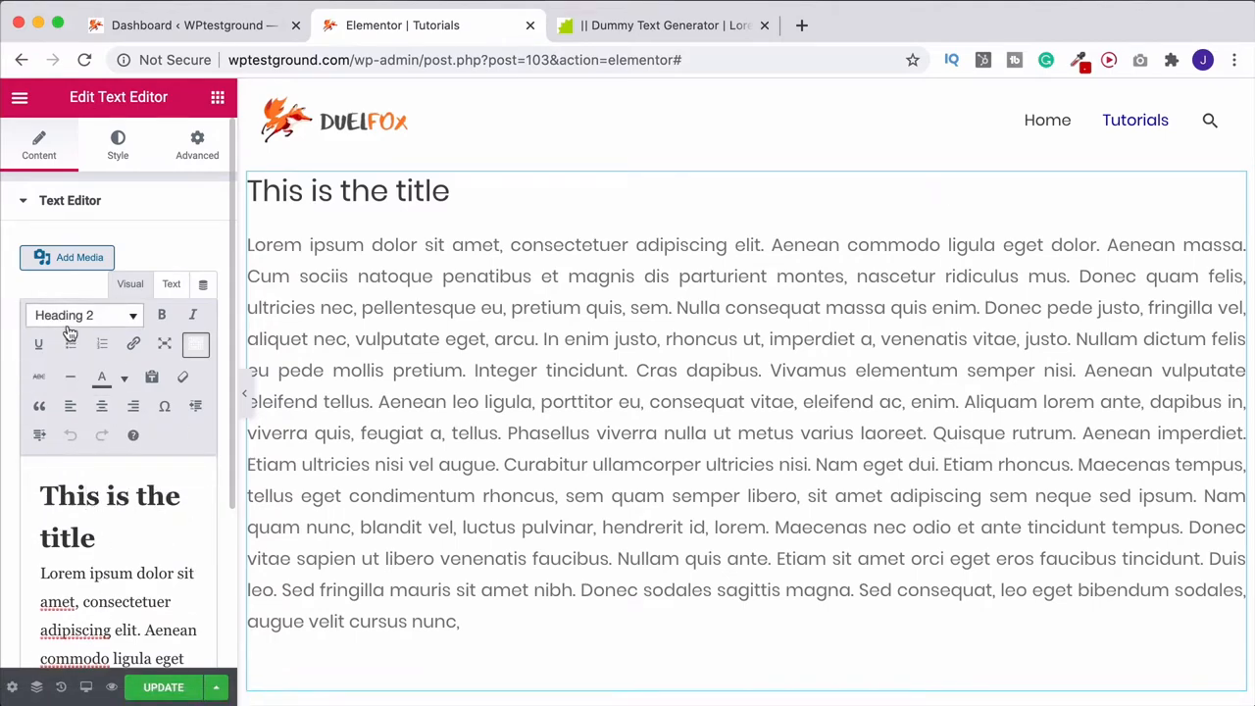
click(118, 145)
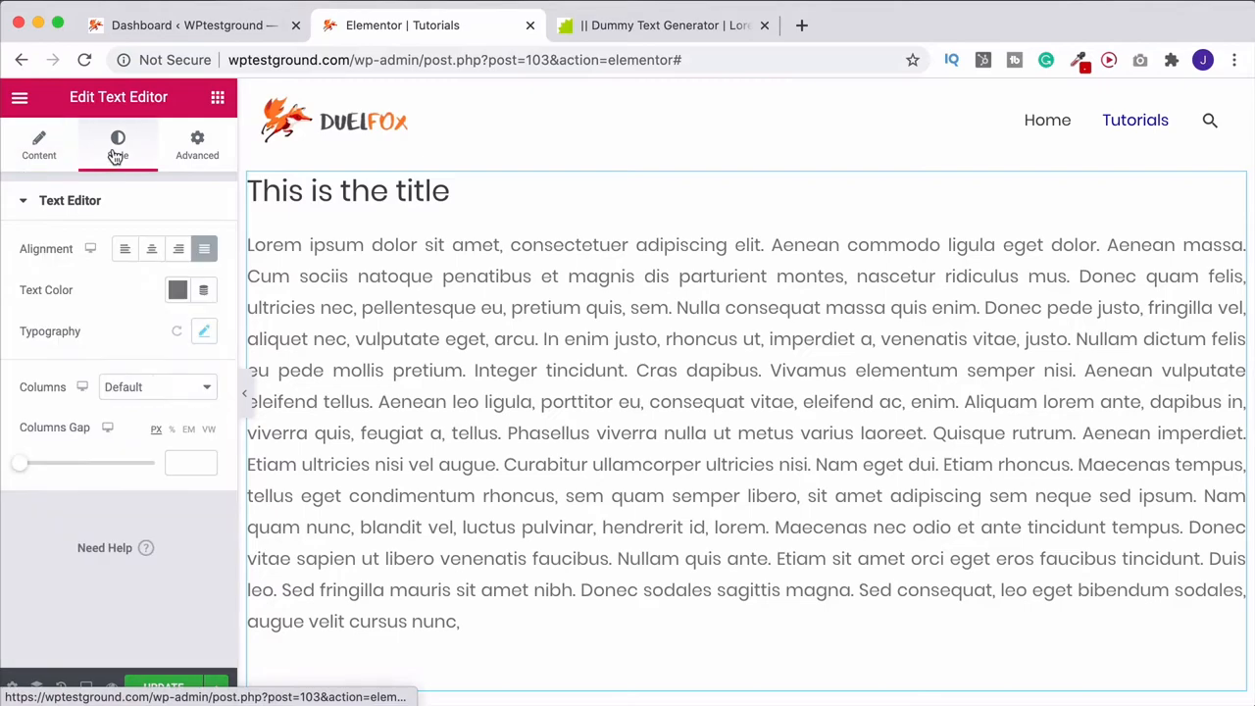
click(204, 330)
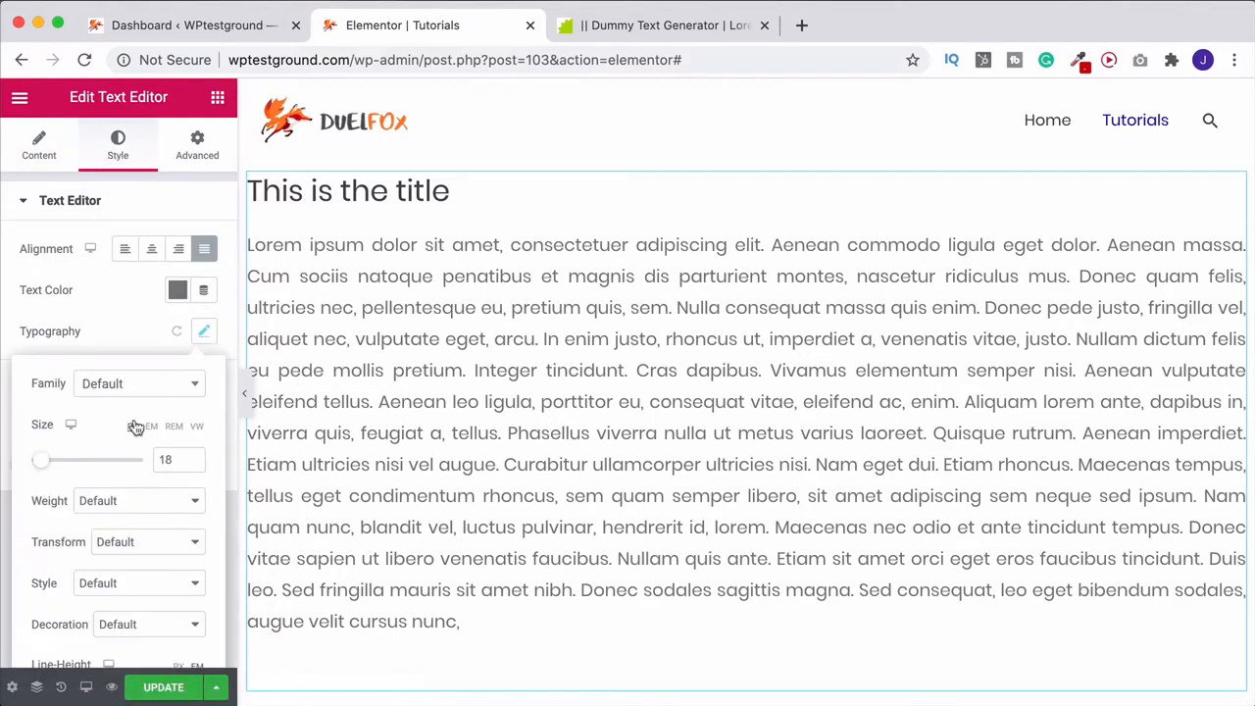
scroll(down, 3)
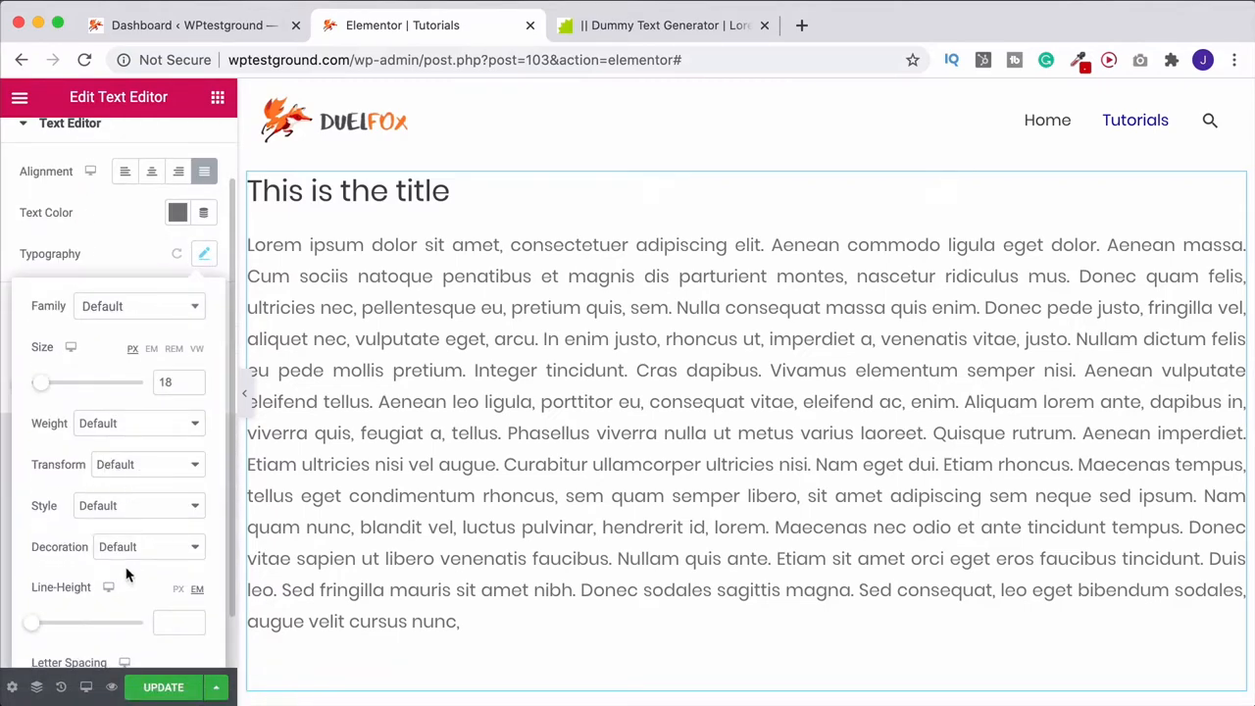
click(141, 545)
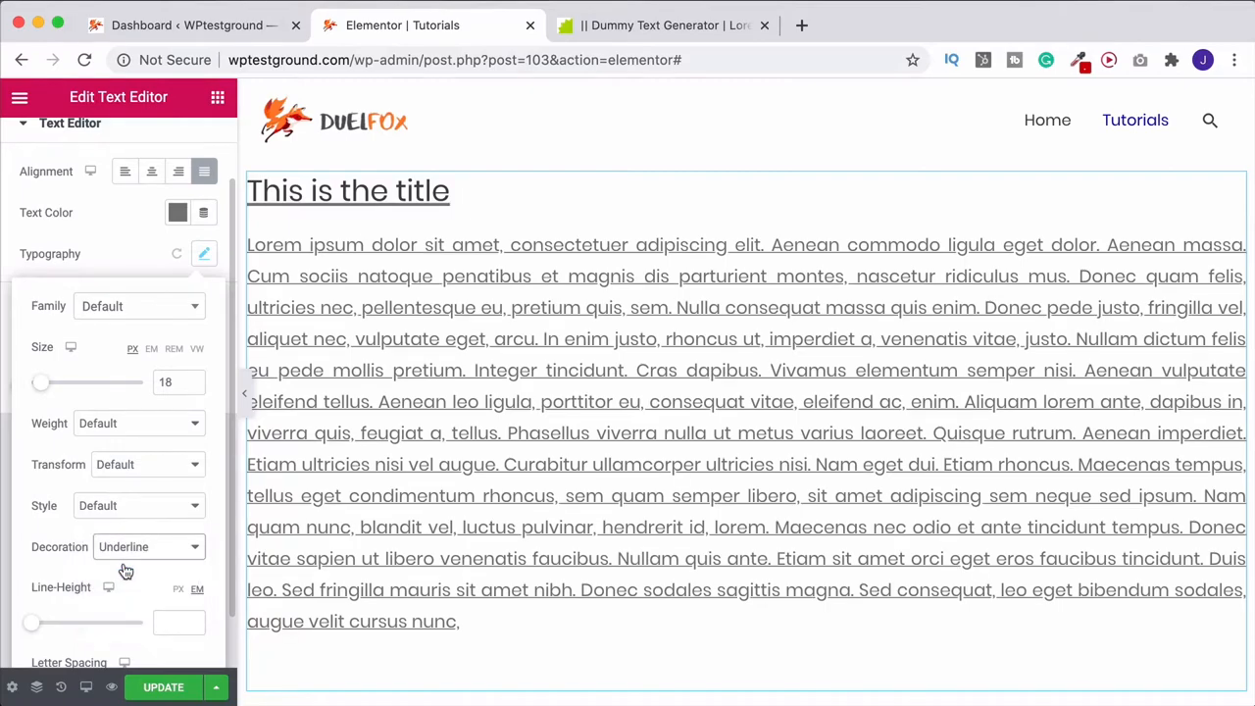
Step: Leave the widget and bring up the list of widgets to add
click(371, 224)
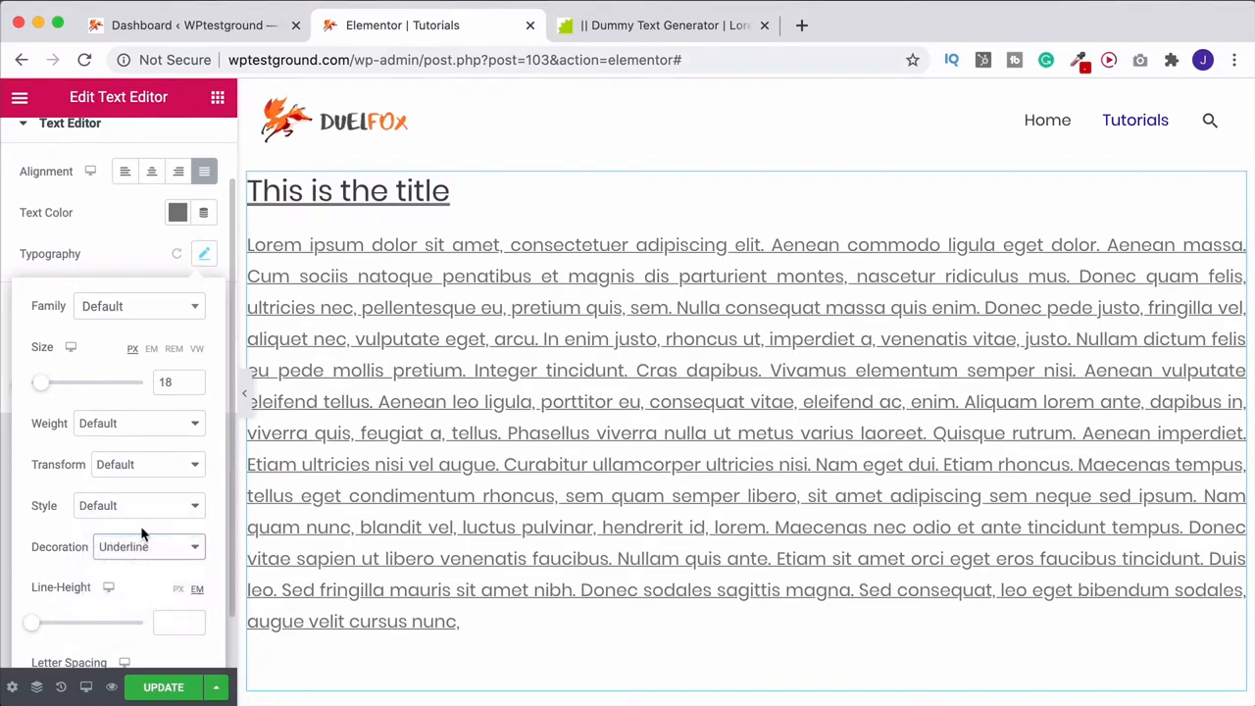
click(137, 545)
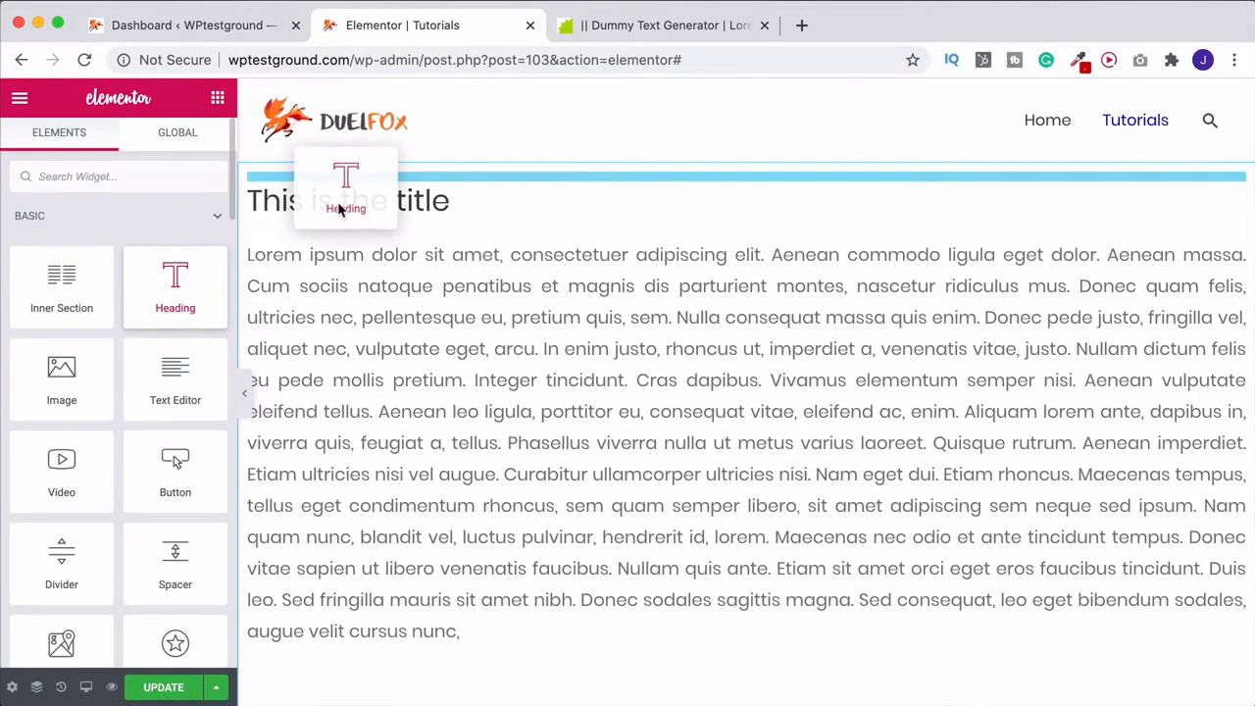
Step: Drop a Heading widget above the title, then delete it again
drag(175, 285, 745, 192)
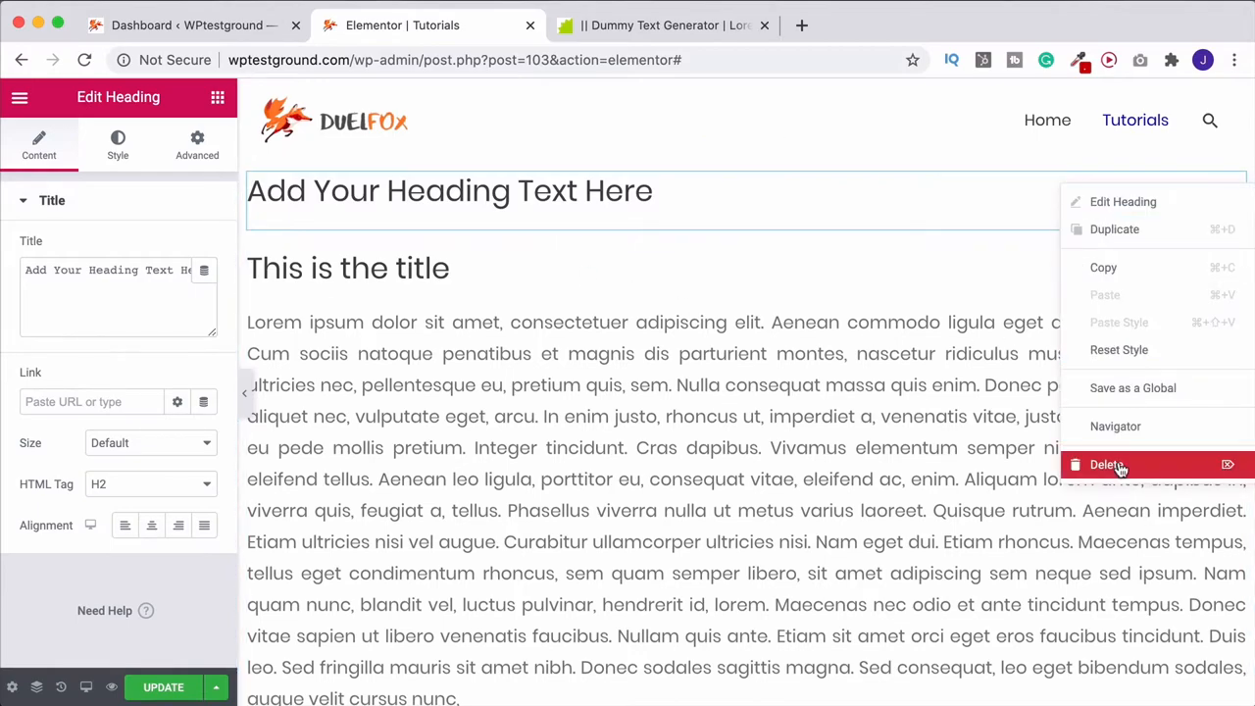
click(1106, 463)
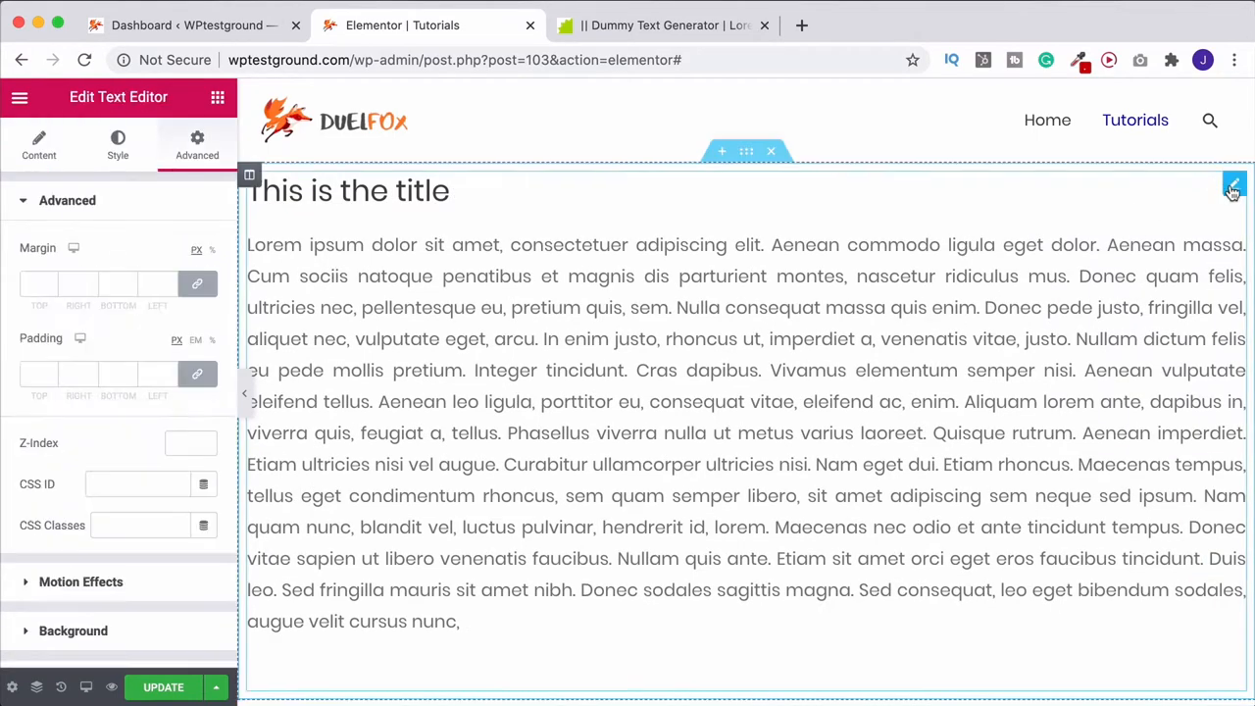
mouse_move(436, 304)
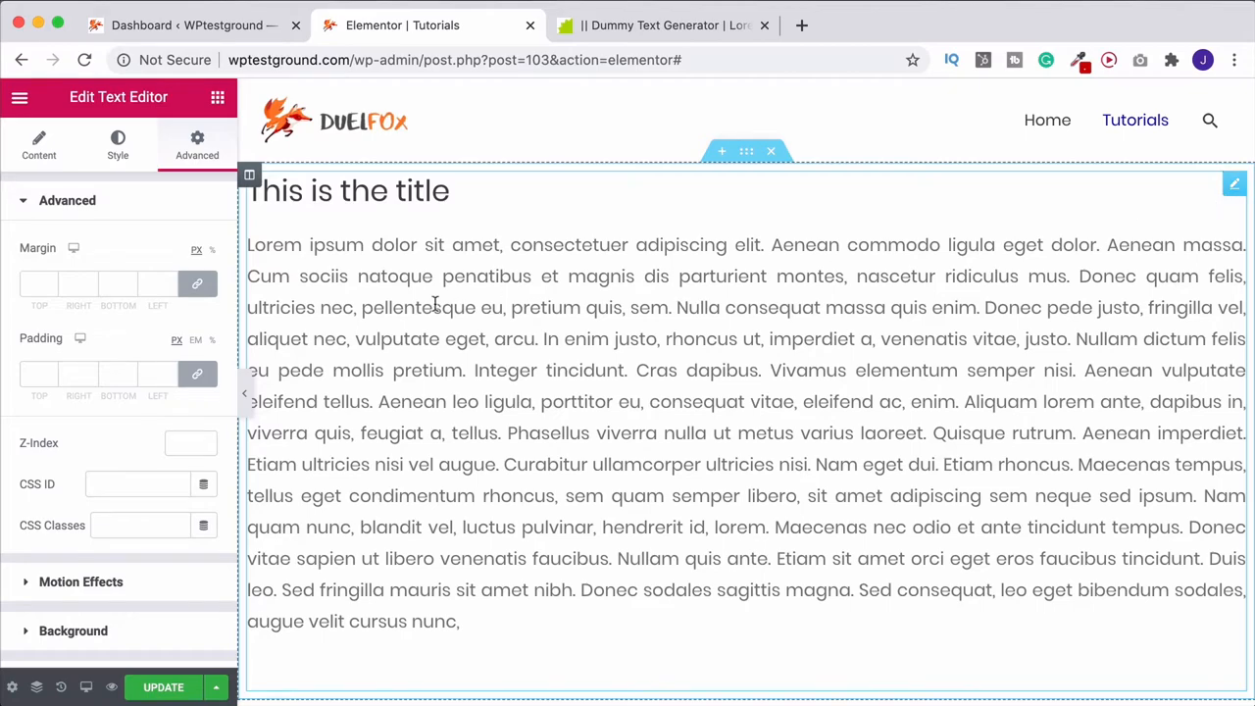
Step: Try Mouse Effects with Mouse Track on the text block, then switch them back off
scroll(down, 3)
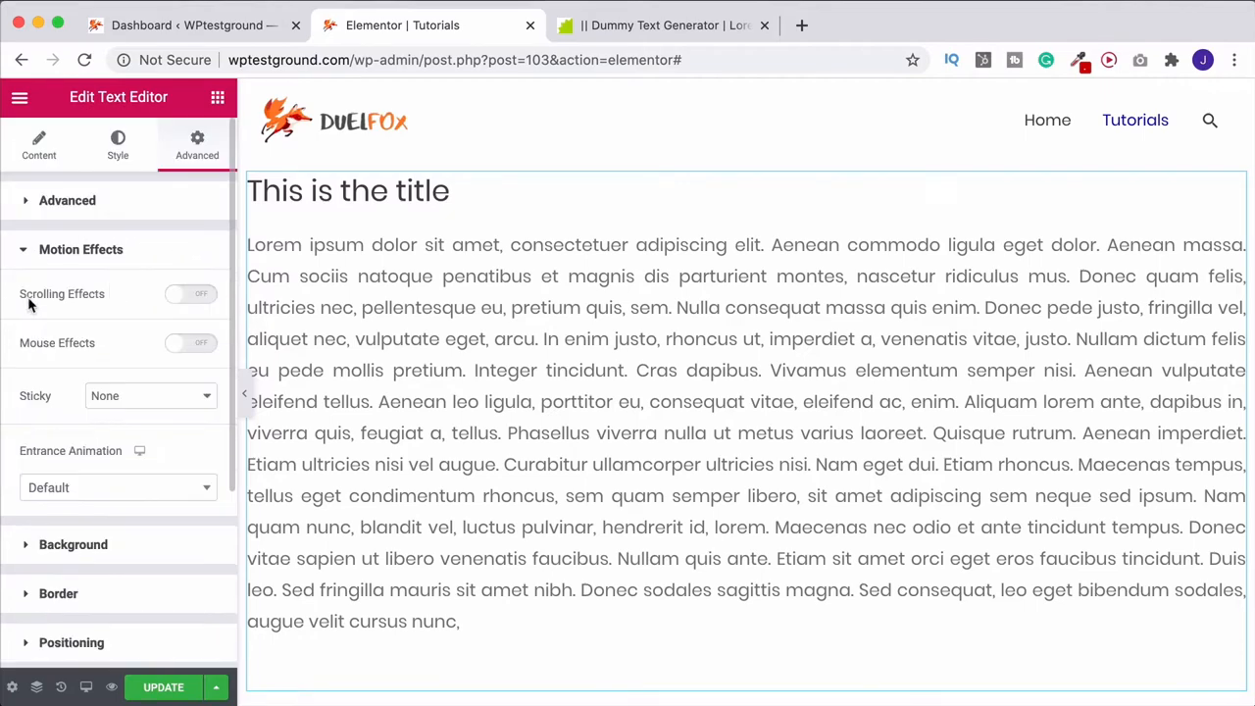
mouse_move(153, 302)
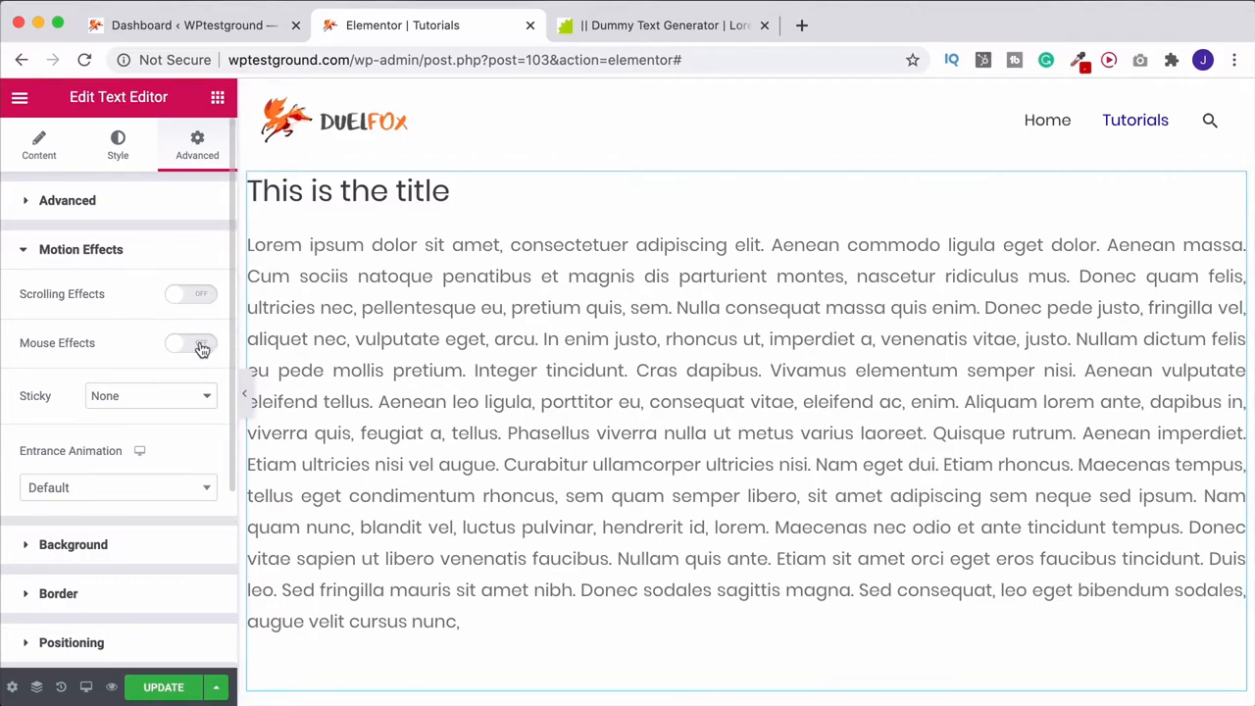
click(192, 342)
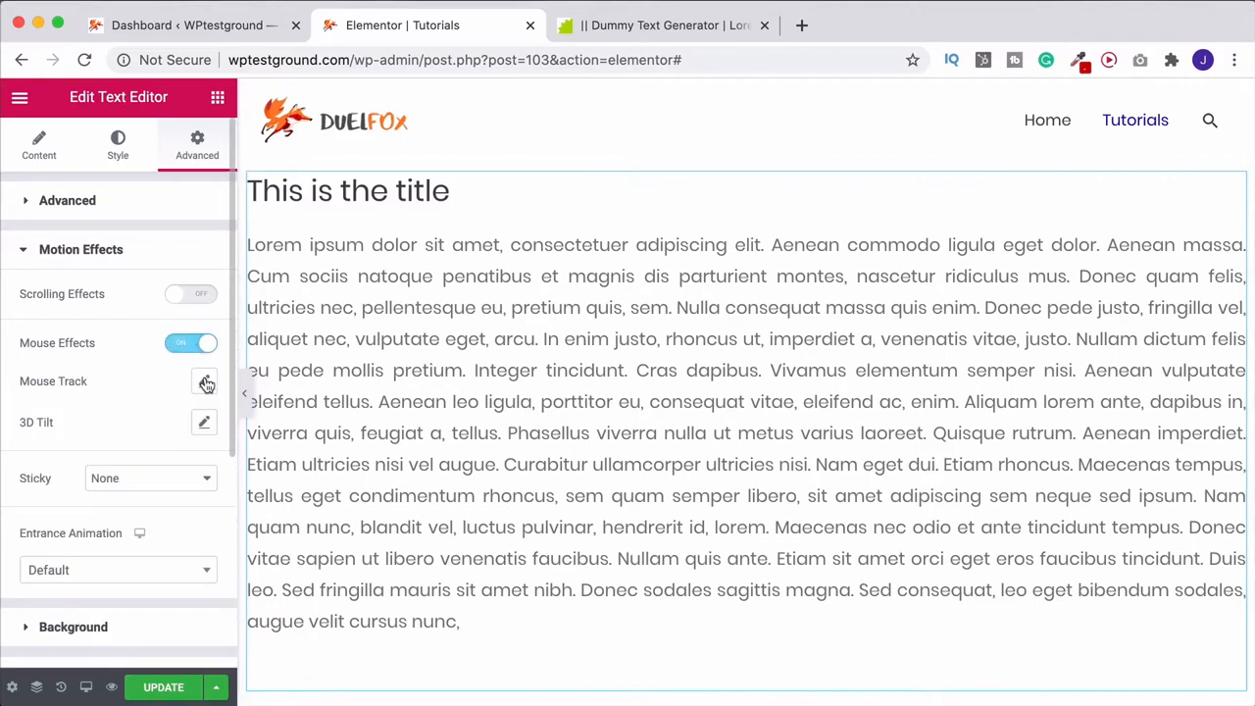
click(204, 380)
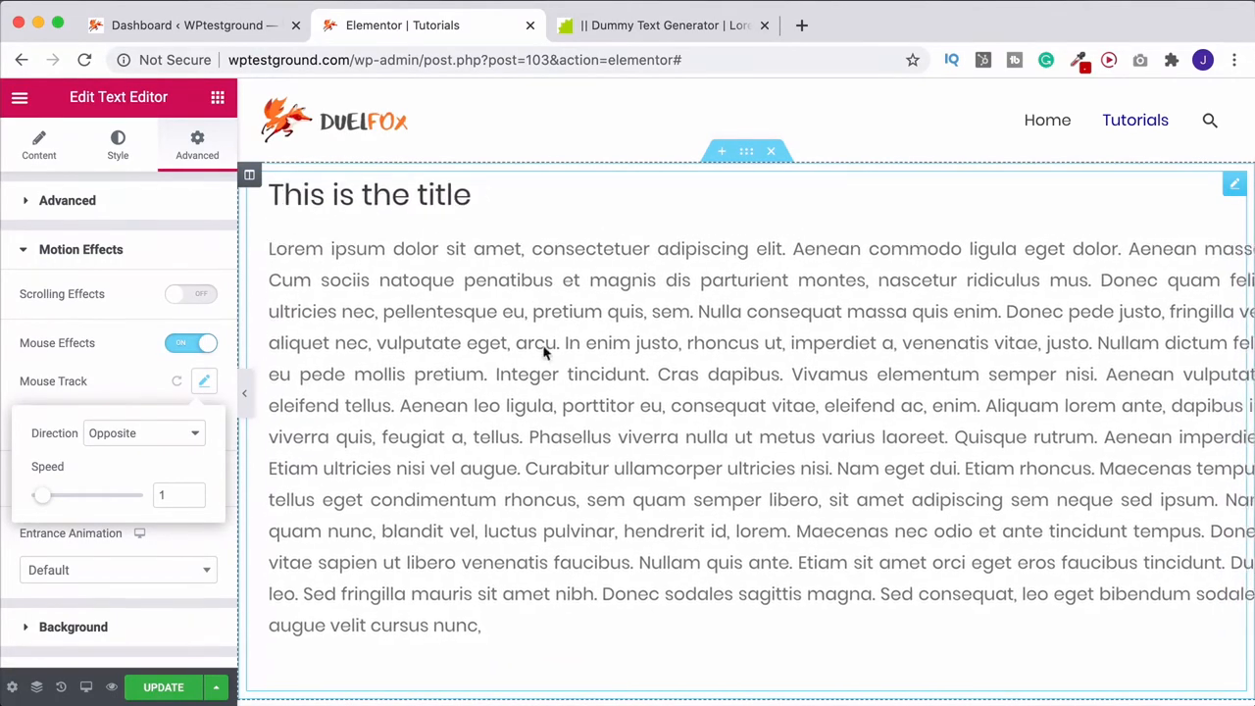
click(193, 343)
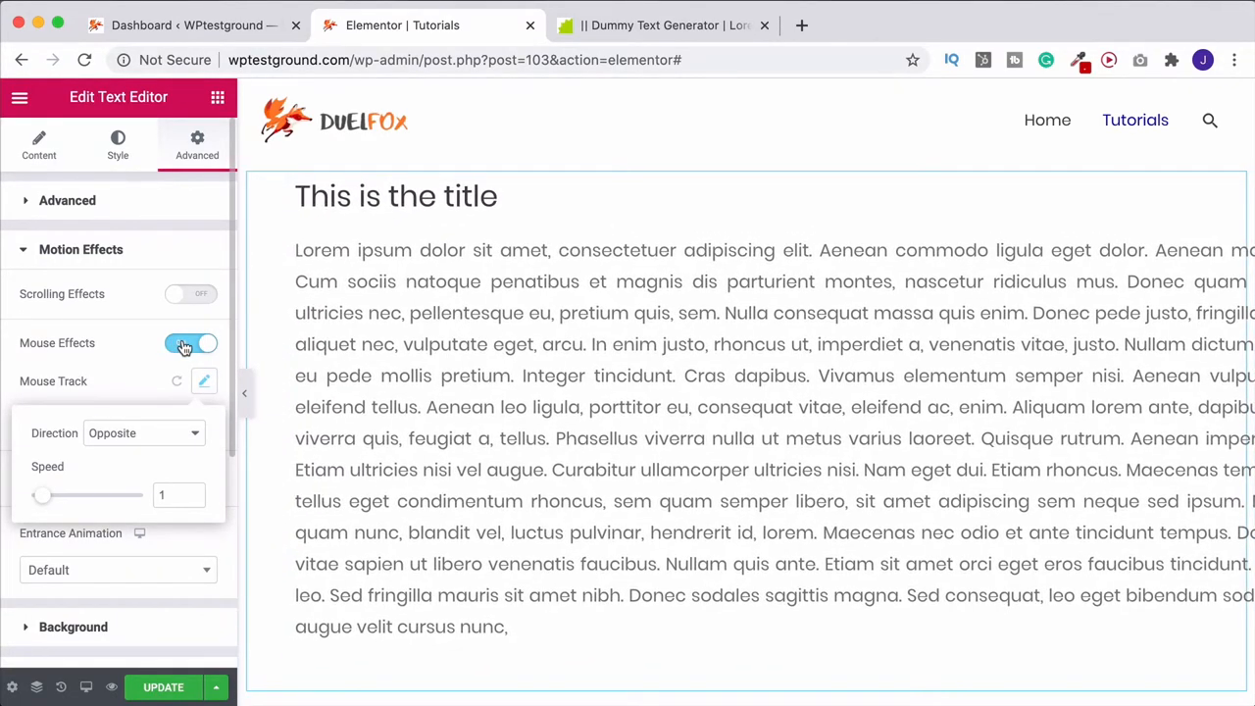
click(189, 341)
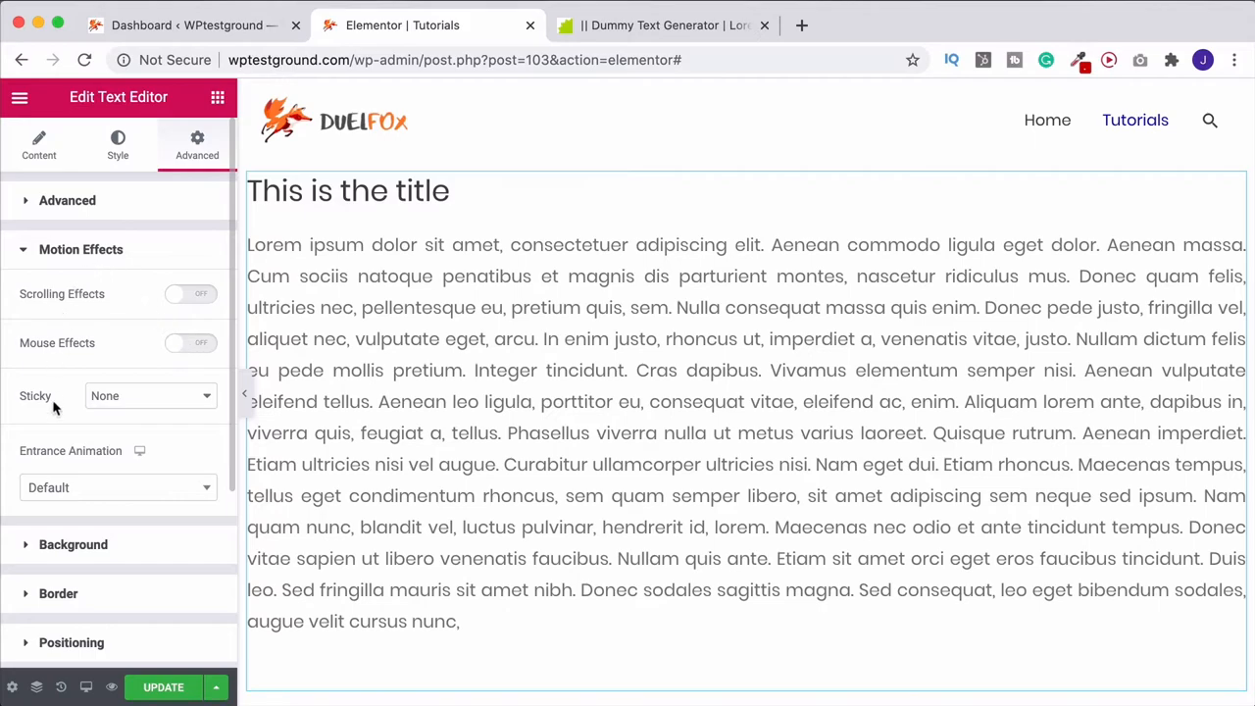
mouse_move(94, 330)
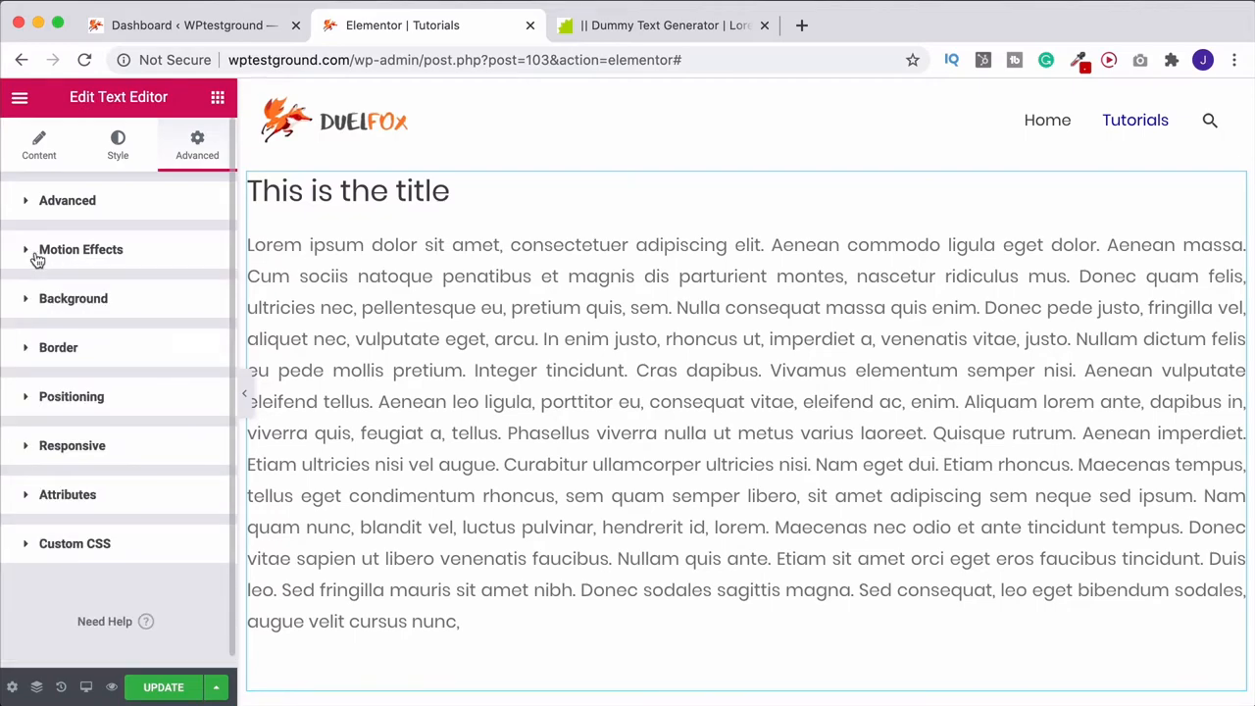
Step: Give the text block a Classic background with a green colour
click(74, 298)
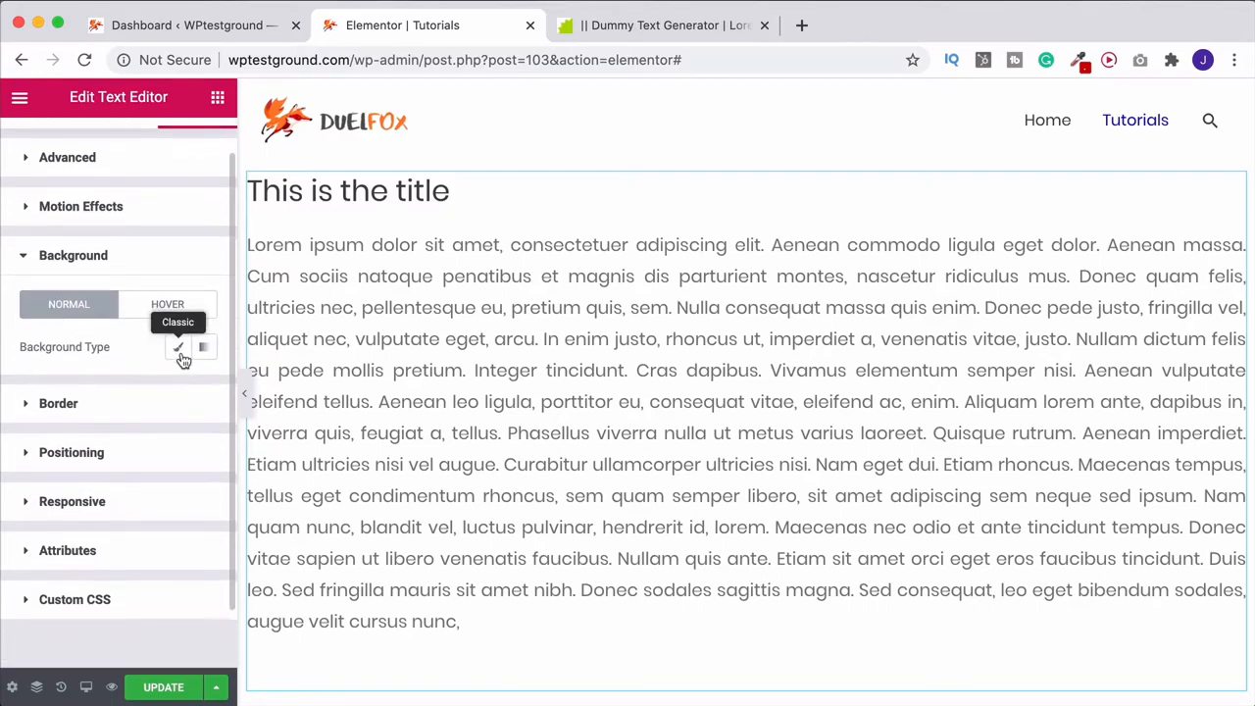
click(178, 345)
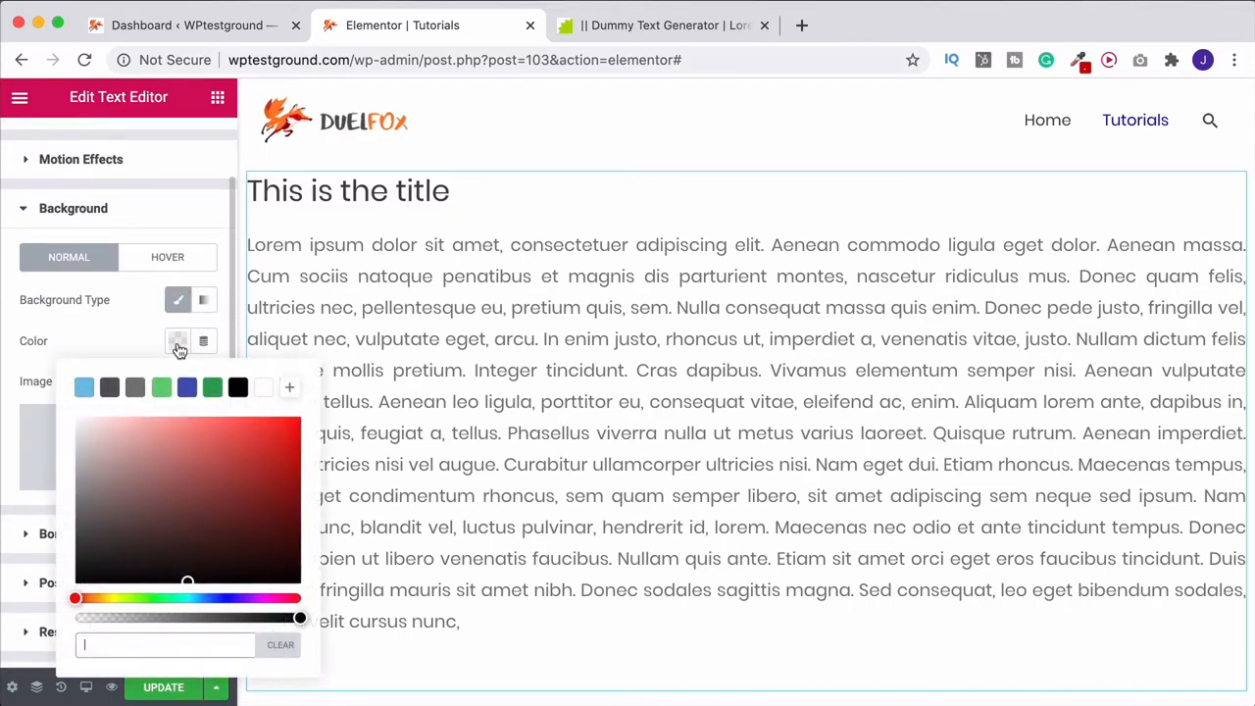
click(161, 386)
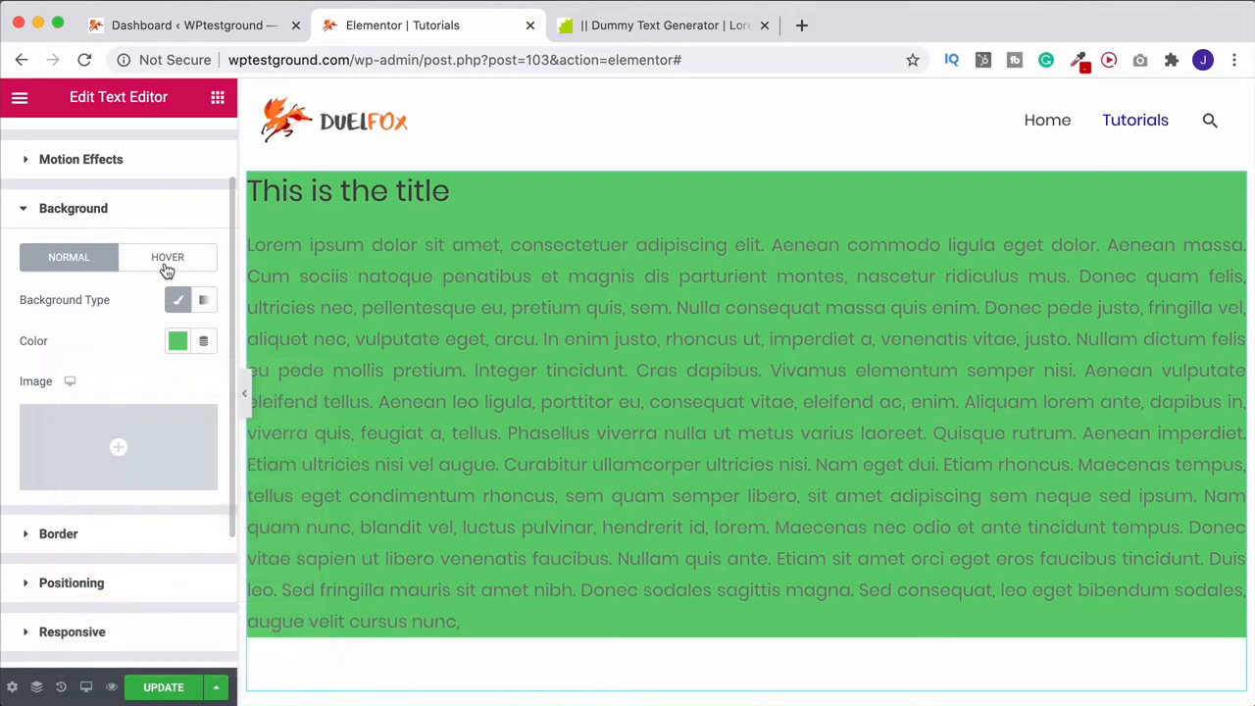
Step: Set a Classic blue background for the hover state and return to Normal
click(167, 257)
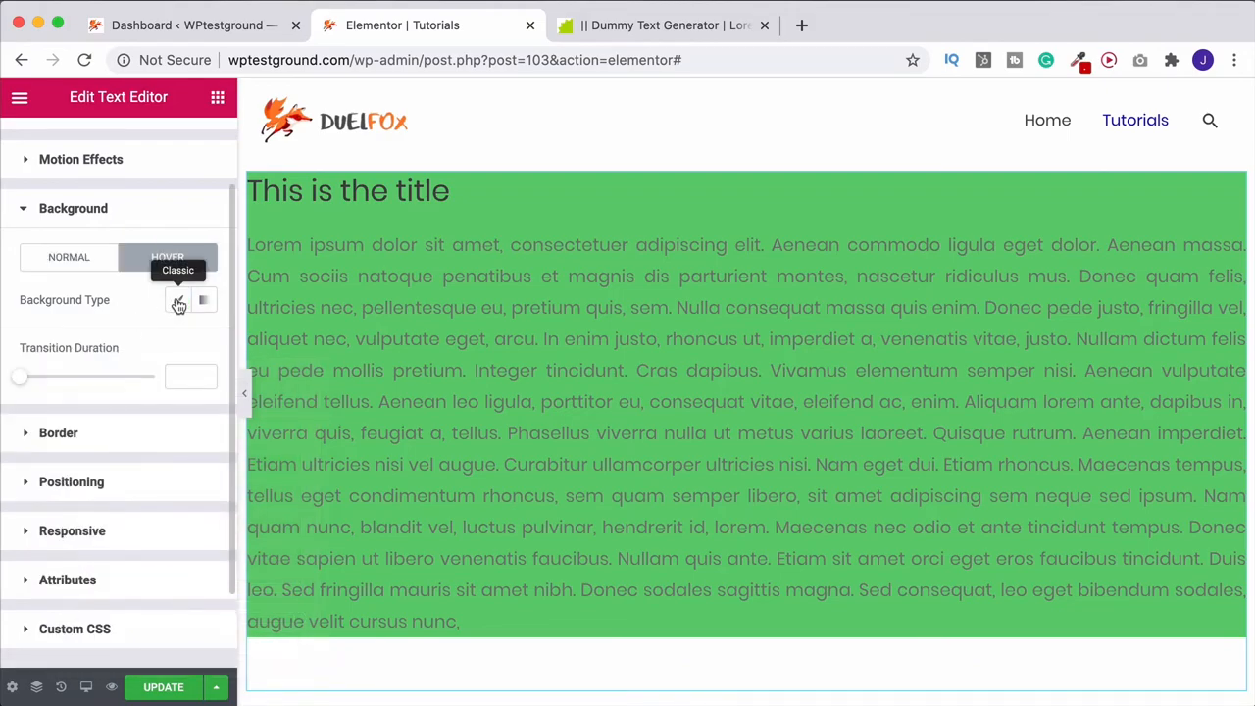
click(178, 300)
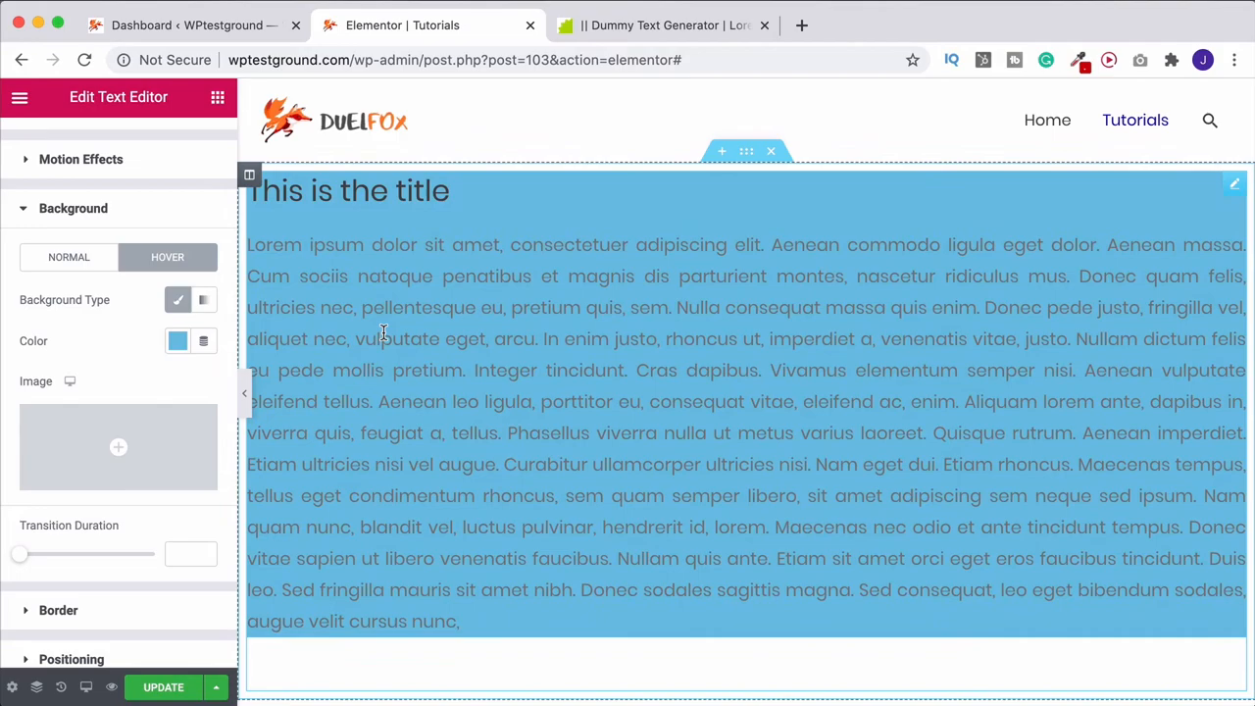
click(178, 341)
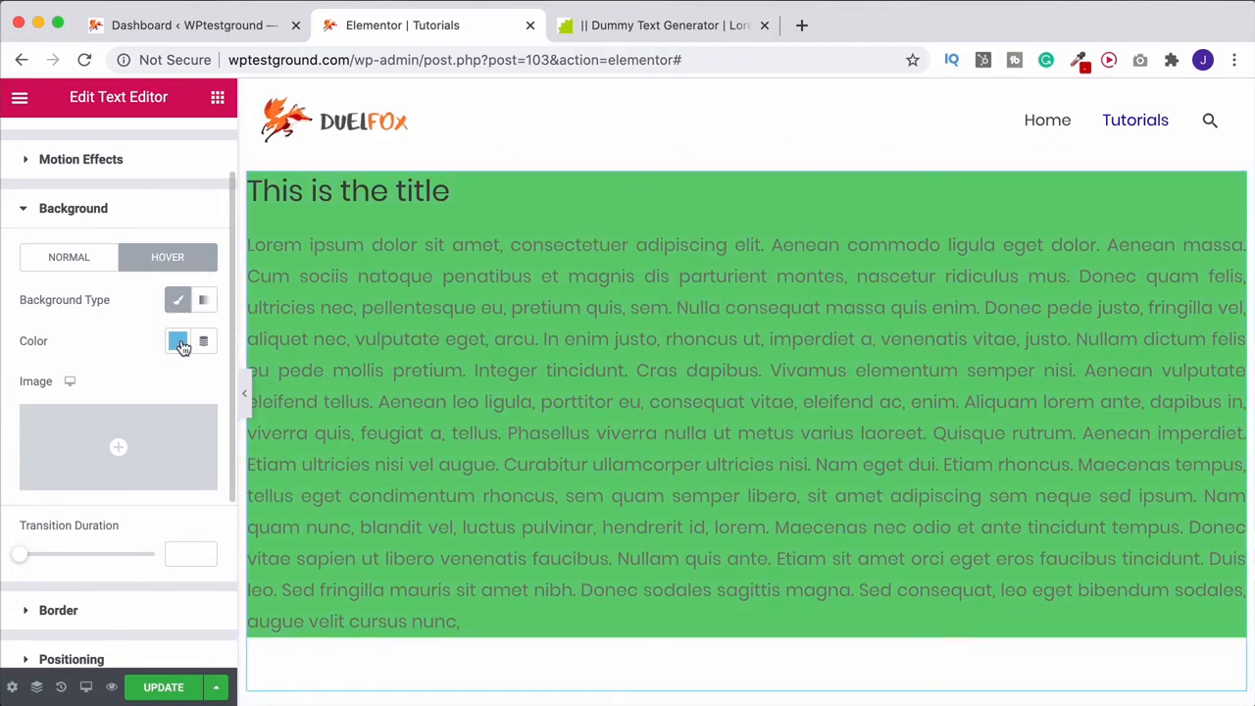
click(178, 341)
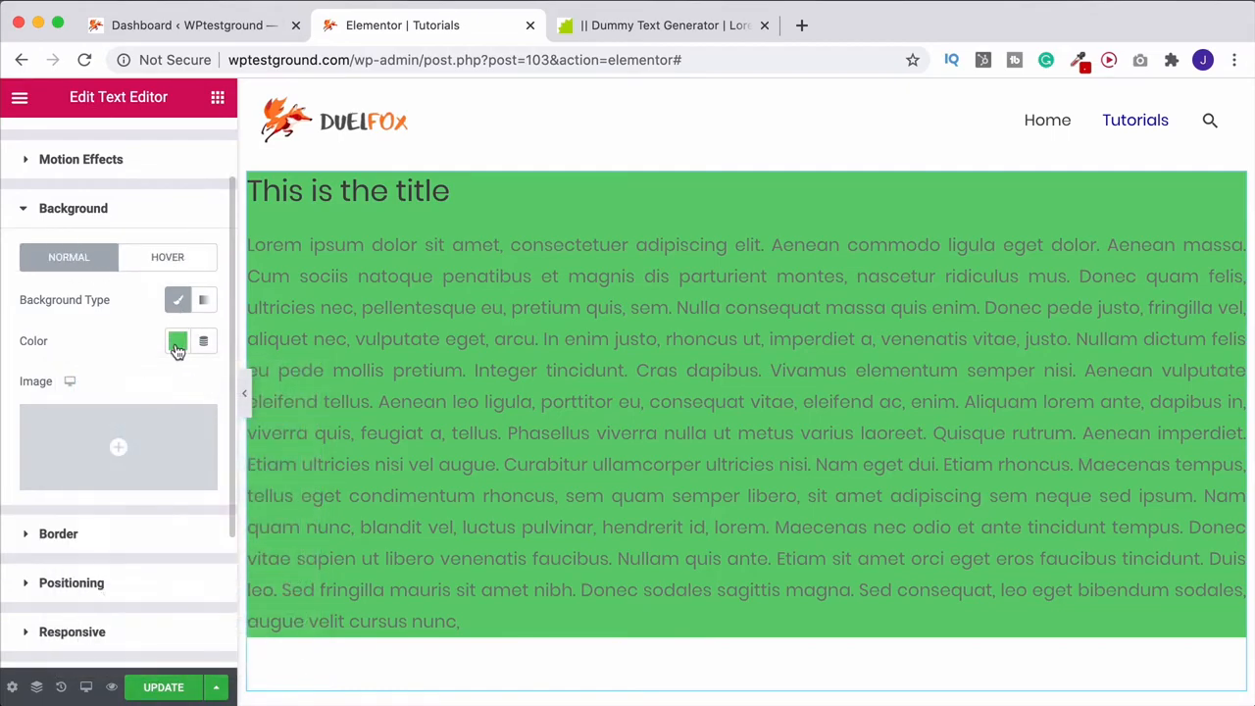
Step: Replace the green colour with the purple flower photo as background, sized to Cover
click(176, 341)
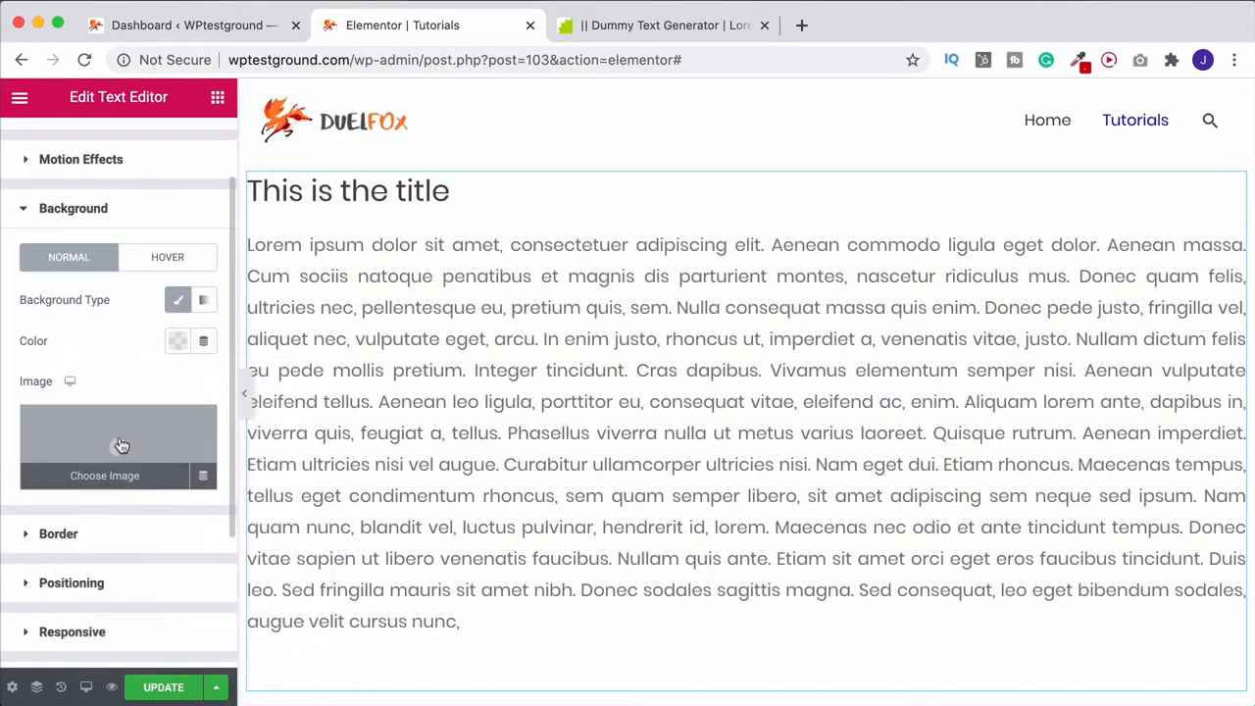
click(104, 476)
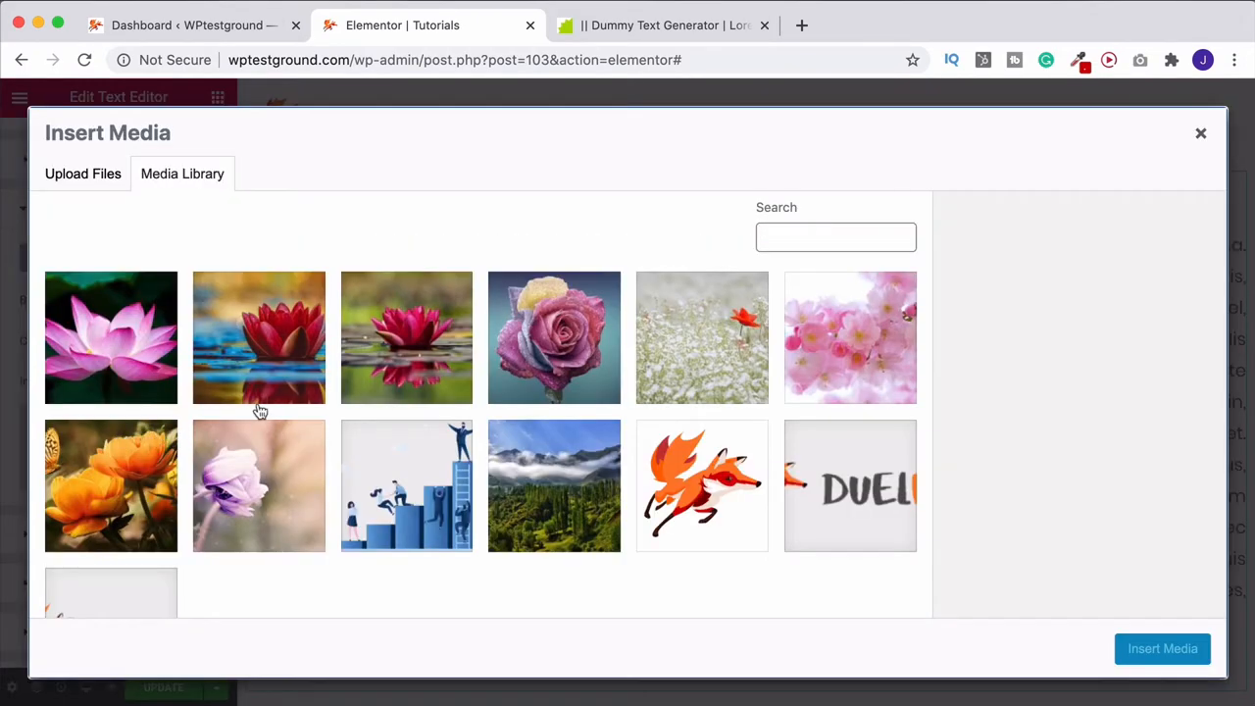
click(1161, 648)
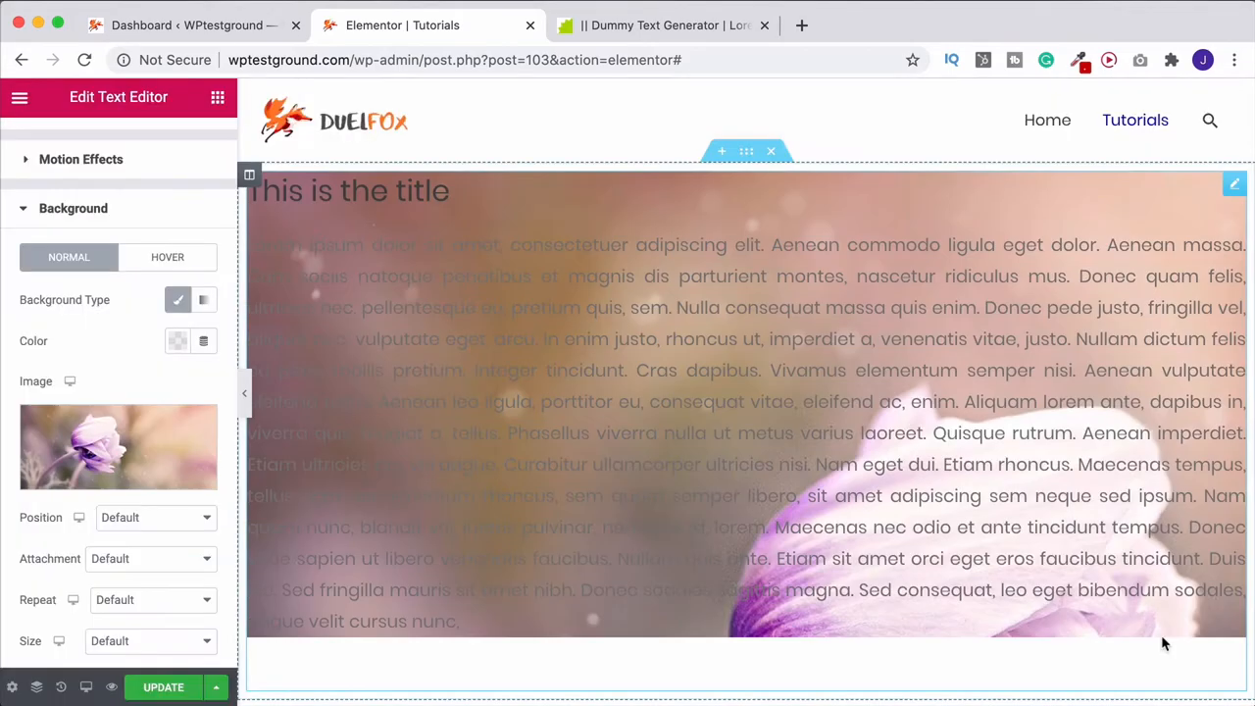
mouse_move(878, 357)
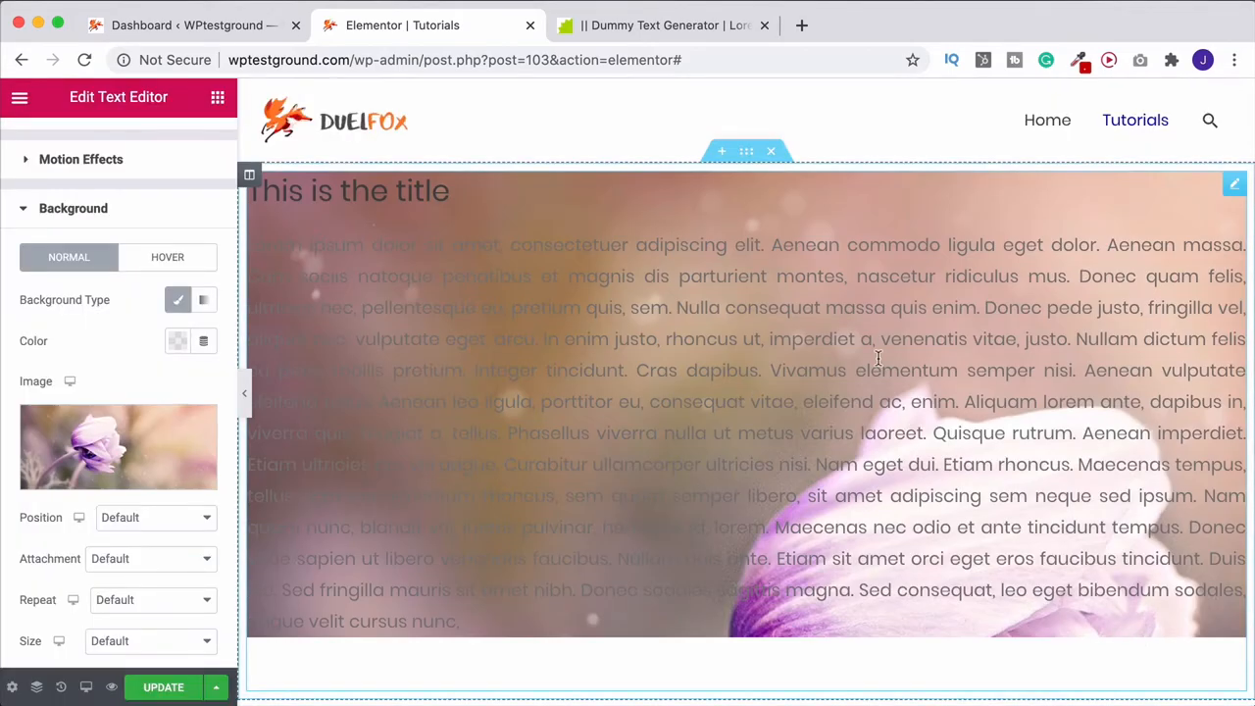
mouse_move(175, 412)
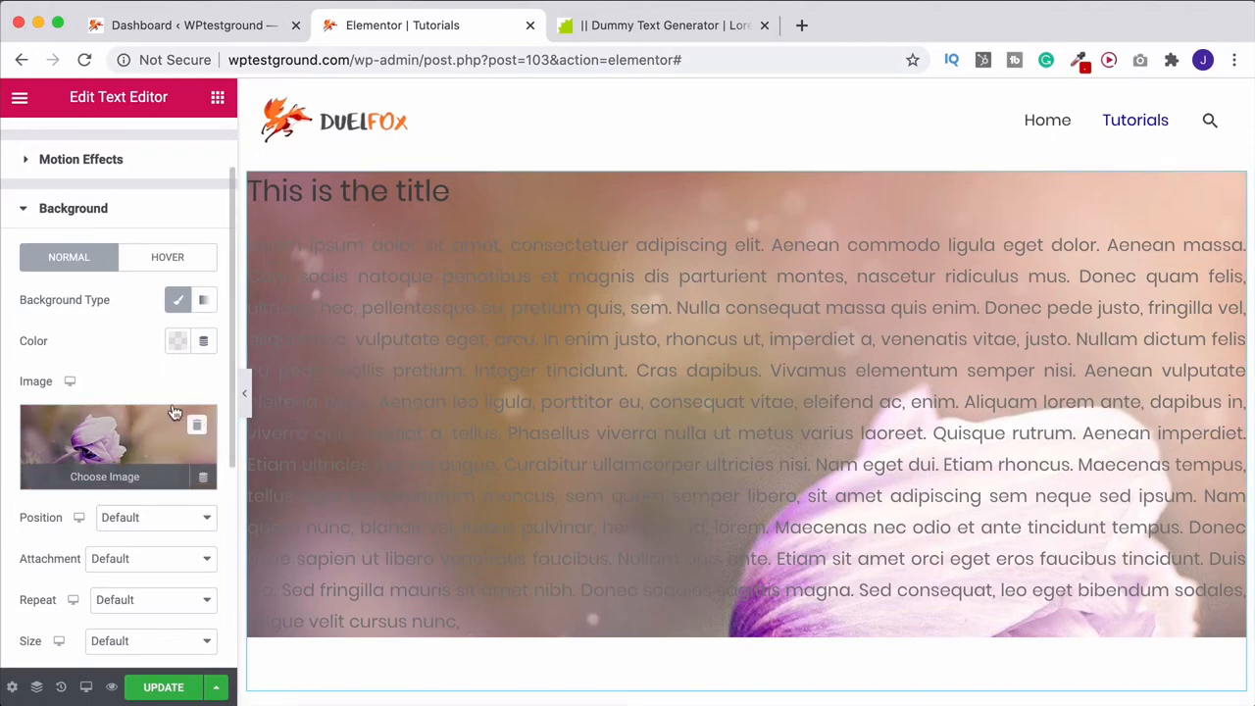
click(153, 639)
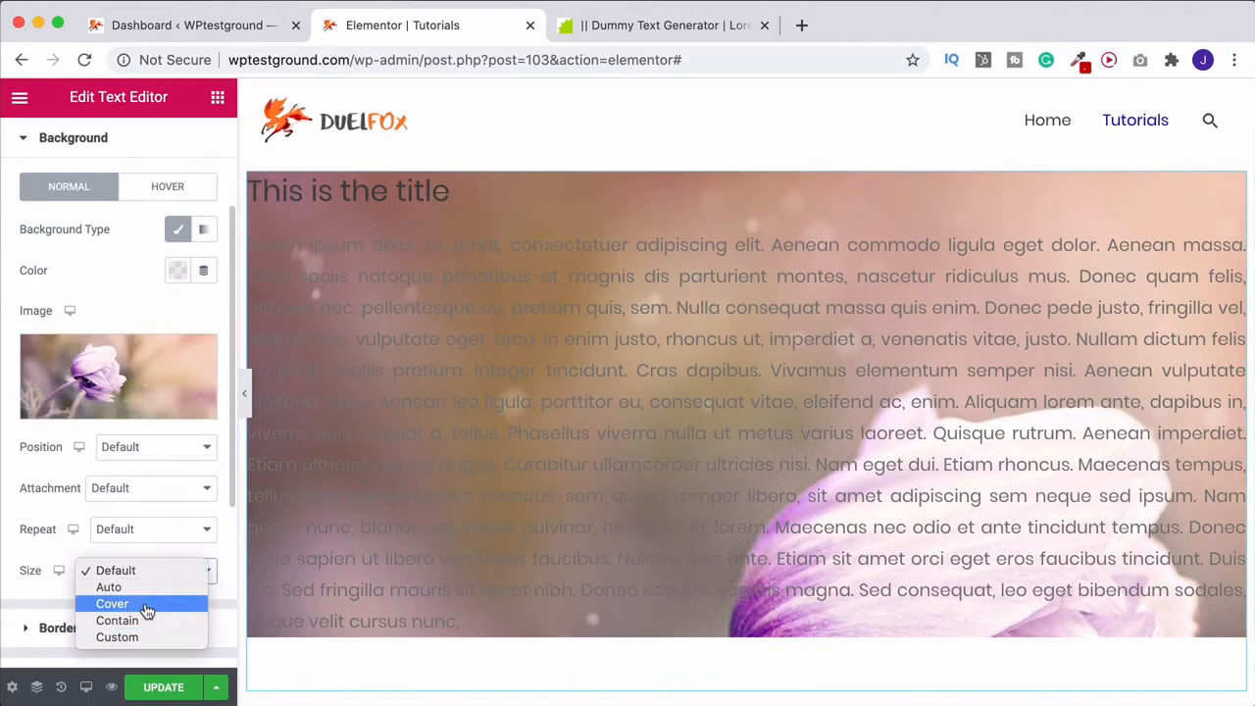
click(112, 604)
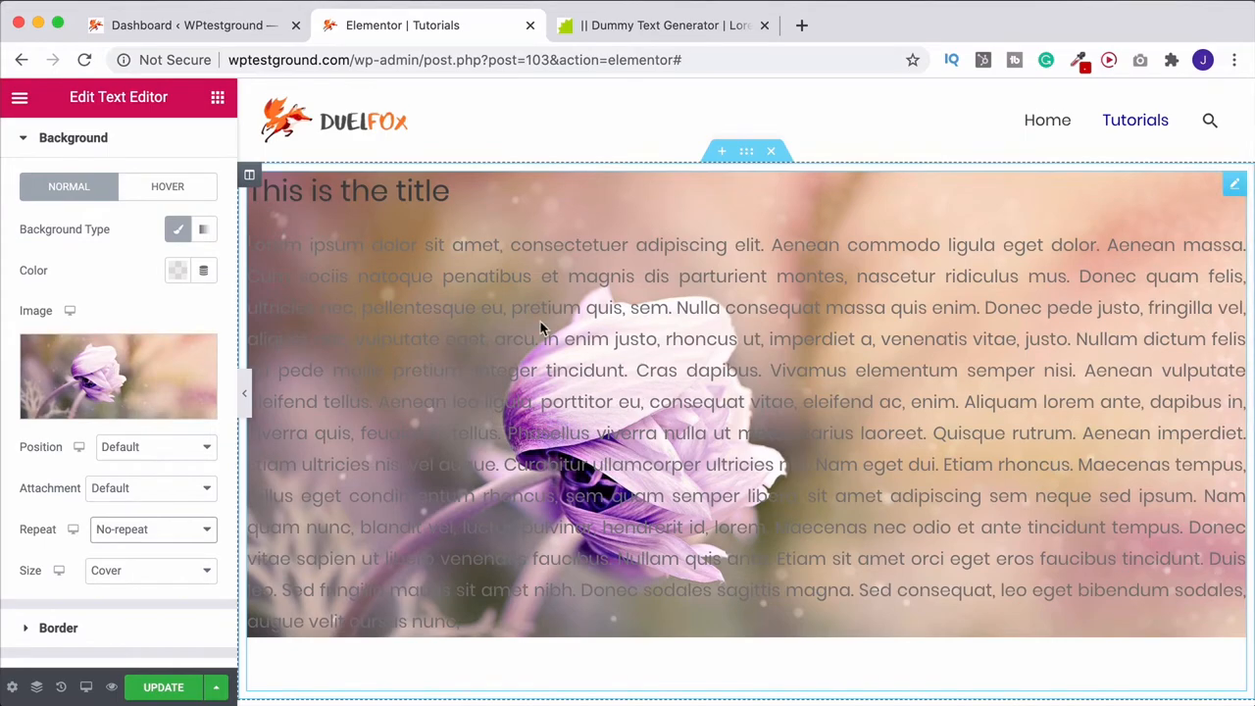
mouse_move(311, 195)
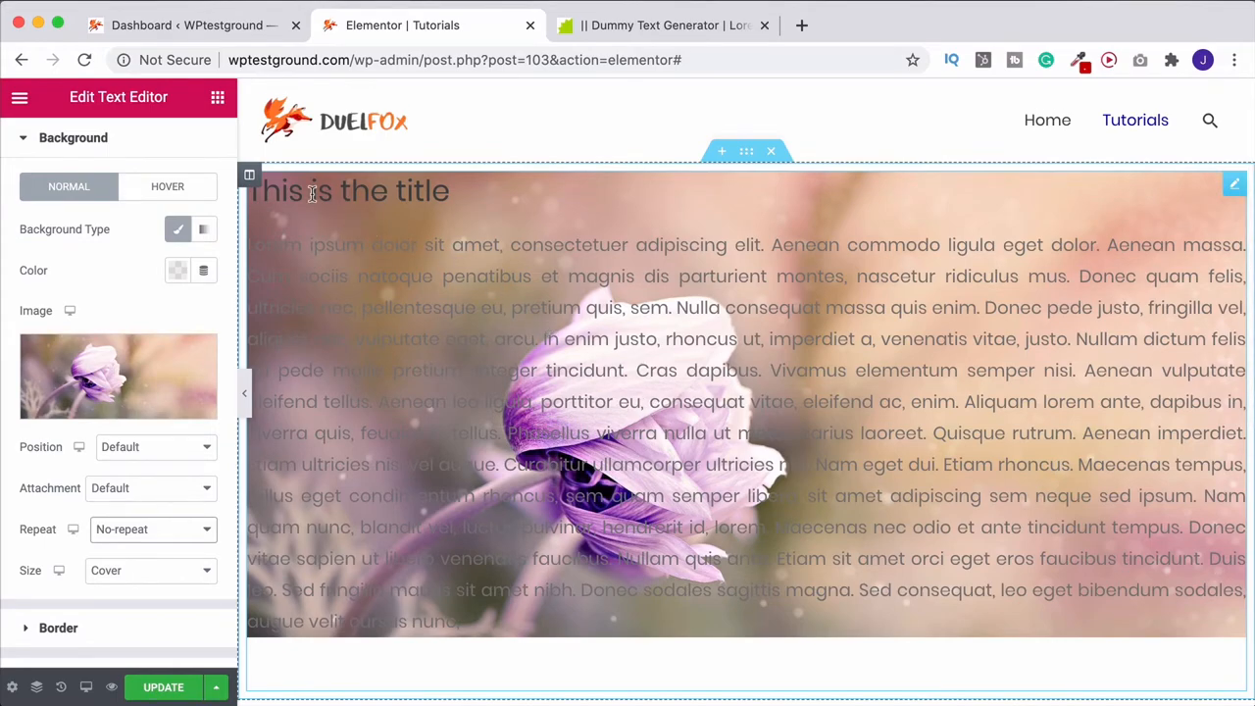
mouse_move(526, 306)
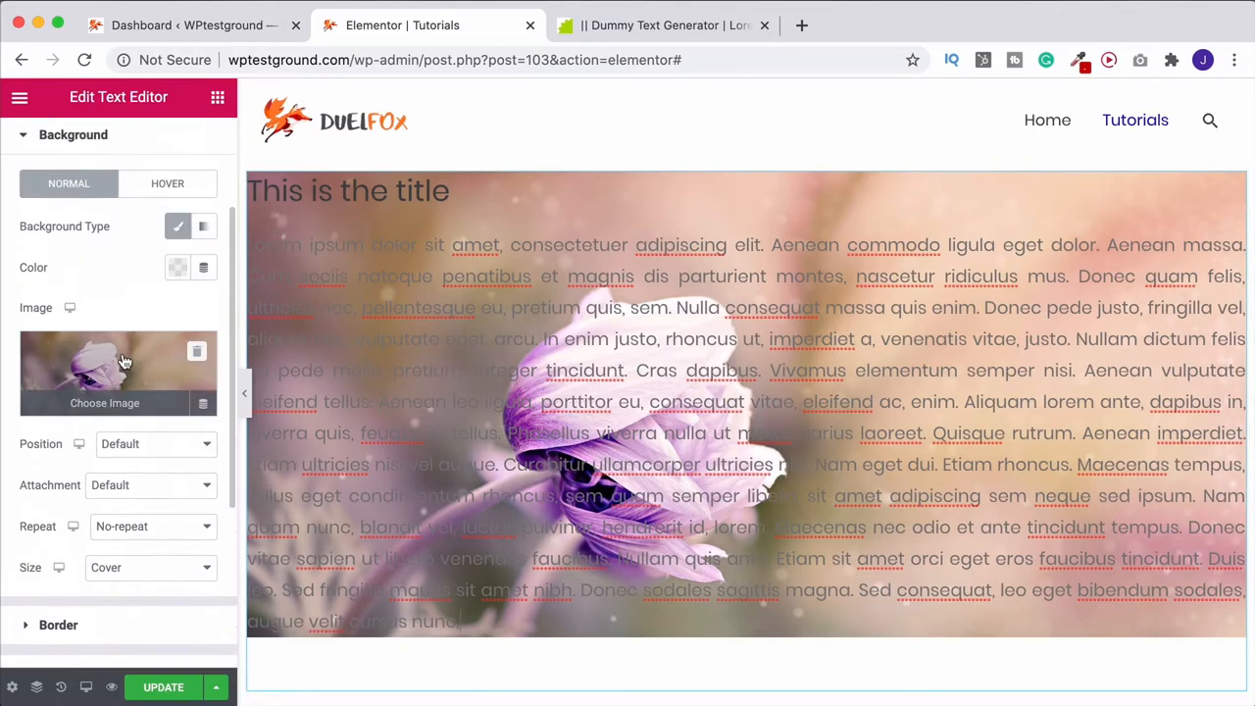
Step: Add a new two-column section below and pick the flower photo for its image
scroll(down, 3)
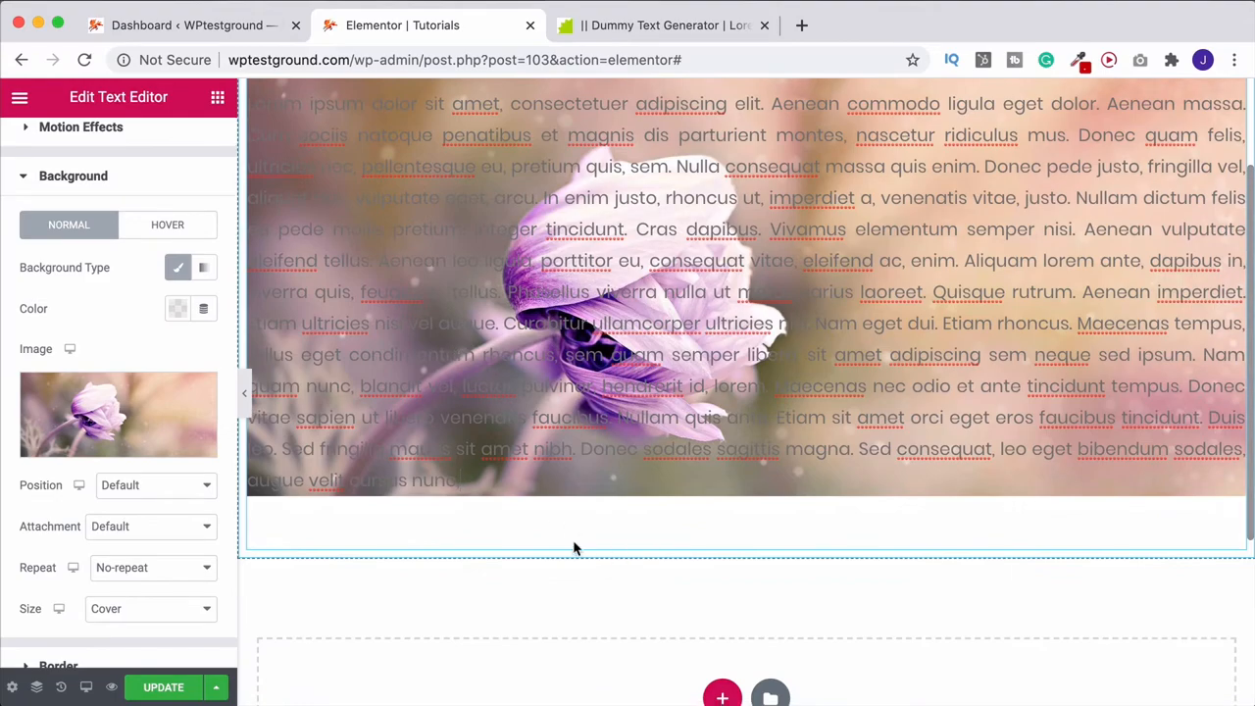
scroll(up, 3)
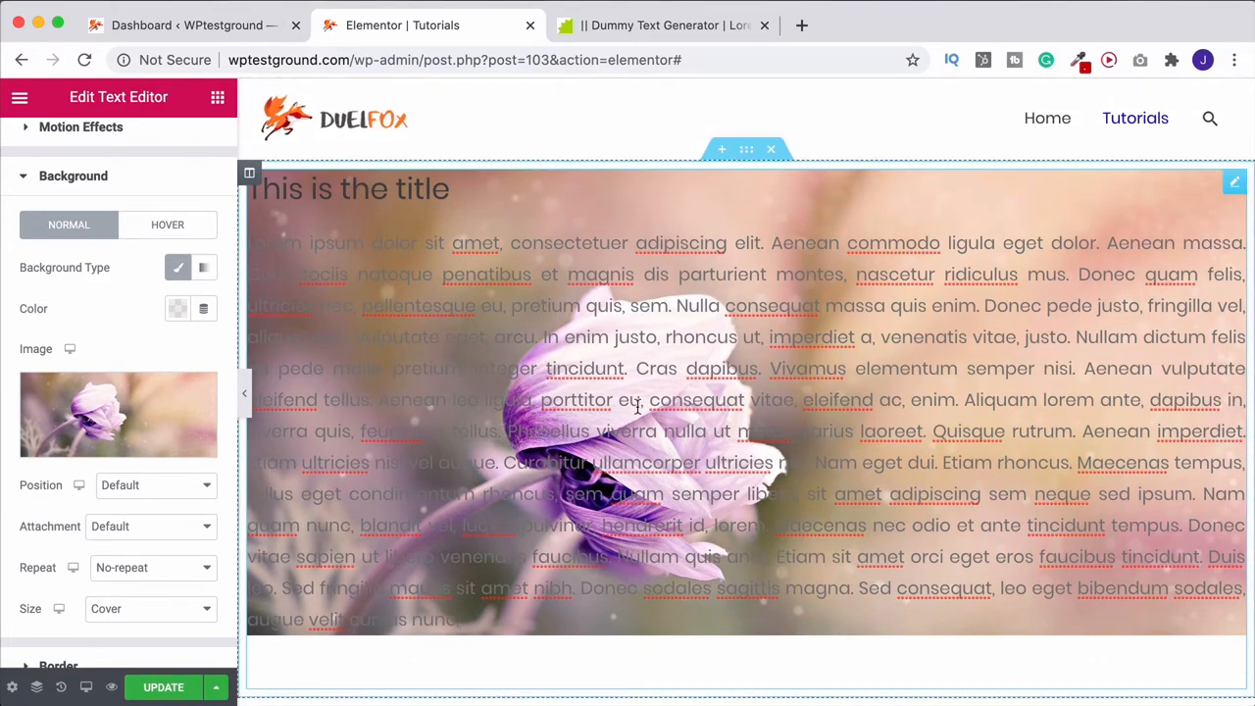
scroll(down, 3)
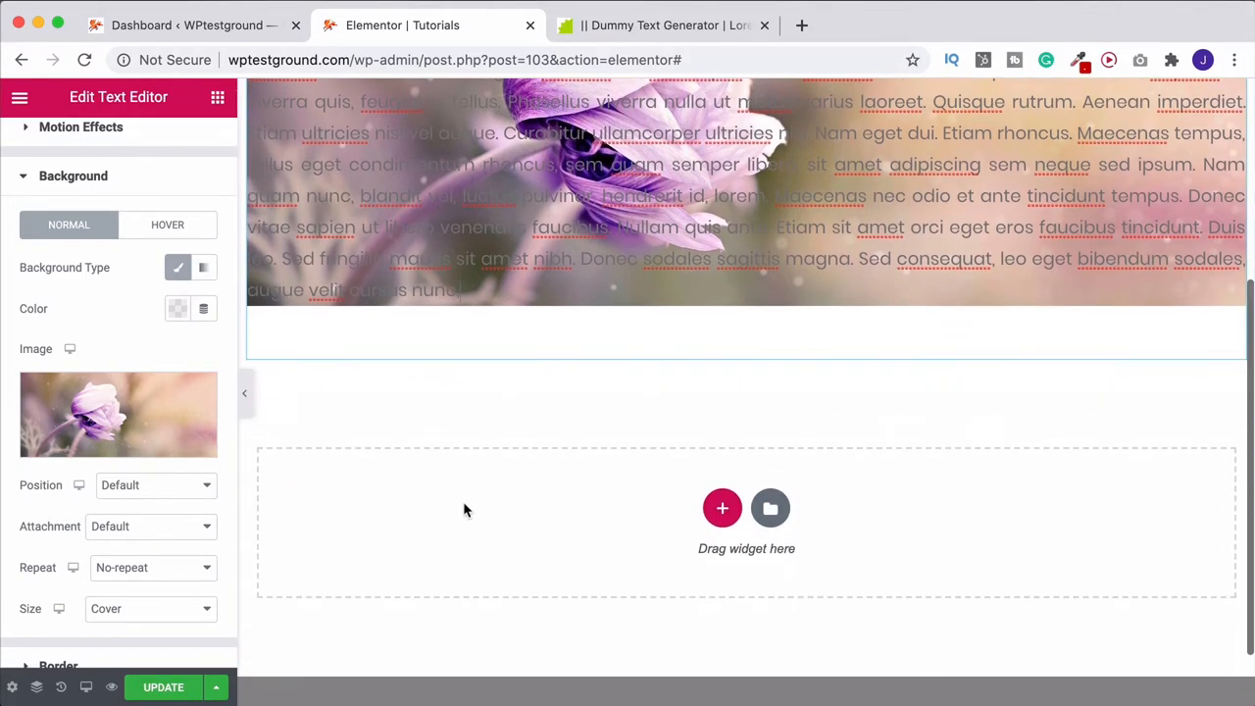
click(722, 508)
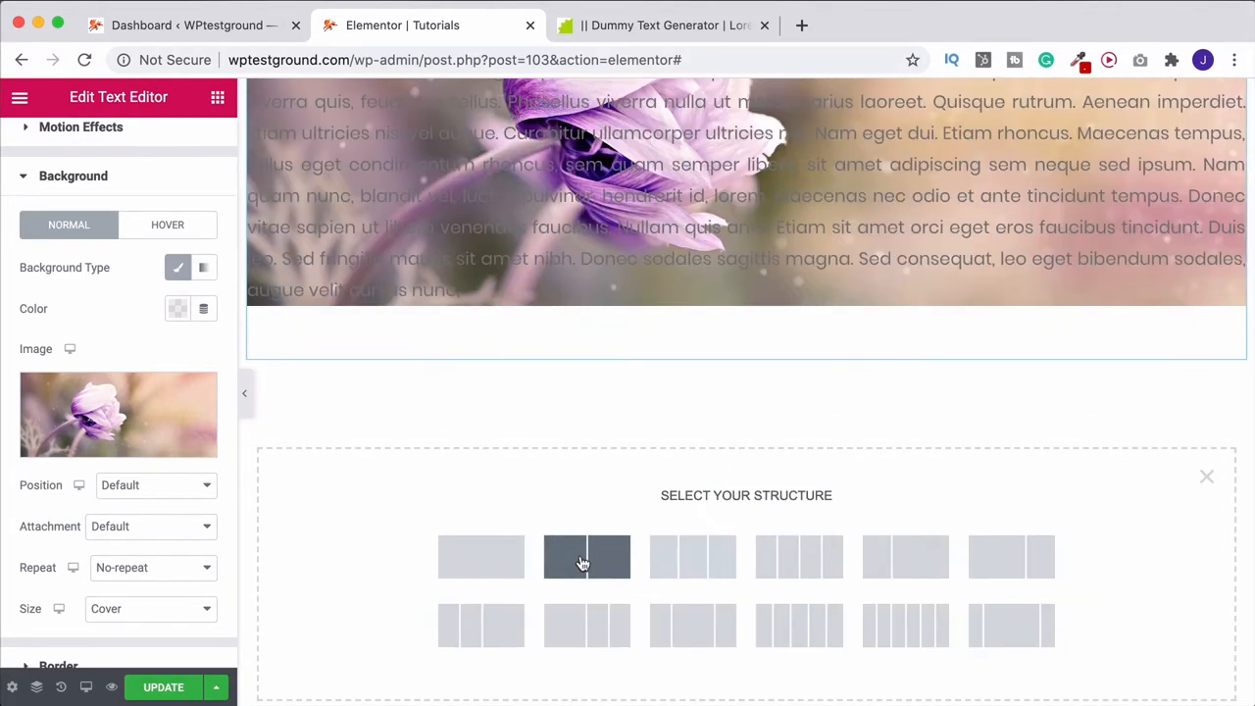
click(587, 557)
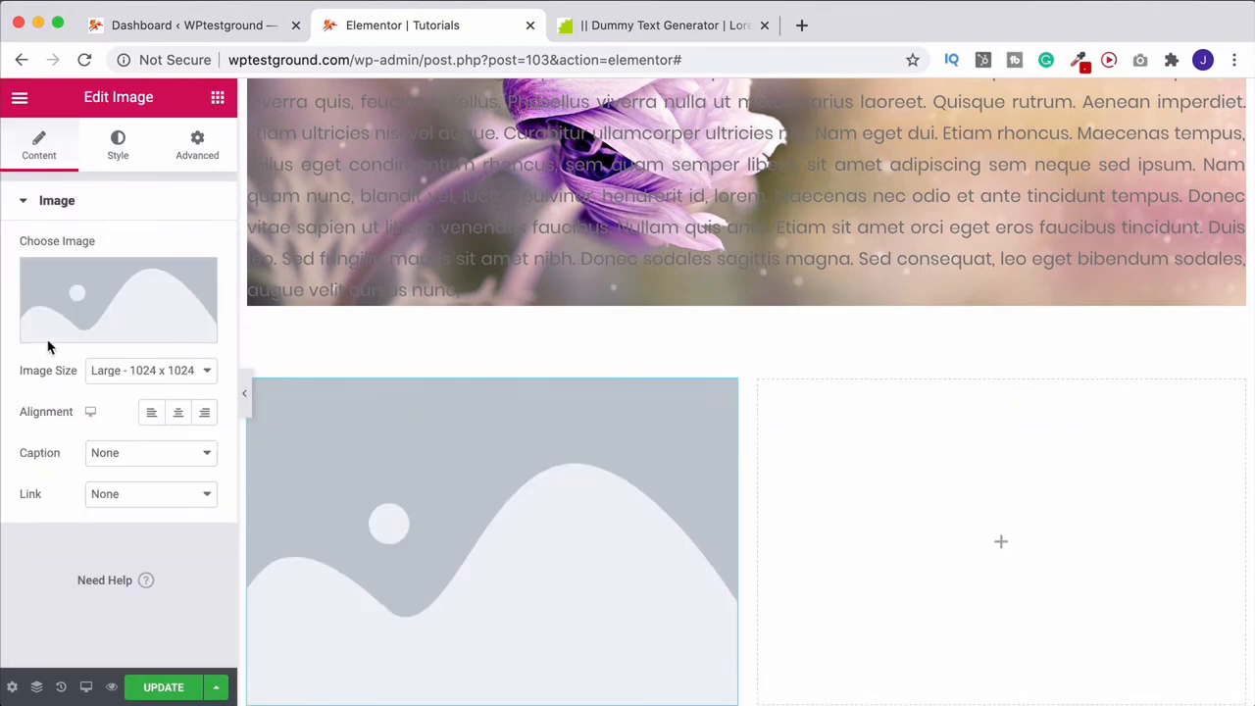
click(117, 298)
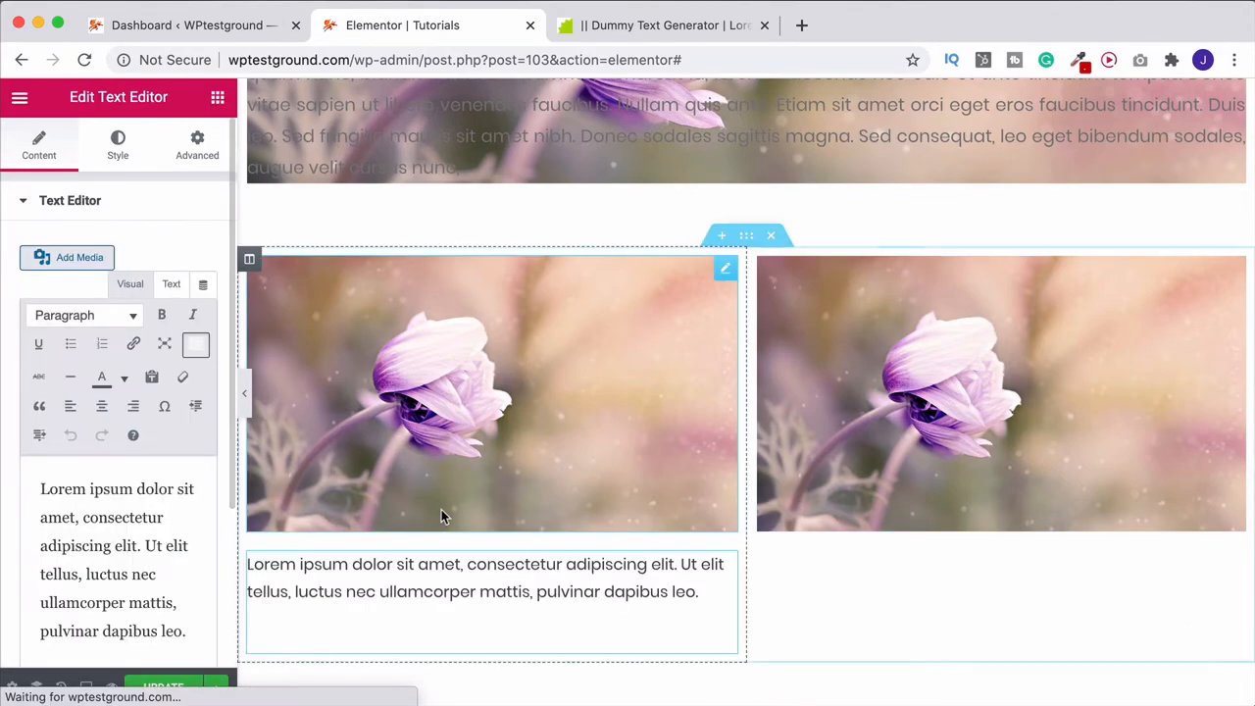
Step: Set the paragraph's top margin to -232 px so the text overlaps the flower photo
click(196, 146)
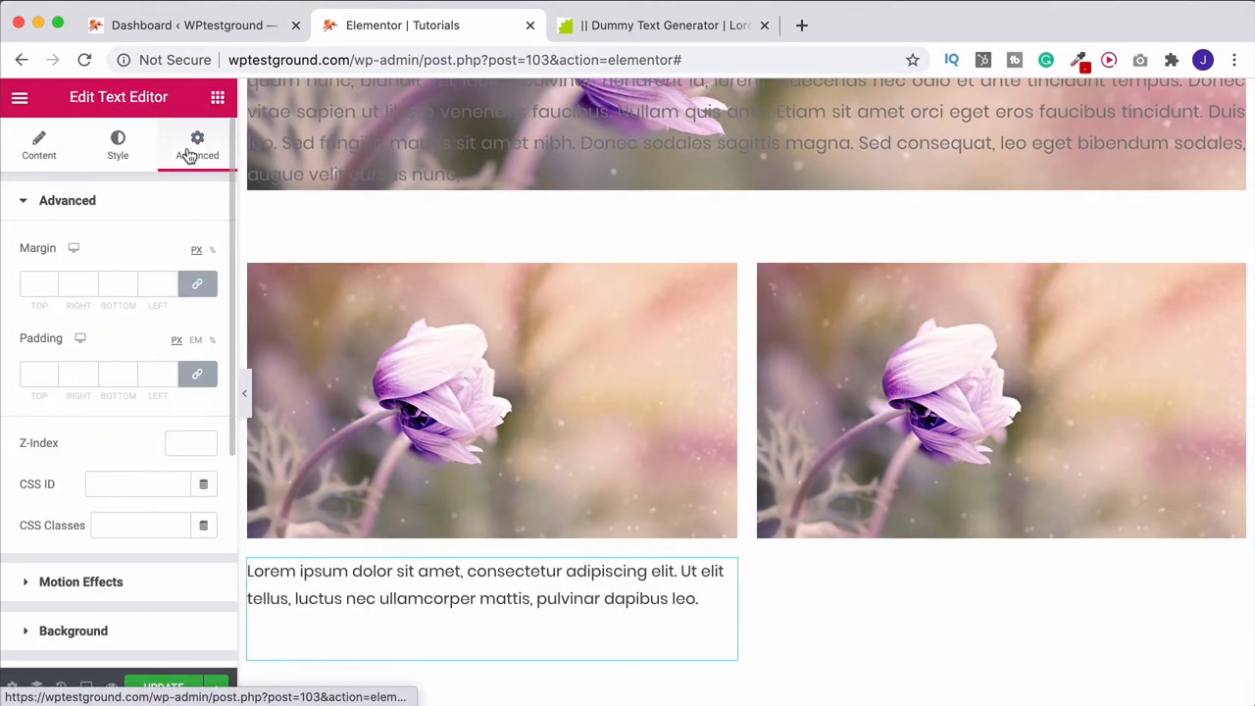
mouse_move(74, 247)
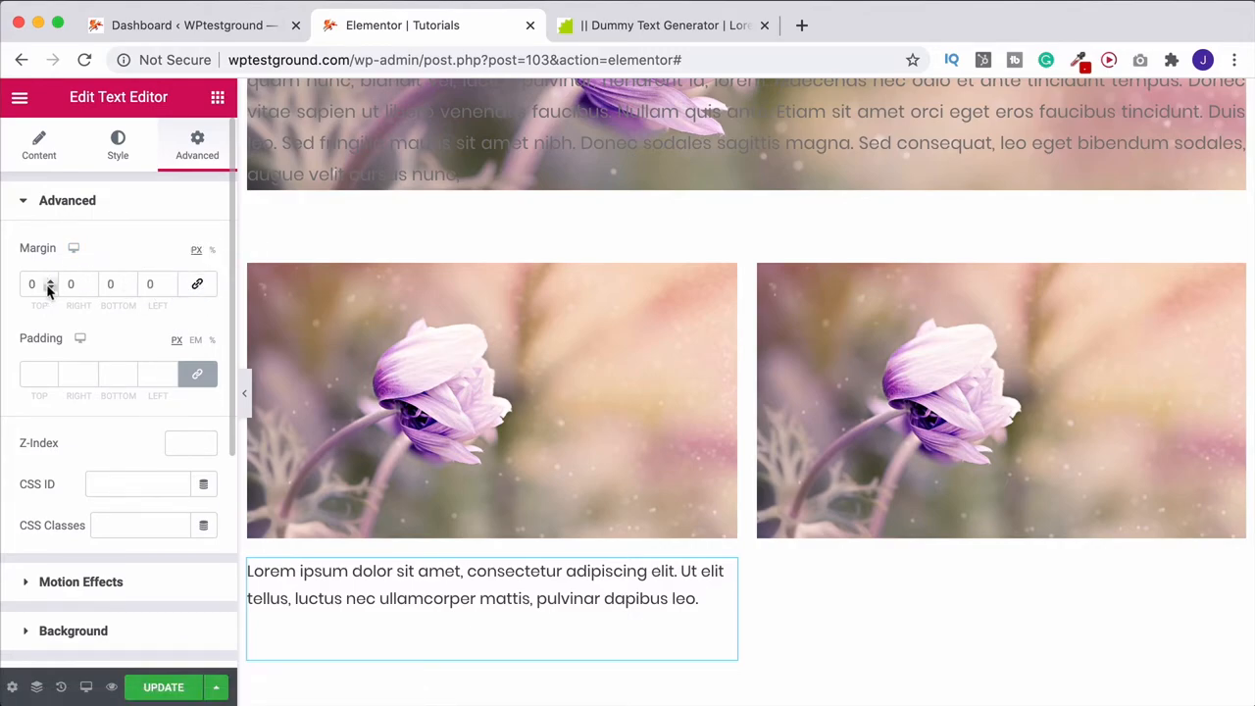
click(49, 291)
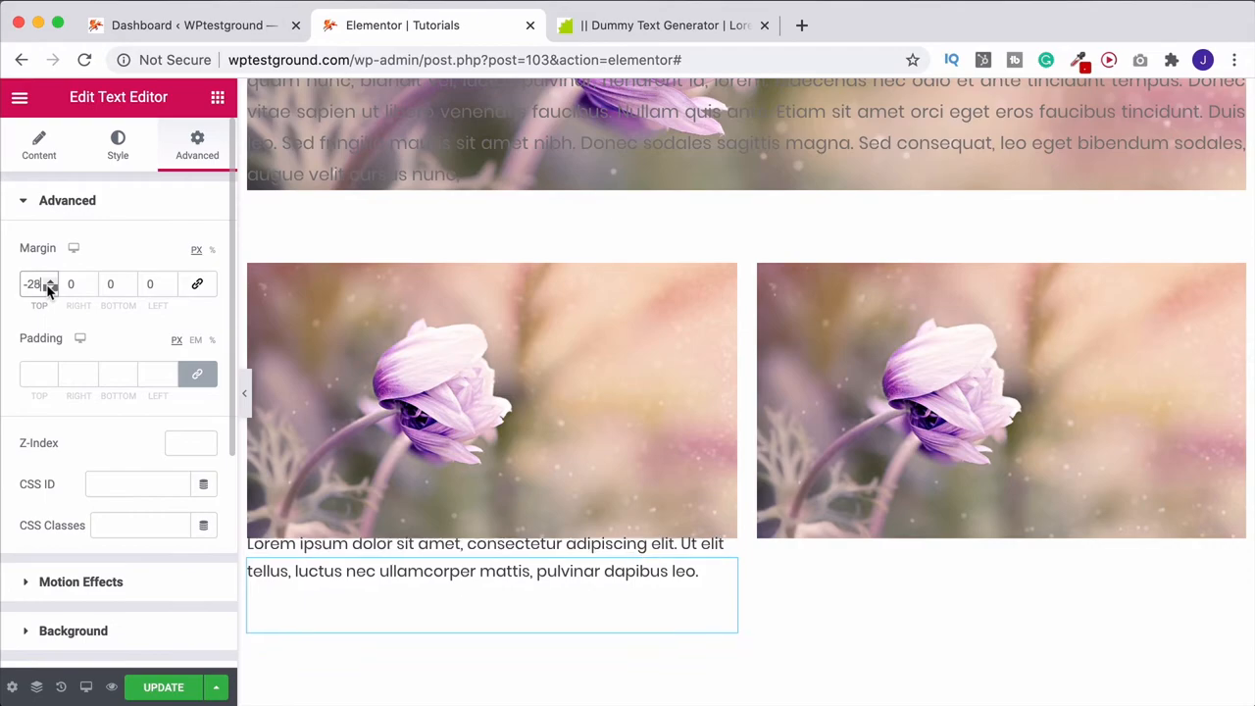
click(51, 290)
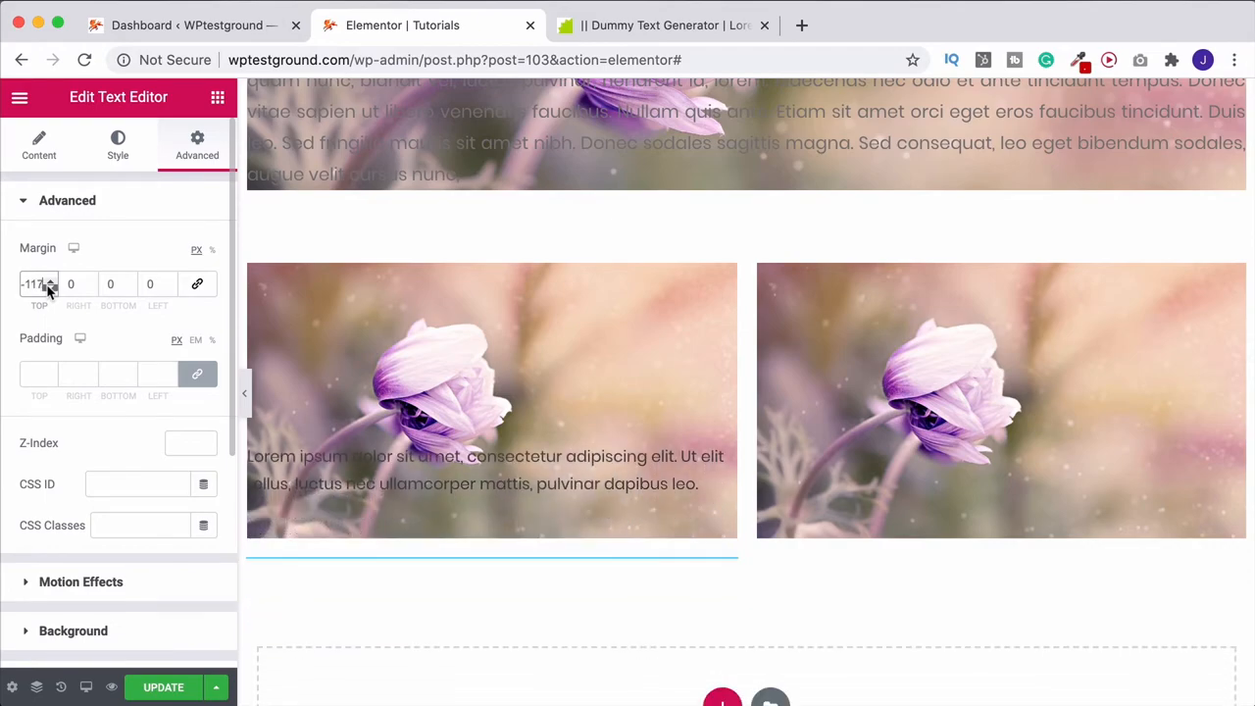
click(54, 286)
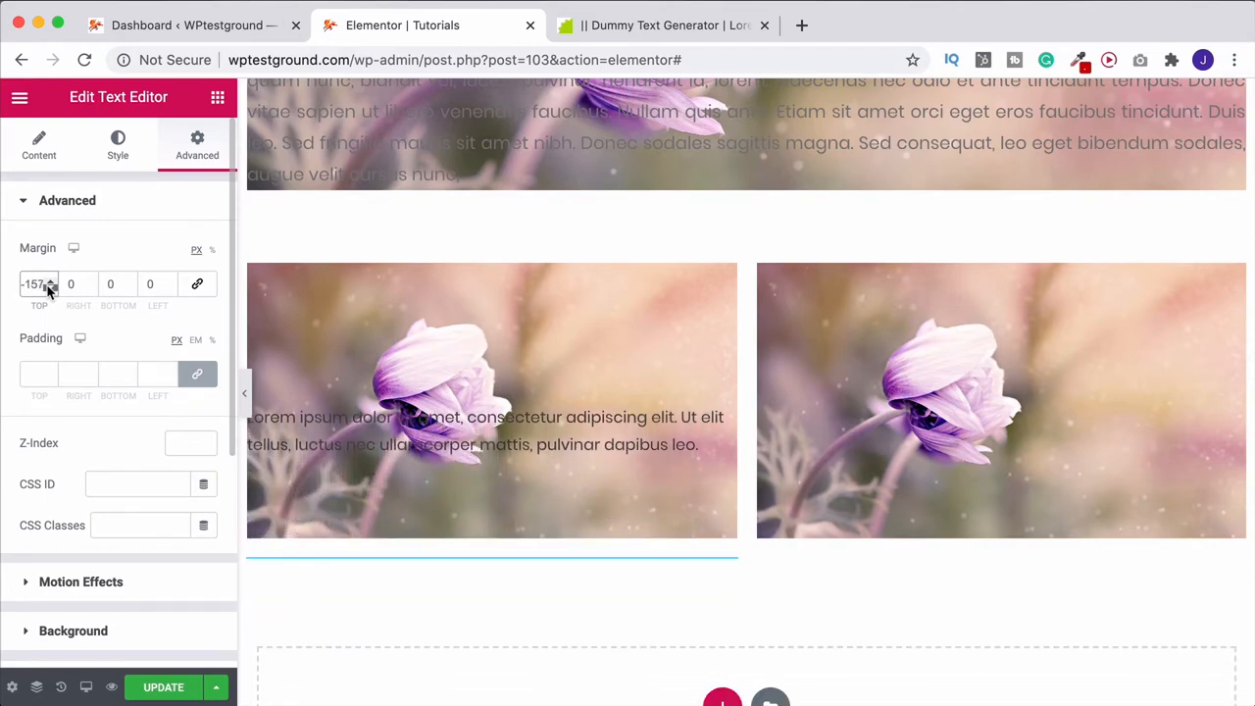
click(51, 280)
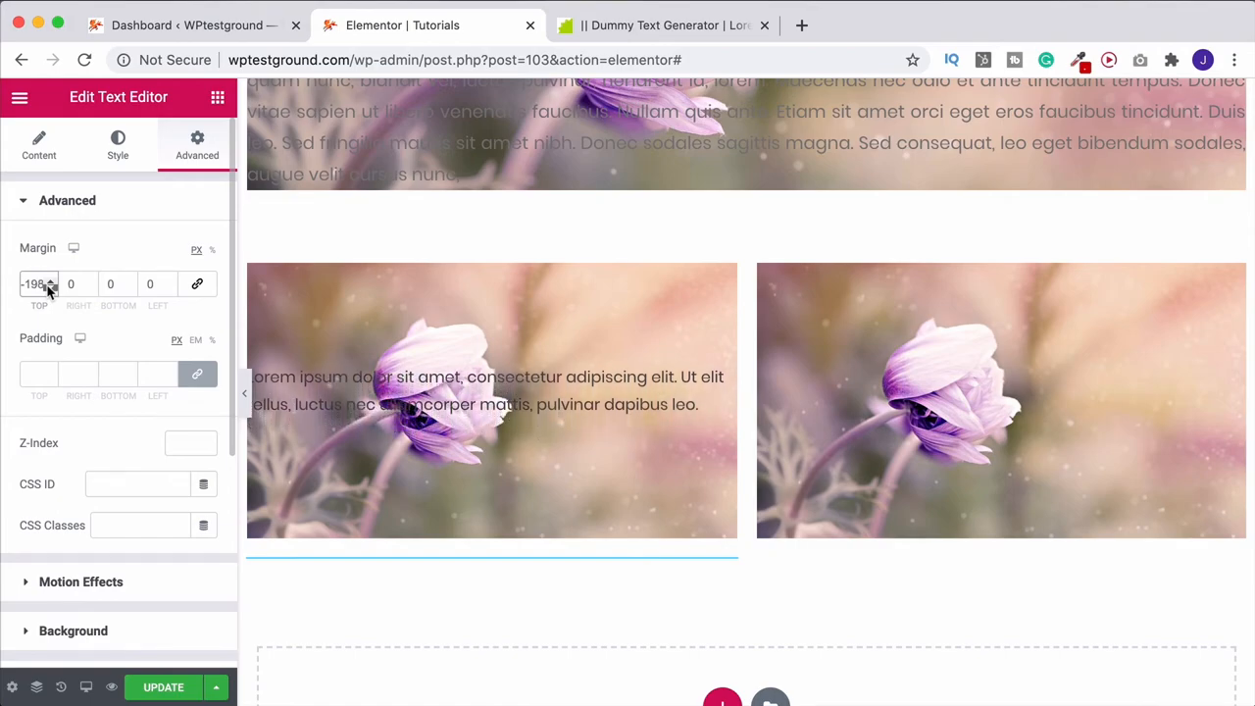
click(51, 291)
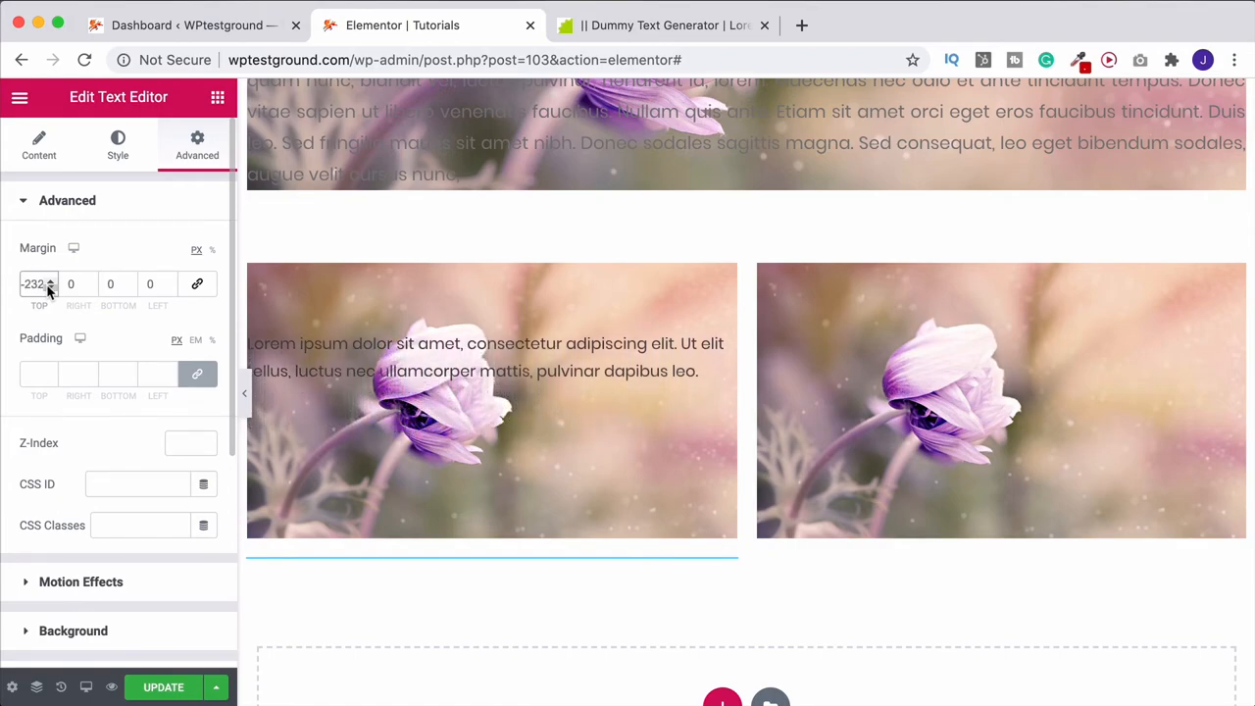
click(441, 427)
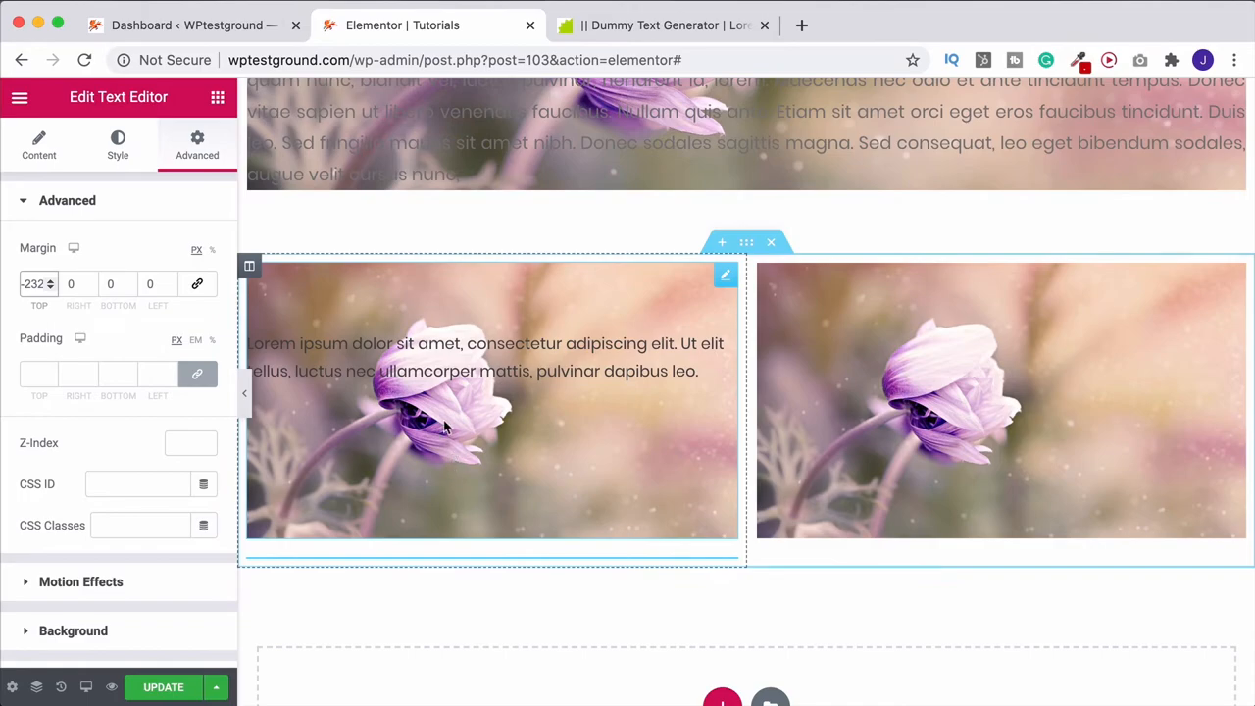
mouse_move(482, 314)
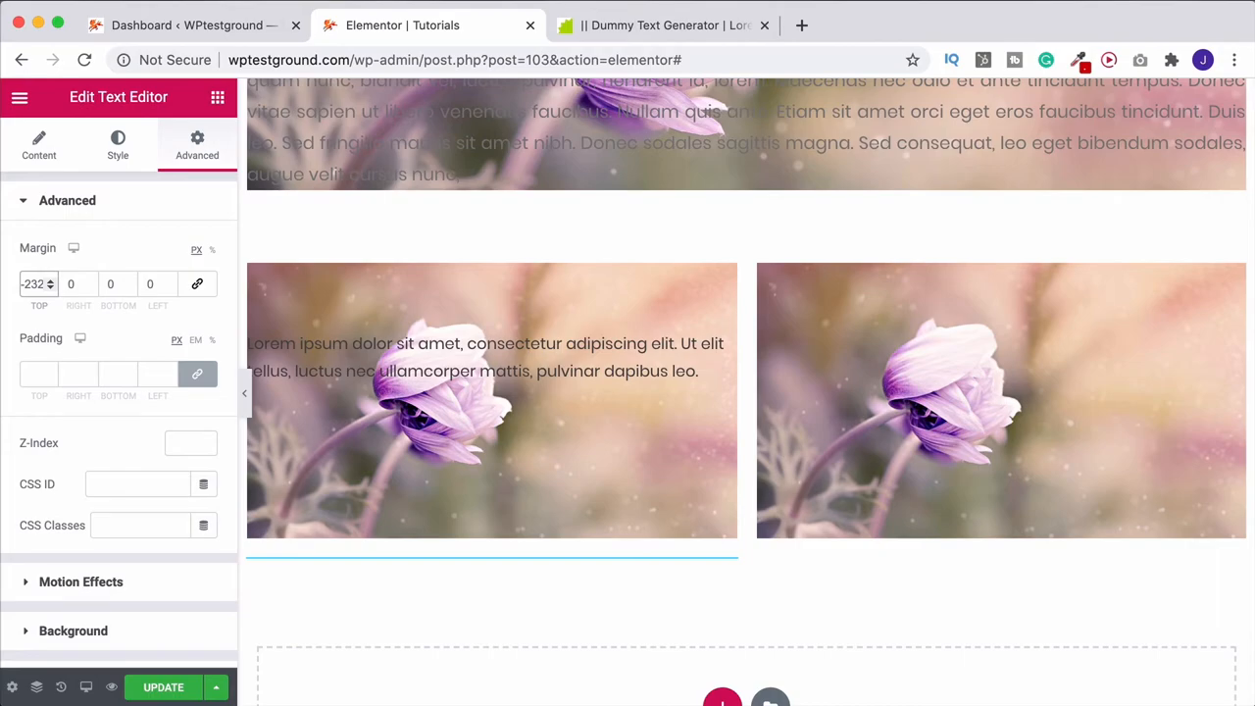
mouse_move(767, 247)
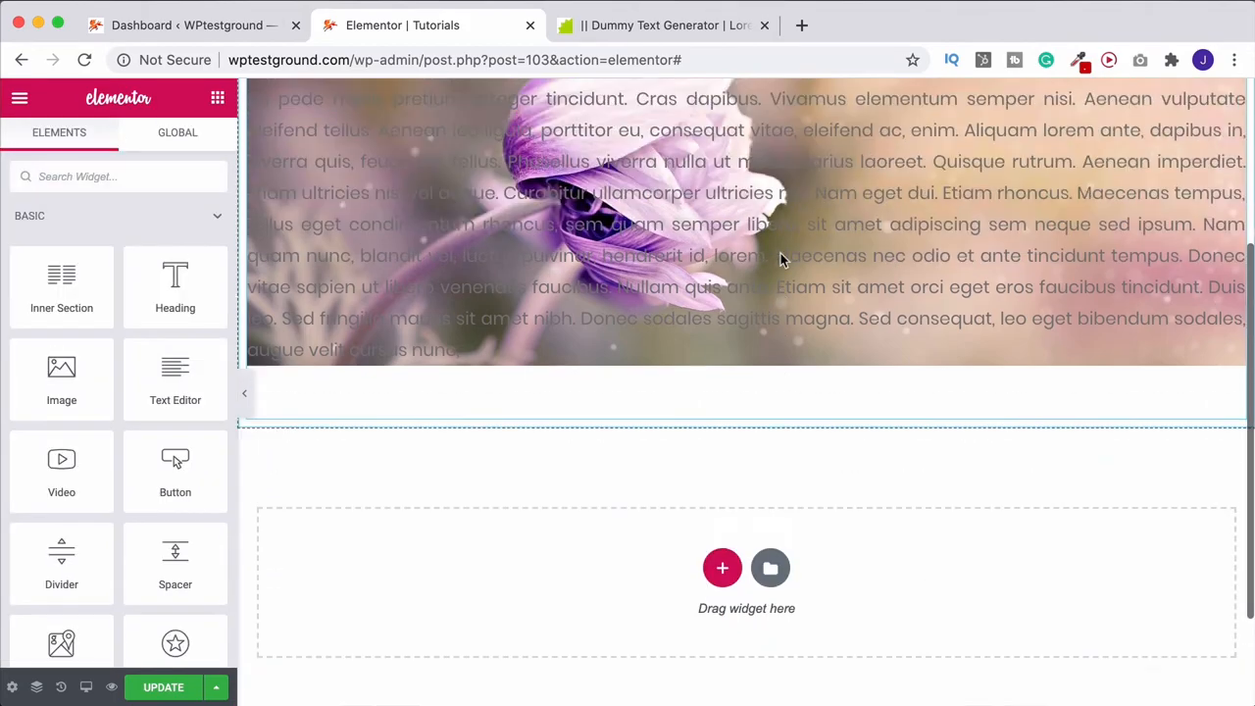
Step: Scroll the editor preview before switching to the DuelFox Web Design page
scroll(up, 3)
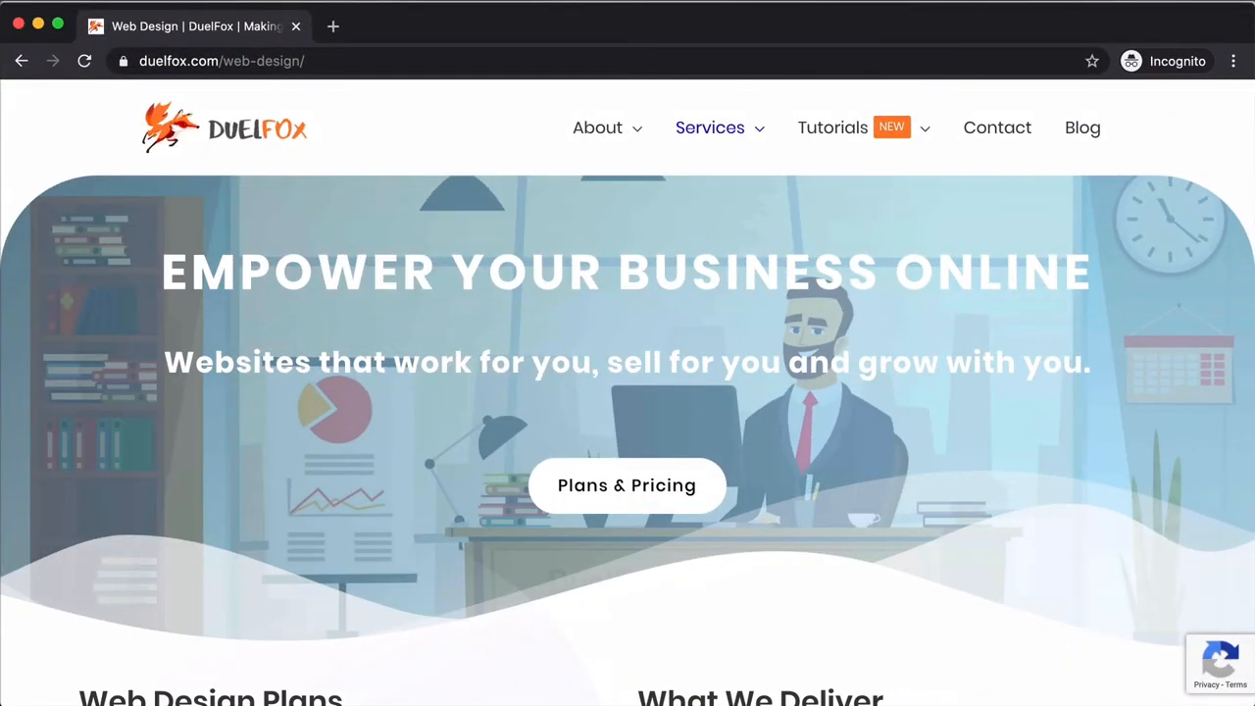
mouse_move(541, 329)
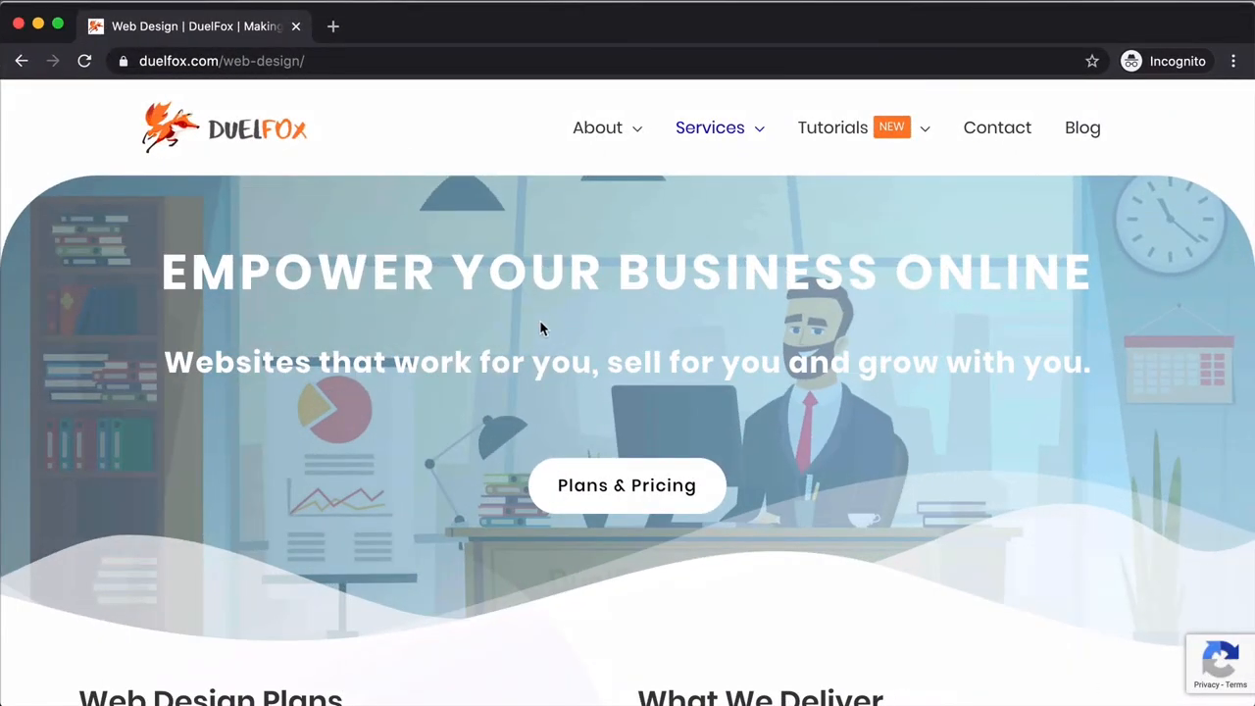
mouse_move(631, 400)
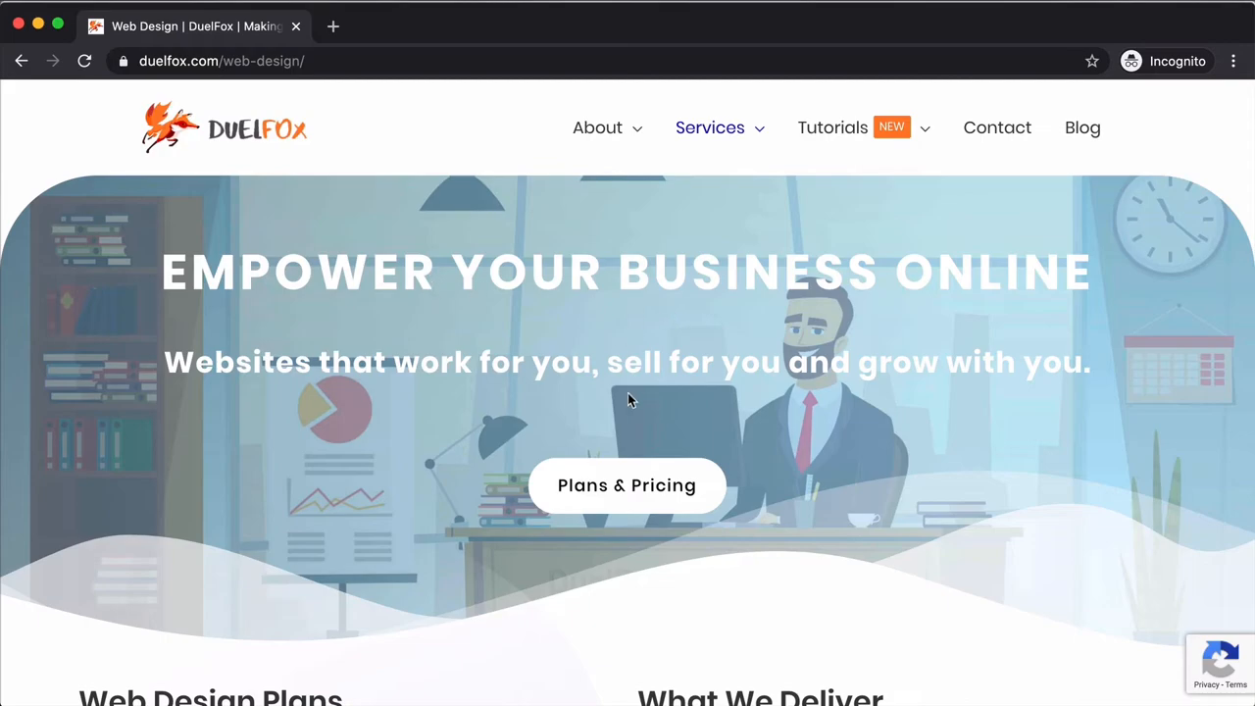
Step: Scroll down the DuelFox Web Design page through Take Control and Plans & Pricing to 'Let's Level With You'
scroll(down, 3)
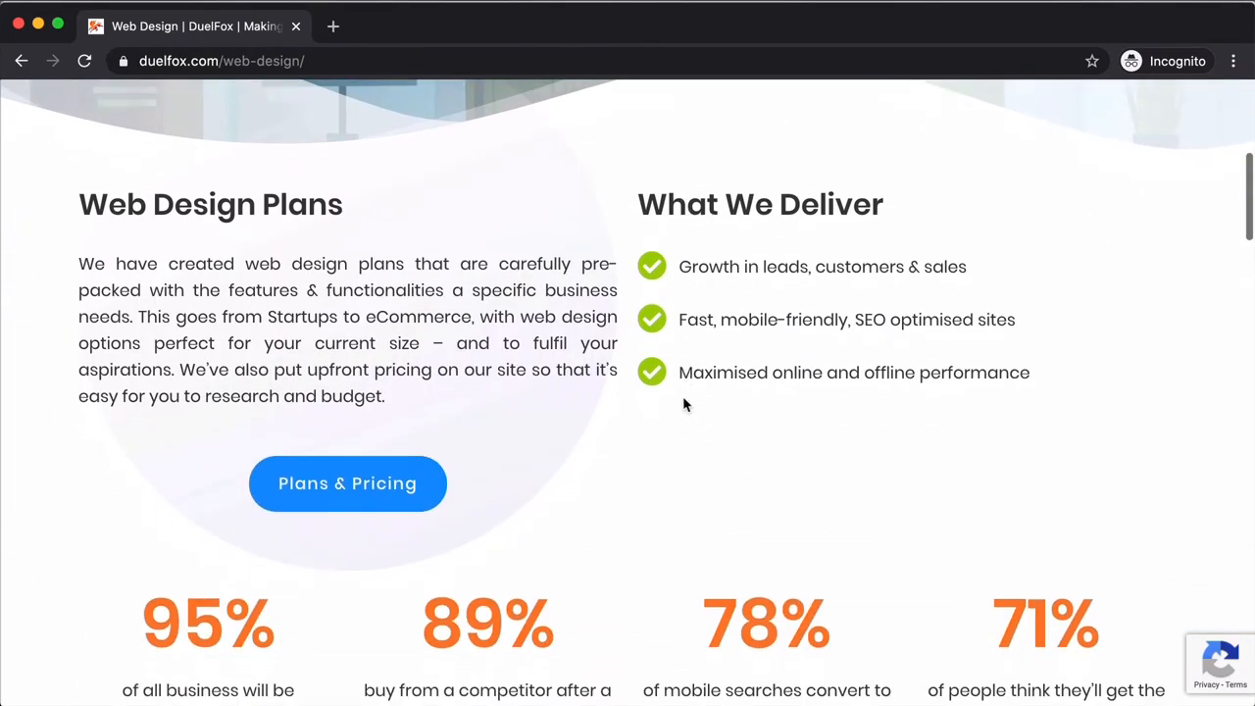
scroll(down, 3)
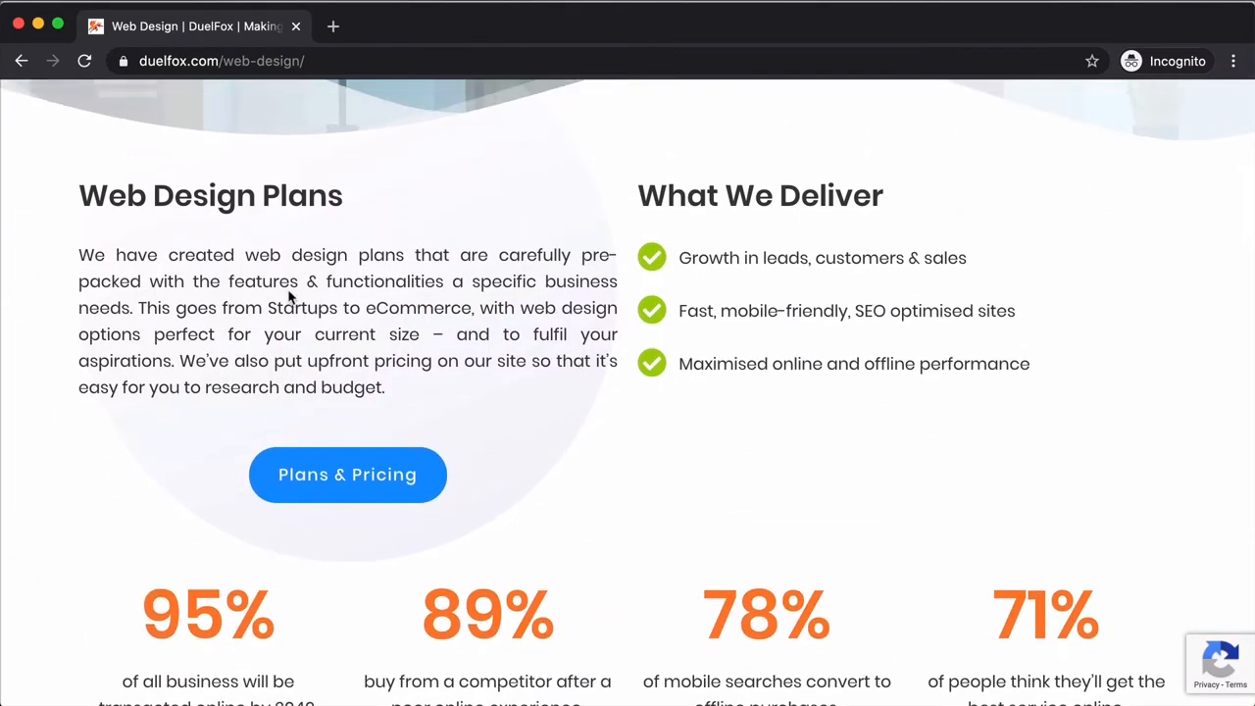
mouse_move(912, 314)
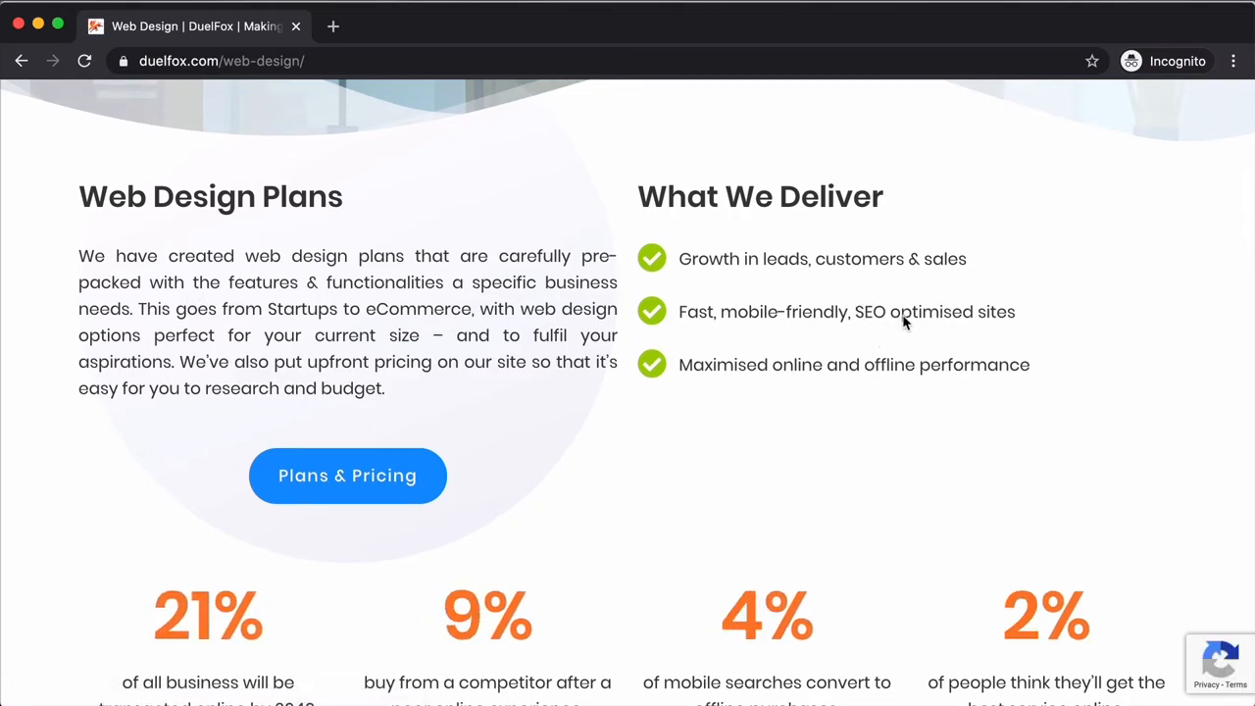
scroll(down, 3)
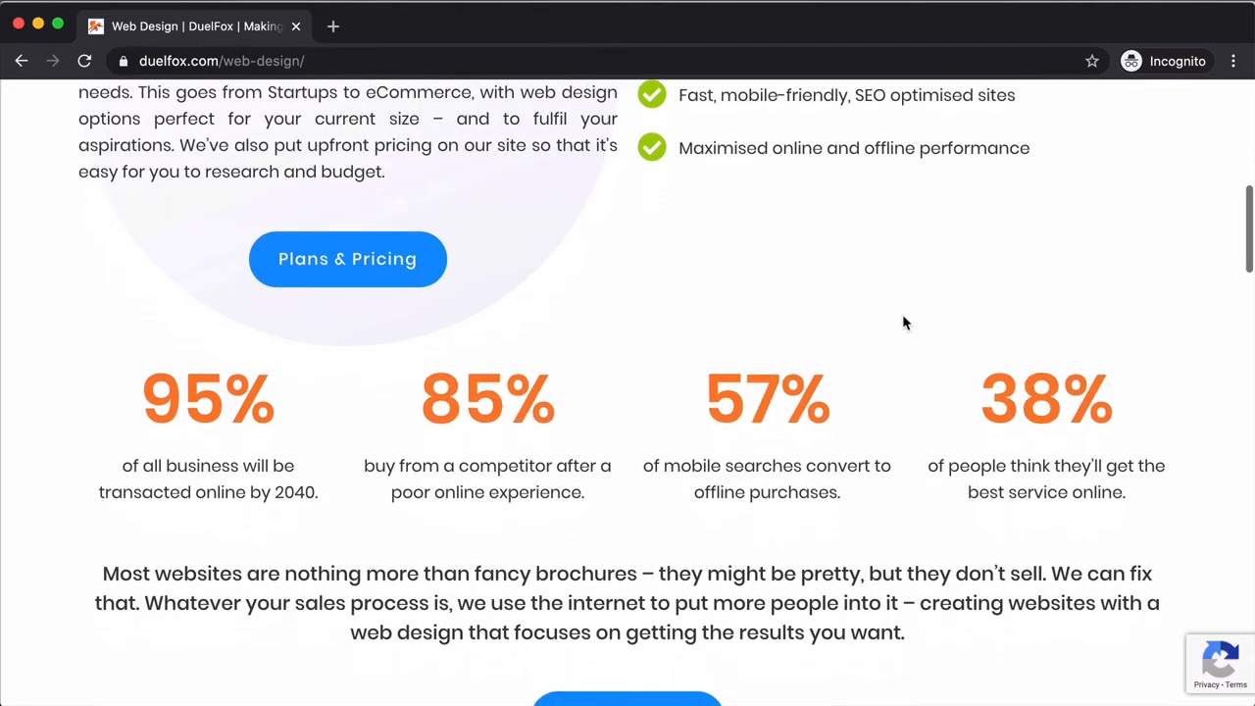
scroll(down, 3)
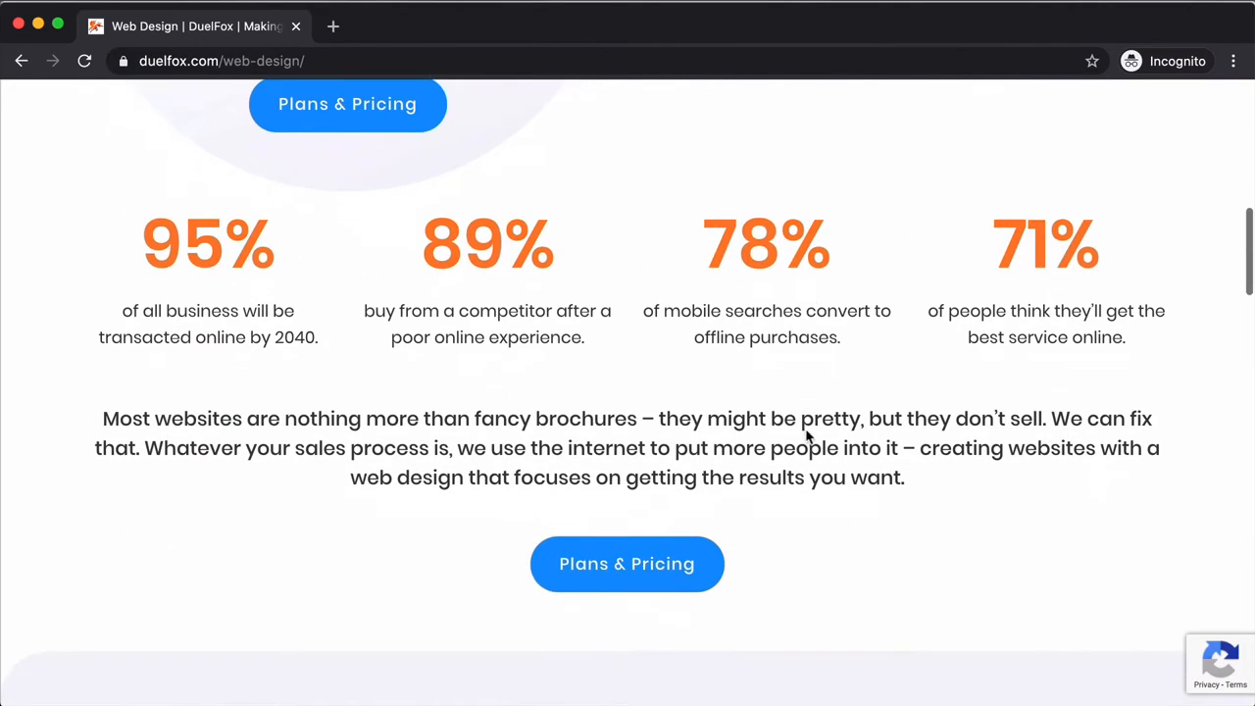
scroll(down, 3)
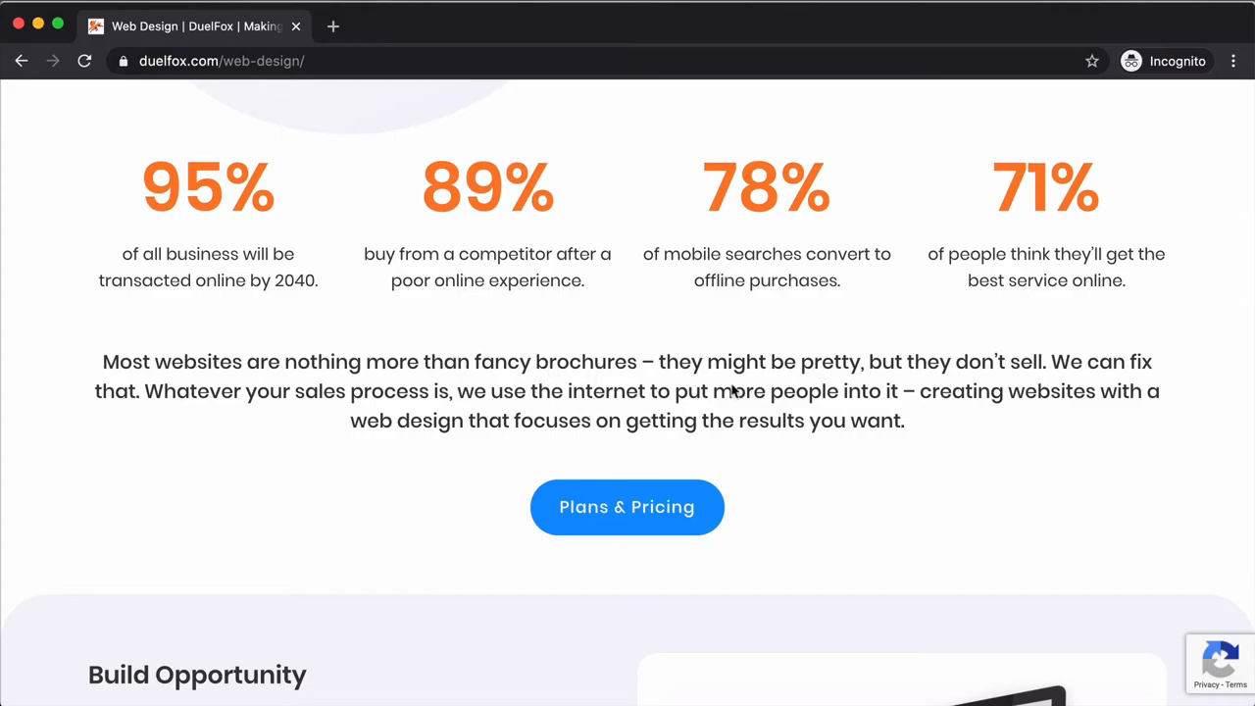
scroll(down, 3)
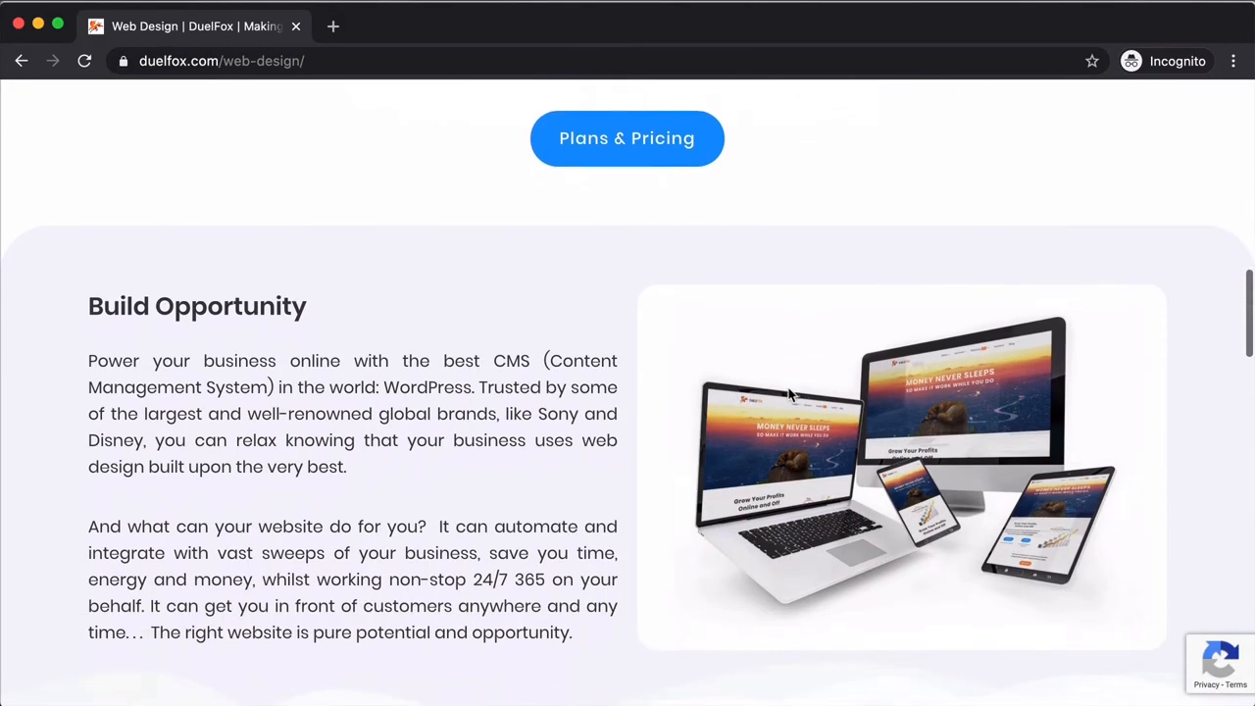
scroll(down, 3)
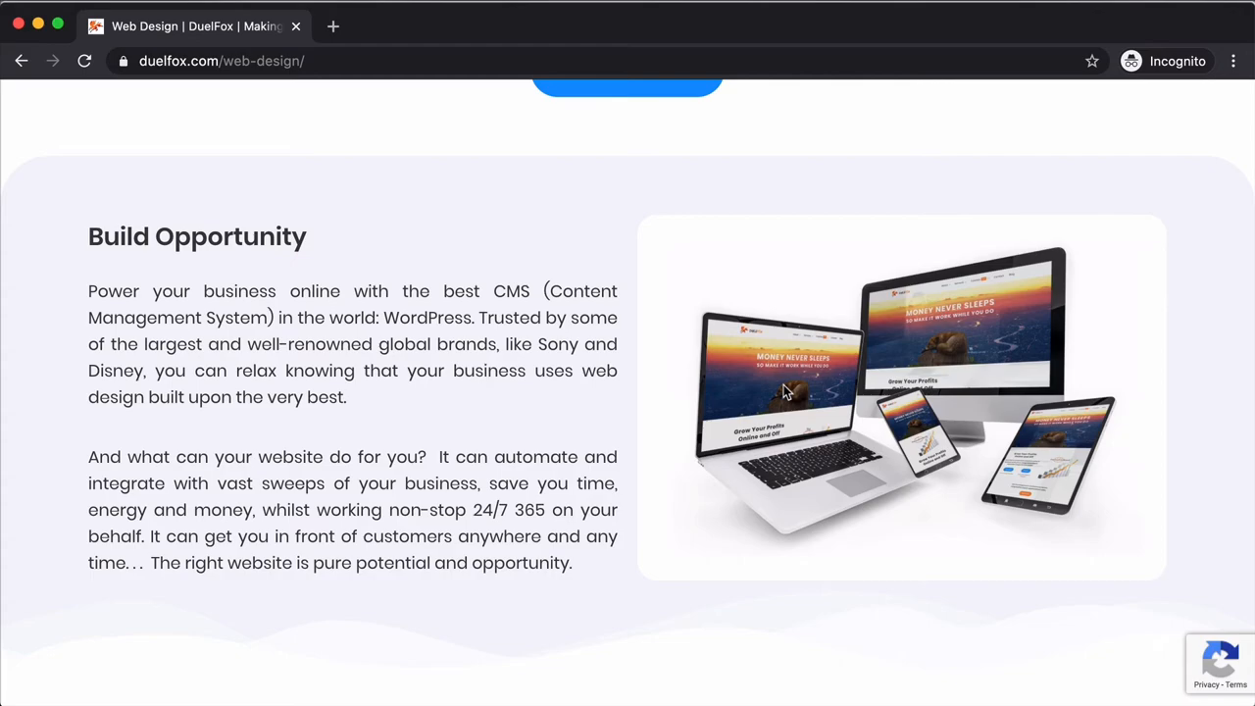
mouse_move(449, 349)
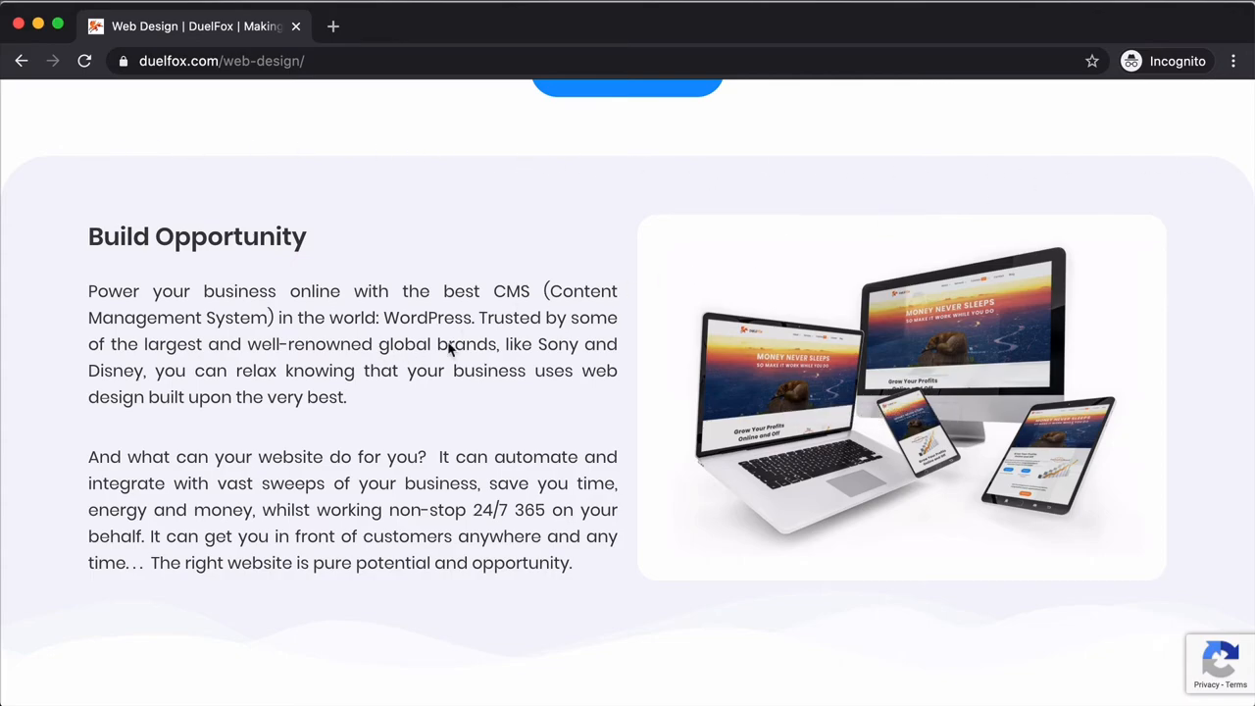
mouse_move(147, 245)
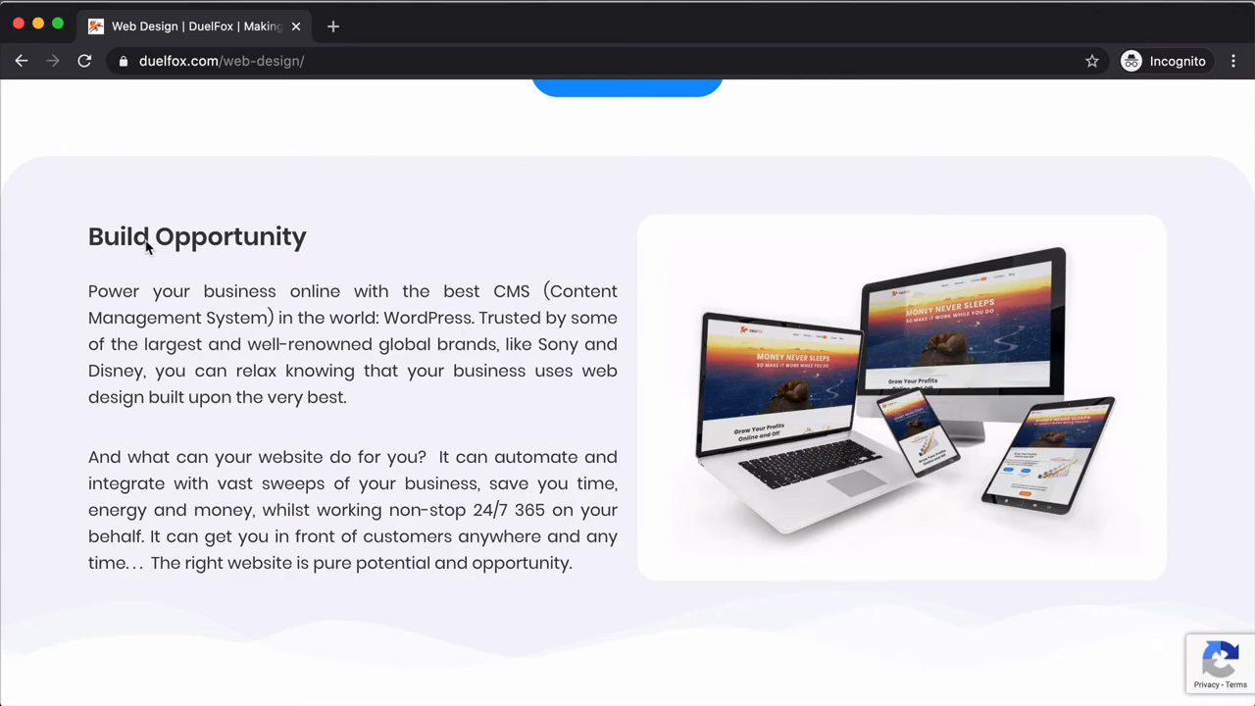
mouse_move(384, 327)
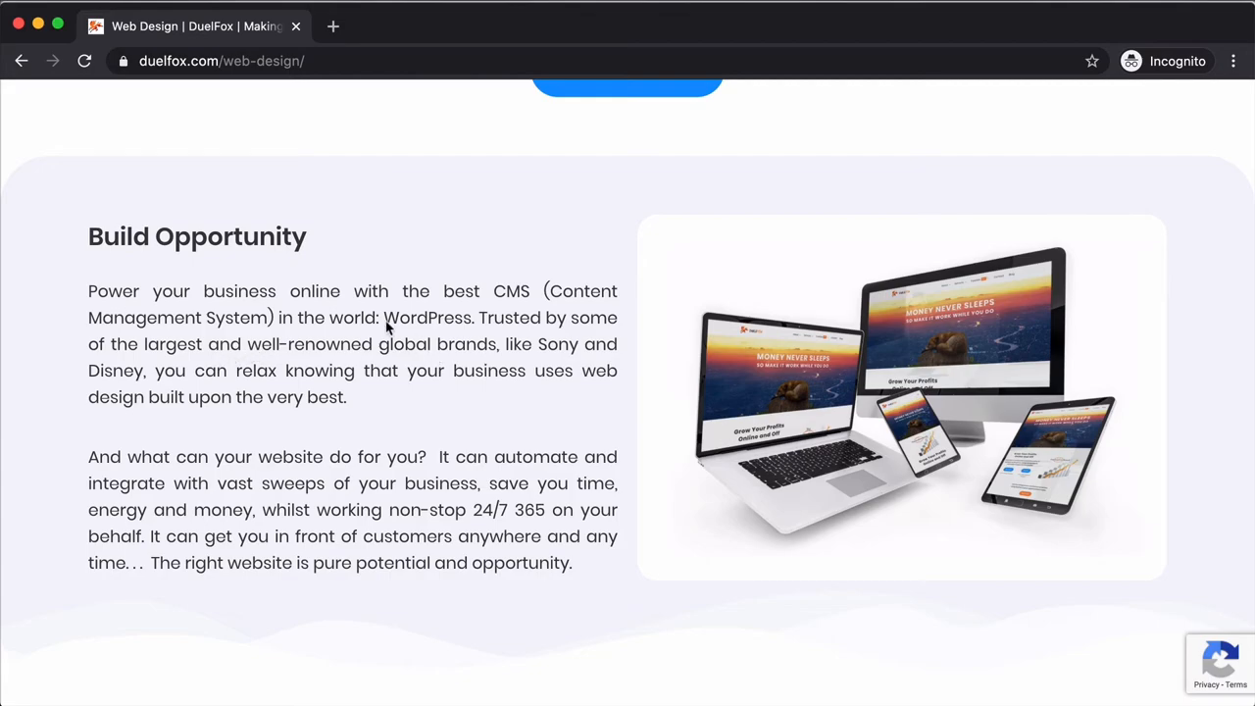
mouse_move(353, 443)
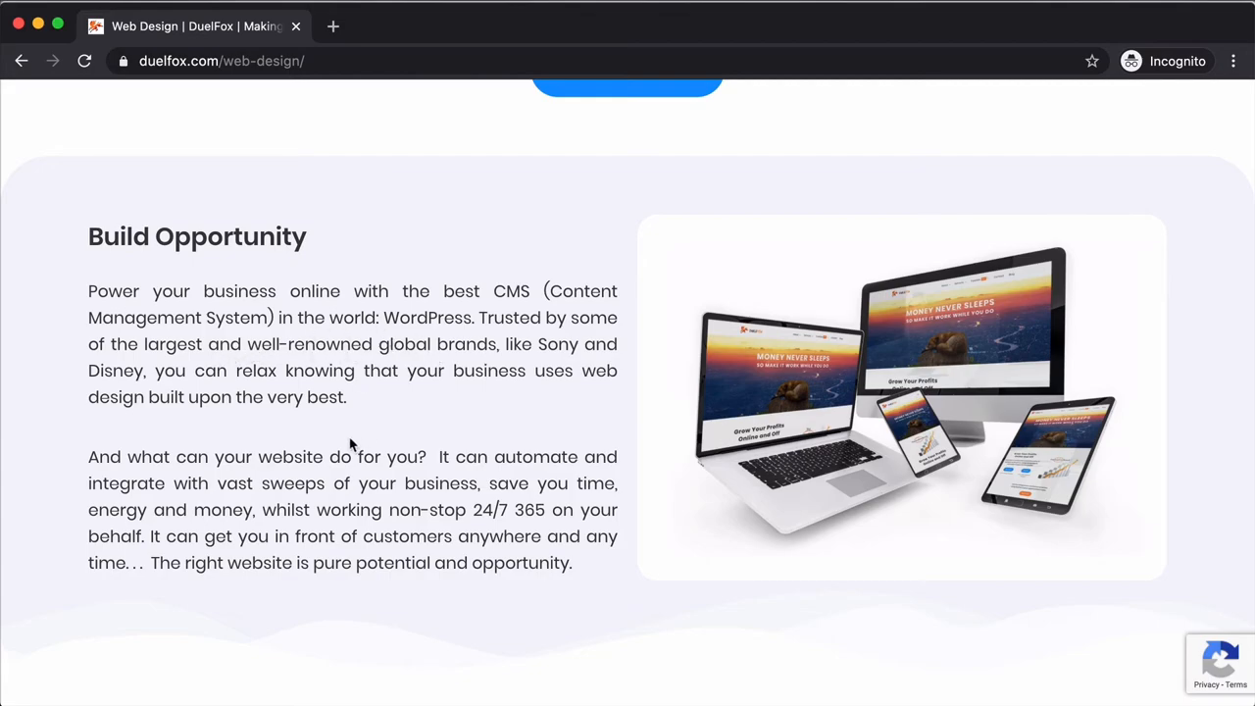
mouse_move(920, 369)
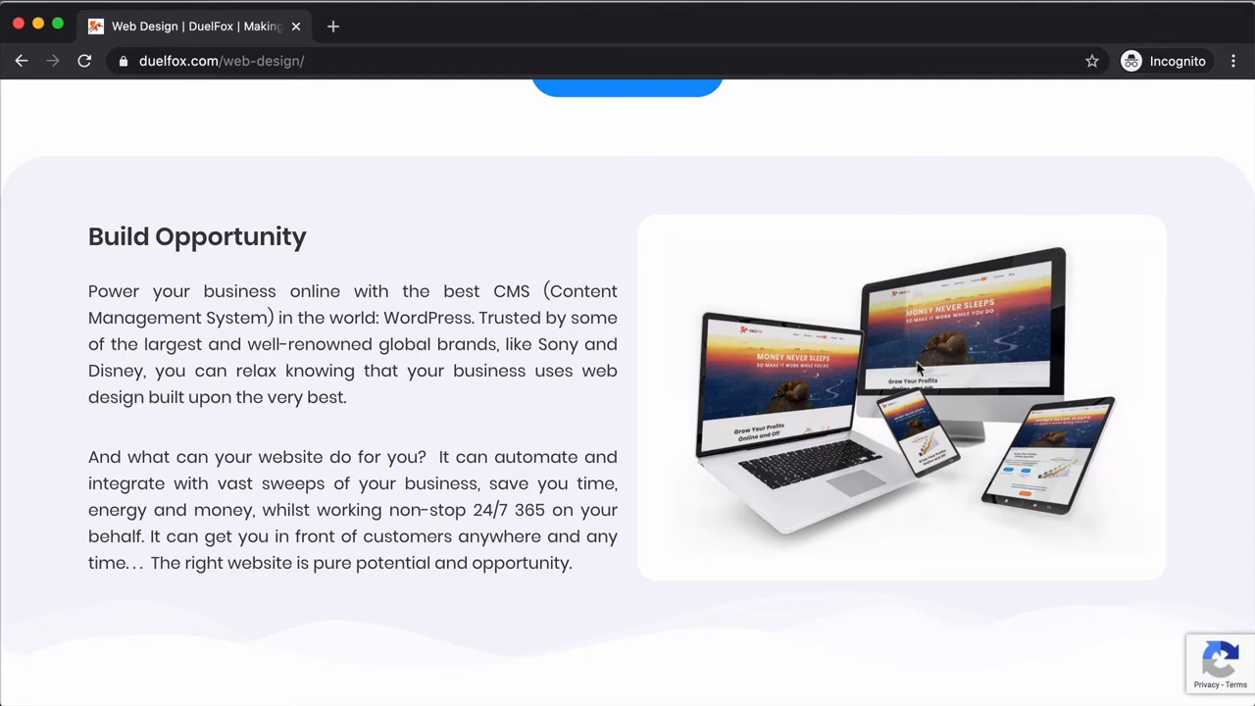
scroll(down, 3)
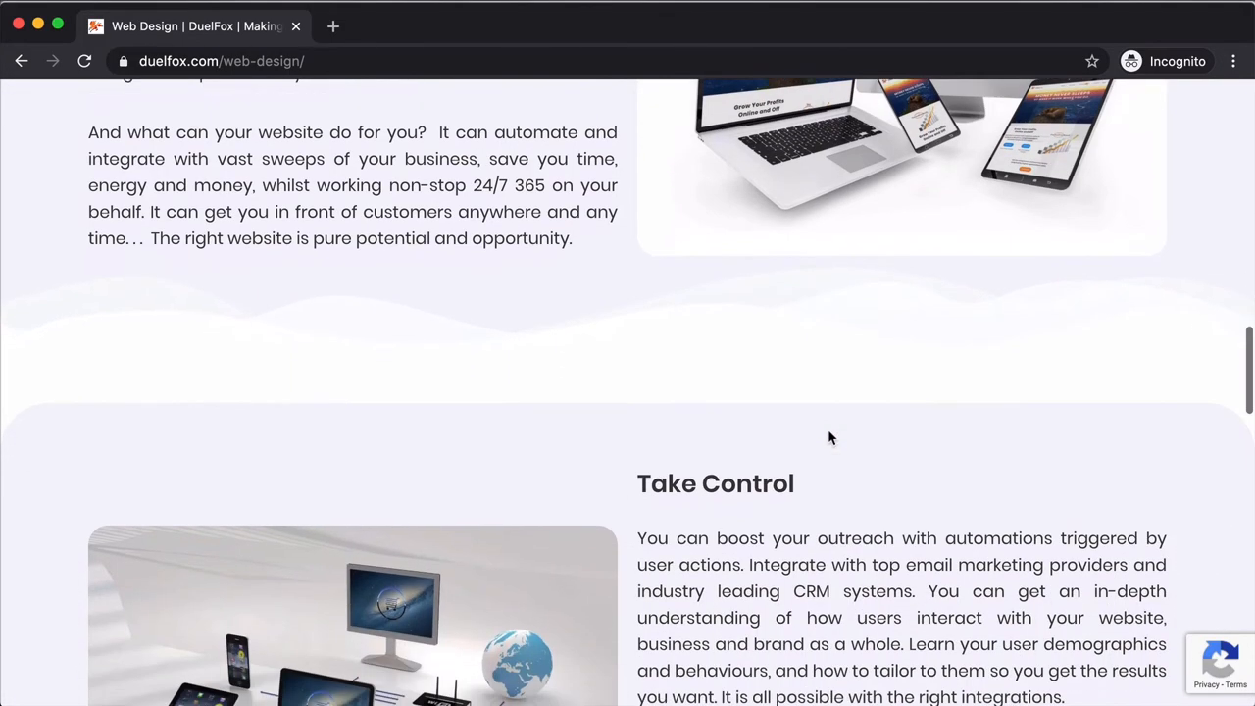
scroll(down, 3)
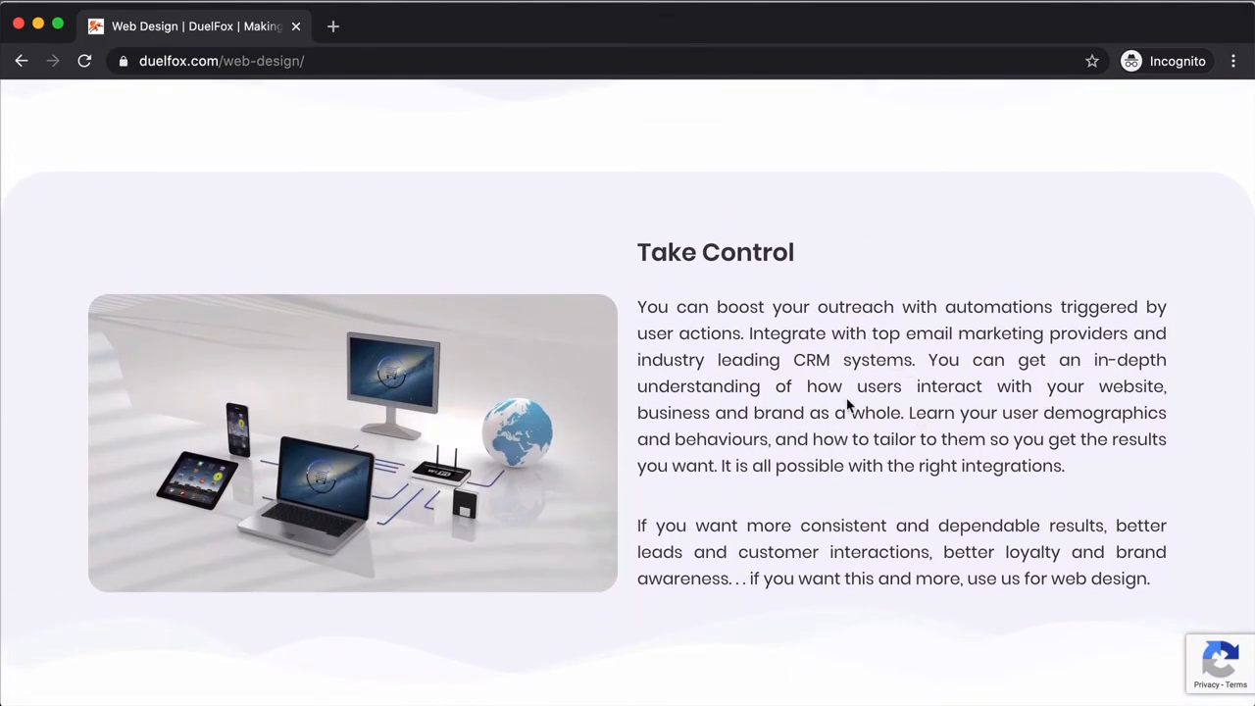
mouse_move(794, 272)
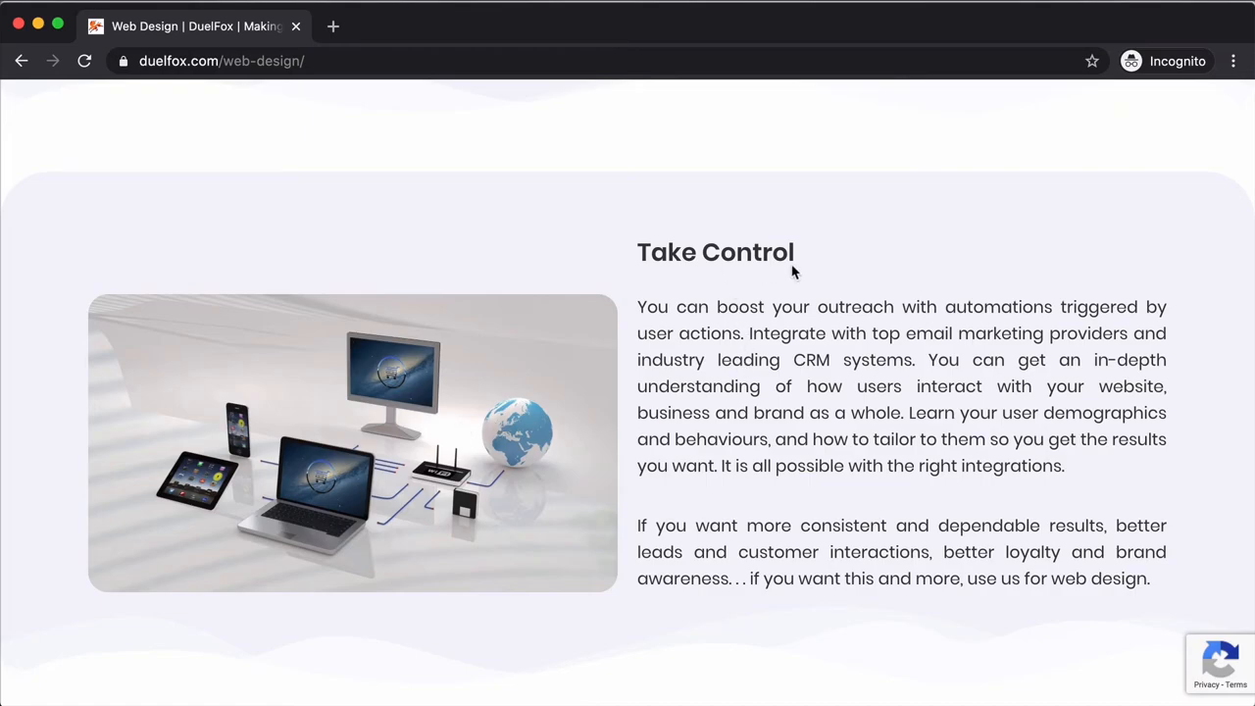
scroll(down, 3)
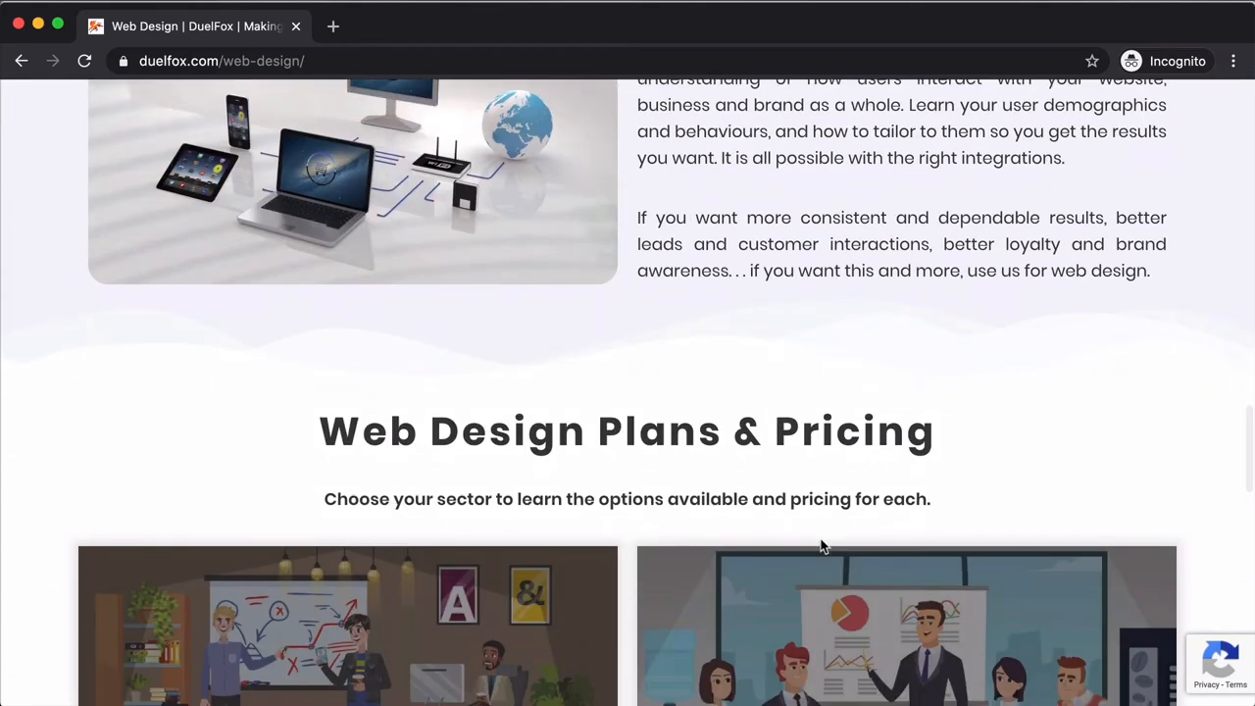
scroll(down, 3)
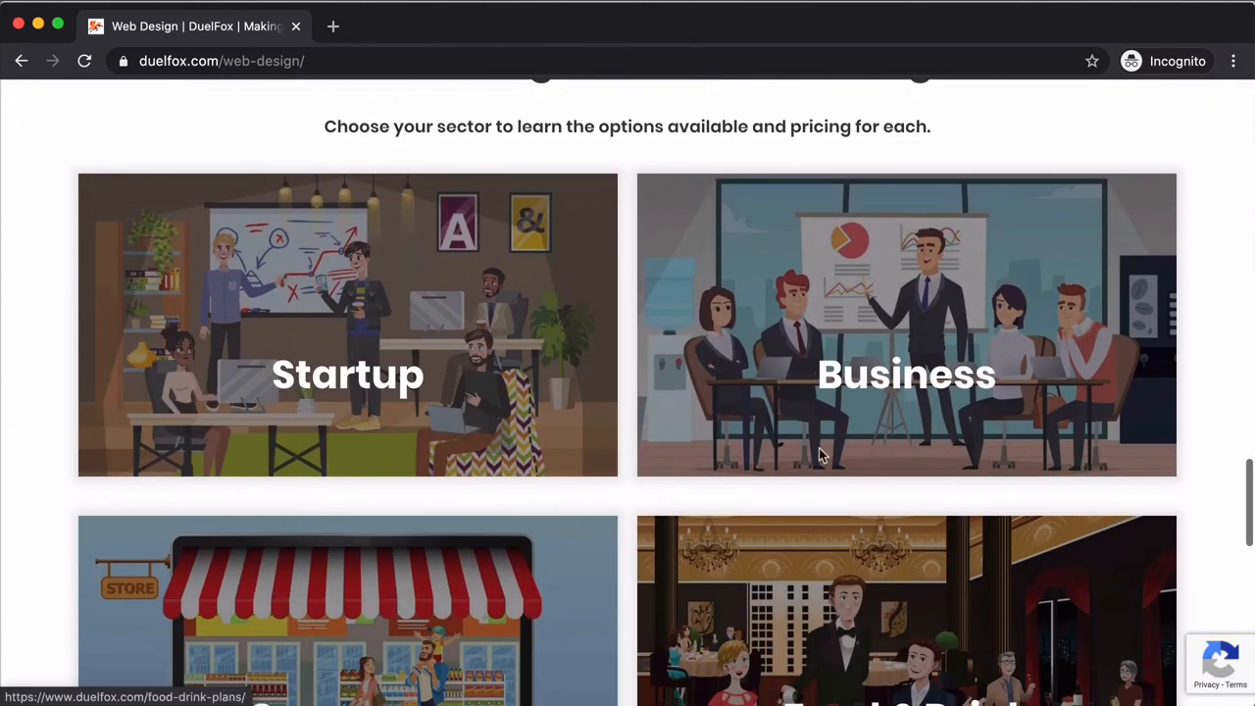
mouse_move(808, 329)
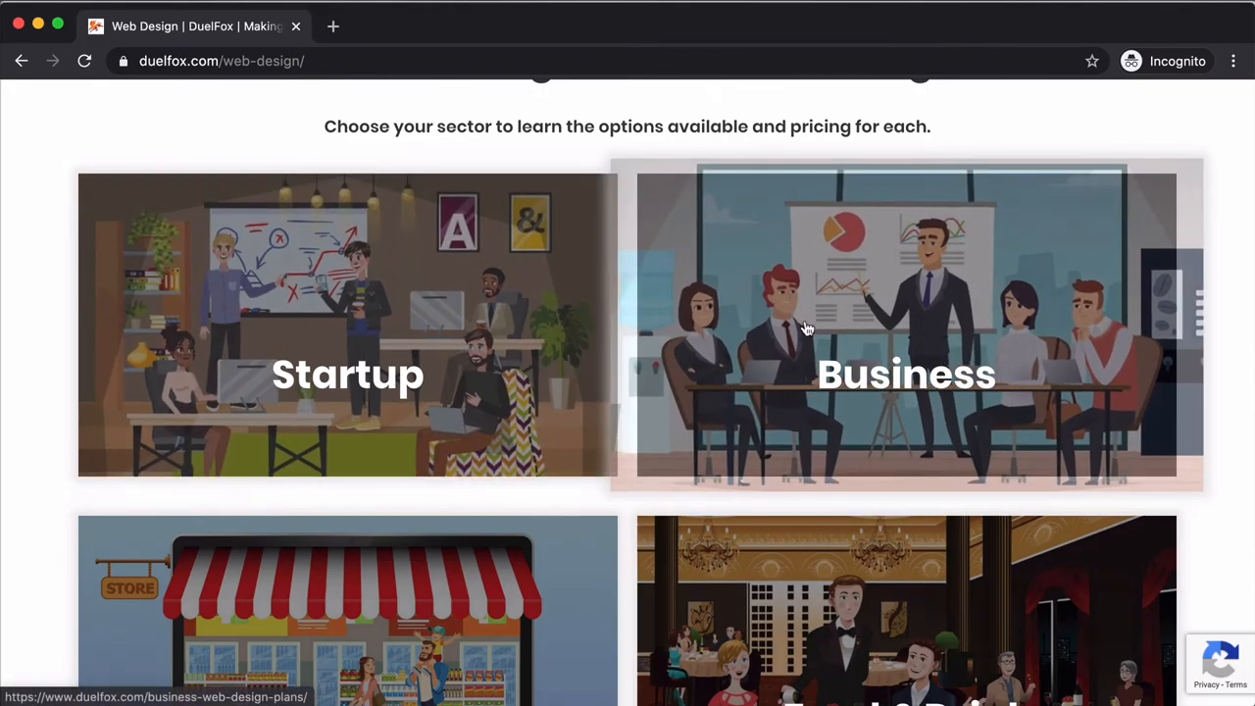
mouse_move(741, 271)
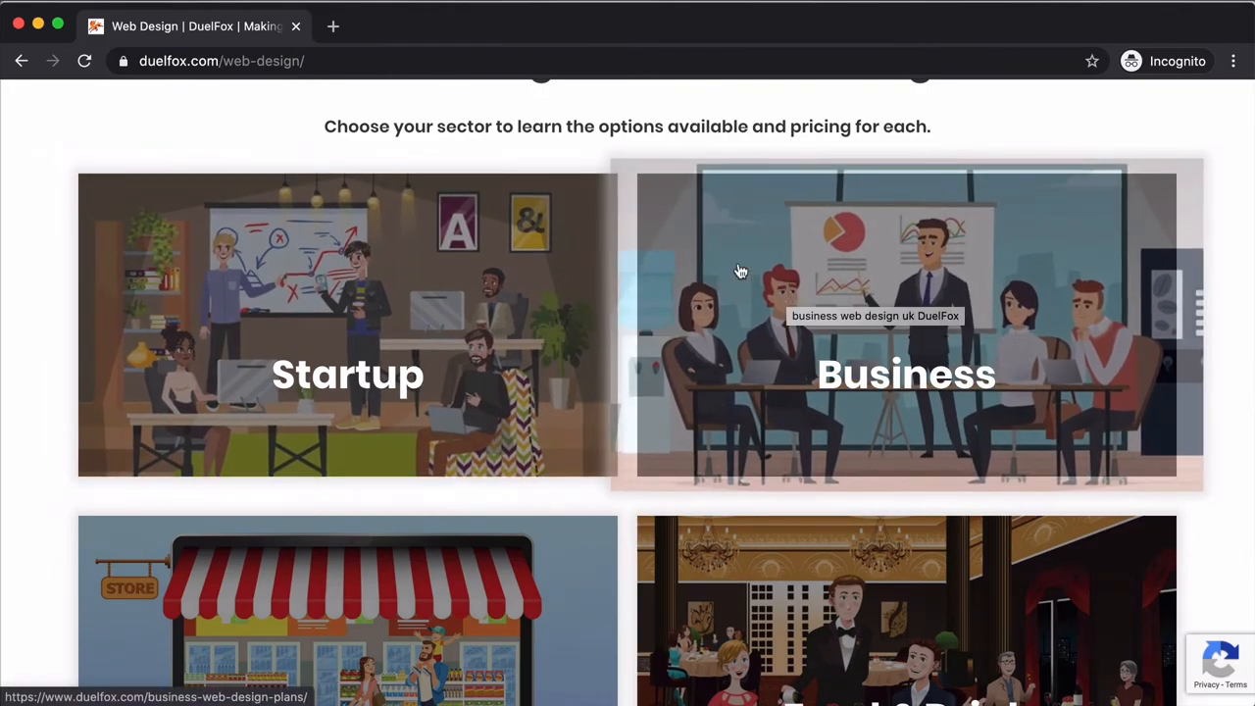
scroll(down, 3)
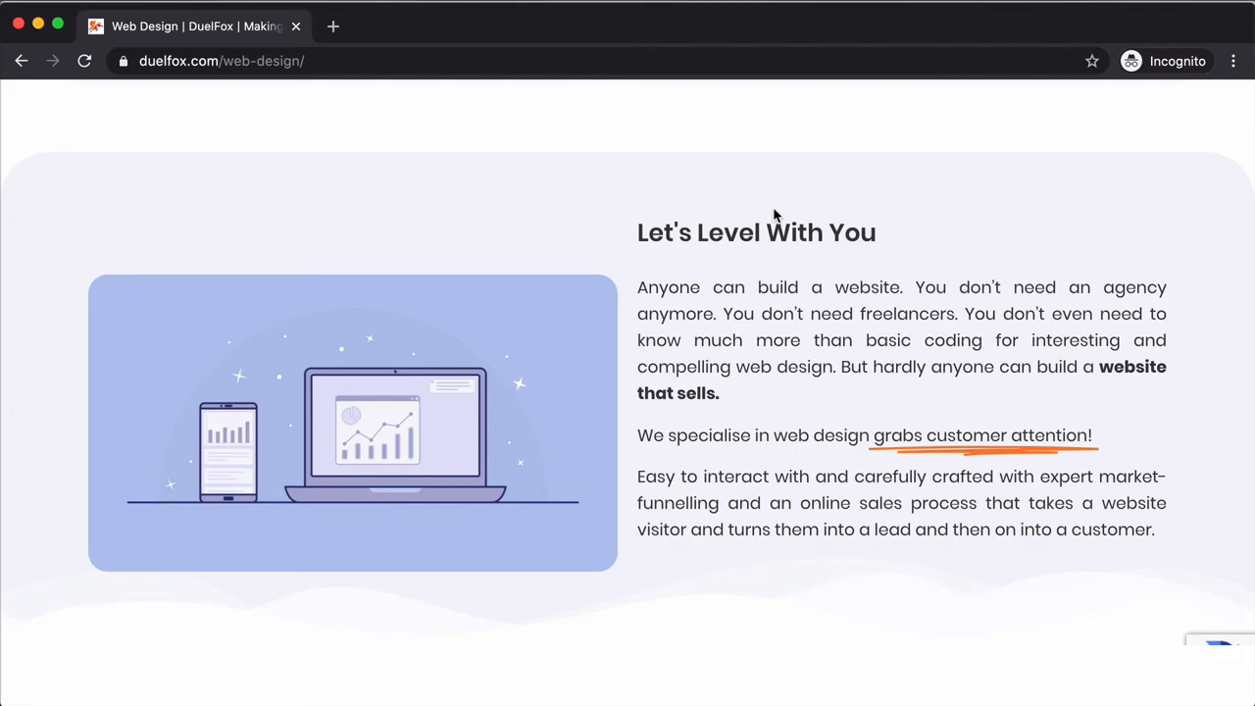
mouse_move(1086, 518)
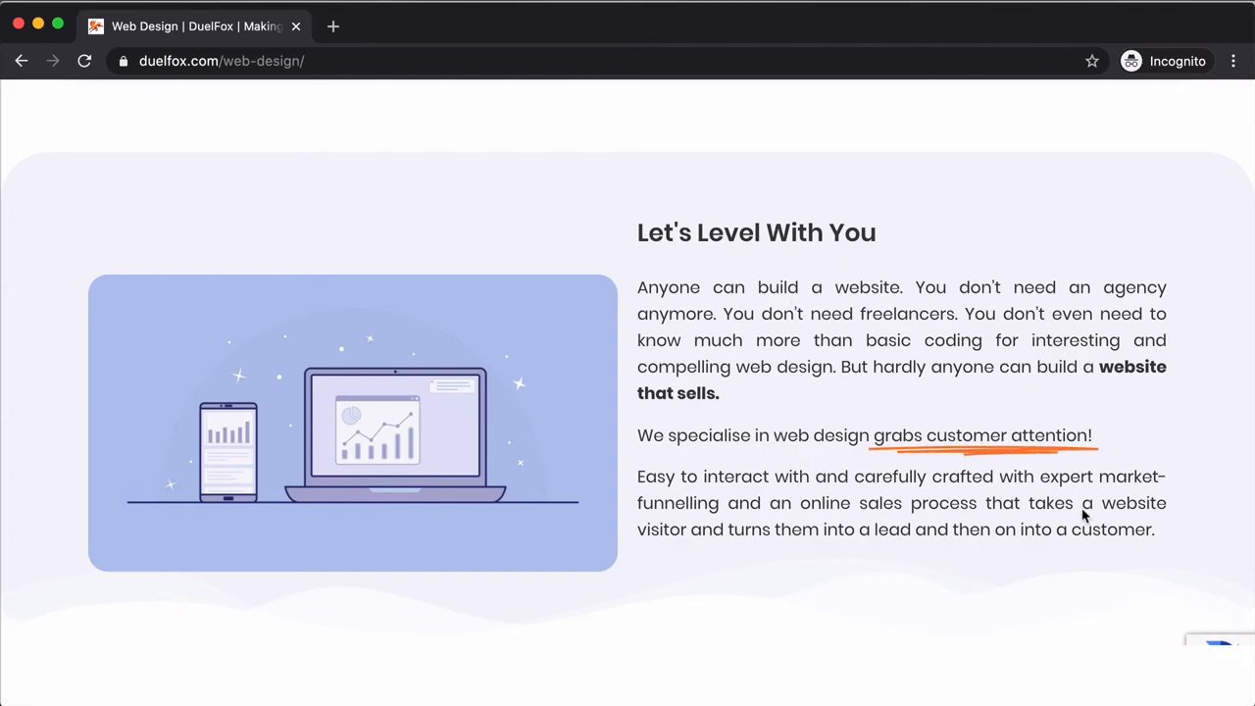
mouse_move(1098, 424)
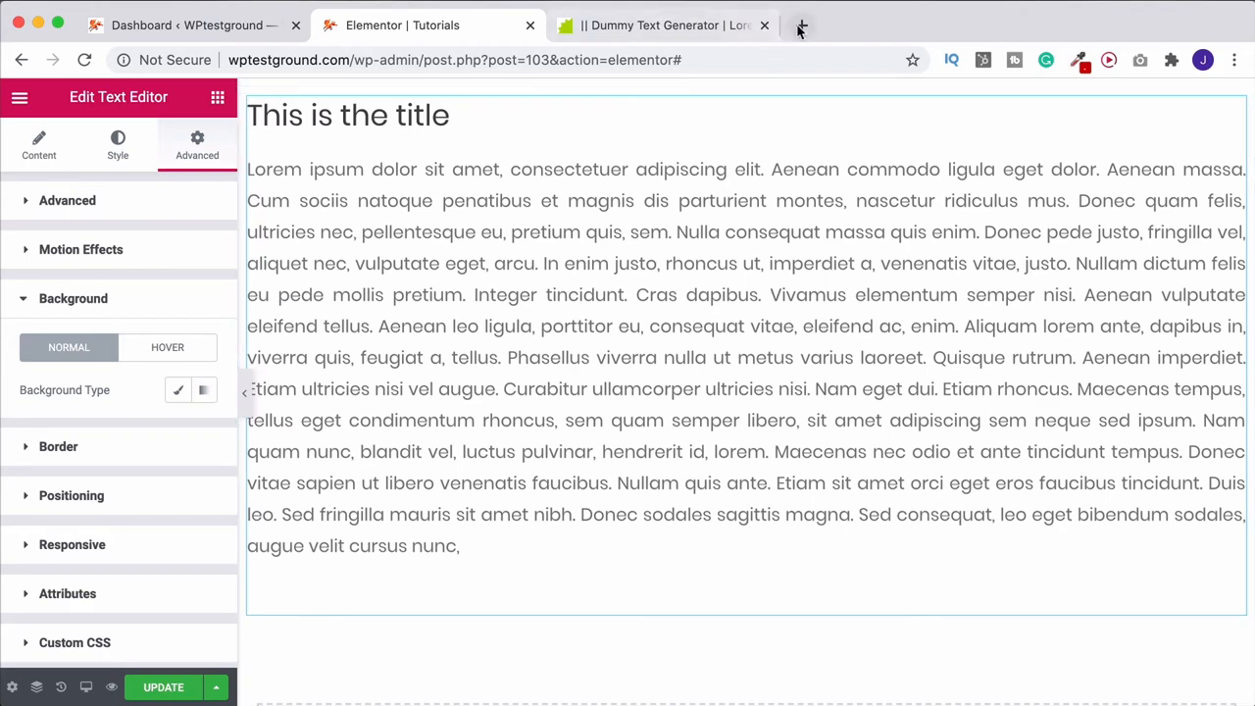
click(800, 23)
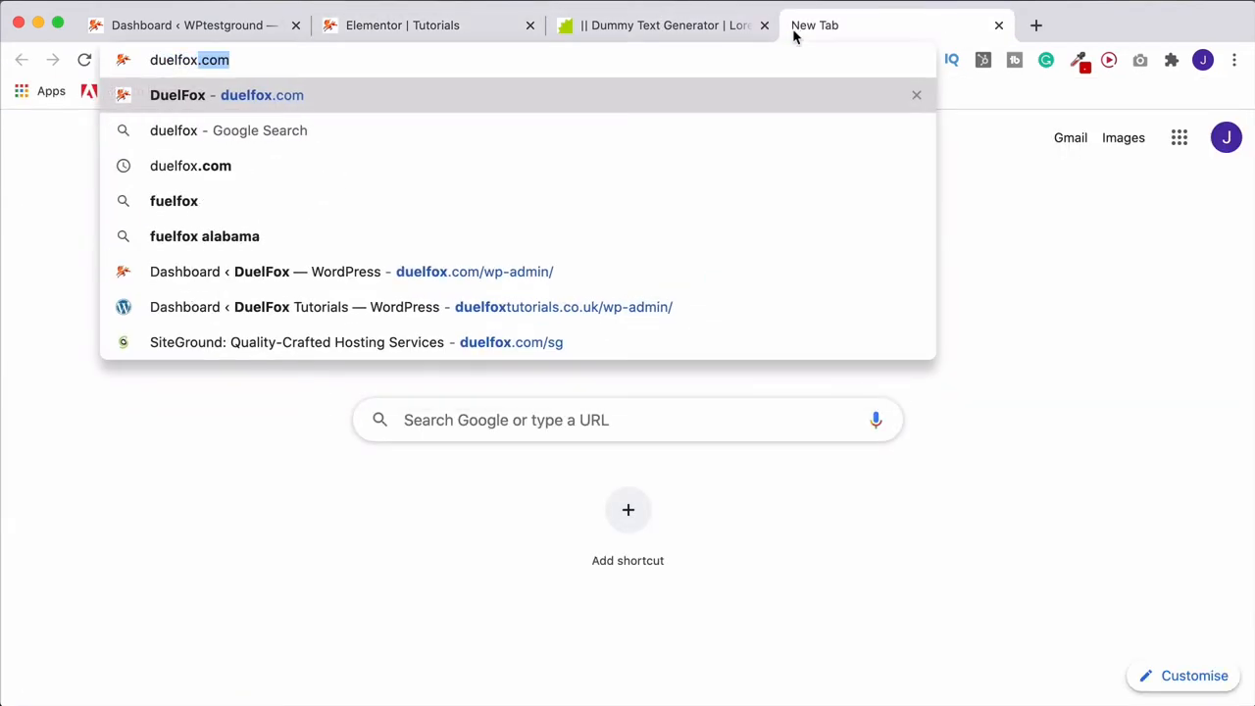
text(/el)
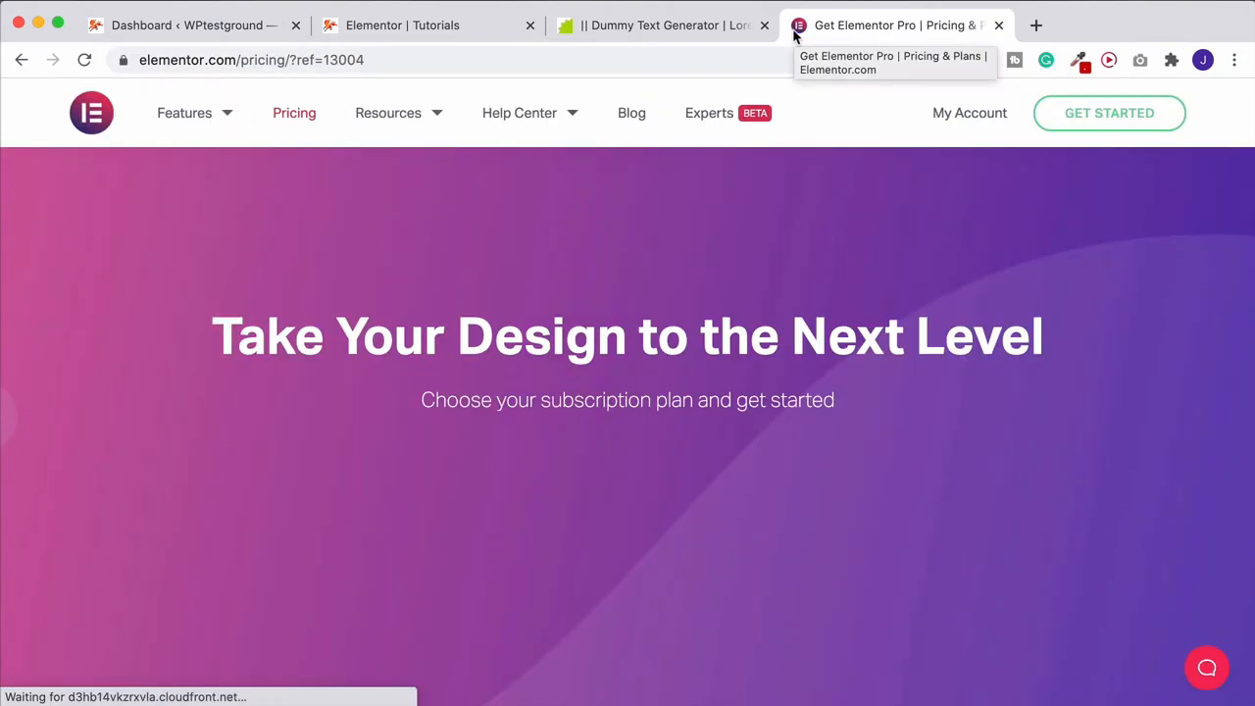
scroll(down, 3)
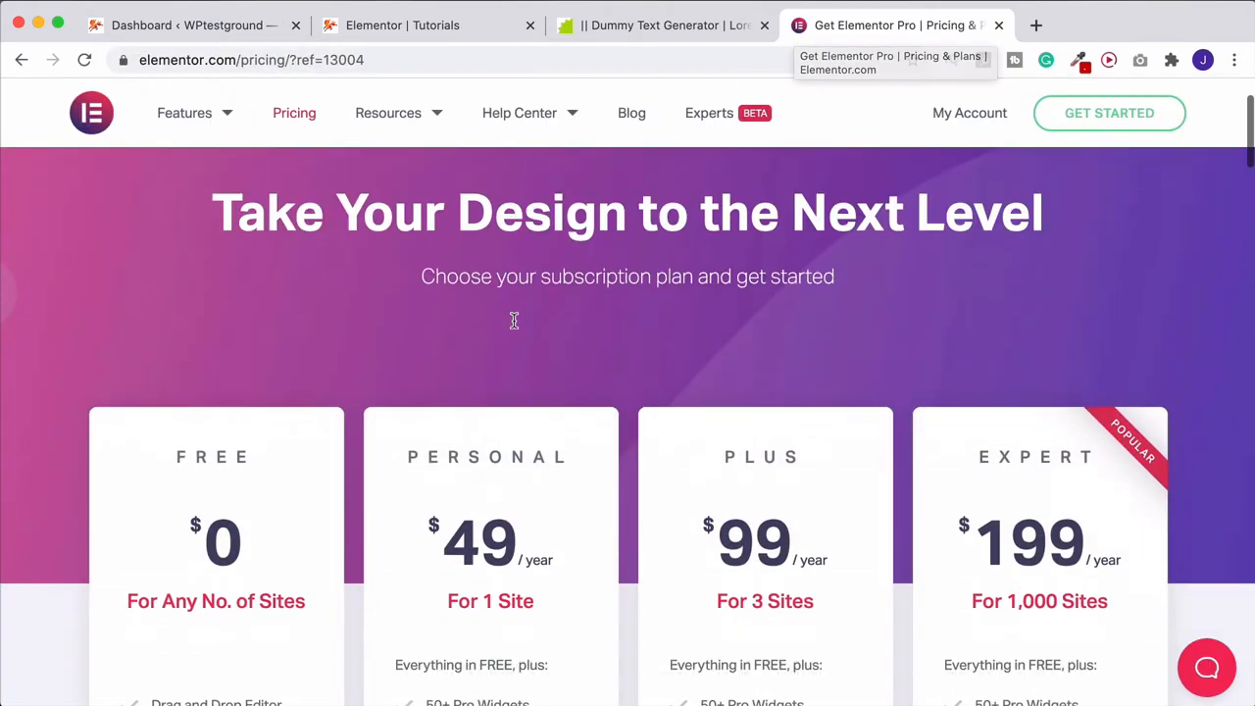
scroll(down, 3)
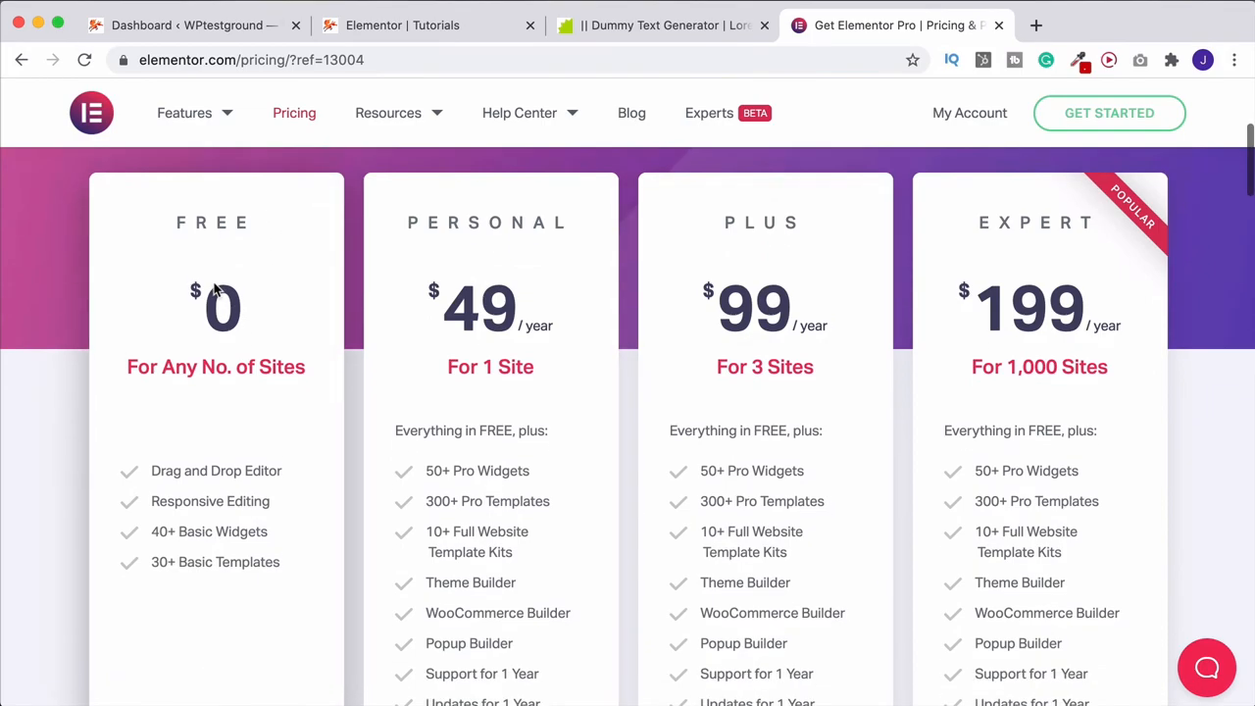
mouse_move(220, 286)
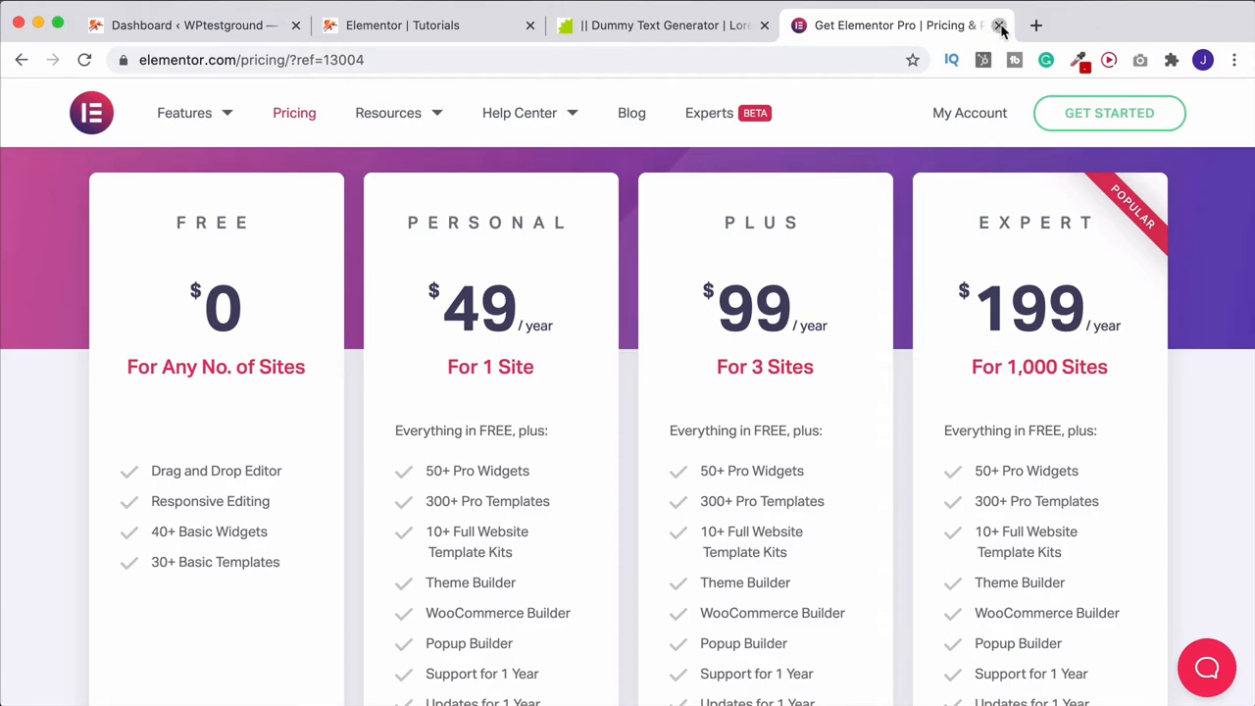
click(1000, 24)
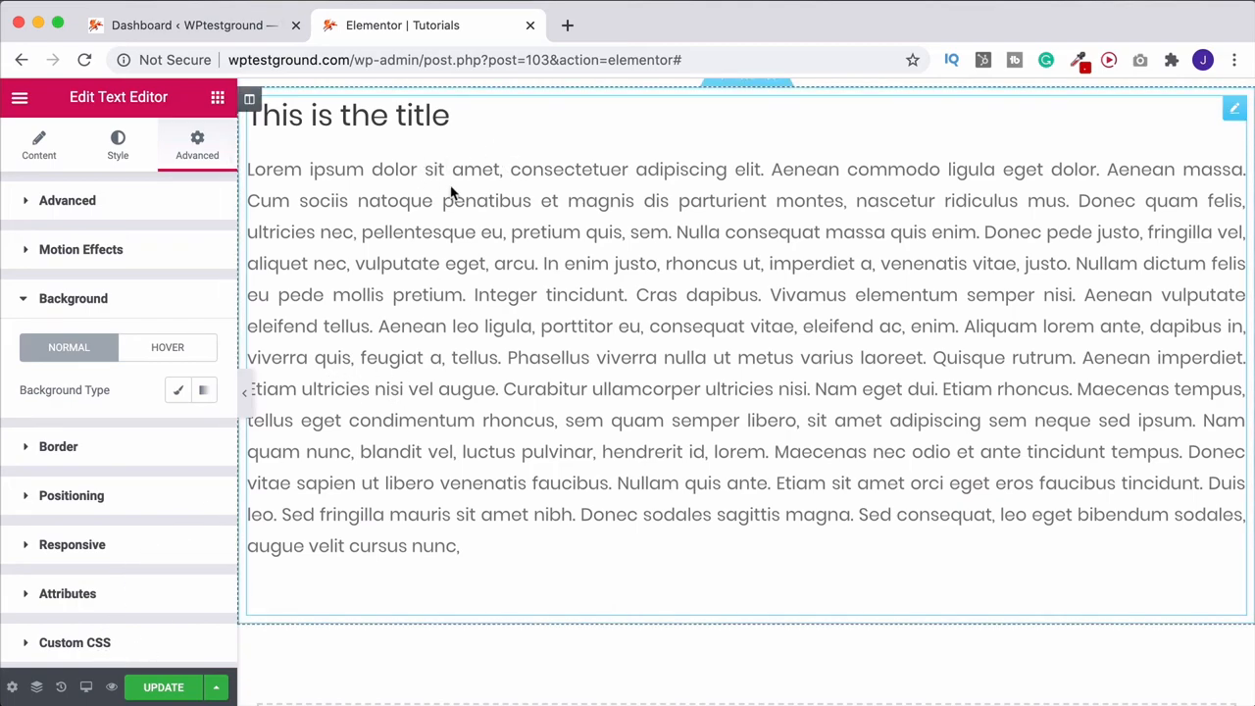
mouse_move(435, 196)
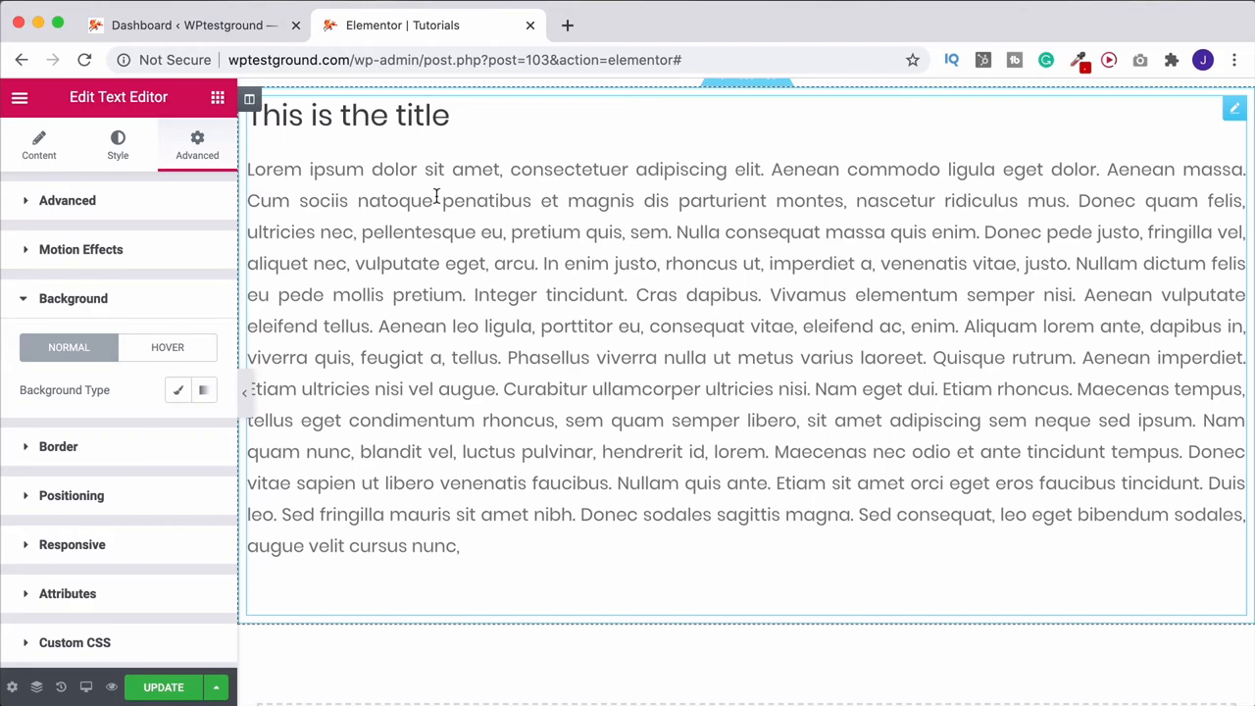
mouse_move(88, 687)
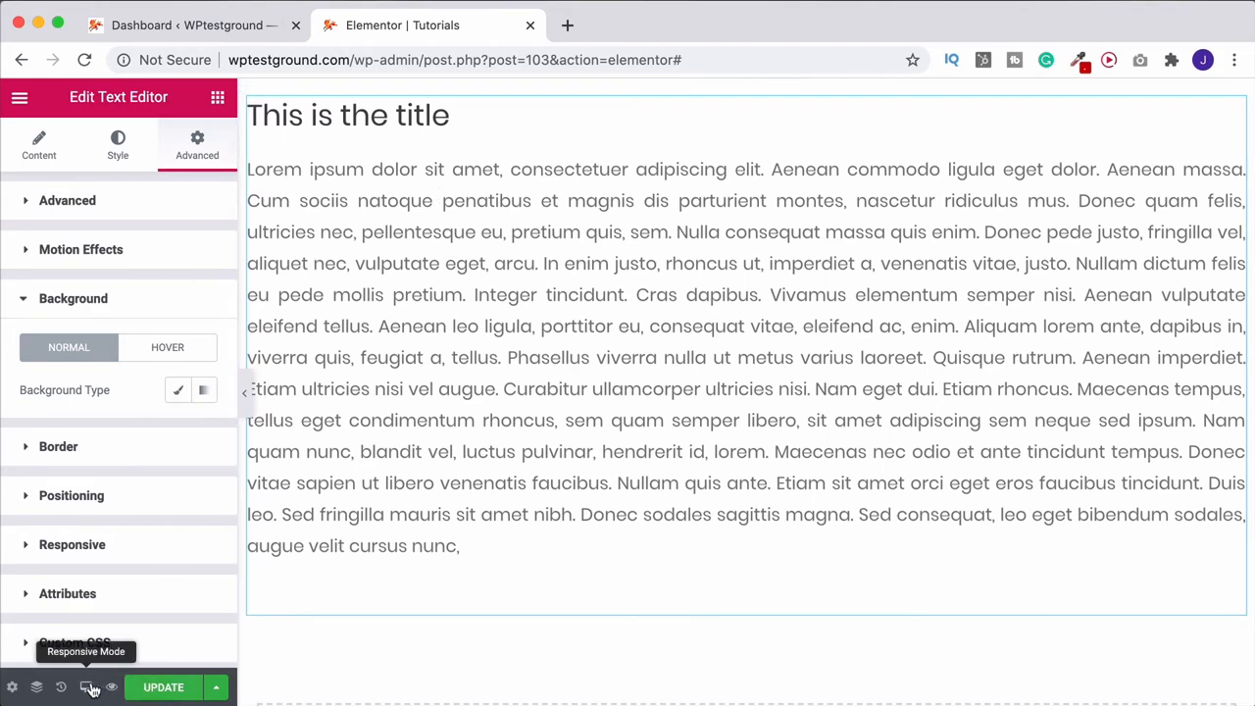
Step: Switch to the tablet preview and set the paragraph alignment to Center, then Justified
click(86, 687)
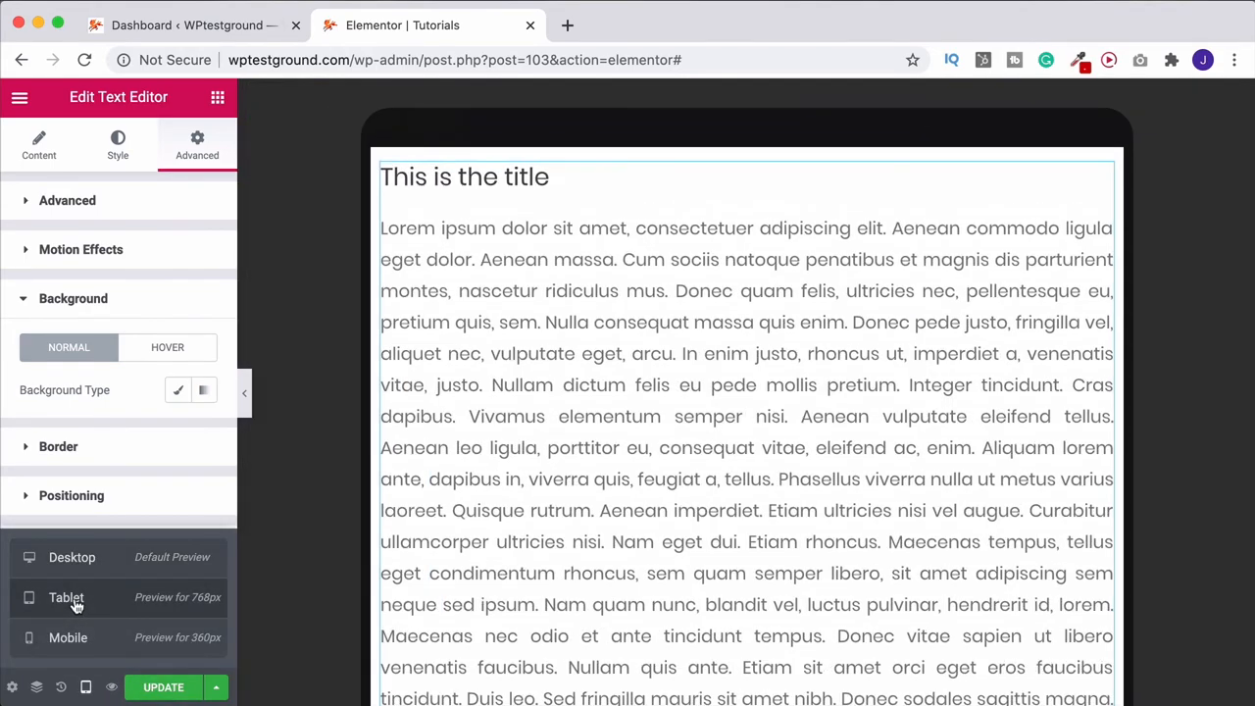
click(118, 145)
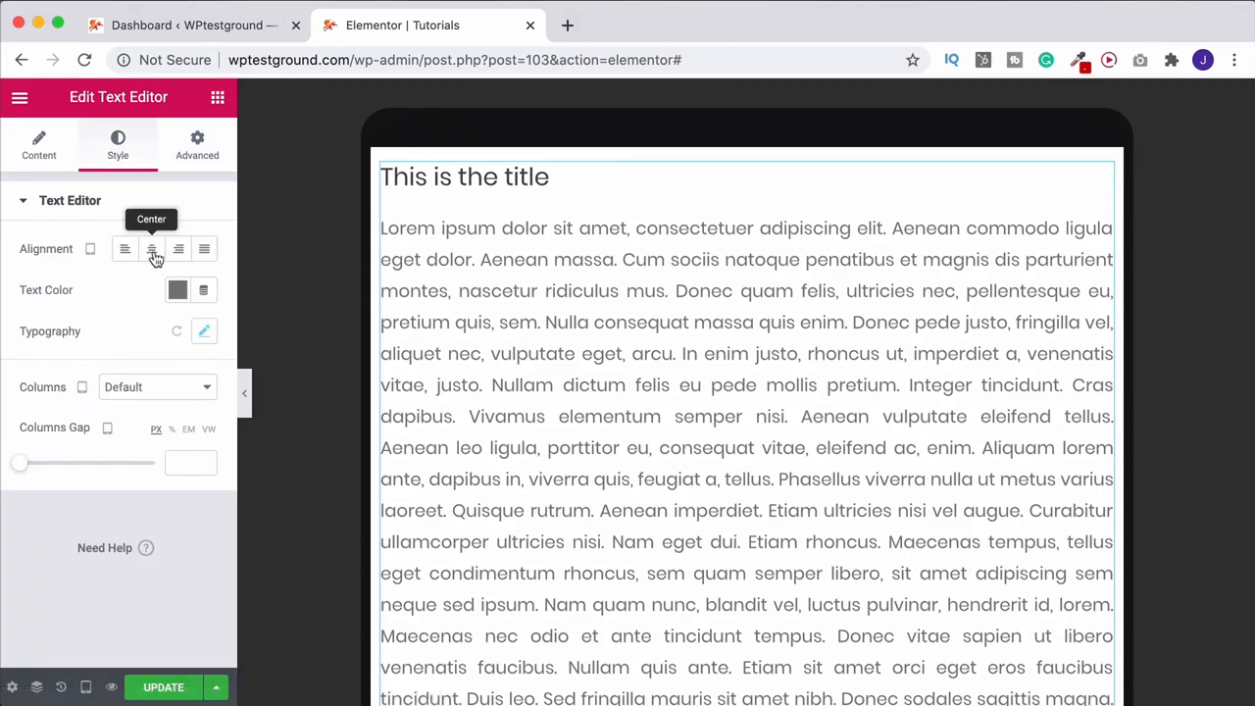
click(204, 247)
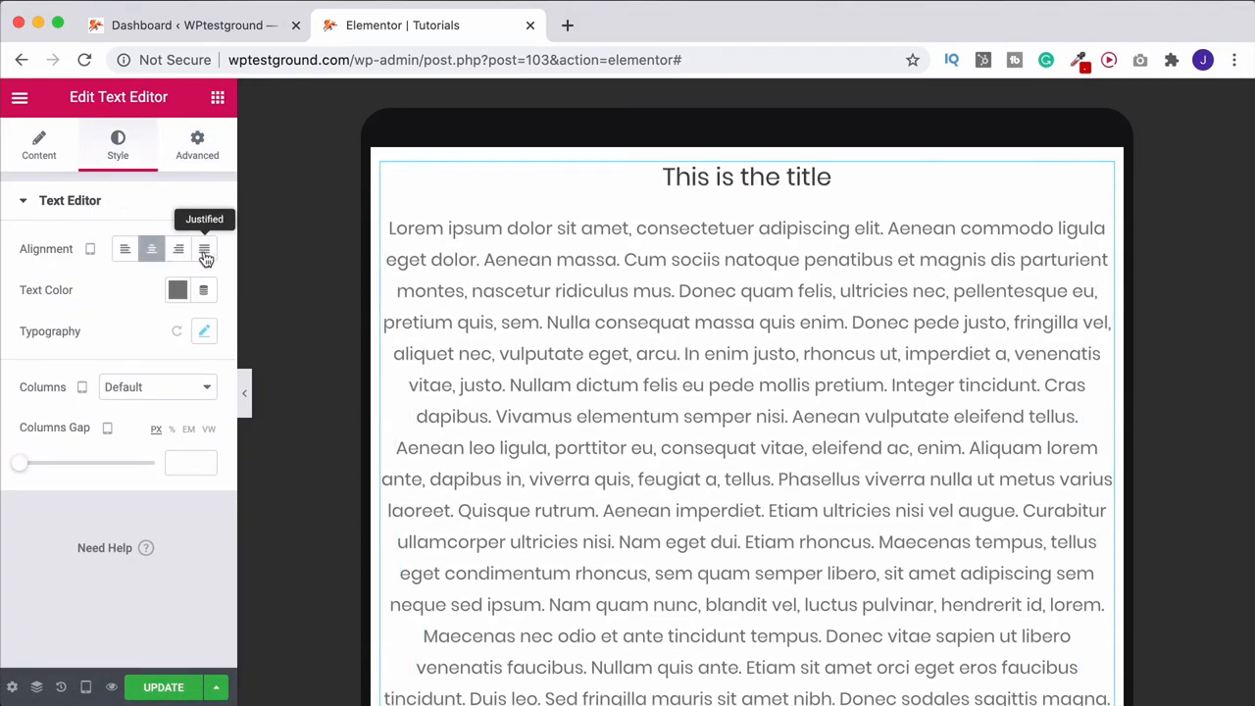
click(204, 247)
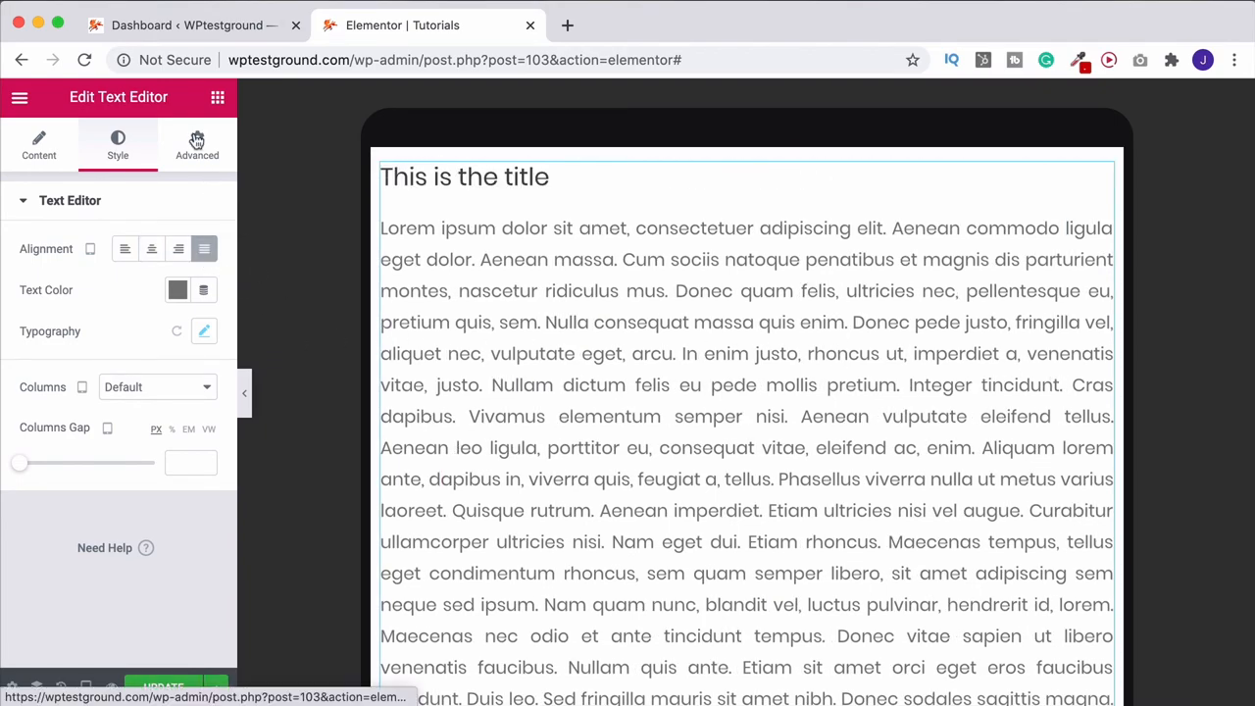
click(196, 145)
text(30)
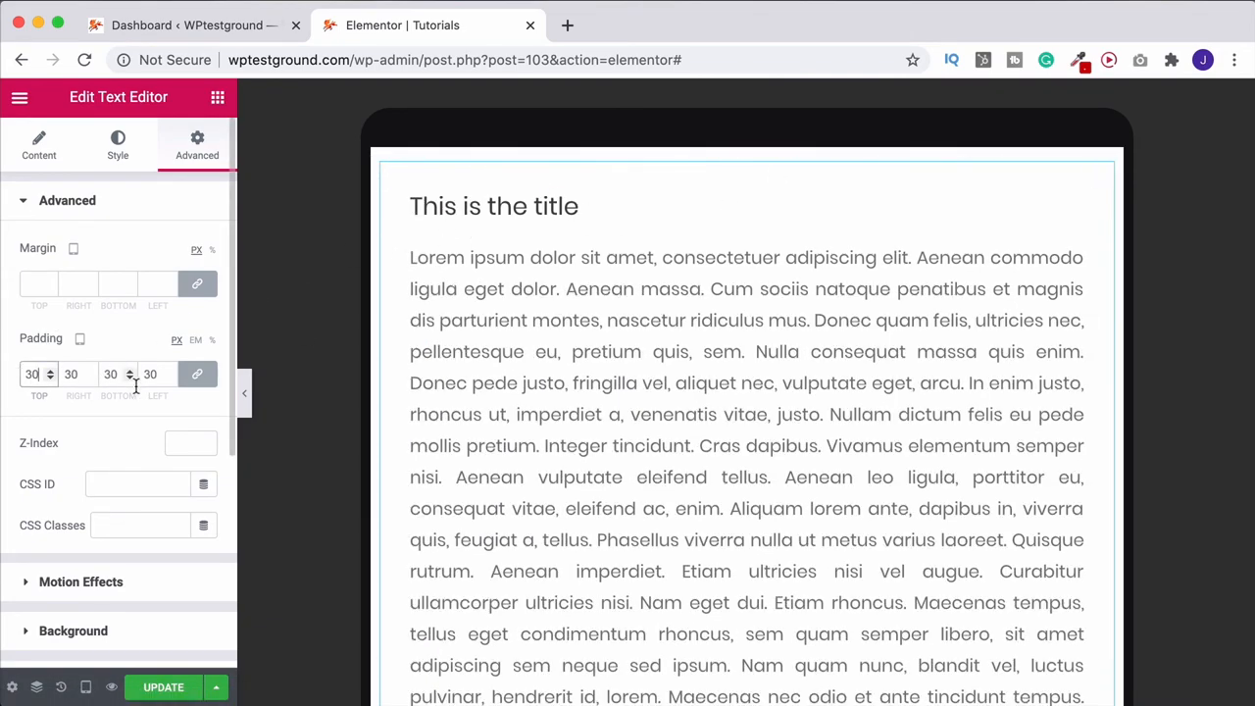
mouse_move(197, 372)
text(70)
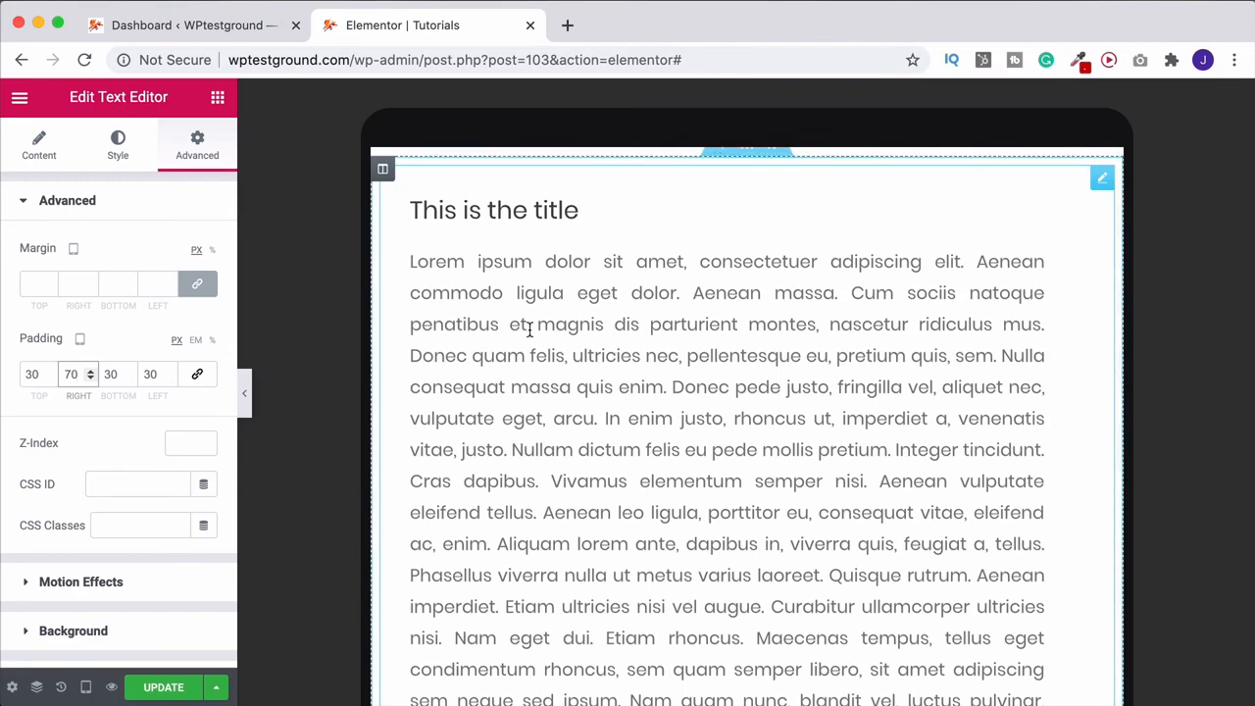
Step: Return to the Style settings after applying the 30/70/30/30 px tablet padding
click(118, 141)
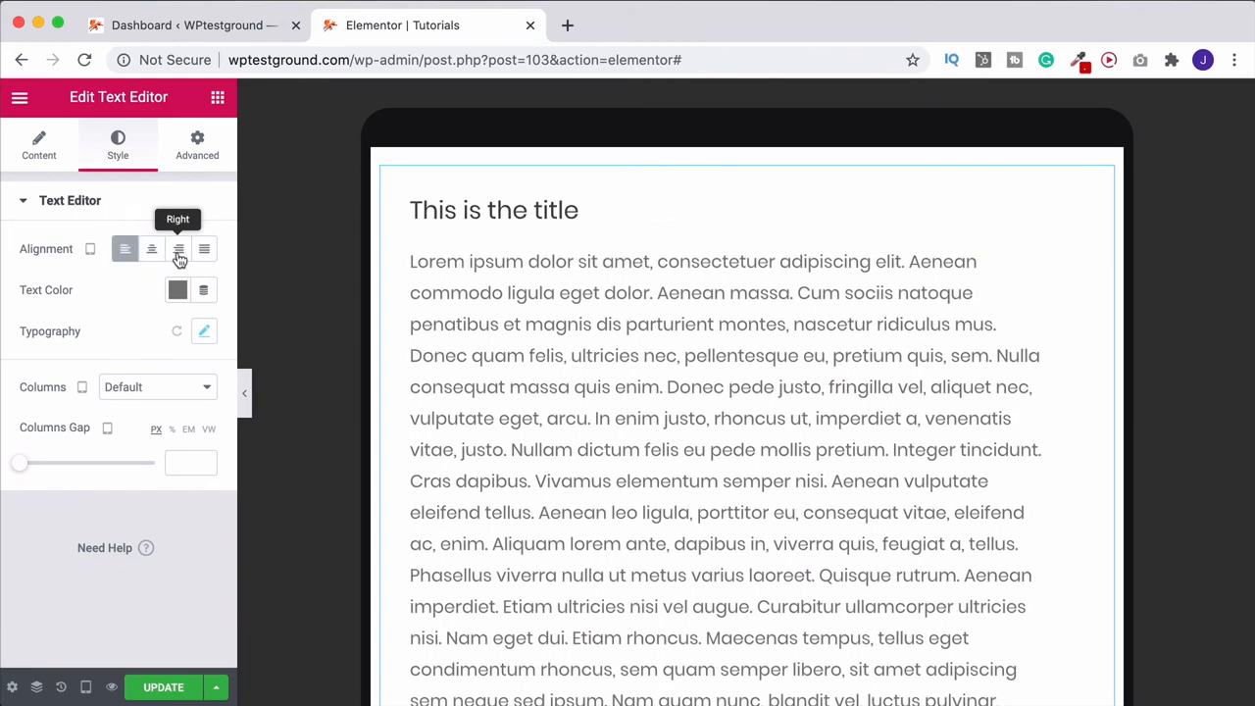
Step: Center the text on tablet, then switch to mobile and set its padding to 0
click(204, 247)
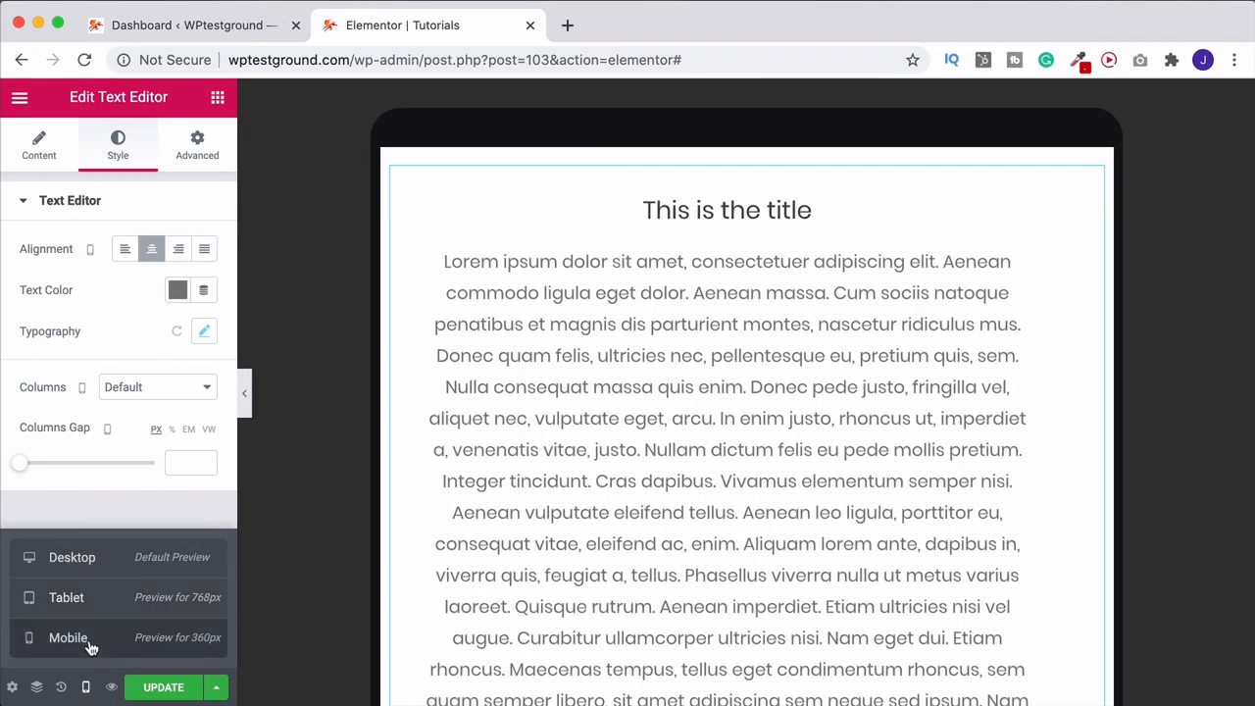
click(66, 637)
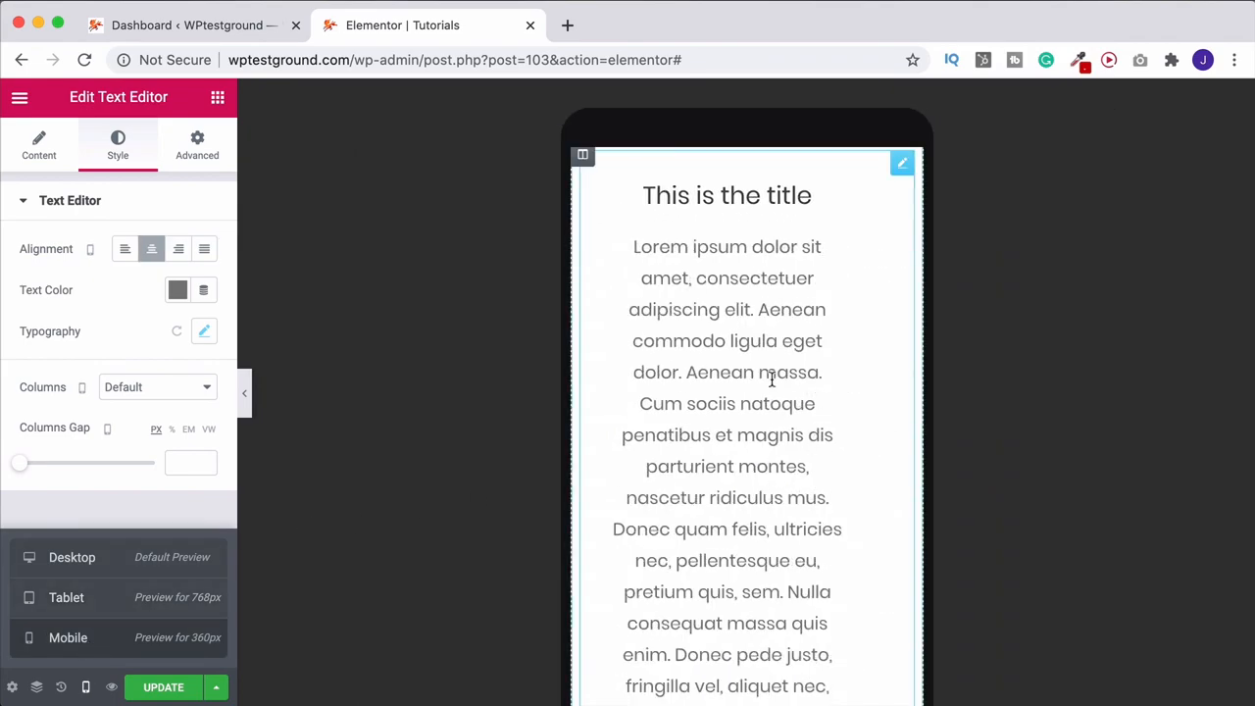
mouse_move(729, 333)
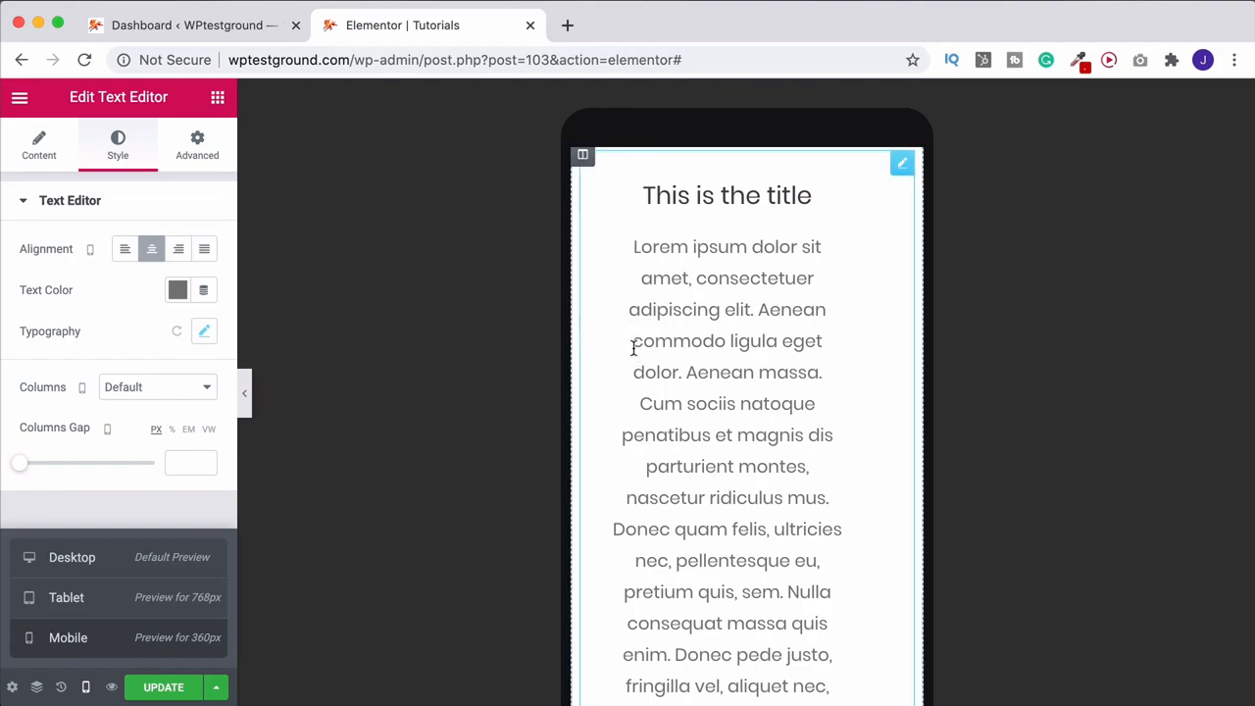
mouse_move(894, 357)
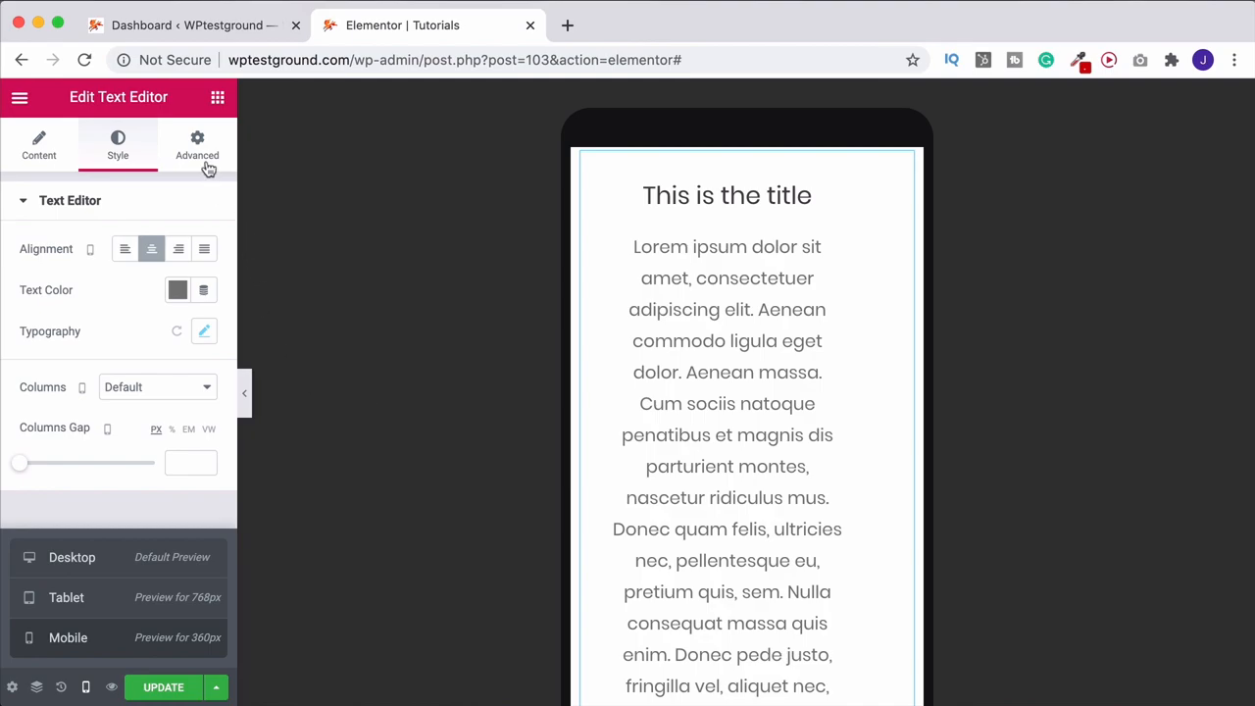
click(196, 145)
text(0)
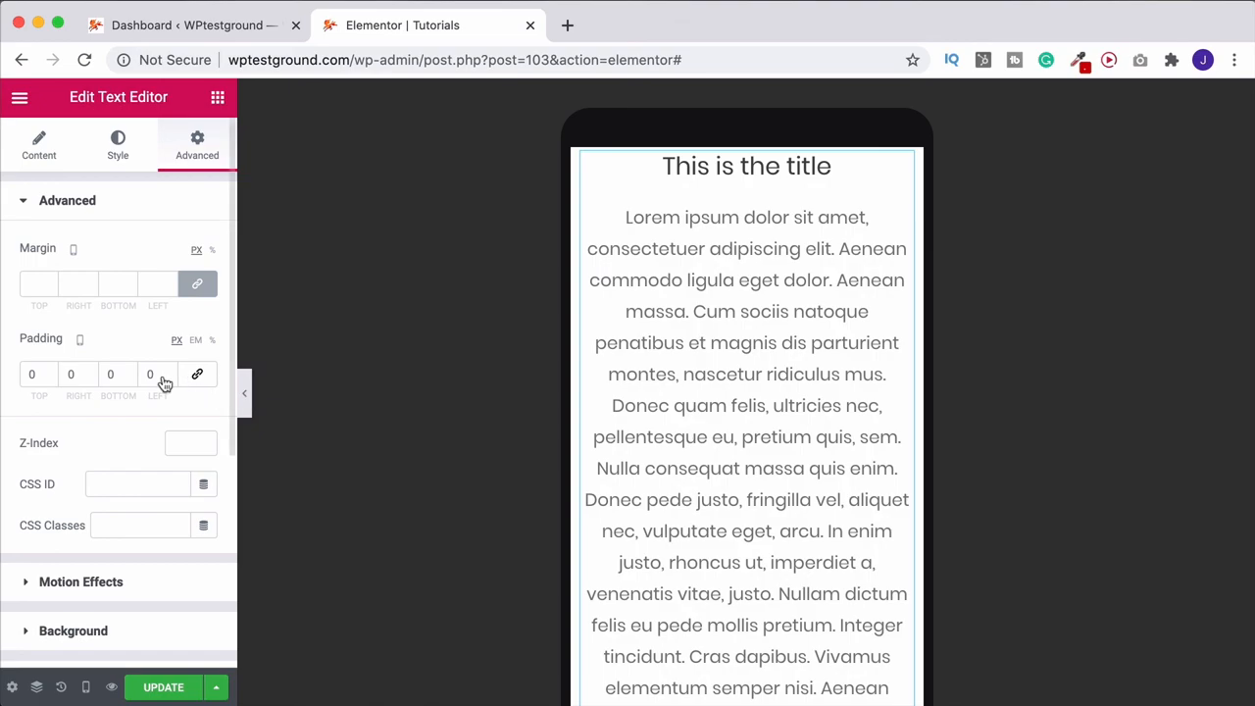
mouse_move(85, 686)
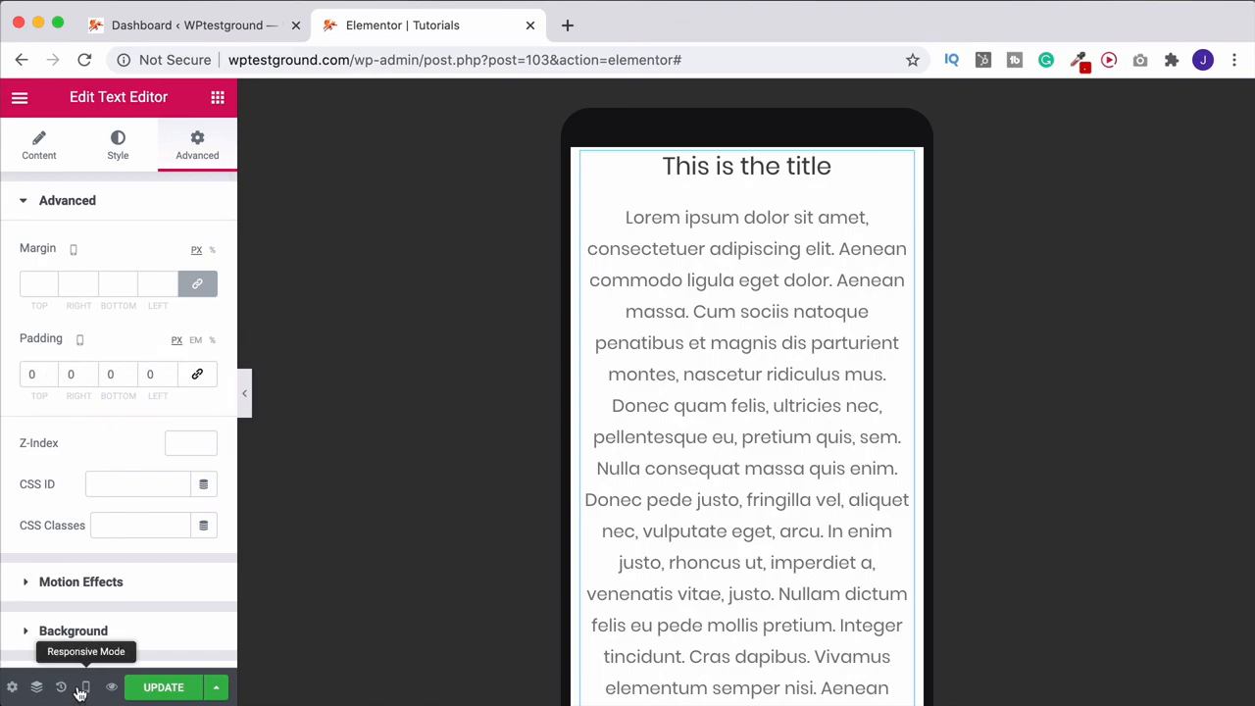
Step: Switch back to the desktop preview and hide the editing panel
click(84, 687)
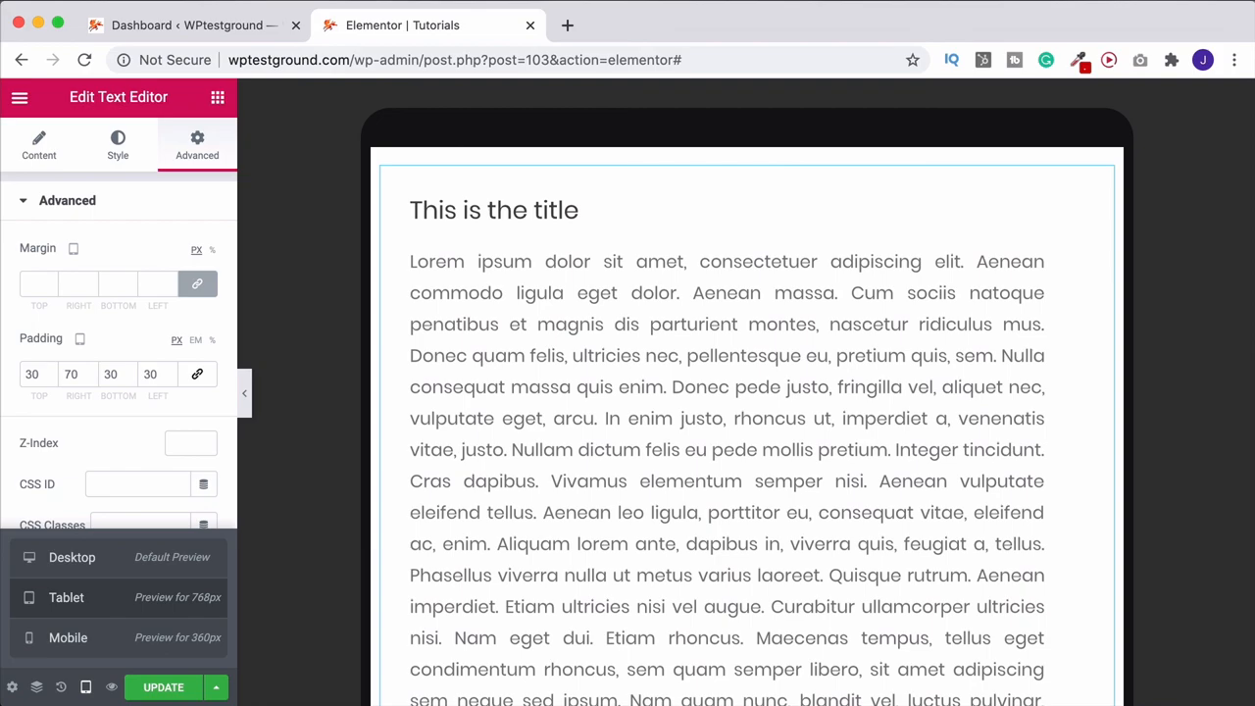
mouse_move(114, 587)
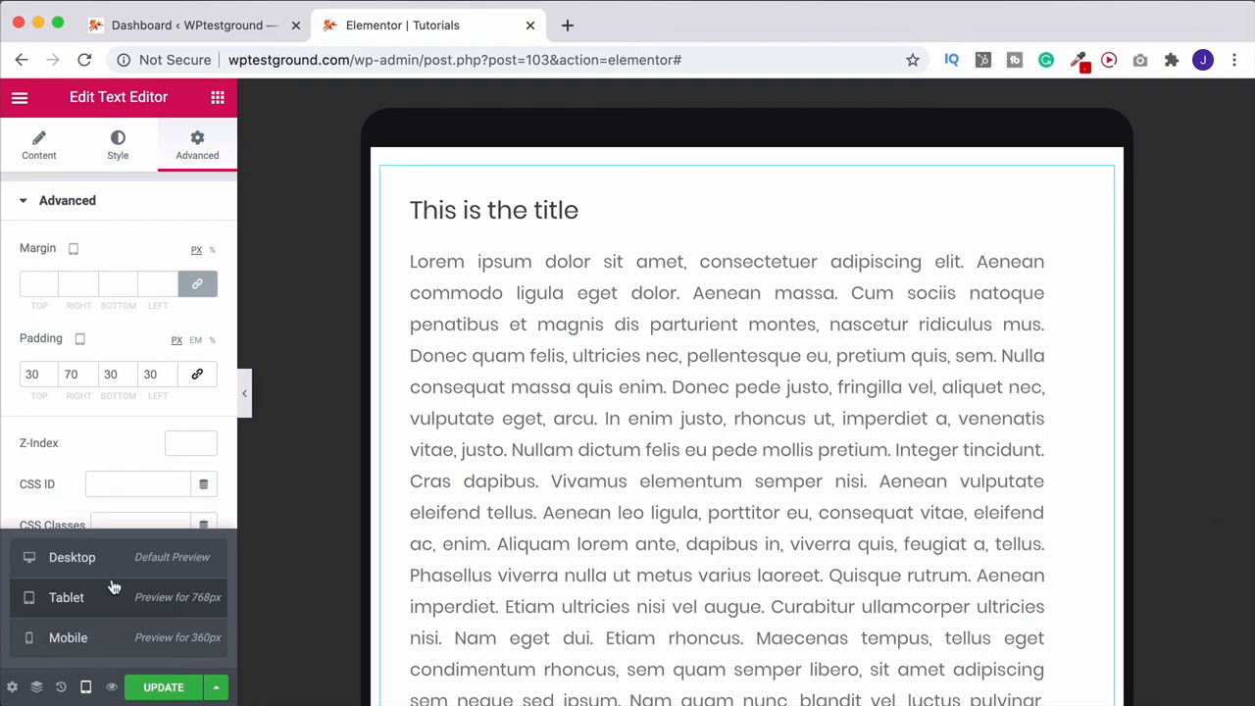
click(70, 557)
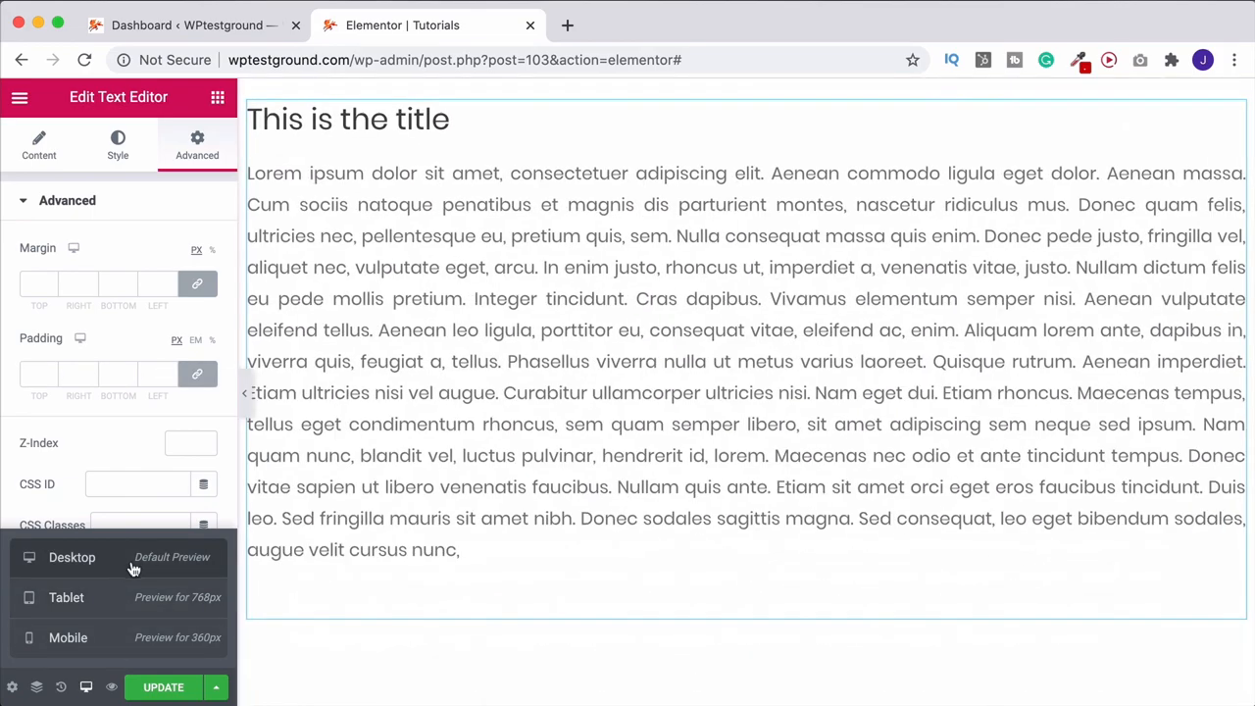
click(71, 557)
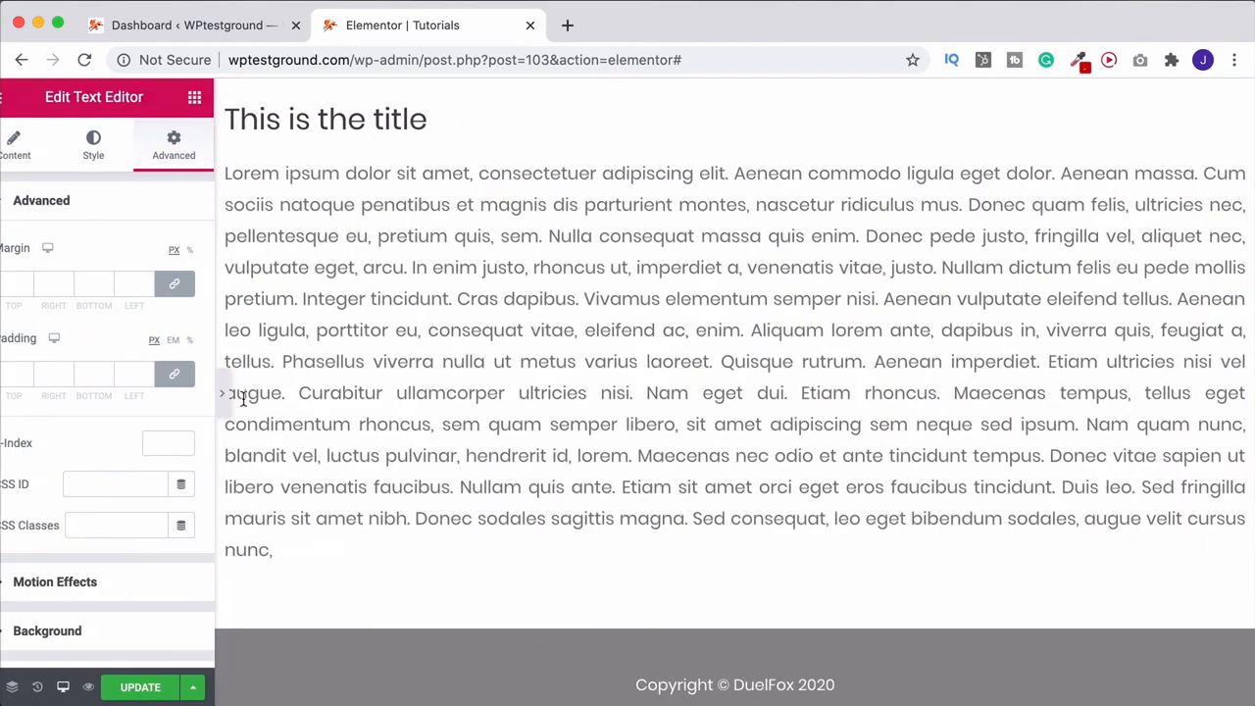